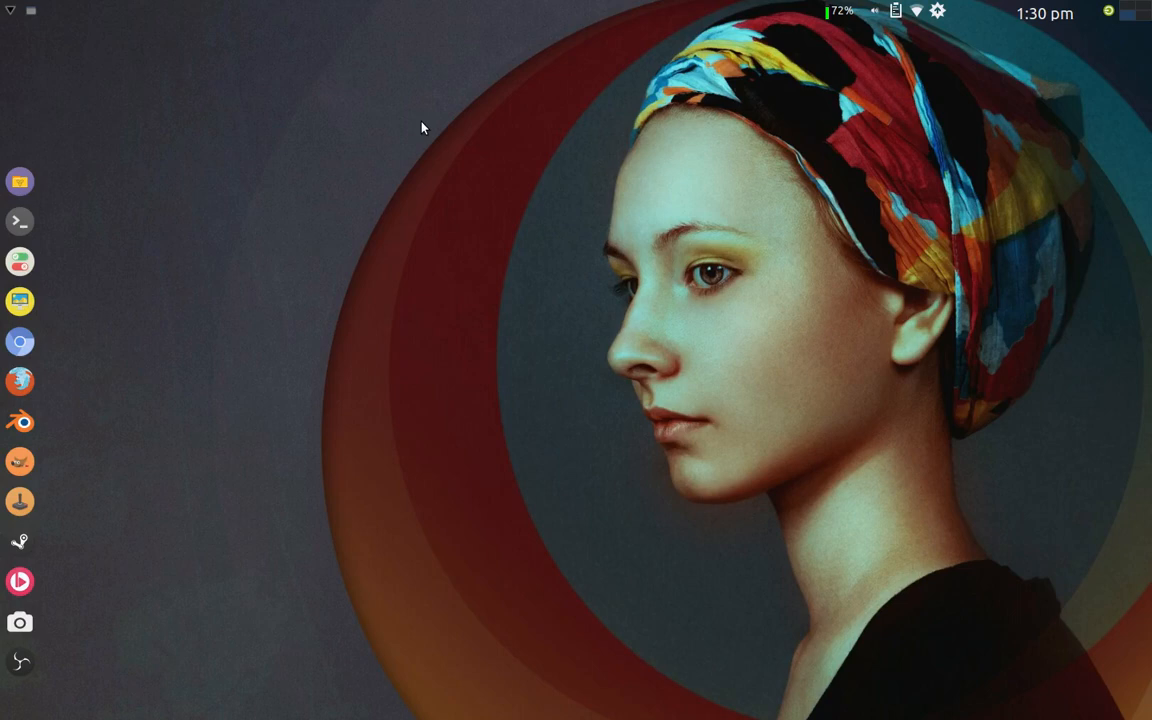
pyautogui.moveTo(665, 360)
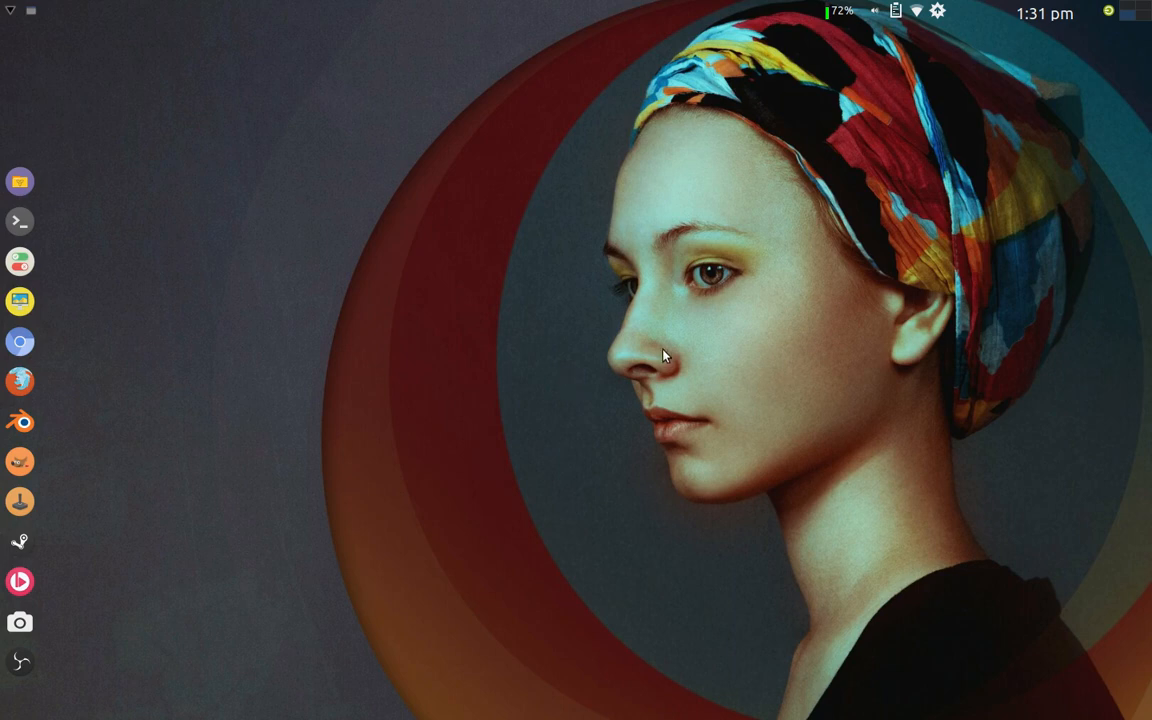
pyautogui.moveTo(560, 354)
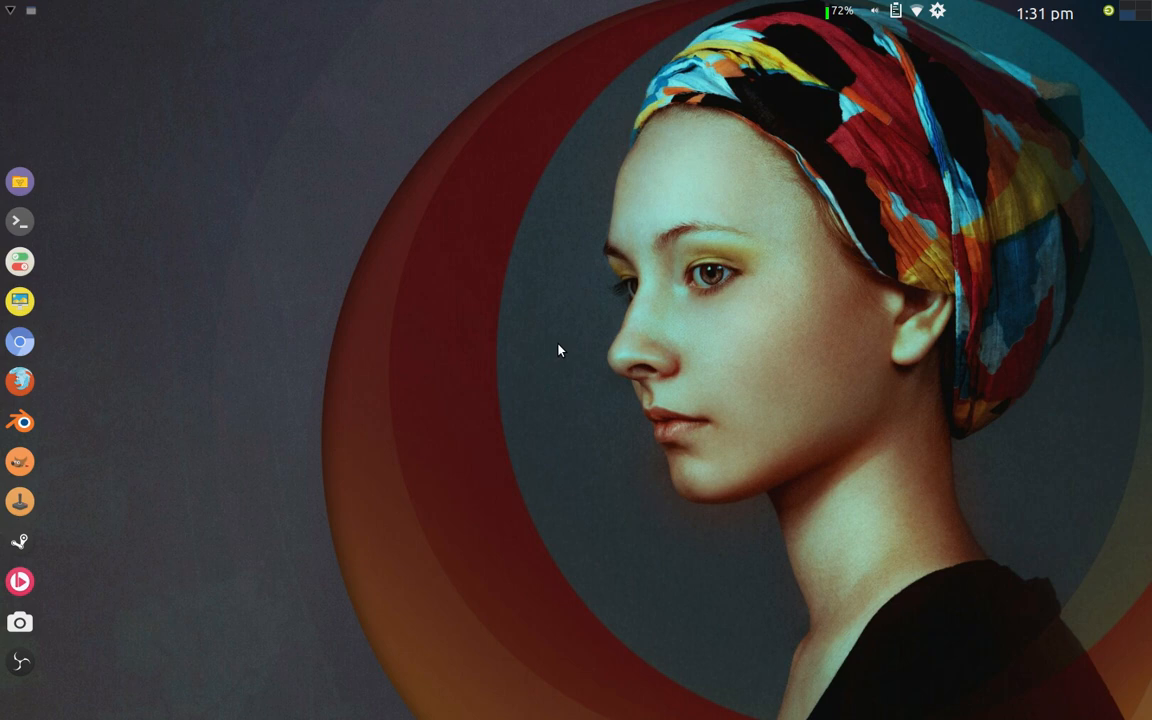
pyautogui.moveTo(629, 251)
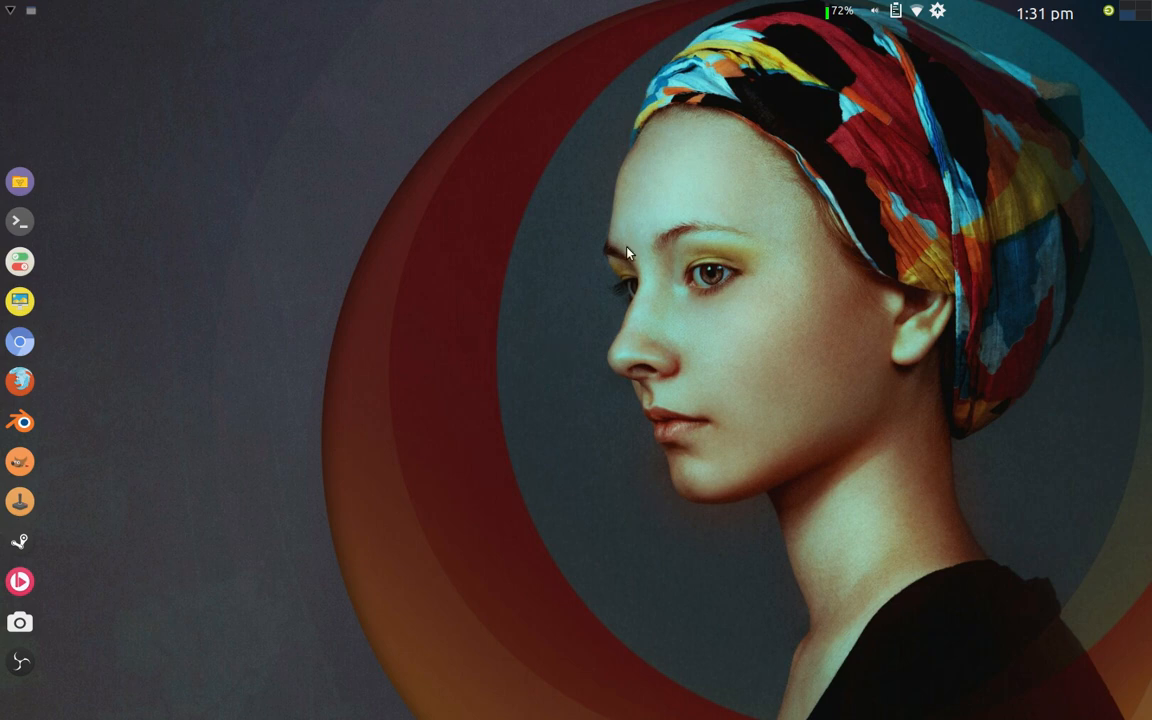
pyautogui.moveTo(701, 288)
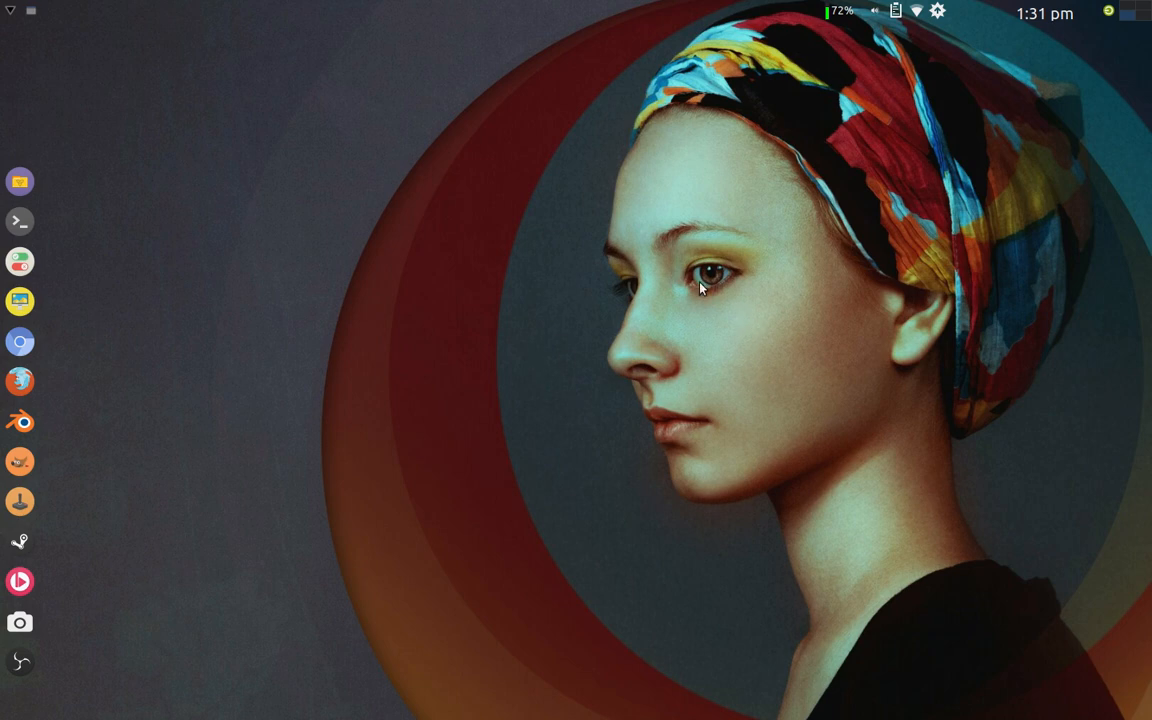
pyautogui.moveTo(727, 324)
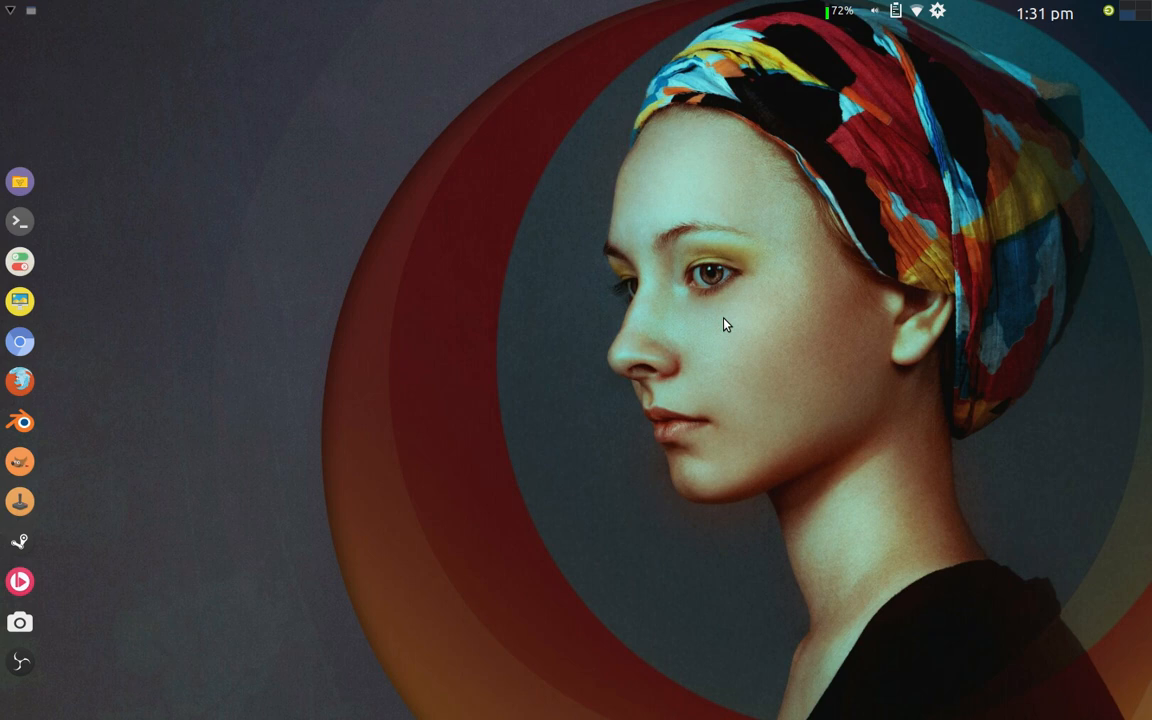
pyautogui.moveTo(572, 338)
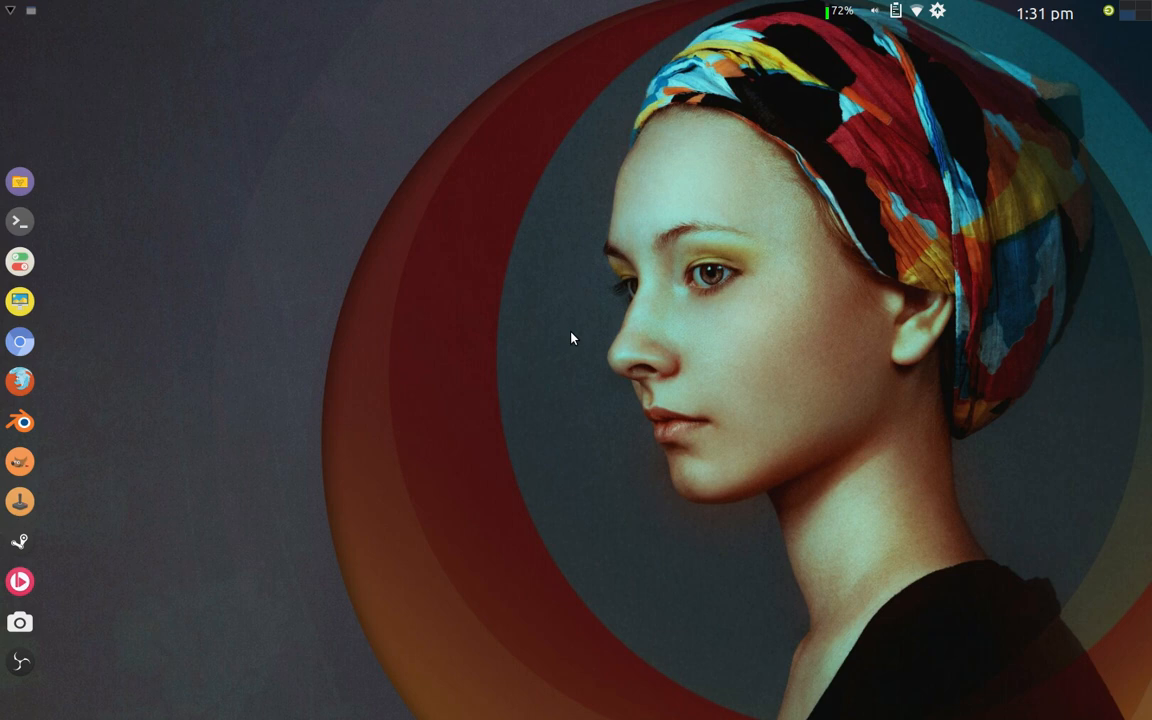
pyautogui.moveTo(592, 342)
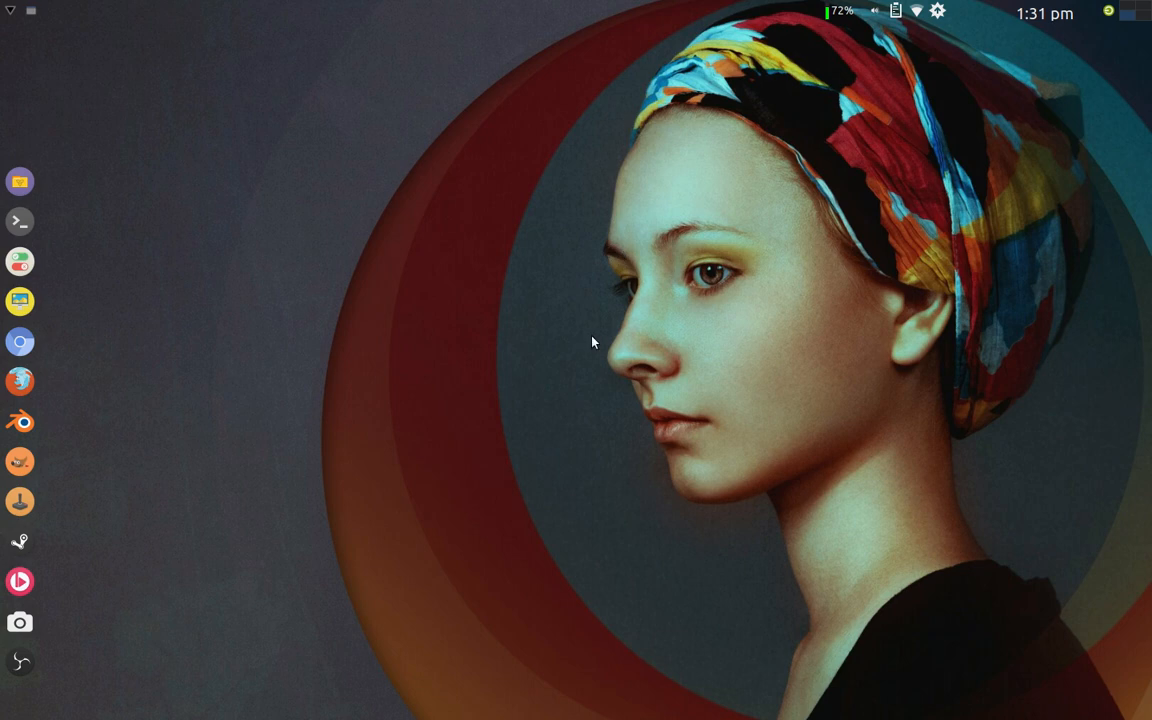
pyautogui.moveTo(716, 358)
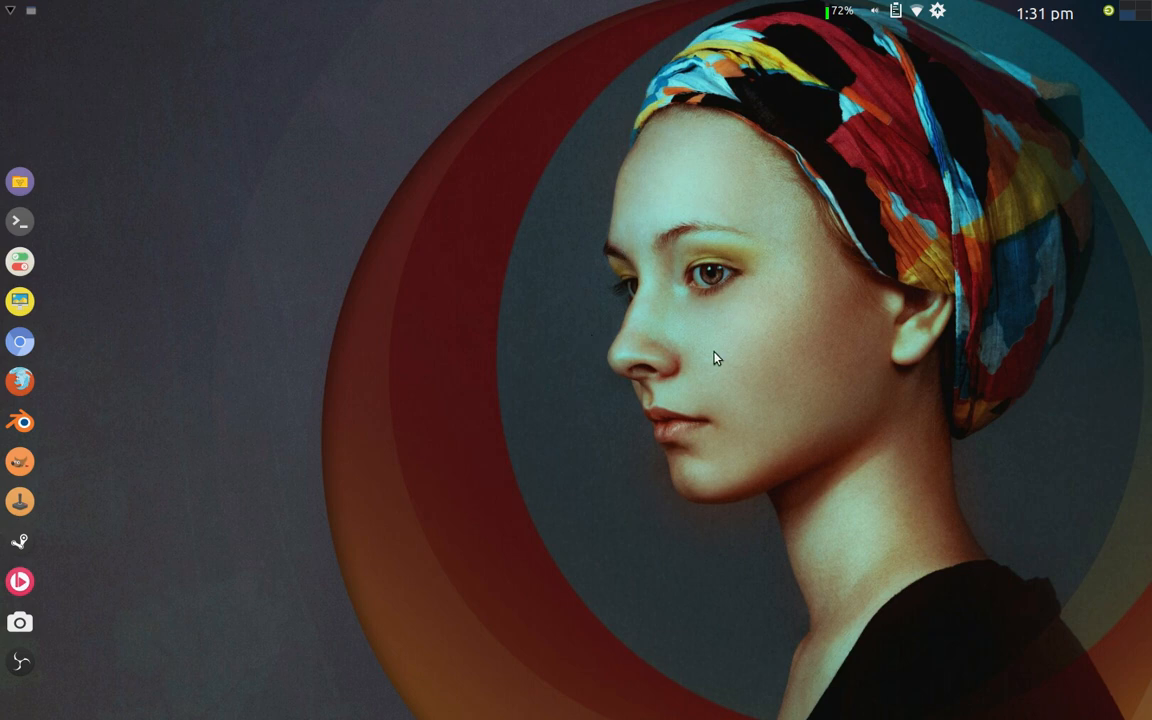
pyautogui.moveTo(680, 300)
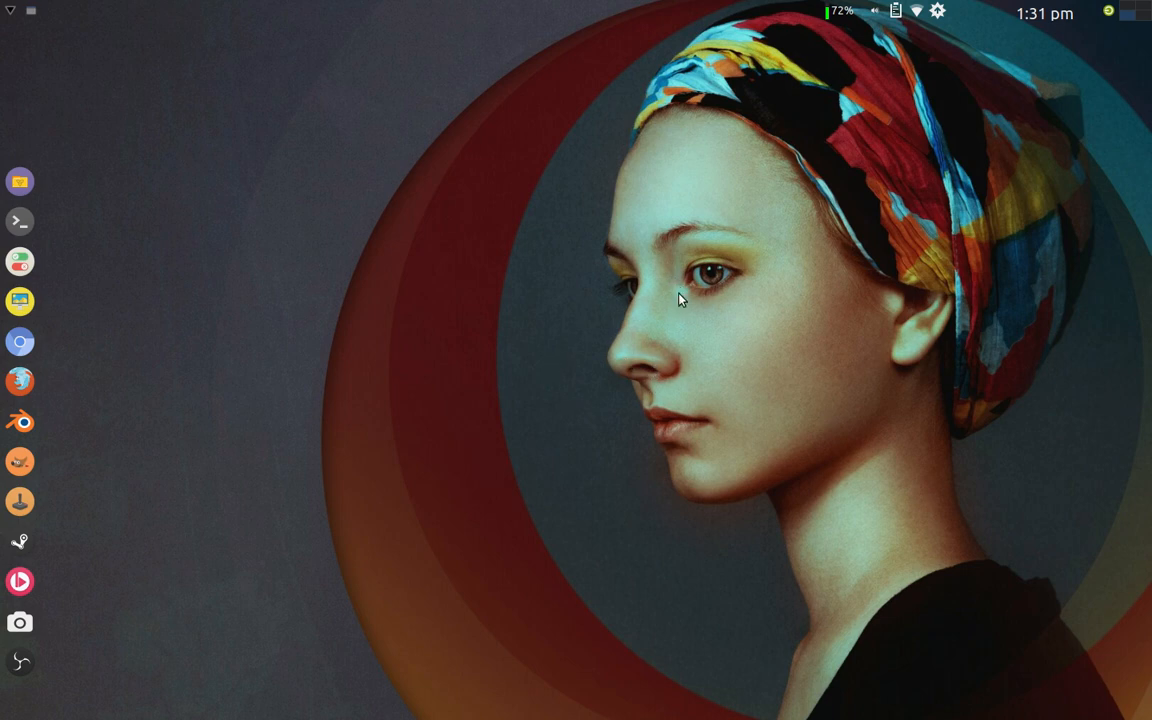
pyautogui.moveTo(630, 326)
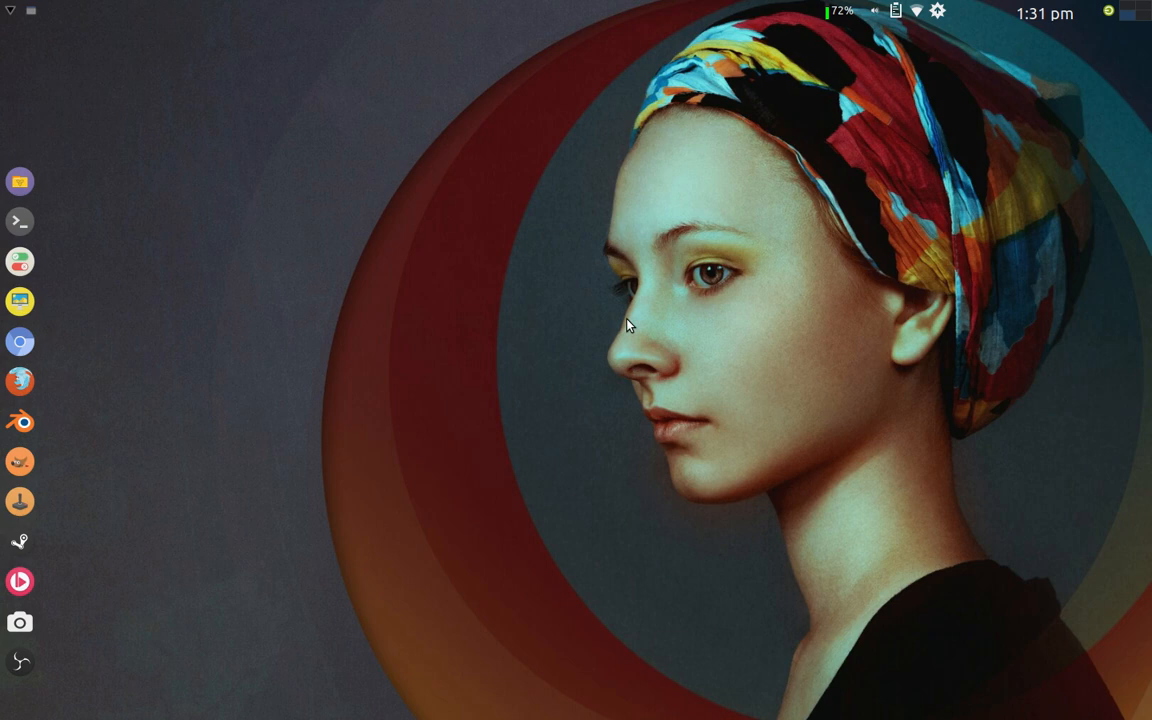
pyautogui.moveTo(689, 316)
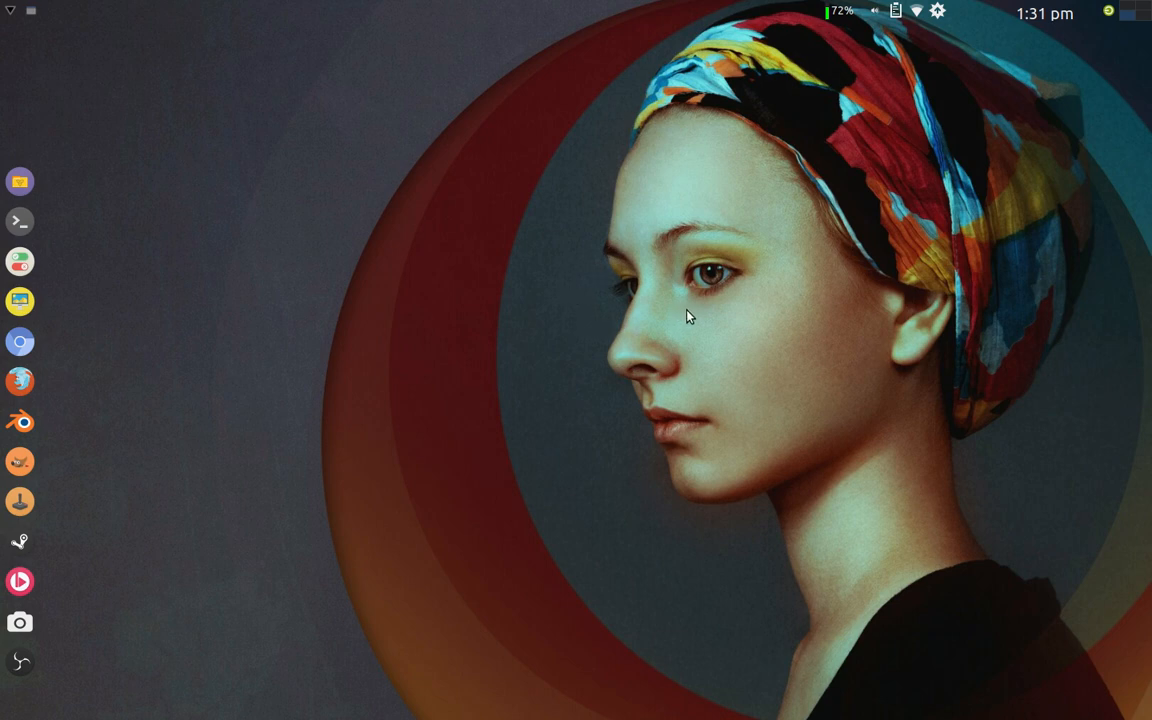
pyautogui.moveTo(691, 318)
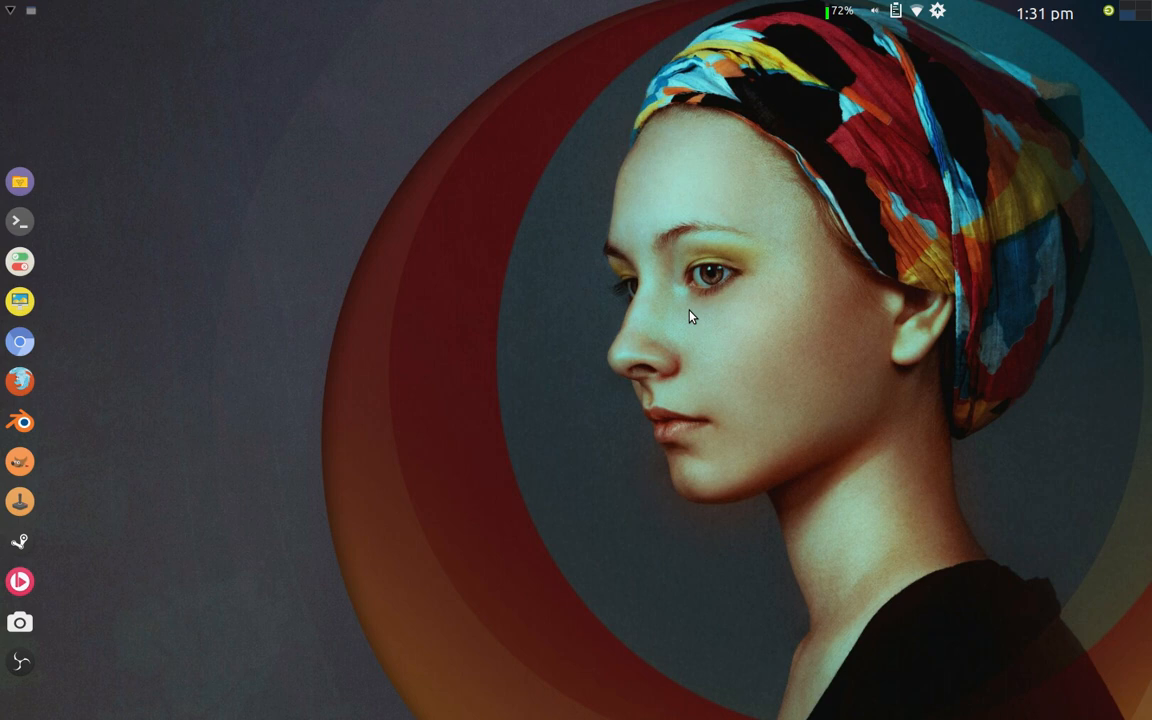
pyautogui.moveTo(586, 321)
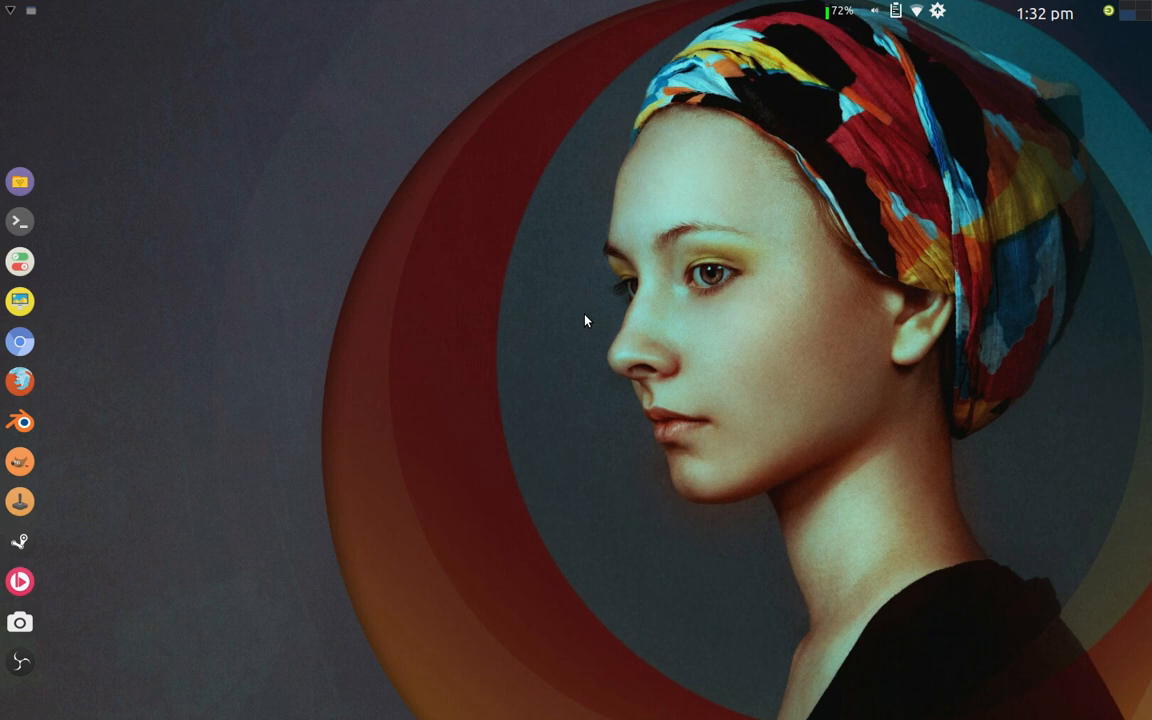
pyautogui.moveTo(569, 303)
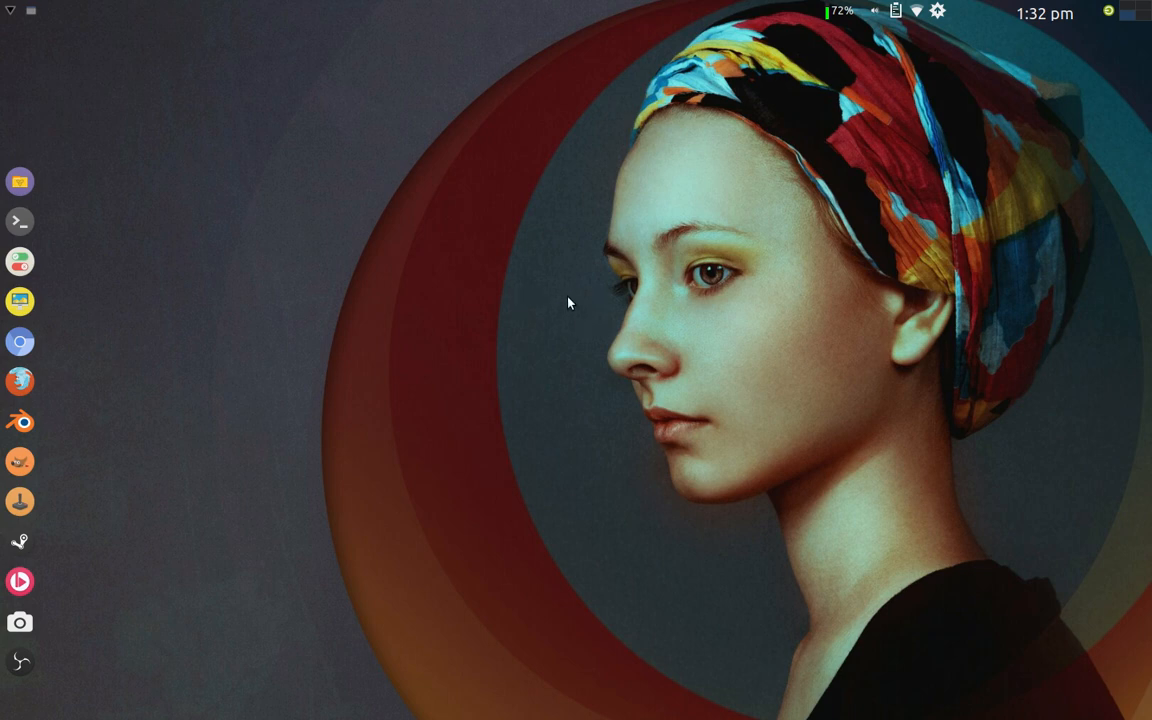
pyautogui.moveTo(602, 371)
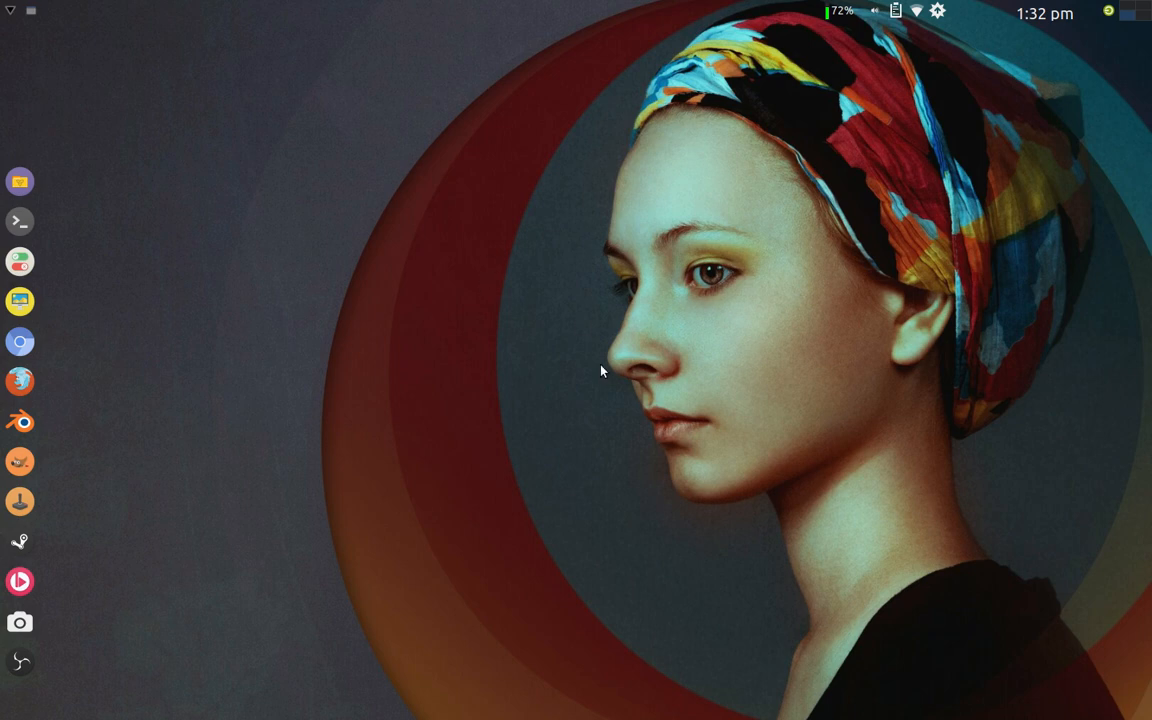
pyautogui.moveTo(609, 356)
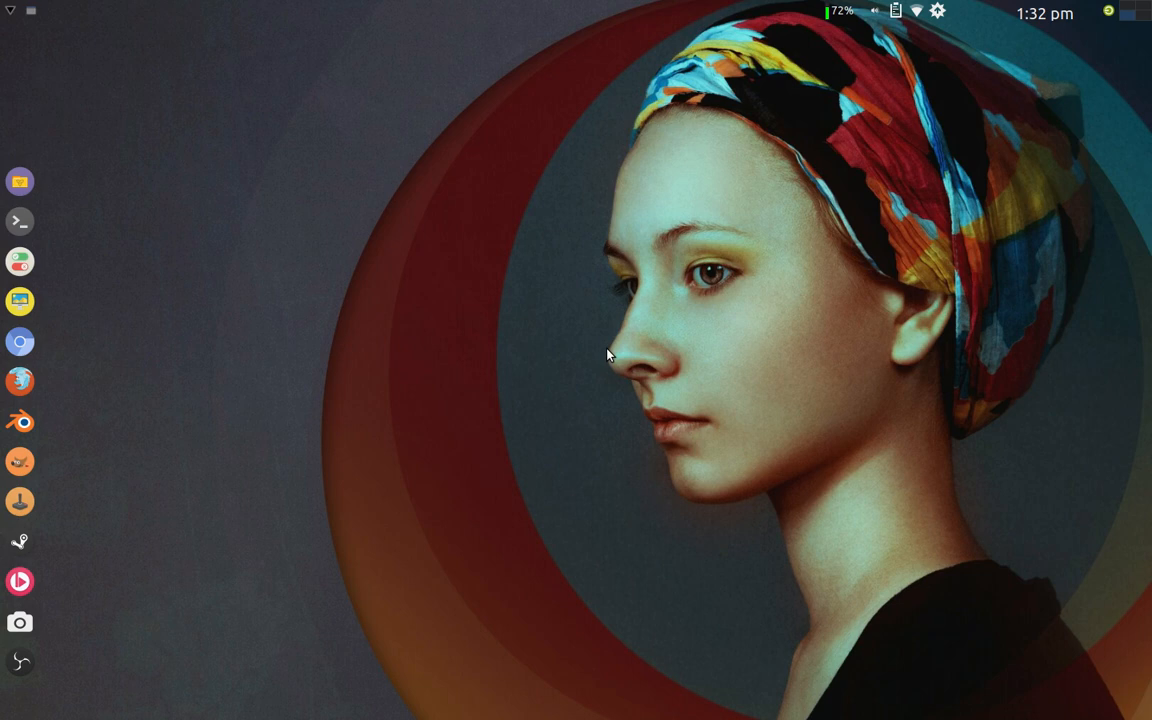
pyautogui.moveTo(482, 216)
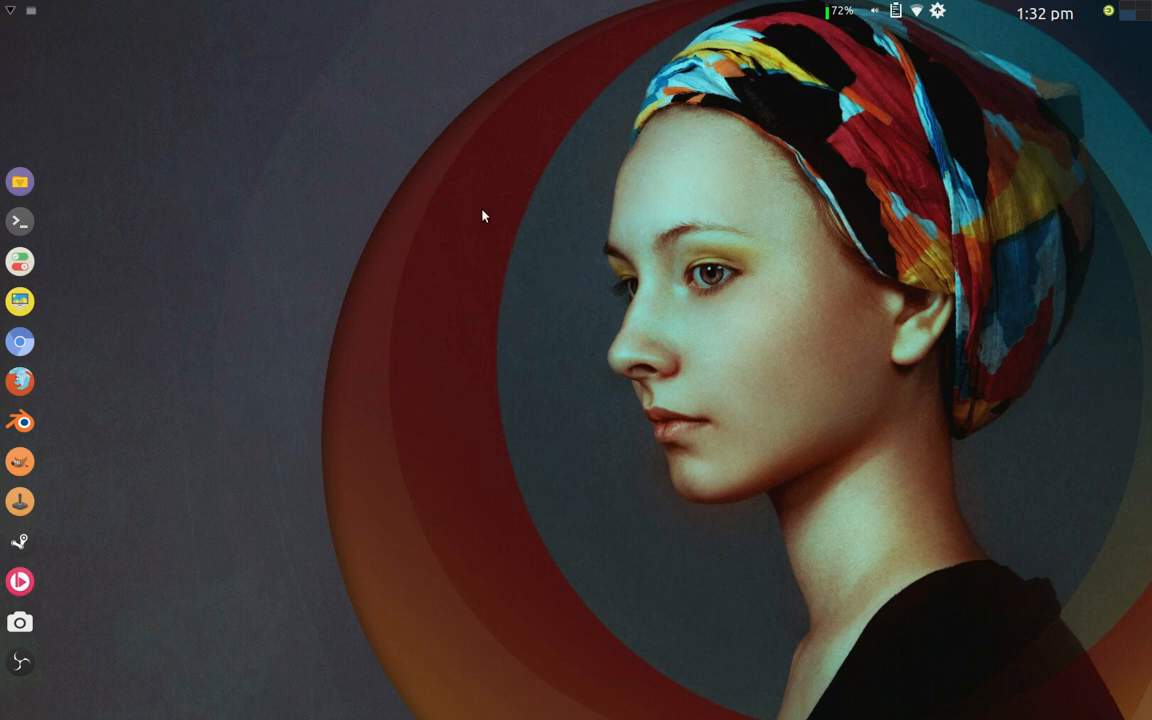
pyautogui.moveTo(680, 300)
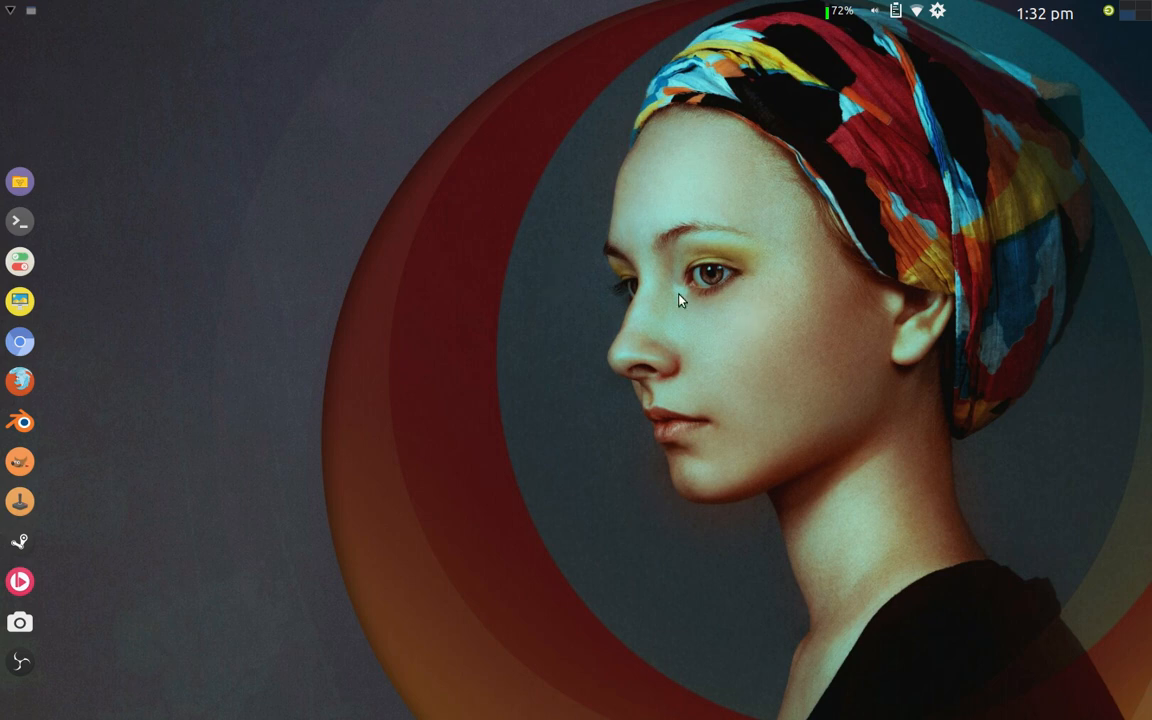
pyautogui.moveTo(600, 265)
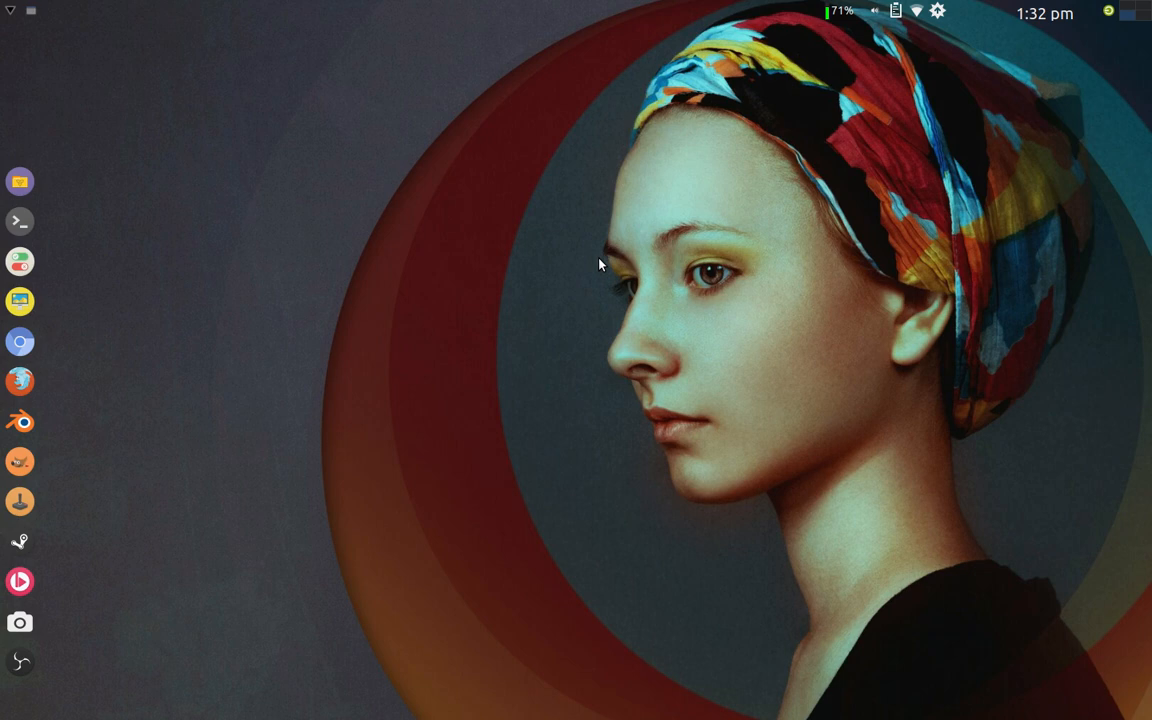
pyautogui.moveTo(425, 178)
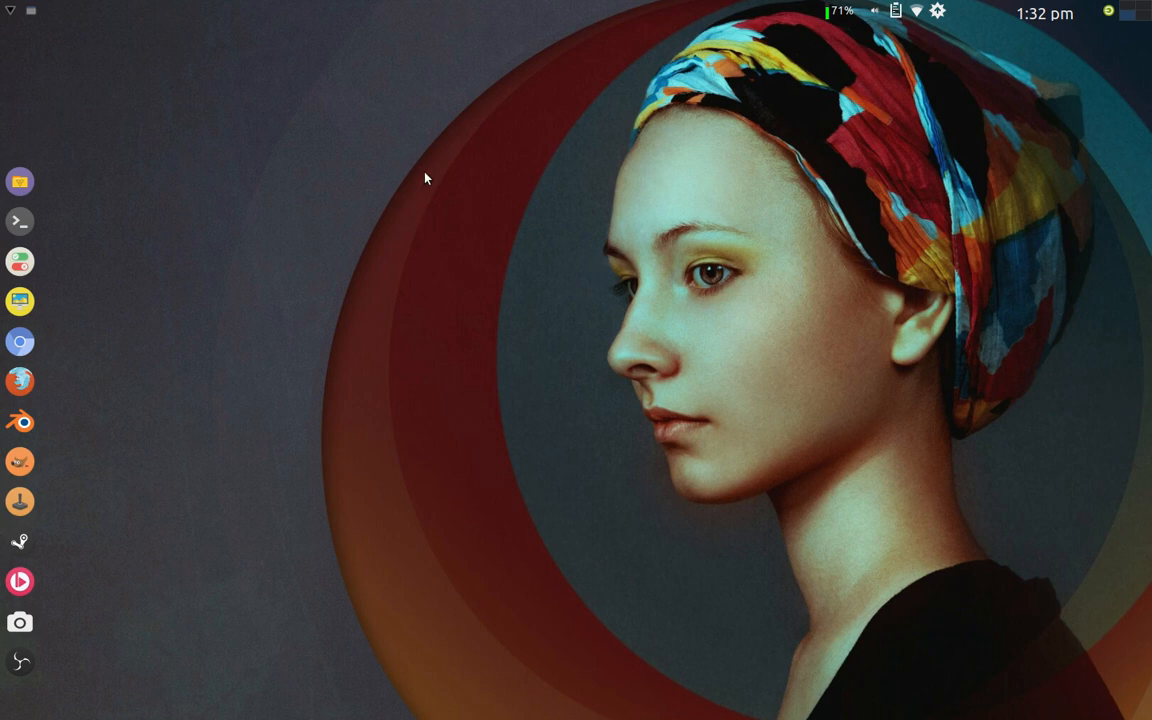
# - Open Settings > Desktop from the desktop's right-click menu
pyautogui.rightClick(425, 178)
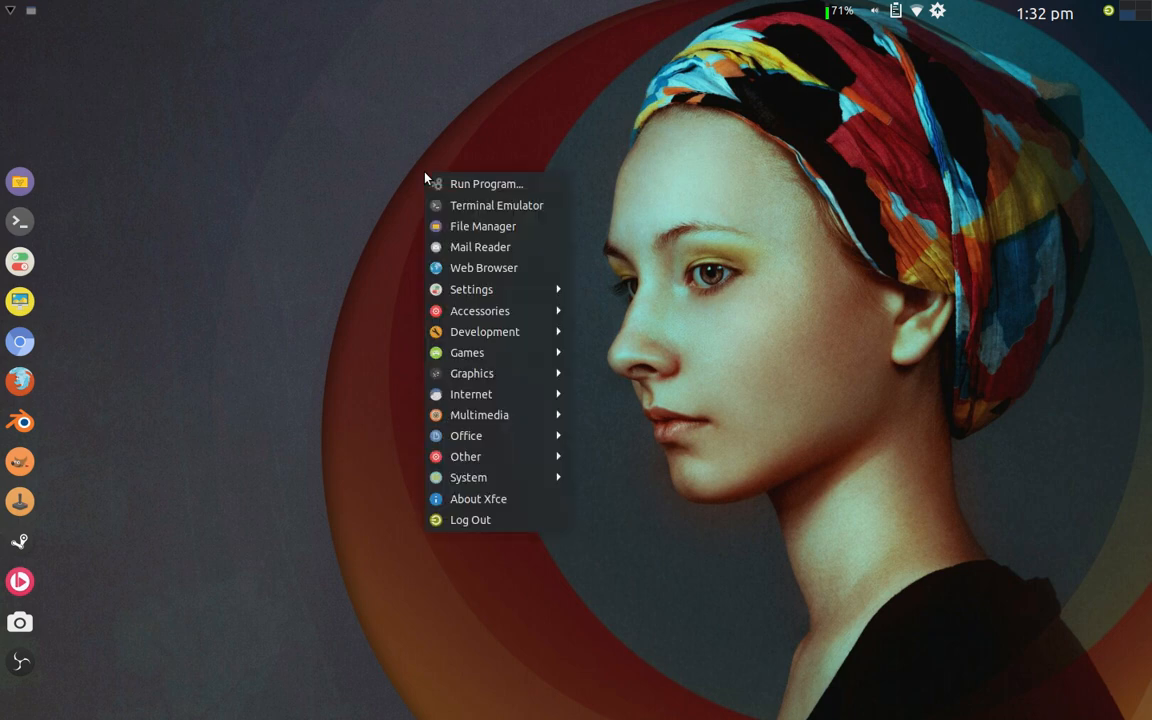
pyautogui.moveTo(497, 205)
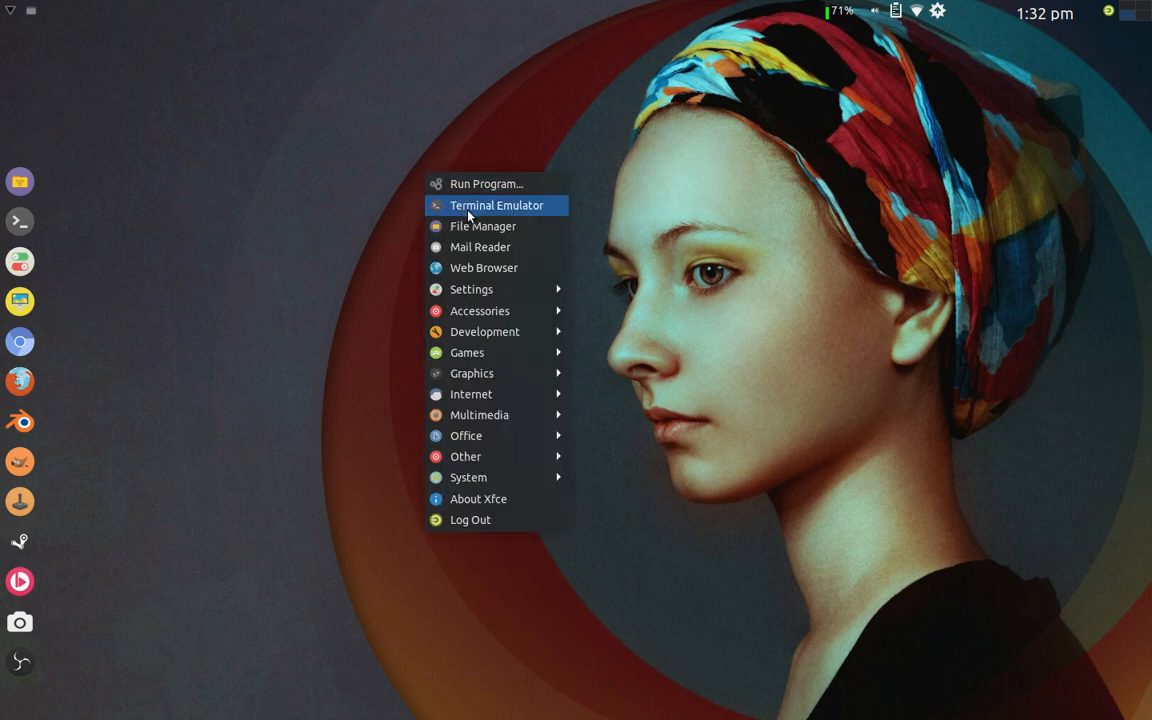
pyautogui.moveTo(471, 289)
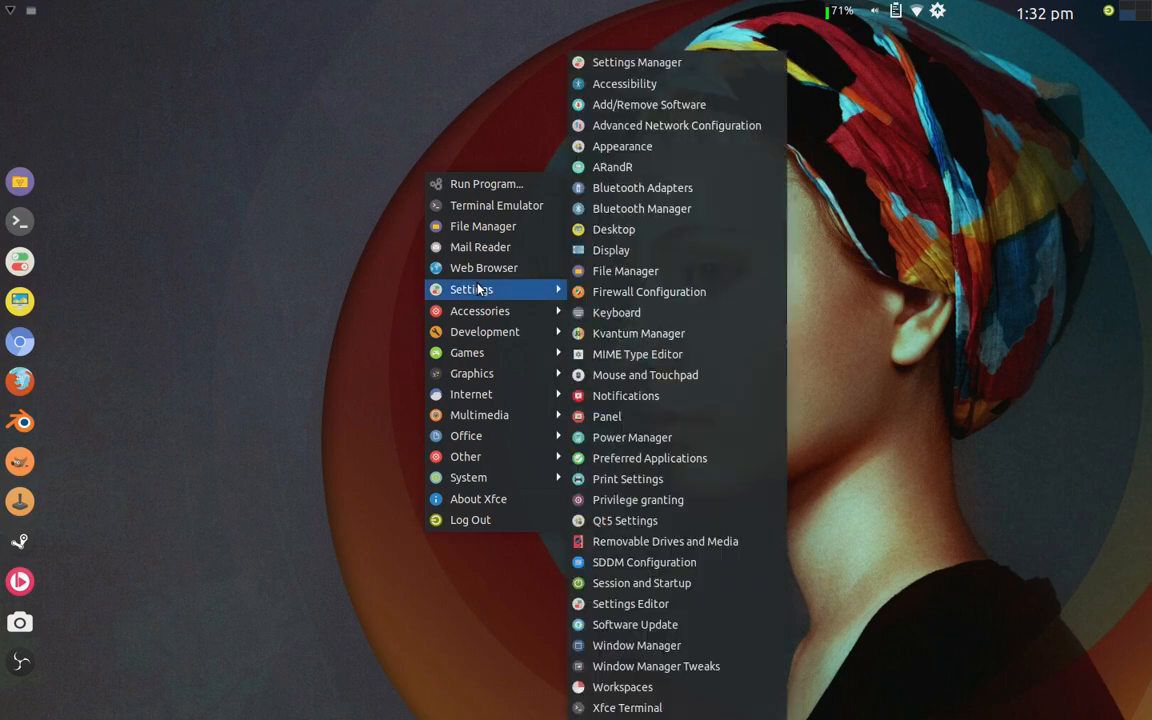
pyautogui.moveTo(613, 229)
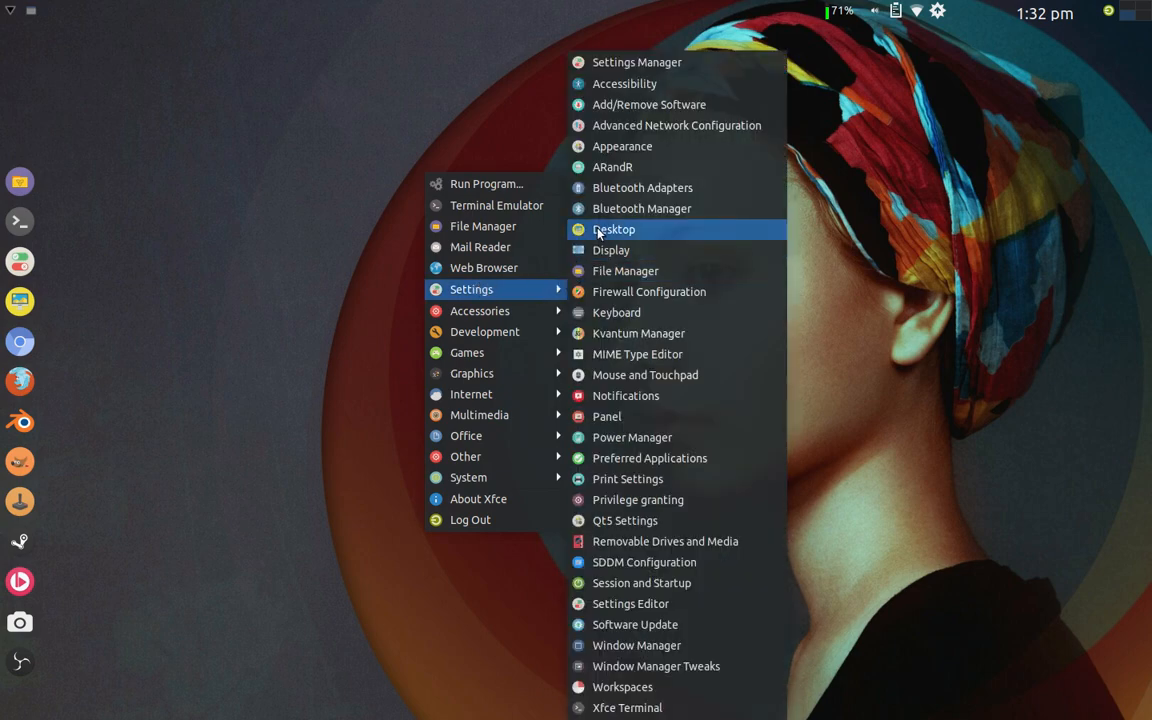
pyautogui.click(613, 229)
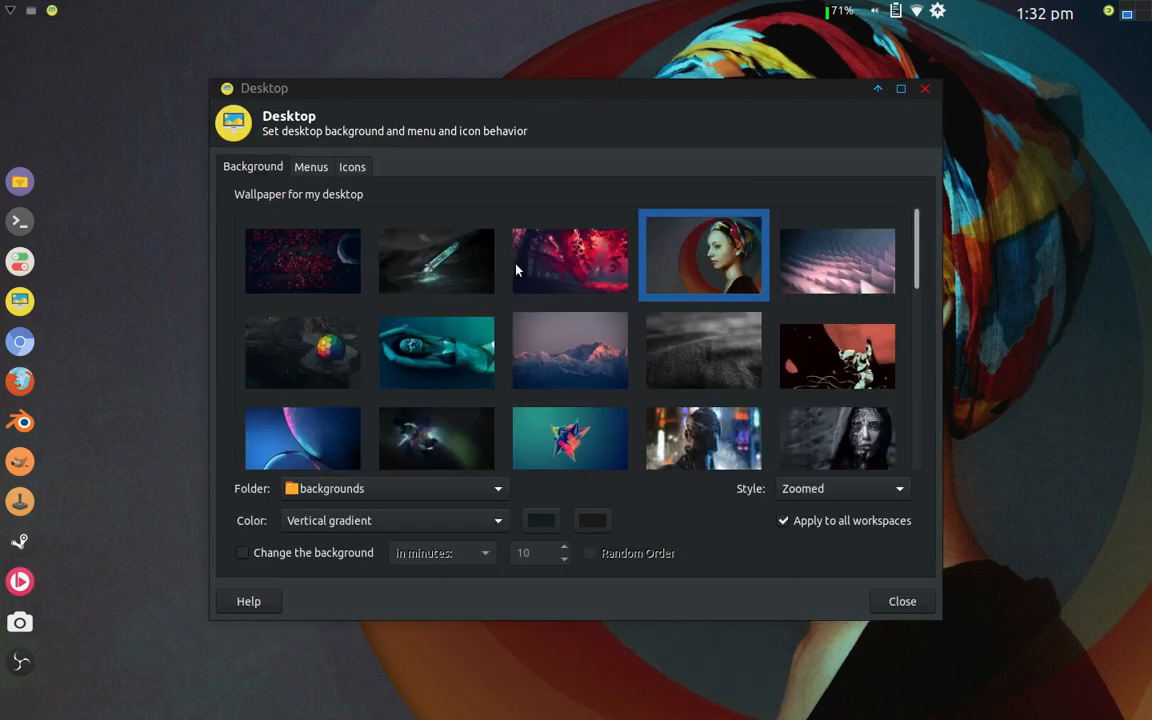
pyautogui.moveTo(530, 260)
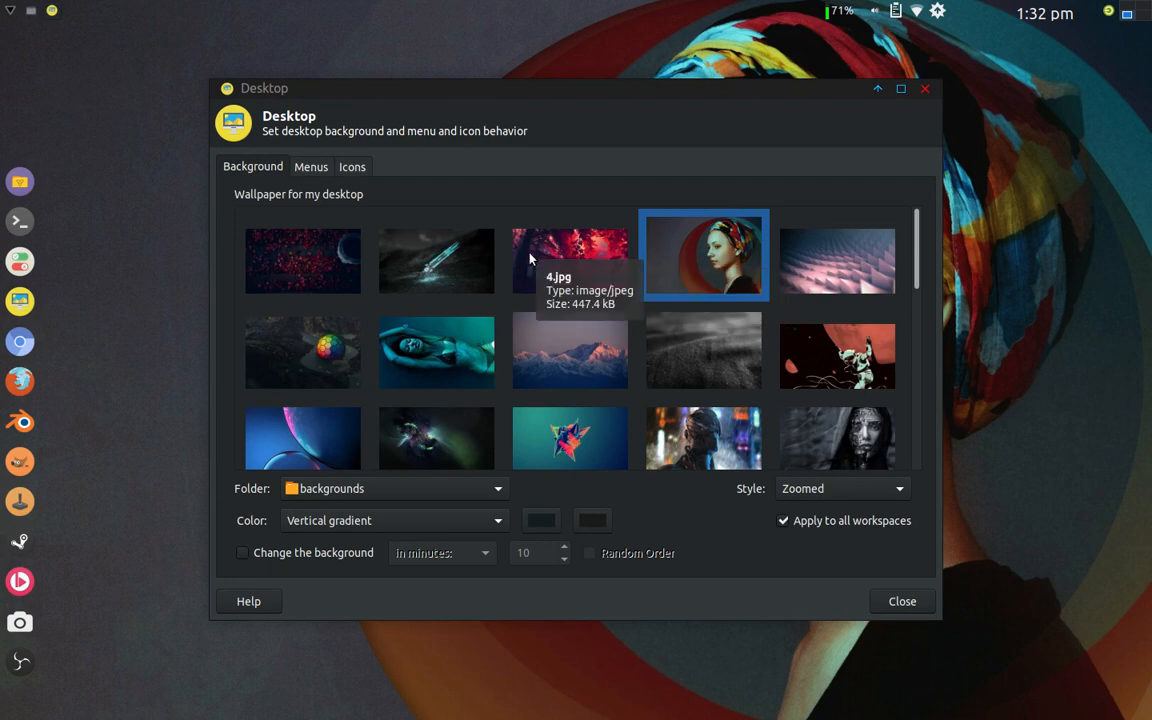
pyautogui.moveTo(887, 266)
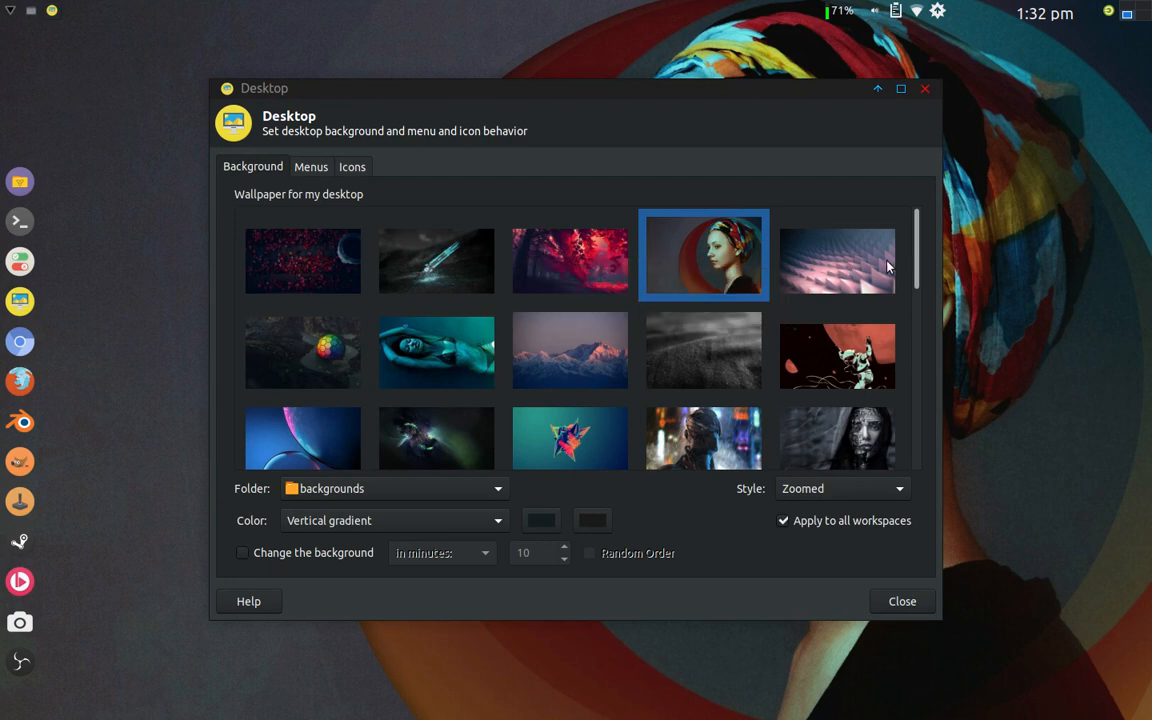
# - Preview the dark headset portrait, then reselect the headscarf portrait as wallpaper and close settings
pyautogui.scroll(-3)
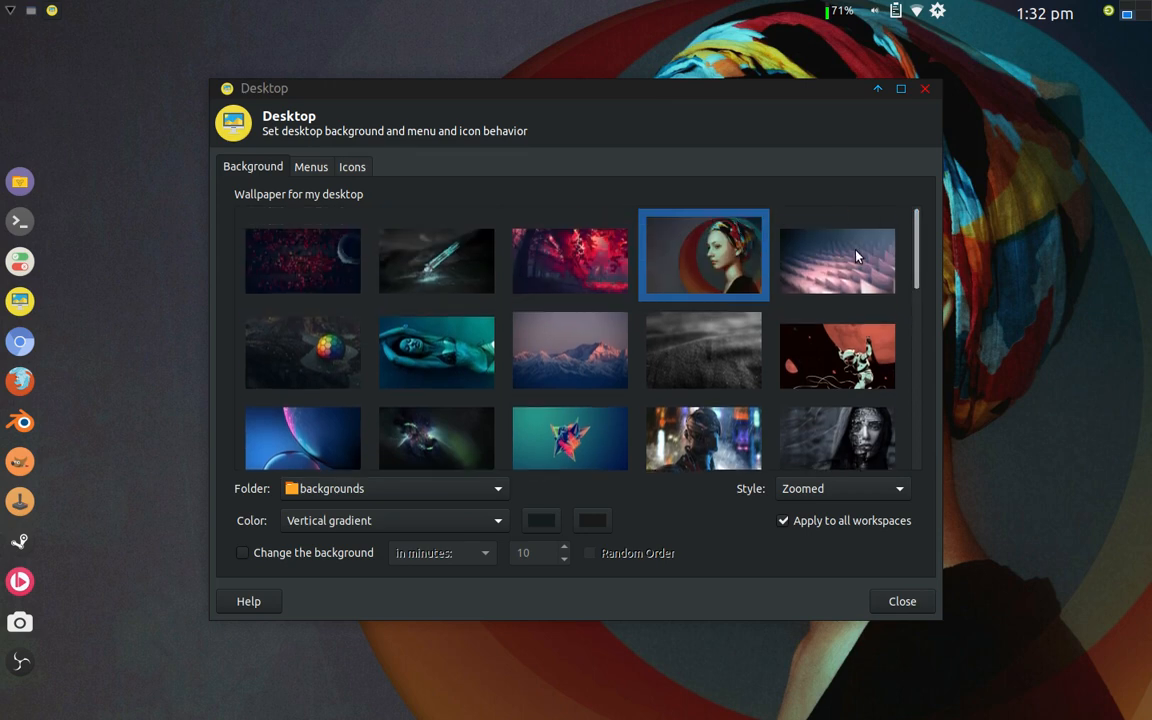
pyautogui.scroll(-3)
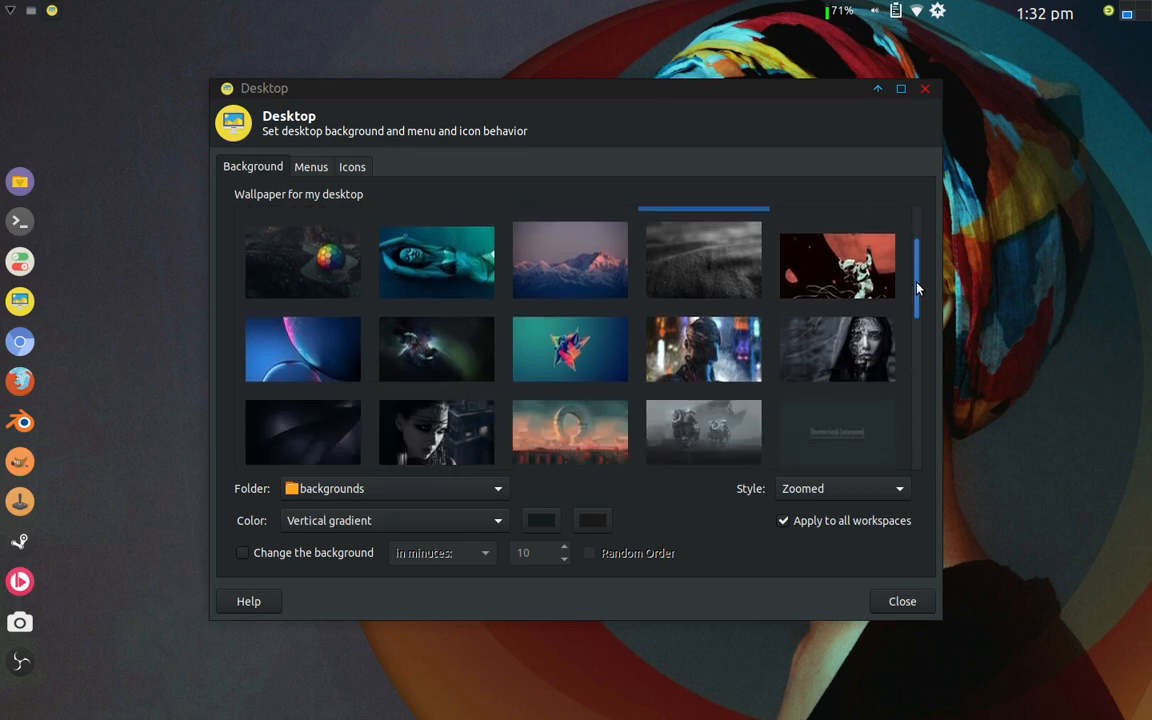
pyautogui.scroll(-3)
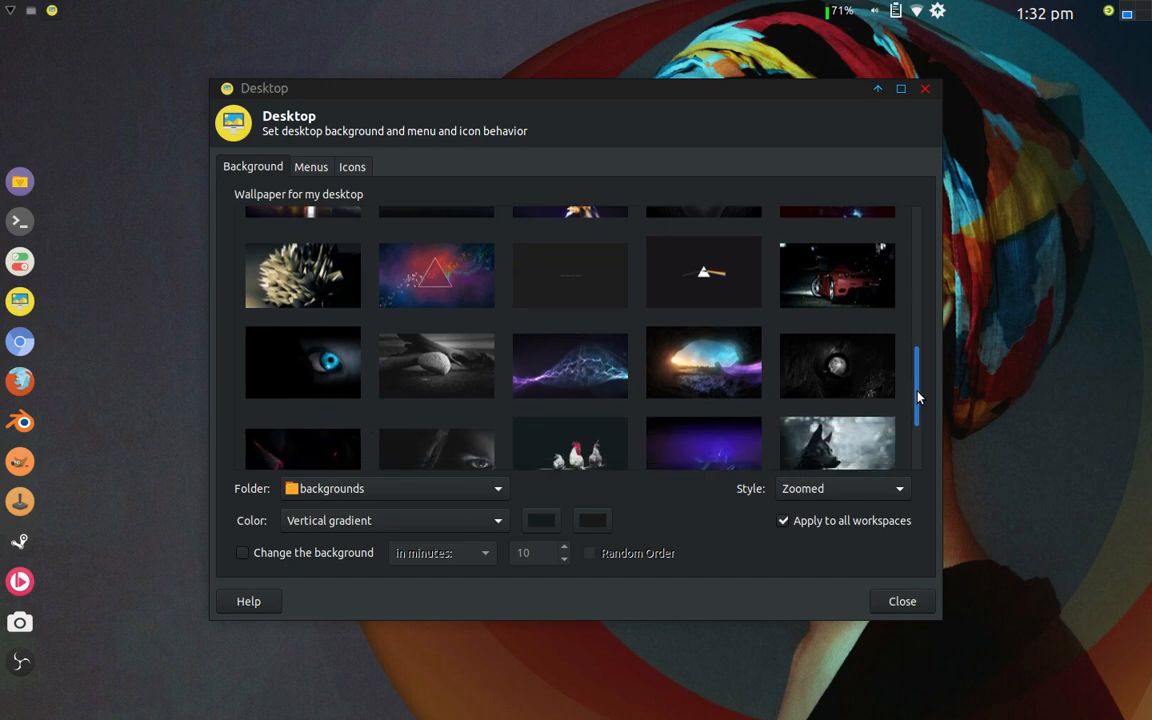
pyautogui.scroll(-3)
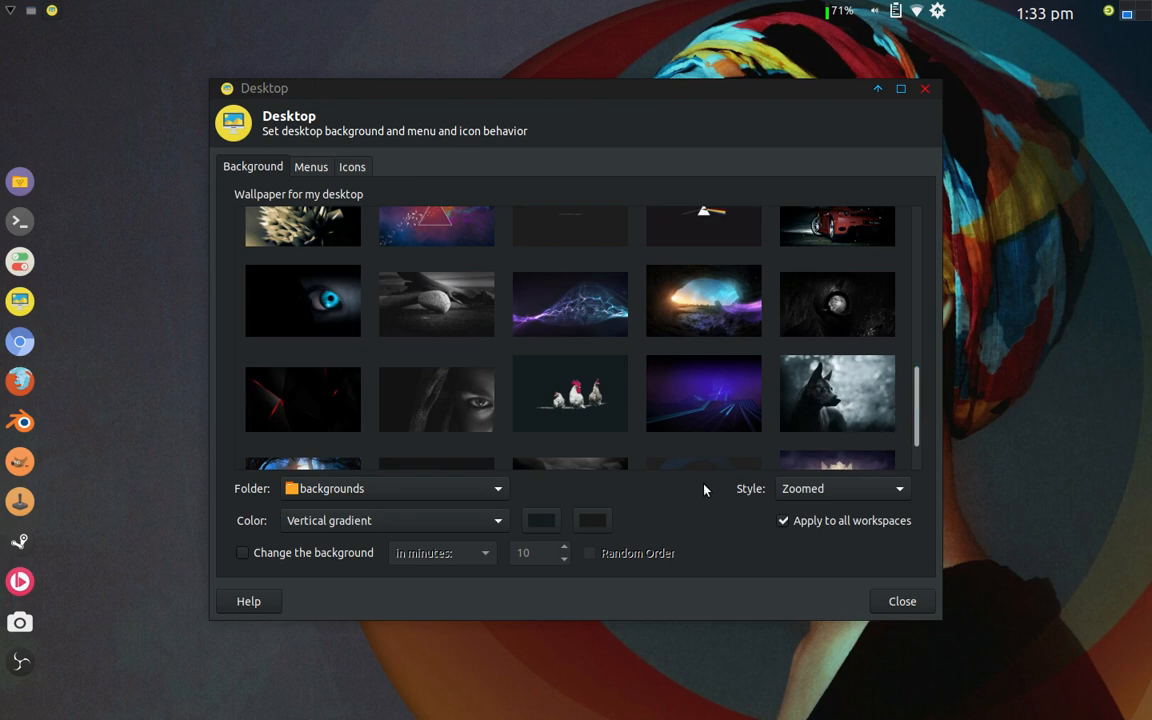
pyautogui.moveTo(548, 500)
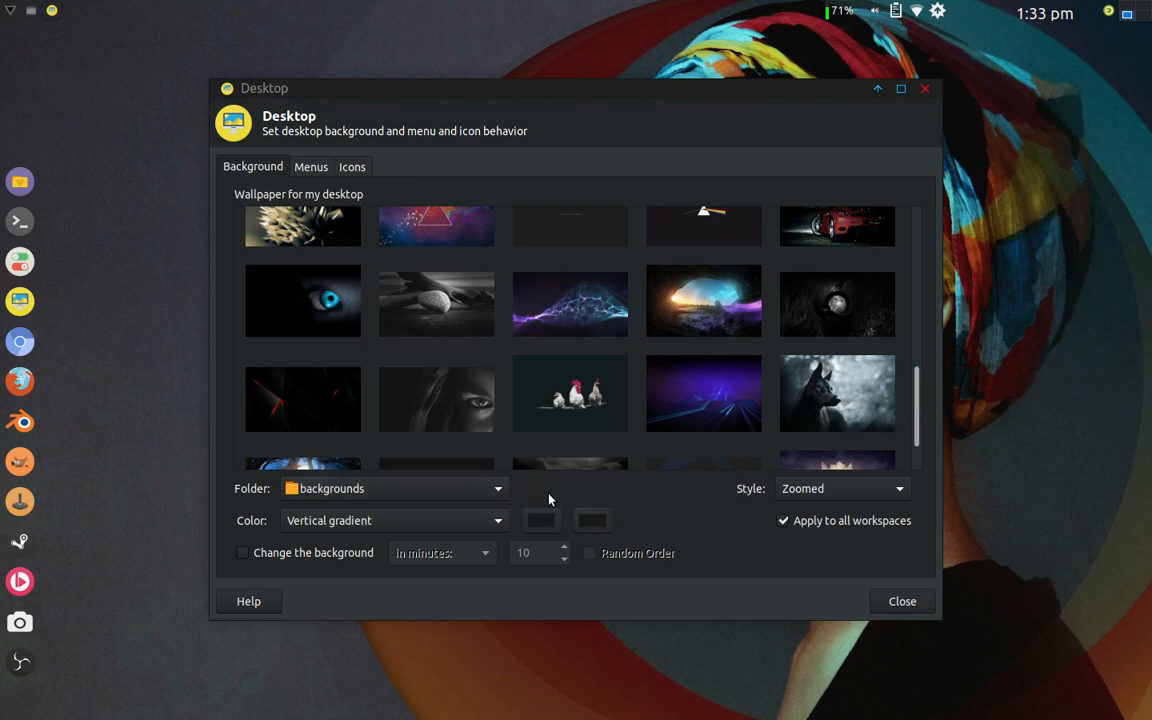
pyautogui.moveTo(644, 500)
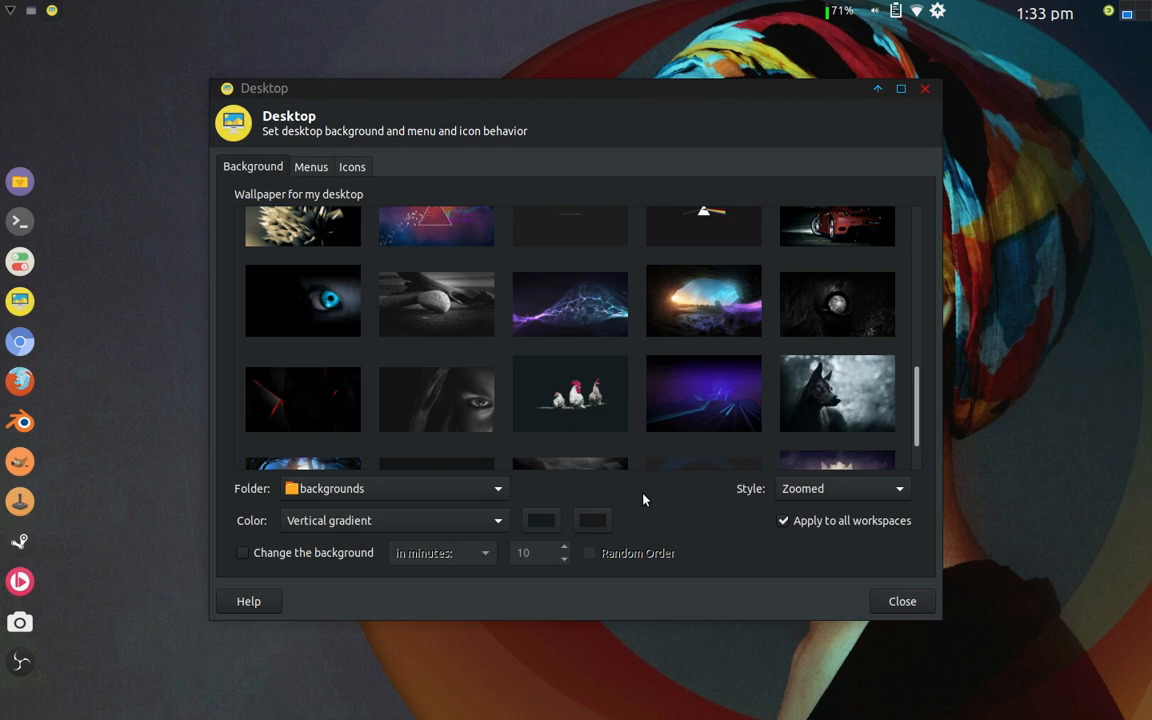
pyautogui.moveTo(876, 371)
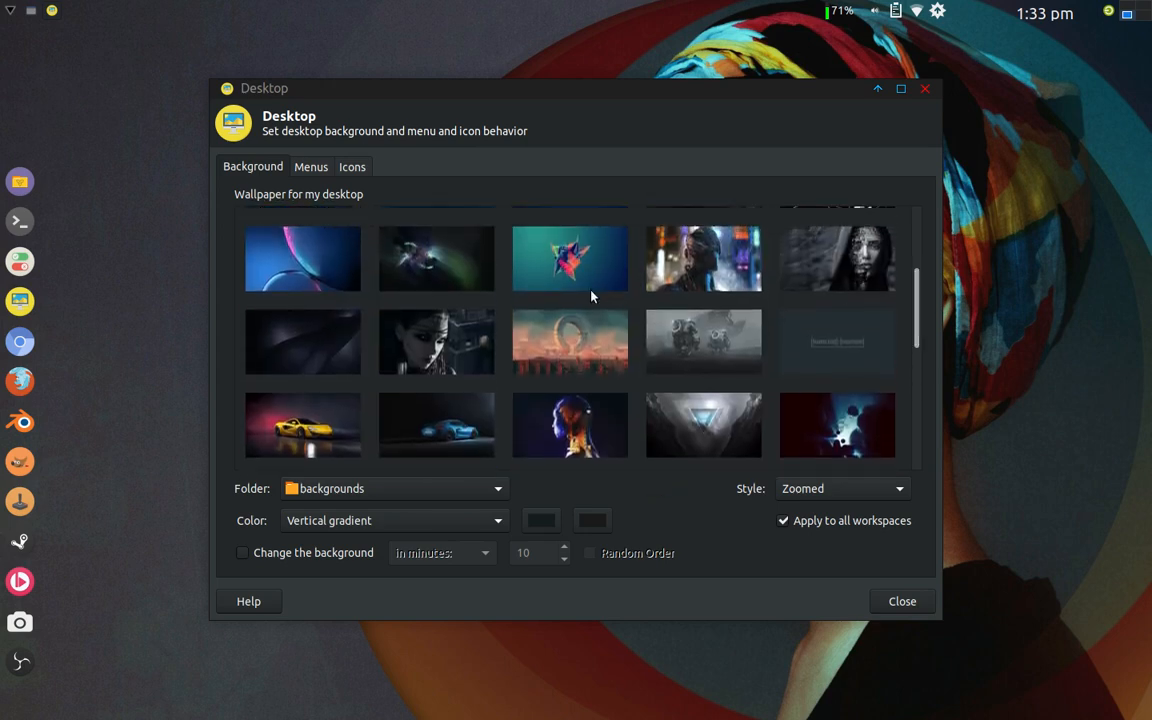
pyautogui.click(436, 342)
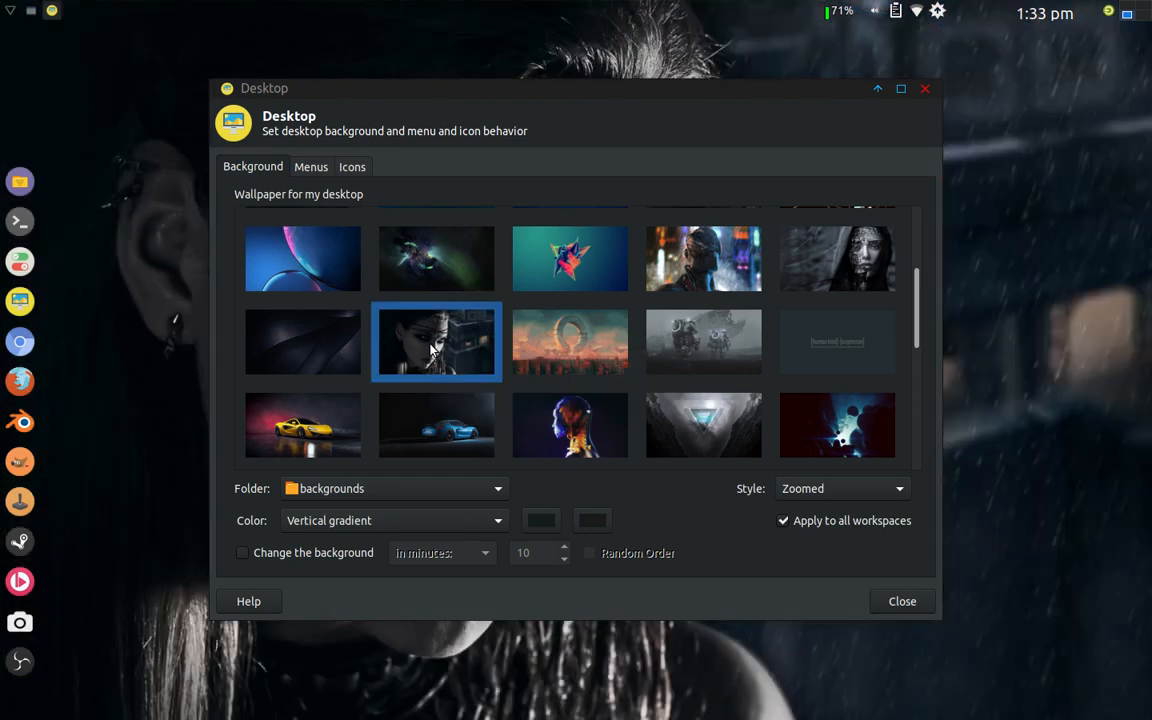
pyautogui.moveTo(750, 462)
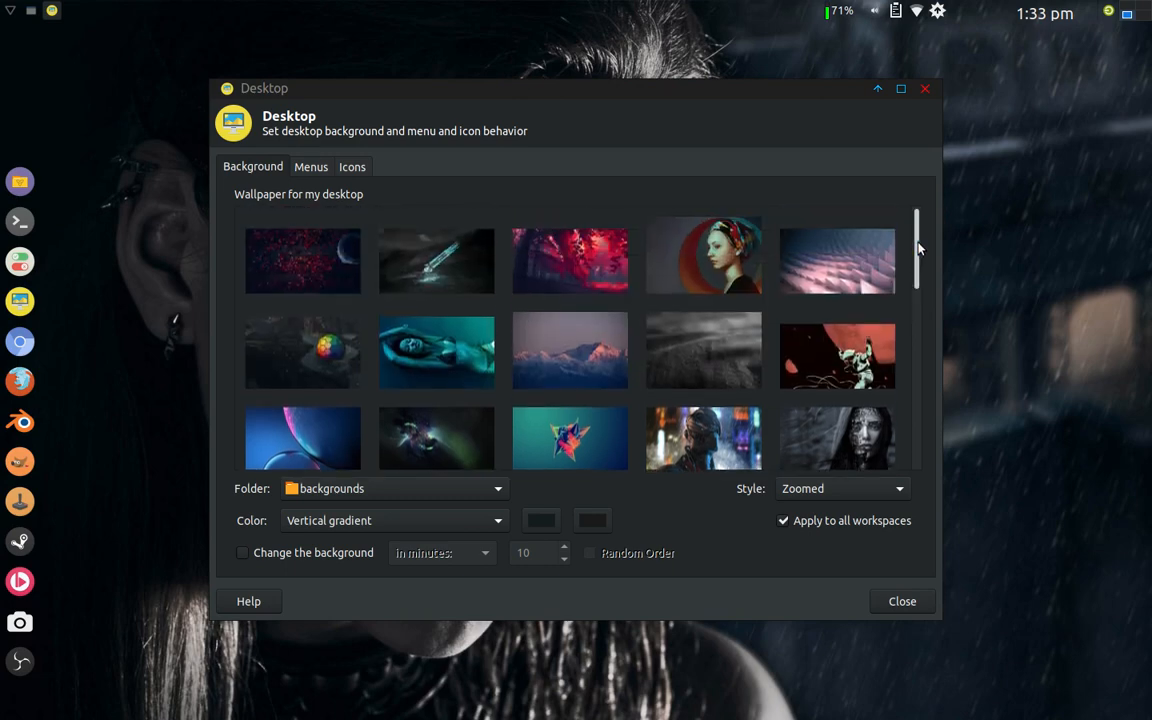
pyautogui.click(703, 255)
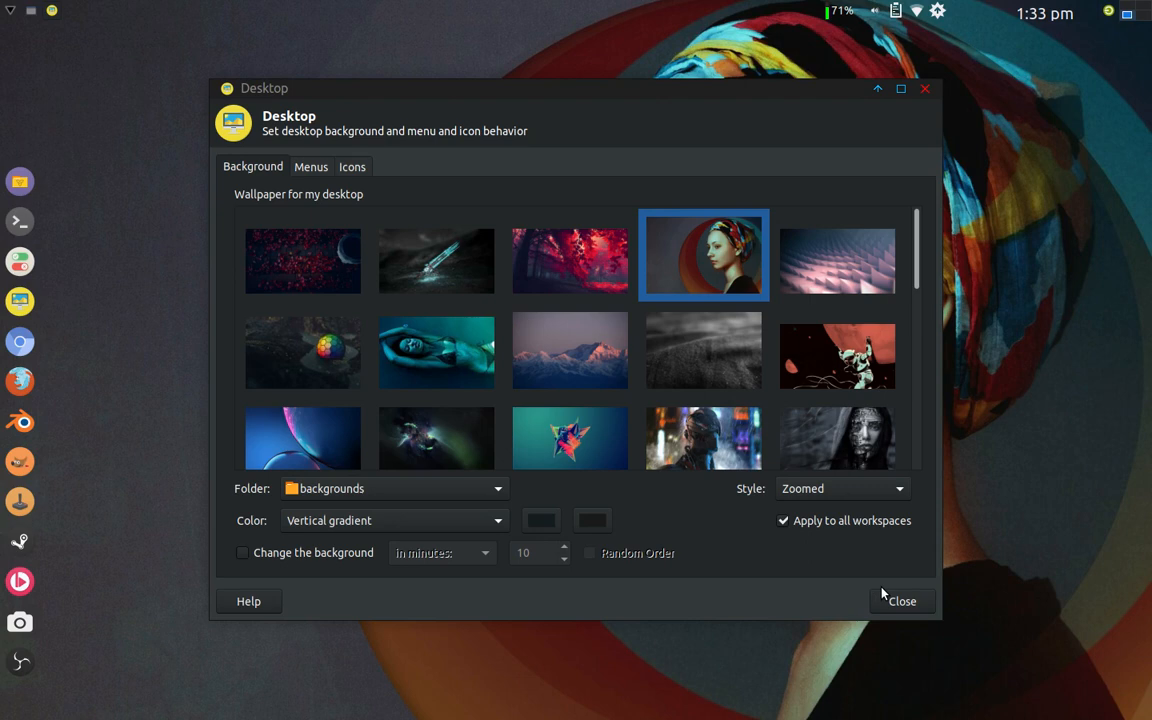
pyautogui.click(901, 601)
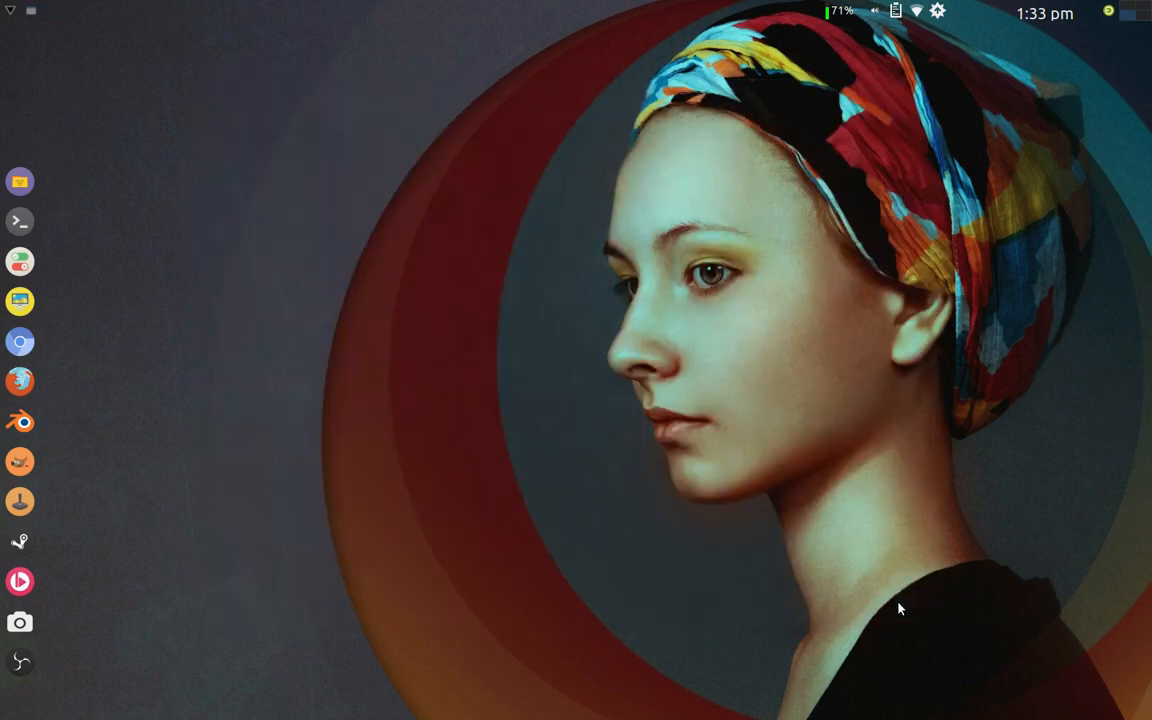
pyautogui.moveTo(600, 344)
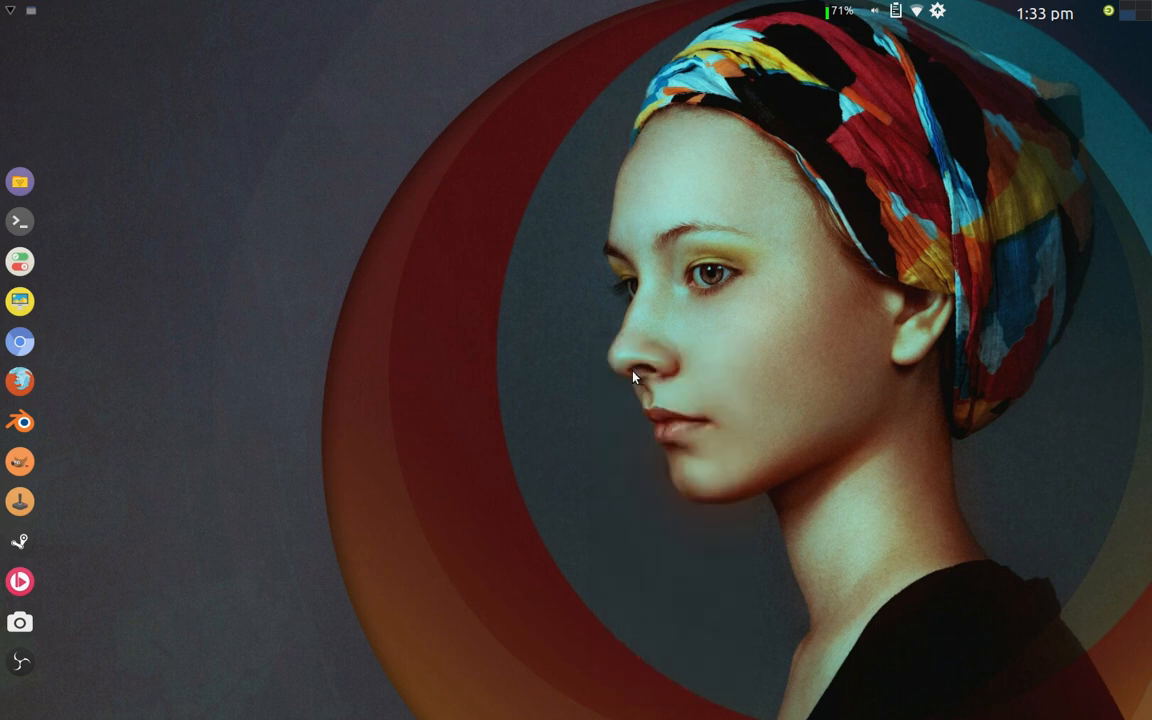
# - Launch the htop terminal from the dock, review processes, and try closing its window
pyautogui.click(20, 221)
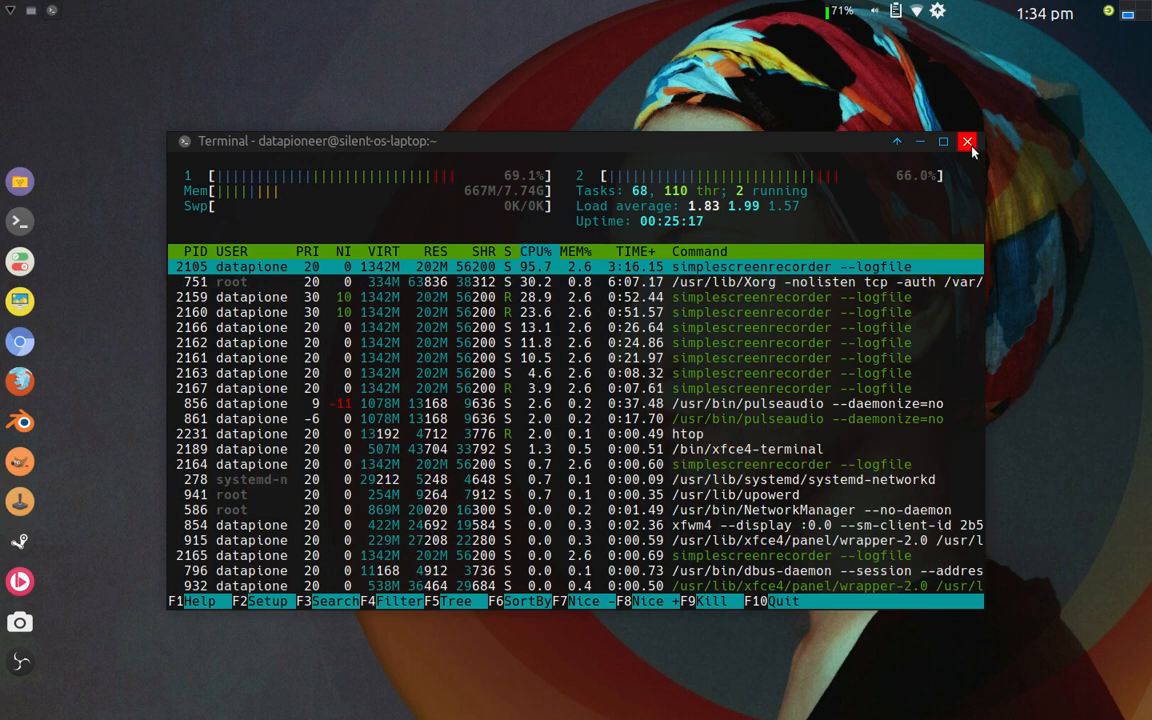
pyautogui.click(967, 141)
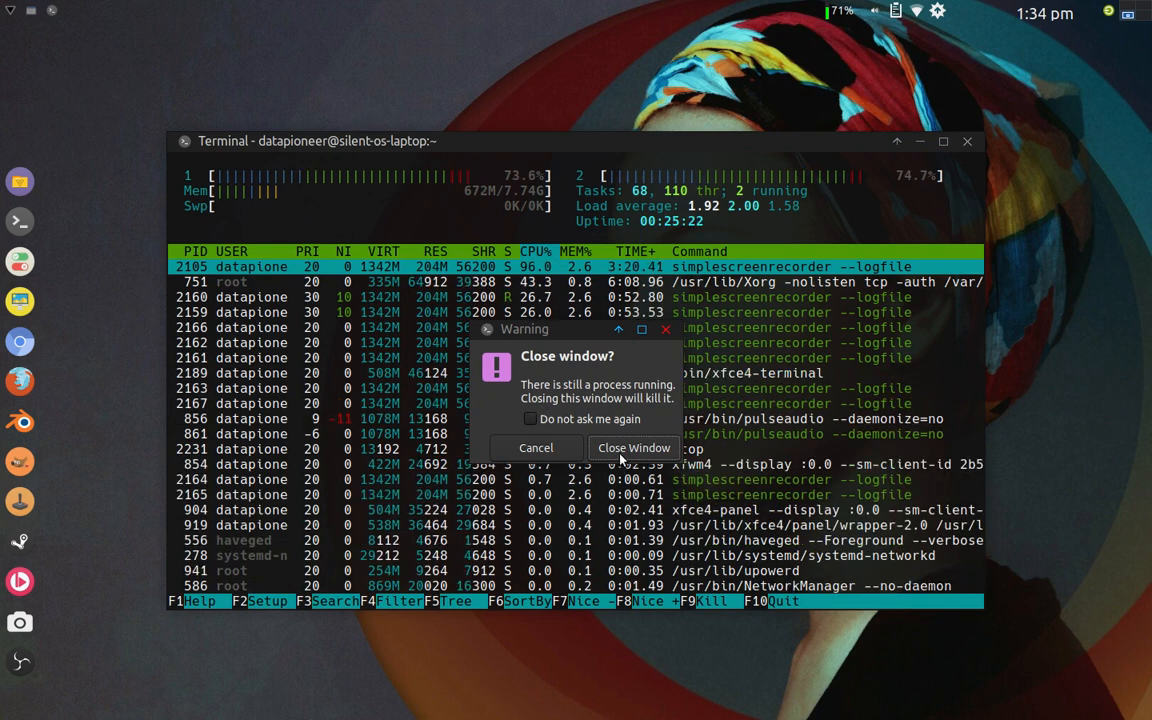
# - Force-close the htop window, open a new terminal, and run free -m (7928 MB total)
pyautogui.click(633, 447)
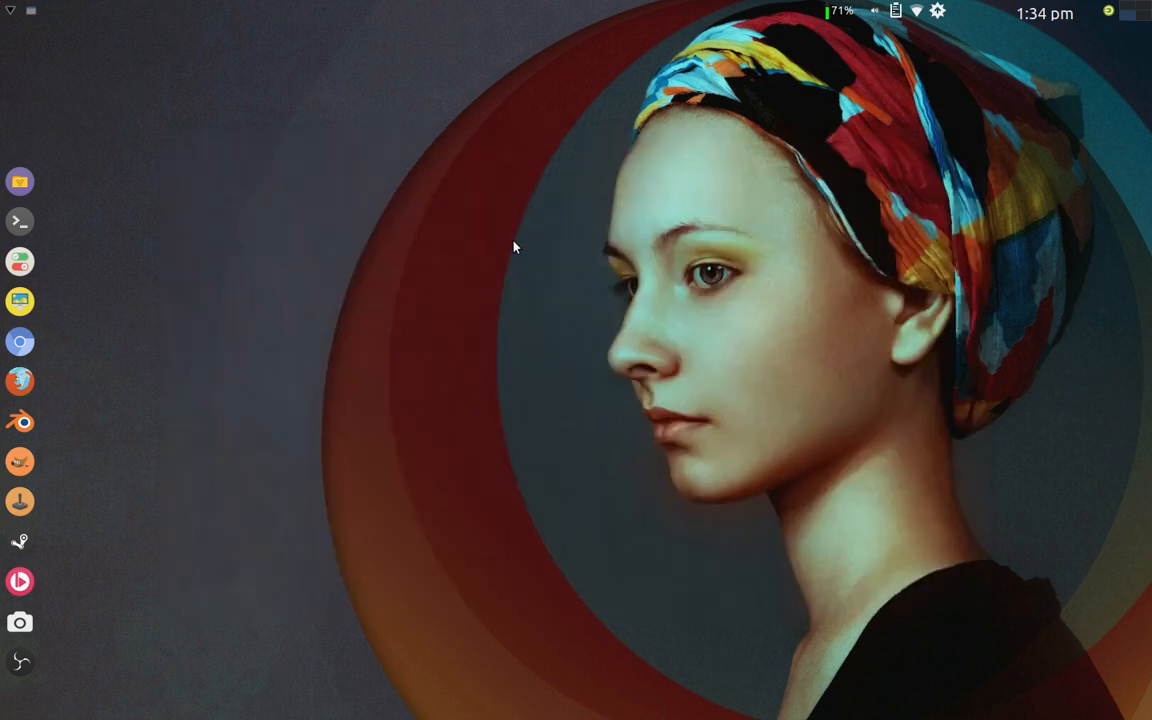
pyautogui.moveTo(545, 271)
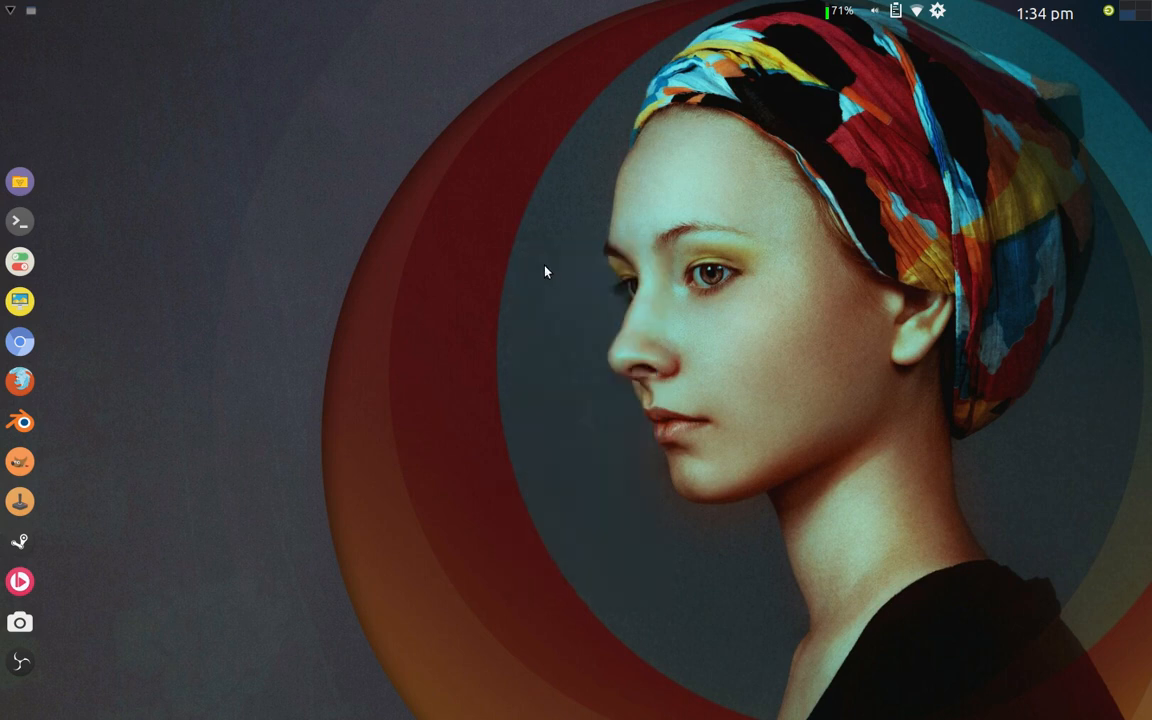
pyautogui.click(20, 221)
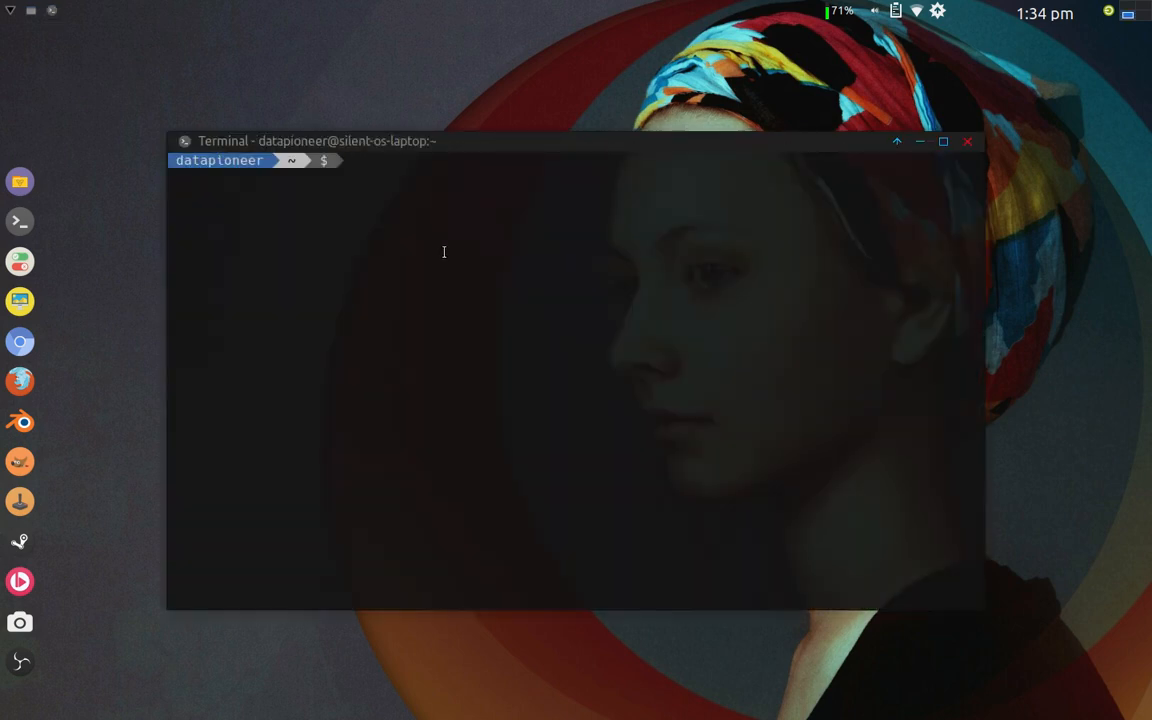
pyautogui.write('free')
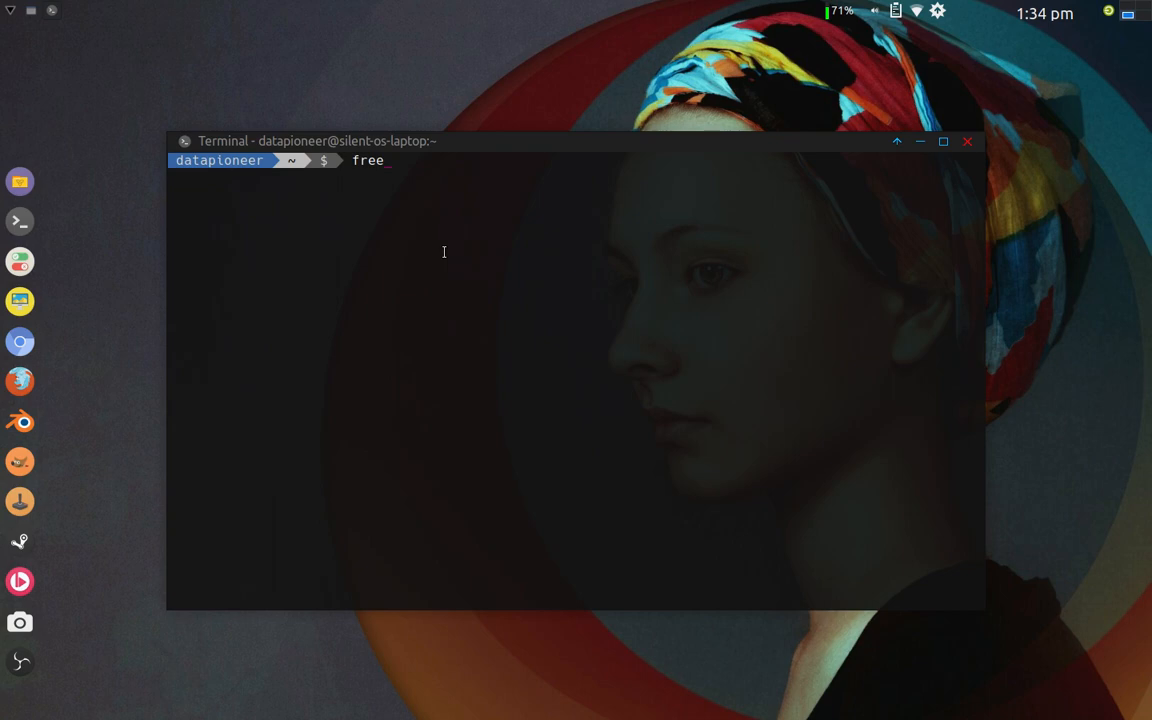
pyautogui.write('-')
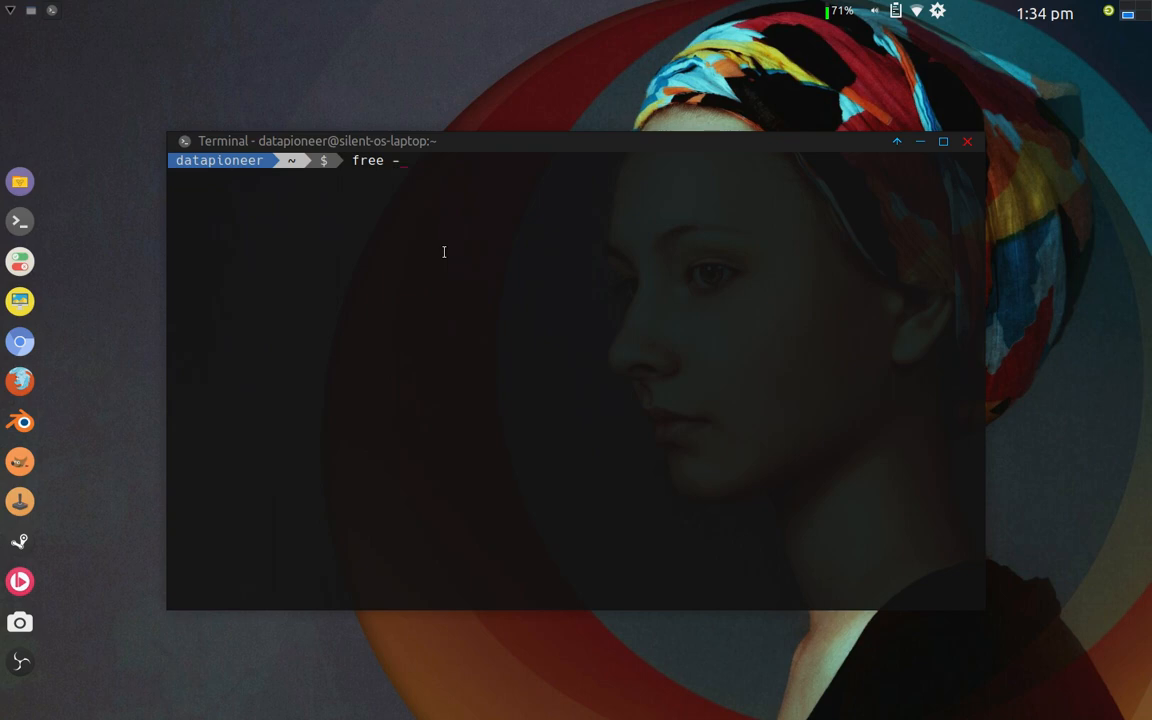
pyautogui.write('m')
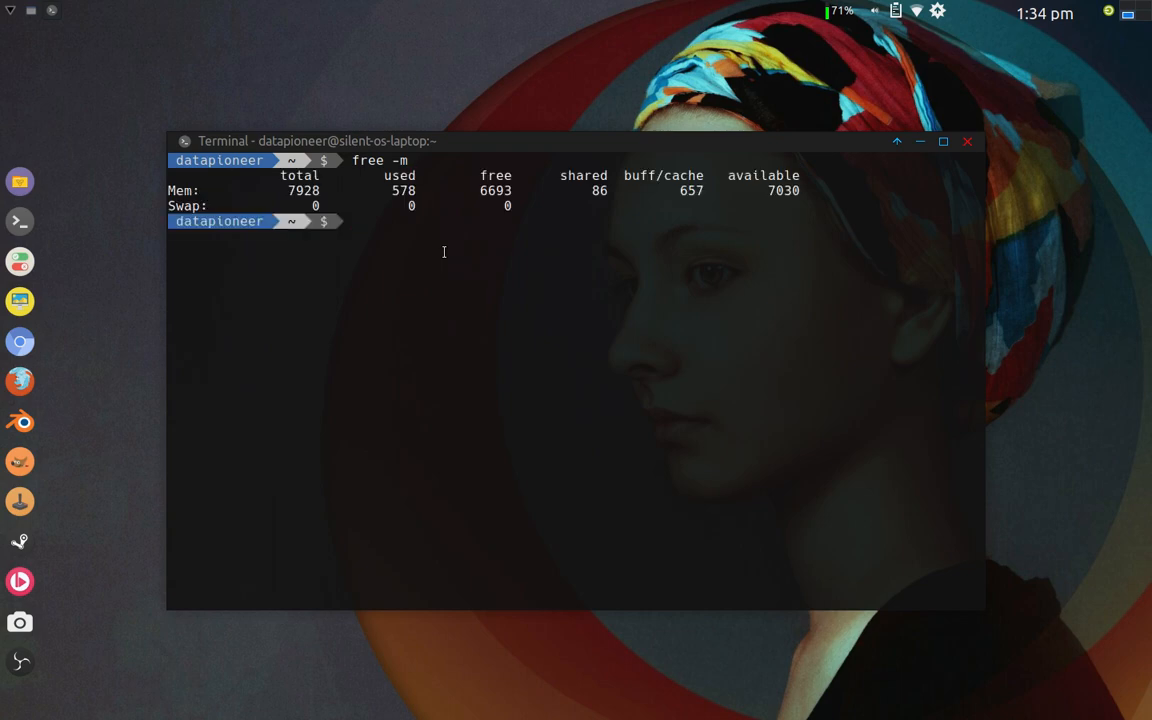
pyautogui.moveTo(368, 186)
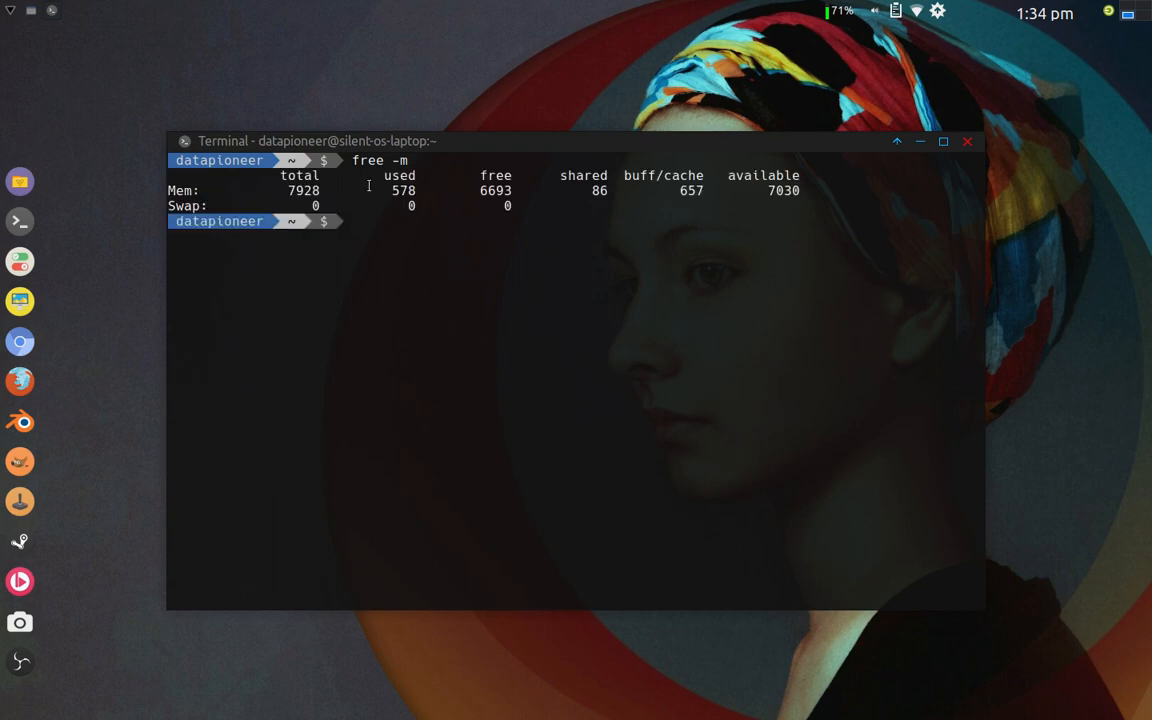
pyautogui.moveTo(750, 214)
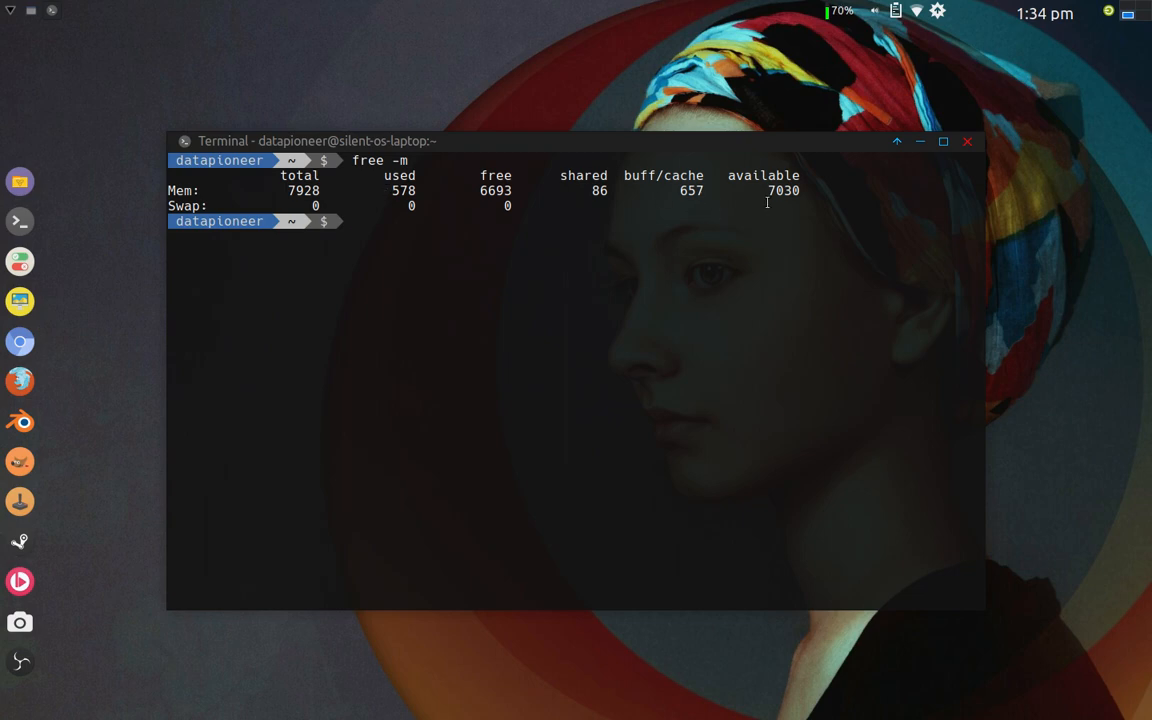
pyautogui.moveTo(518, 261)
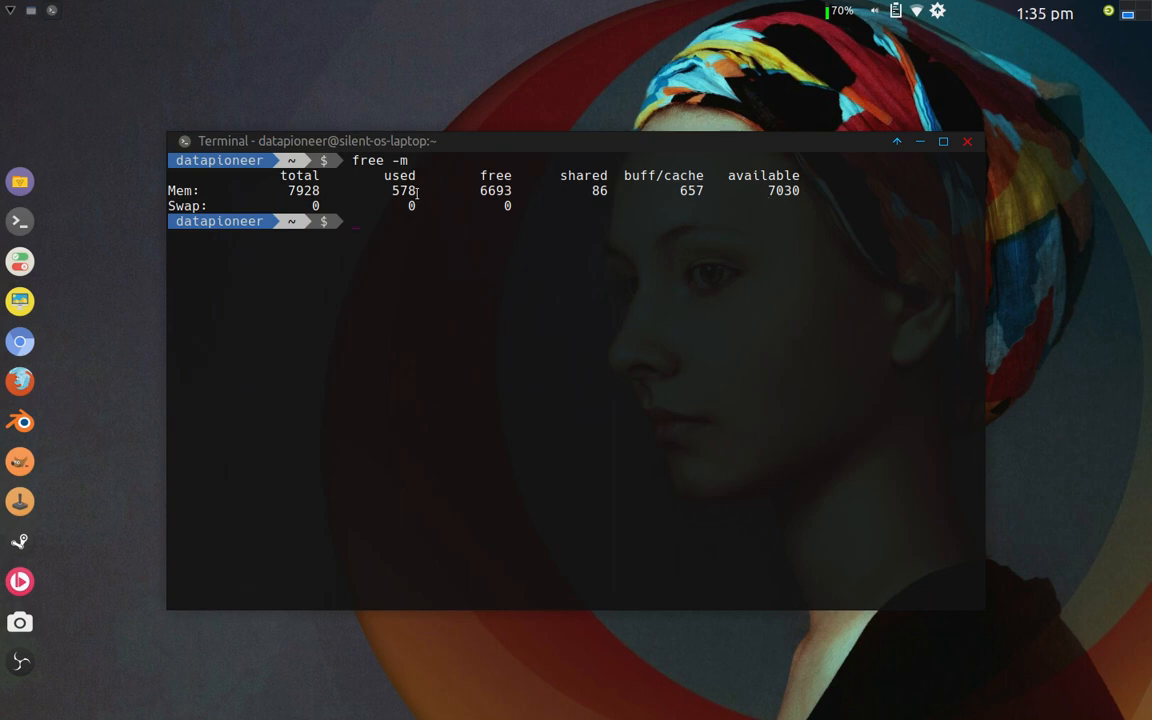
pyautogui.moveTo(485, 347)
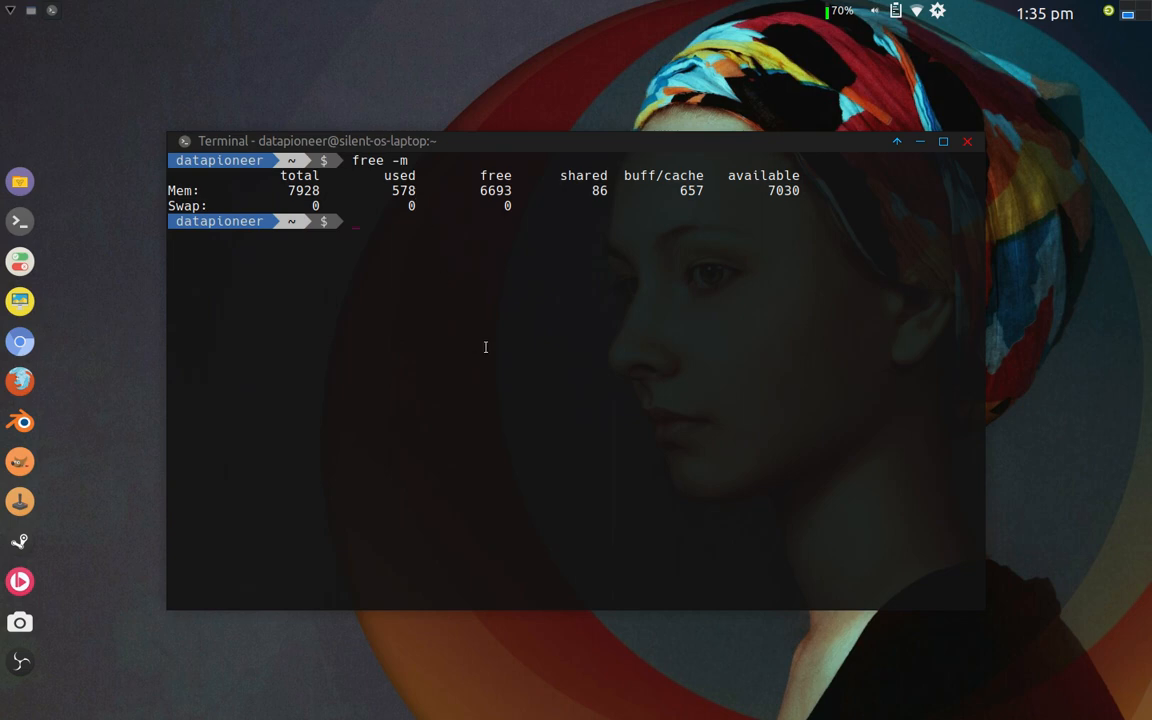
pyautogui.moveTo(421, 198)
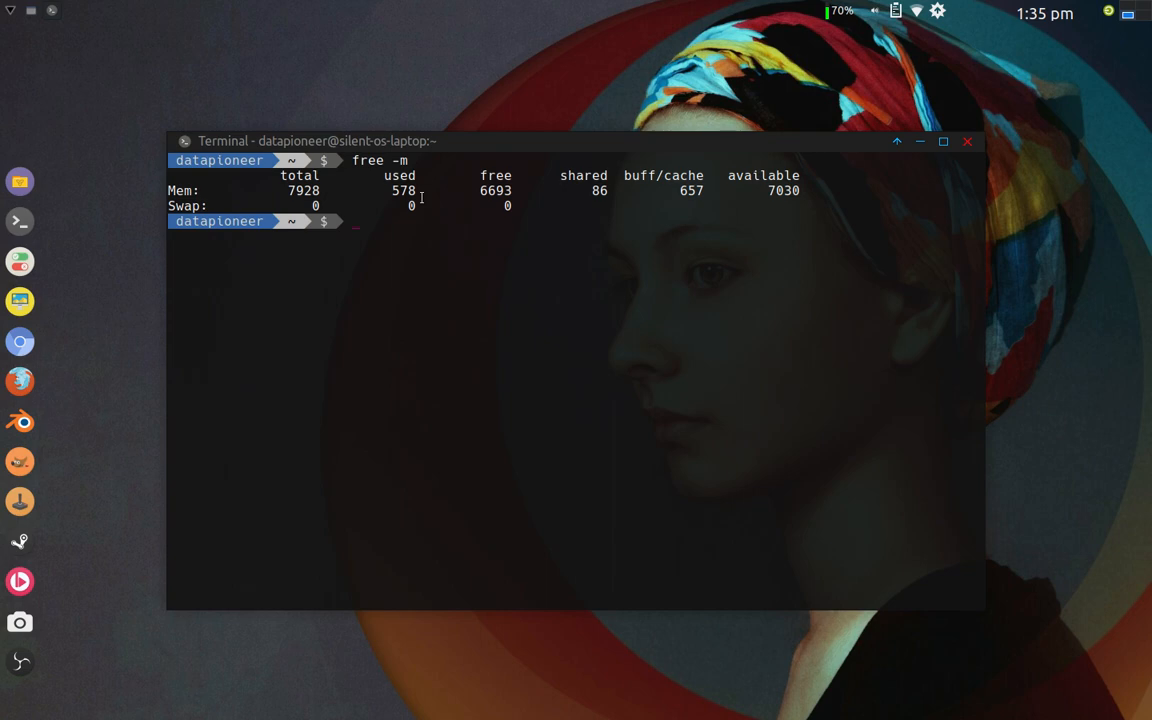
pyautogui.moveTo(473, 326)
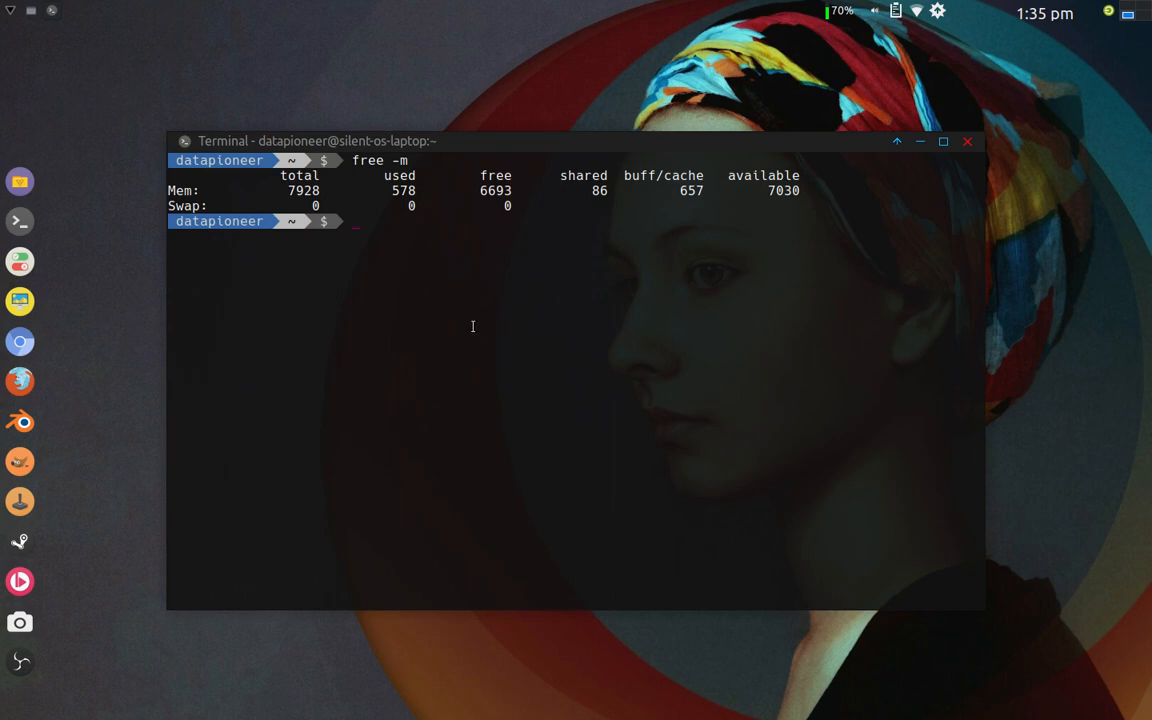
pyautogui.moveTo(491, 290)
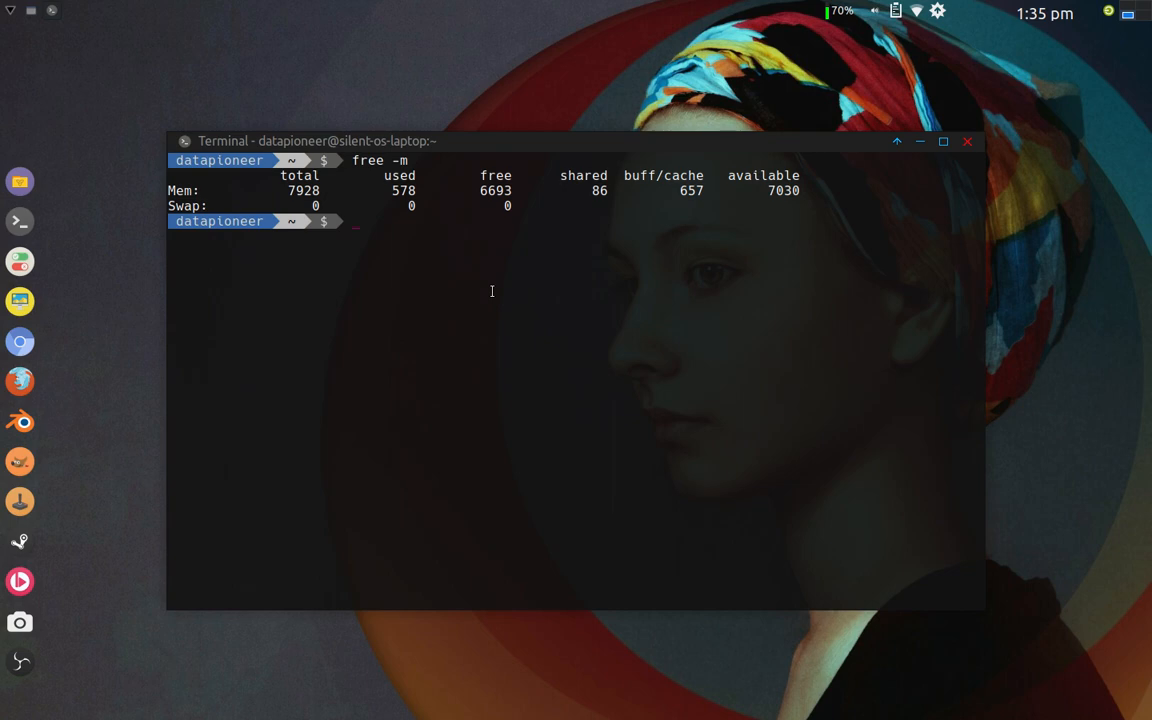
pyautogui.write('uname -r')
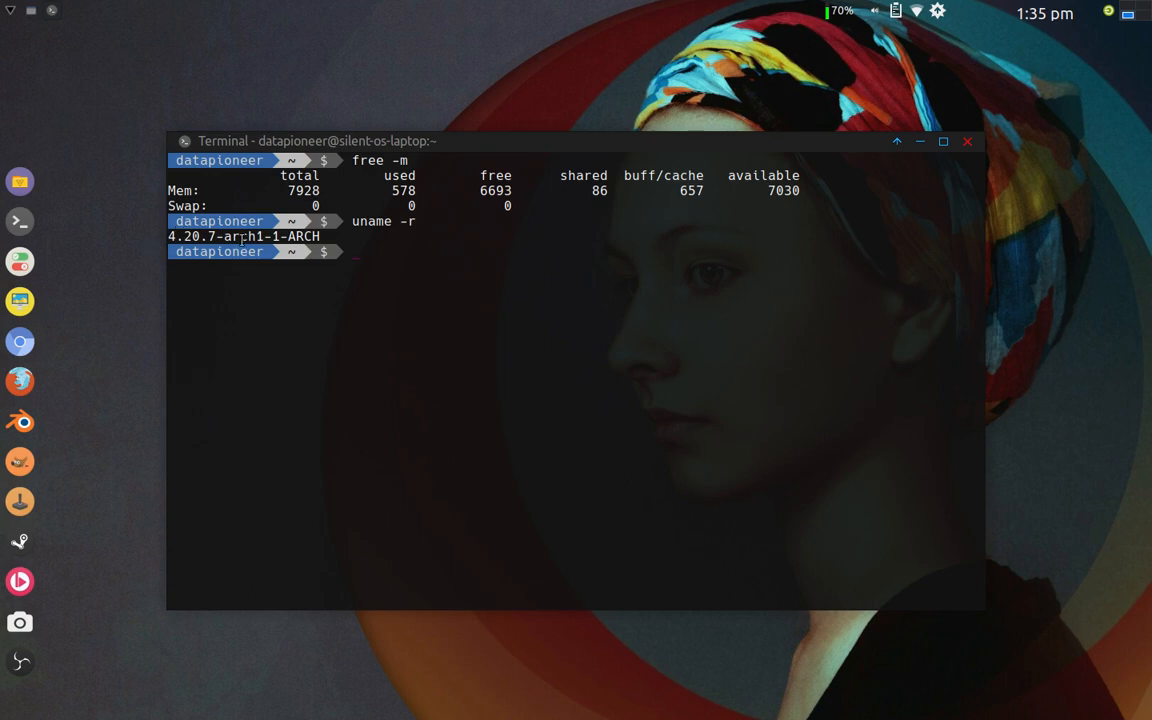
pyautogui.moveTo(284, 318)
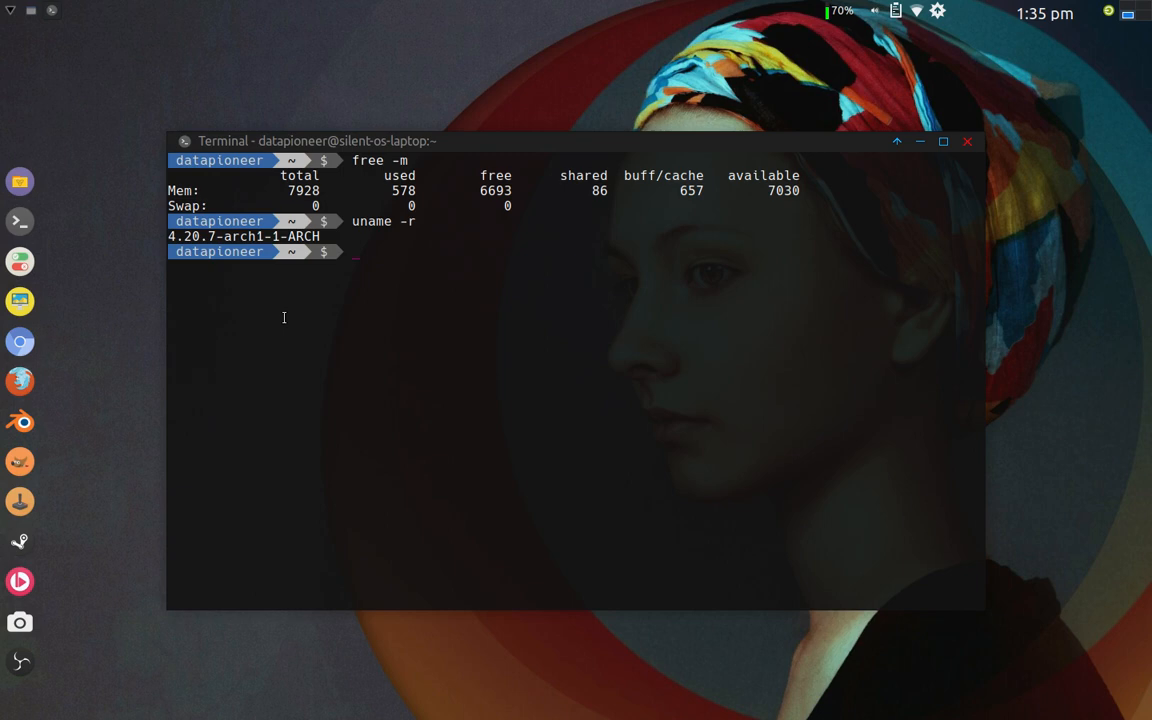
# - Show kernel release 4.20.7-arch1-1-ARCH with uname -r, then type exit
pyautogui.write('exit')
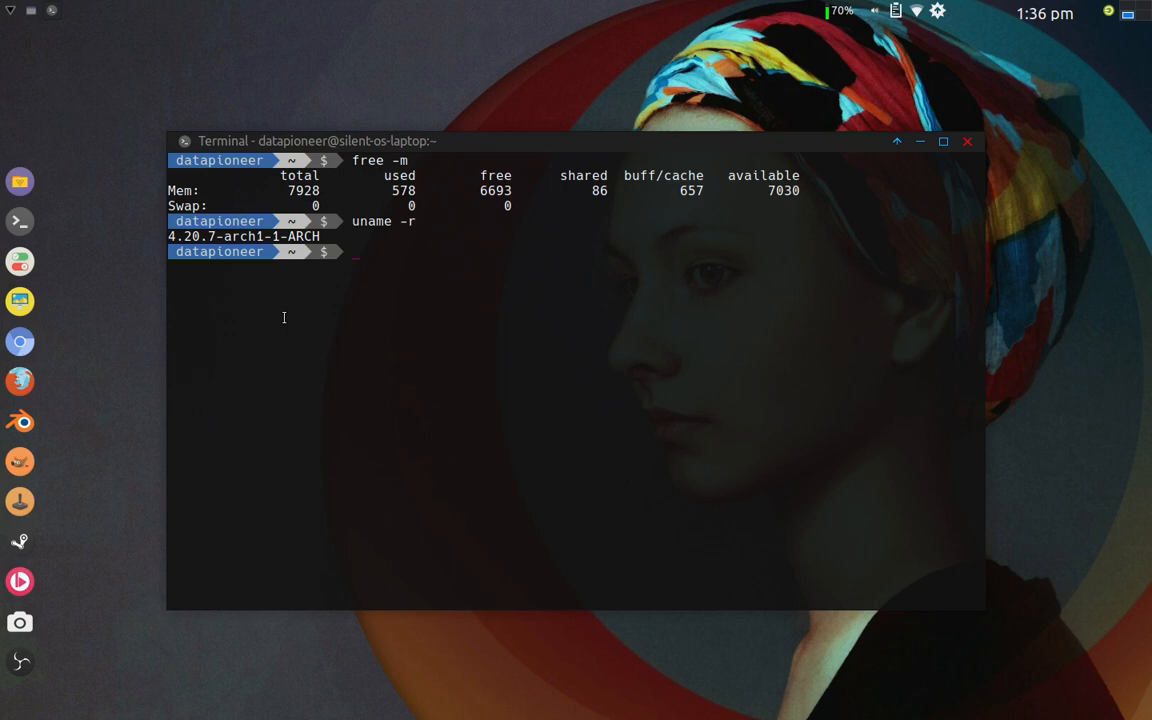
# - Run sudo pacman -Syu, then the pacupd and pacupg aliases, finding nothing to upgrade
pyautogui.write('sud')
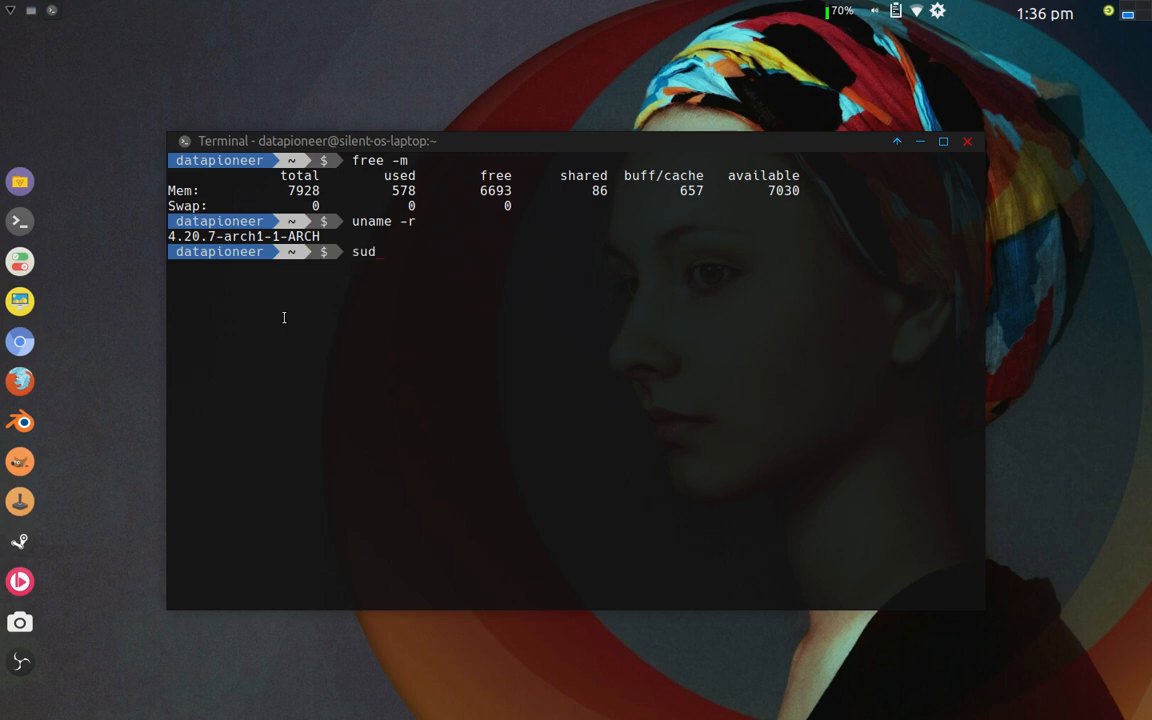
pyautogui.write('o pacman')
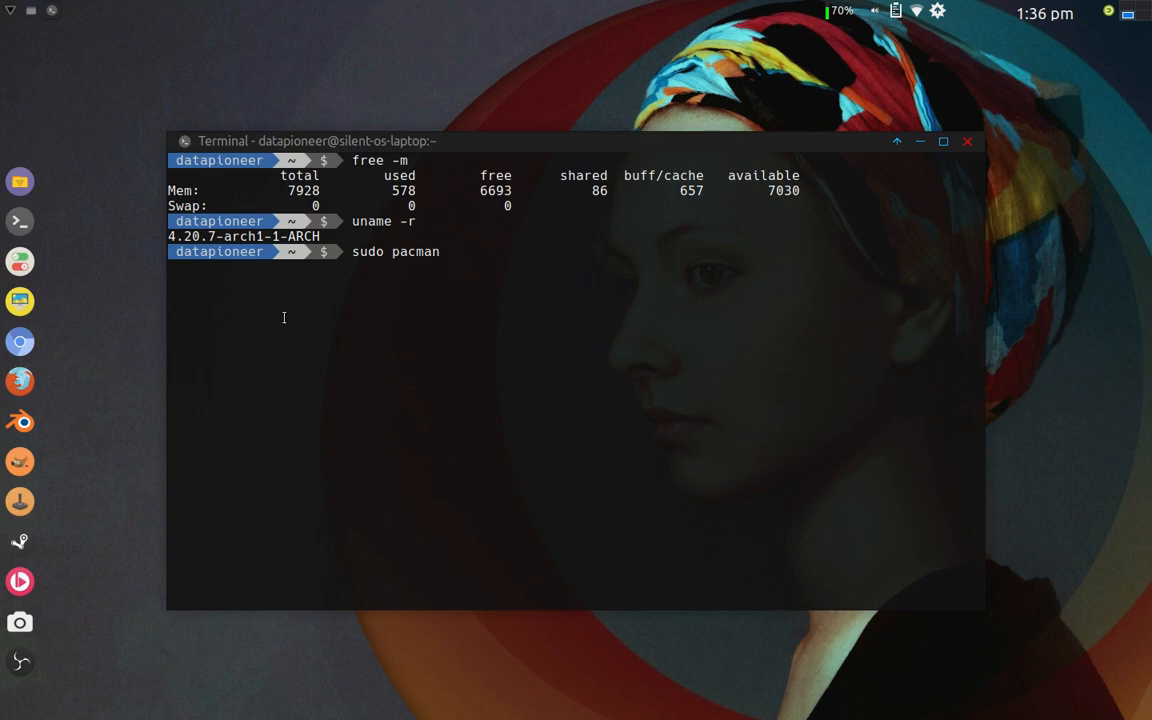
pyautogui.write('-Syu')
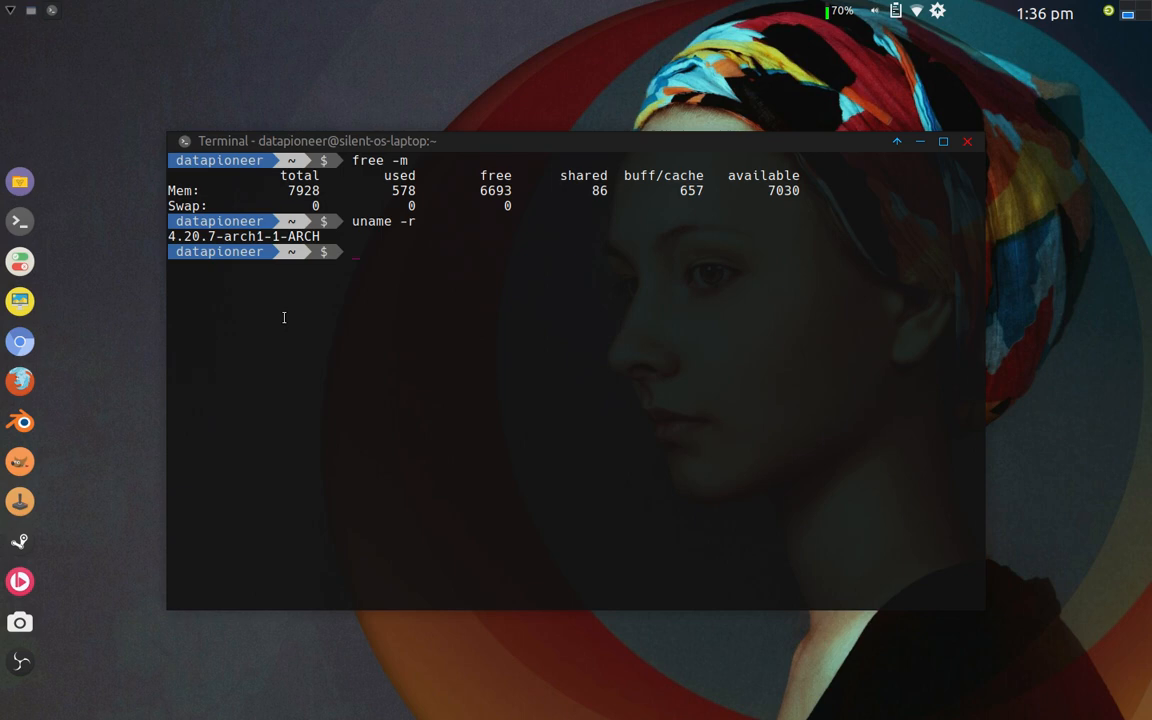
pyautogui.write('pacupd')
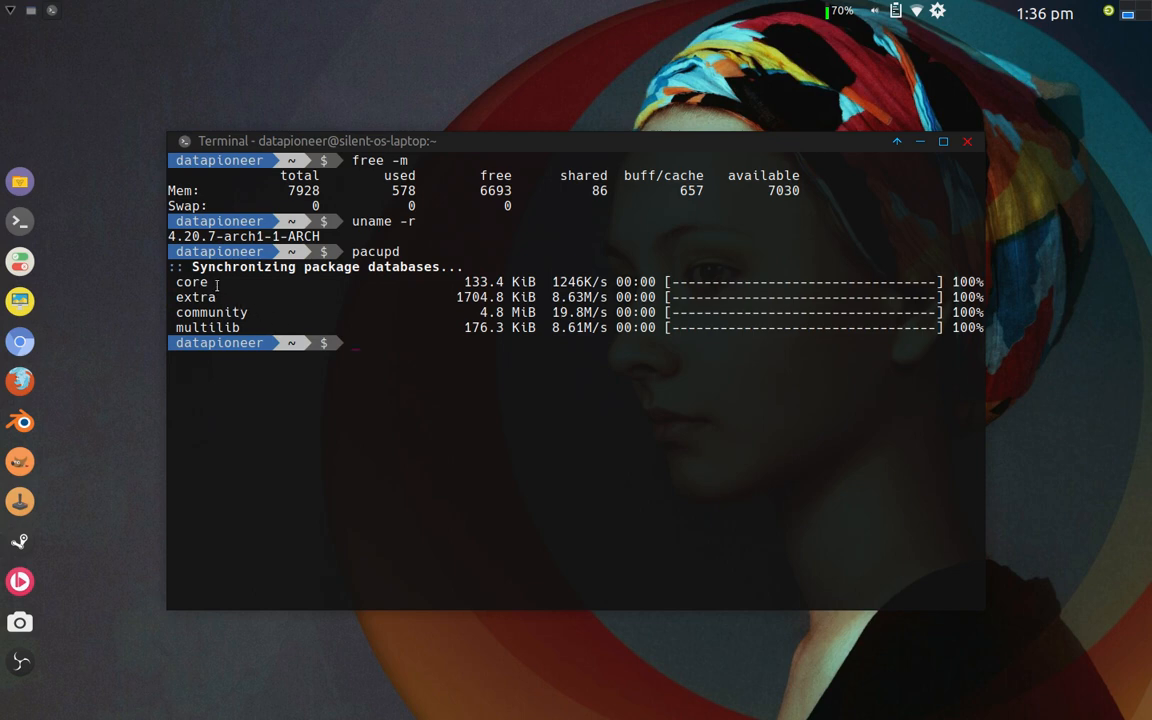
pyautogui.moveTo(294, 398)
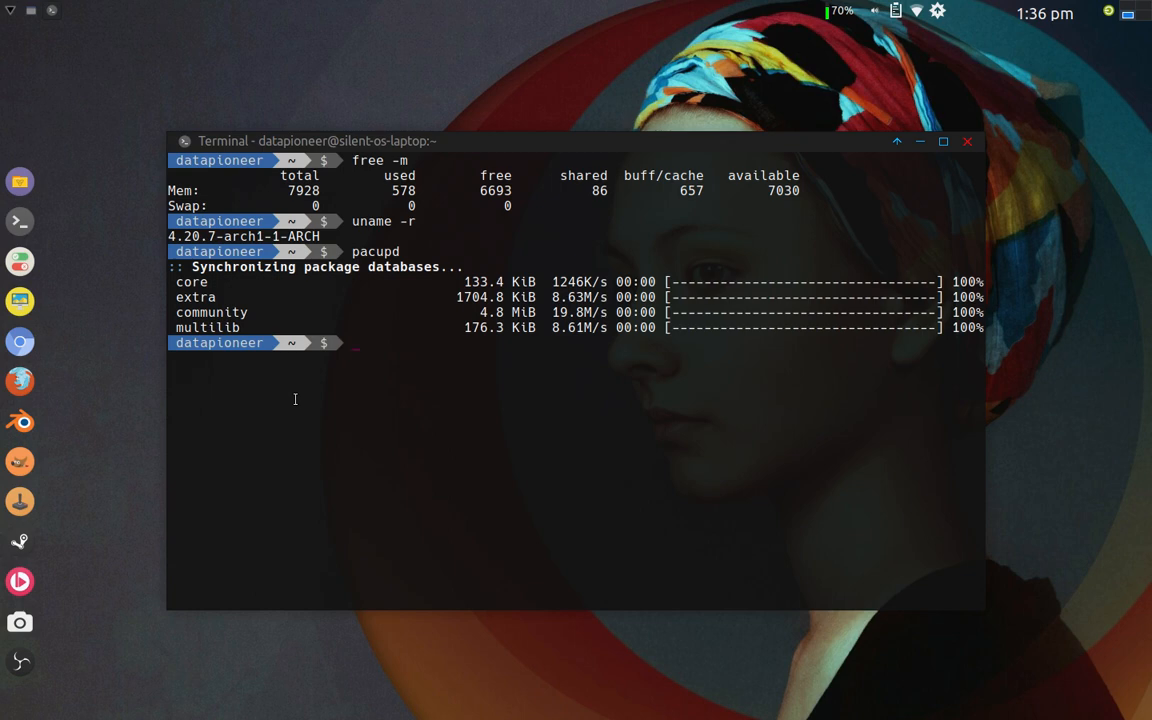
pyautogui.write('pacupg')
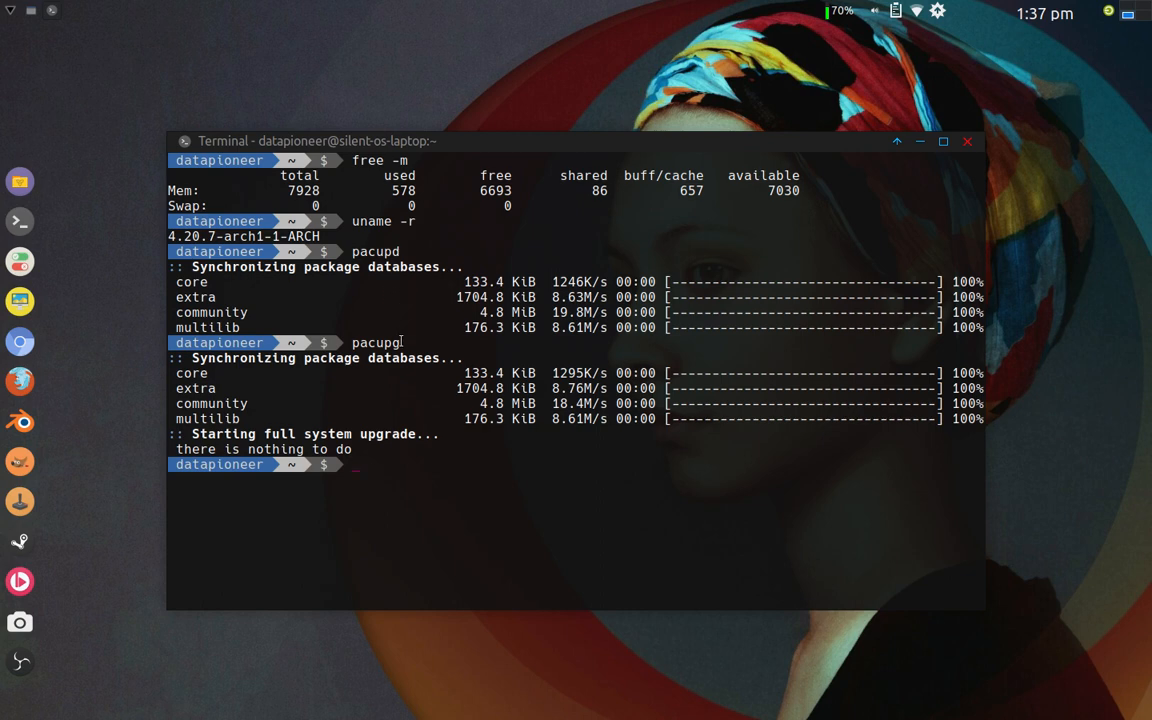
pyautogui.moveTo(400, 240)
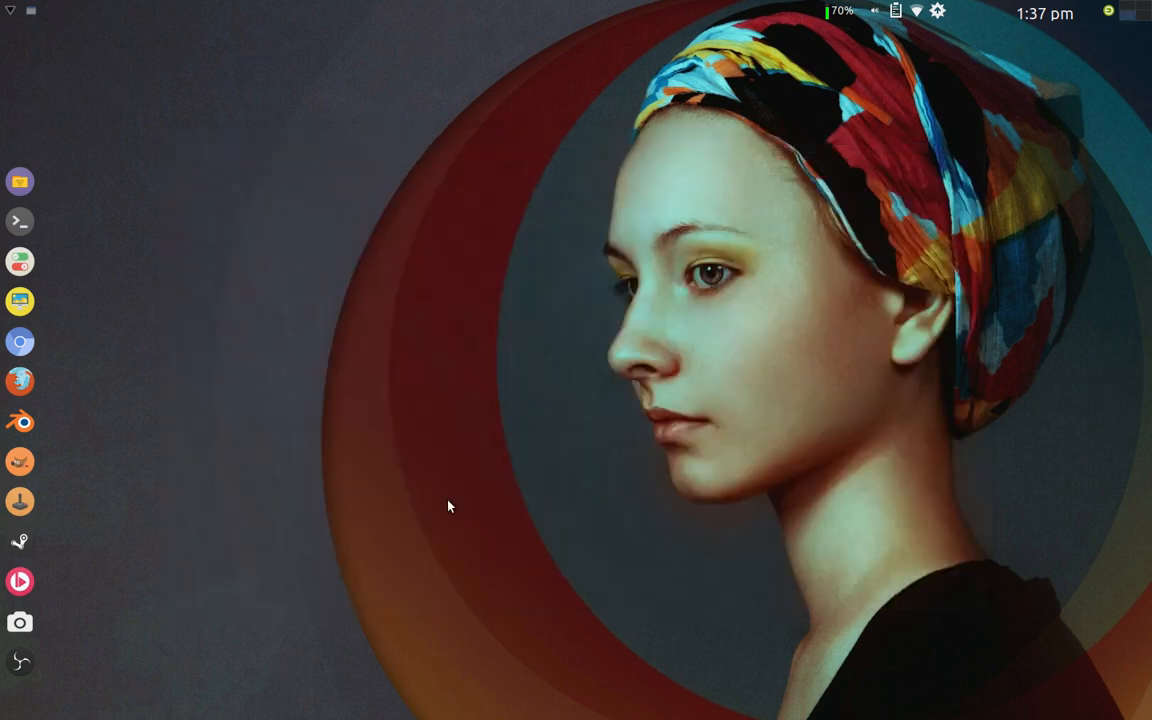
pyautogui.moveTo(127, 201)
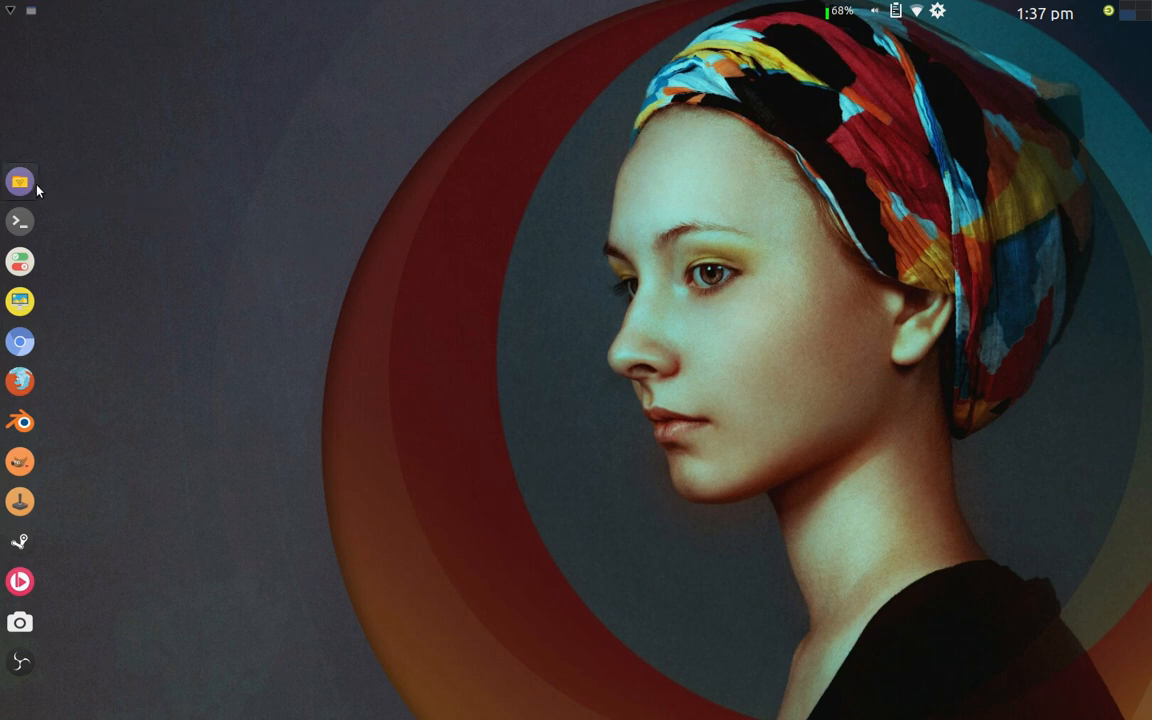
pyautogui.moveTo(20, 181)
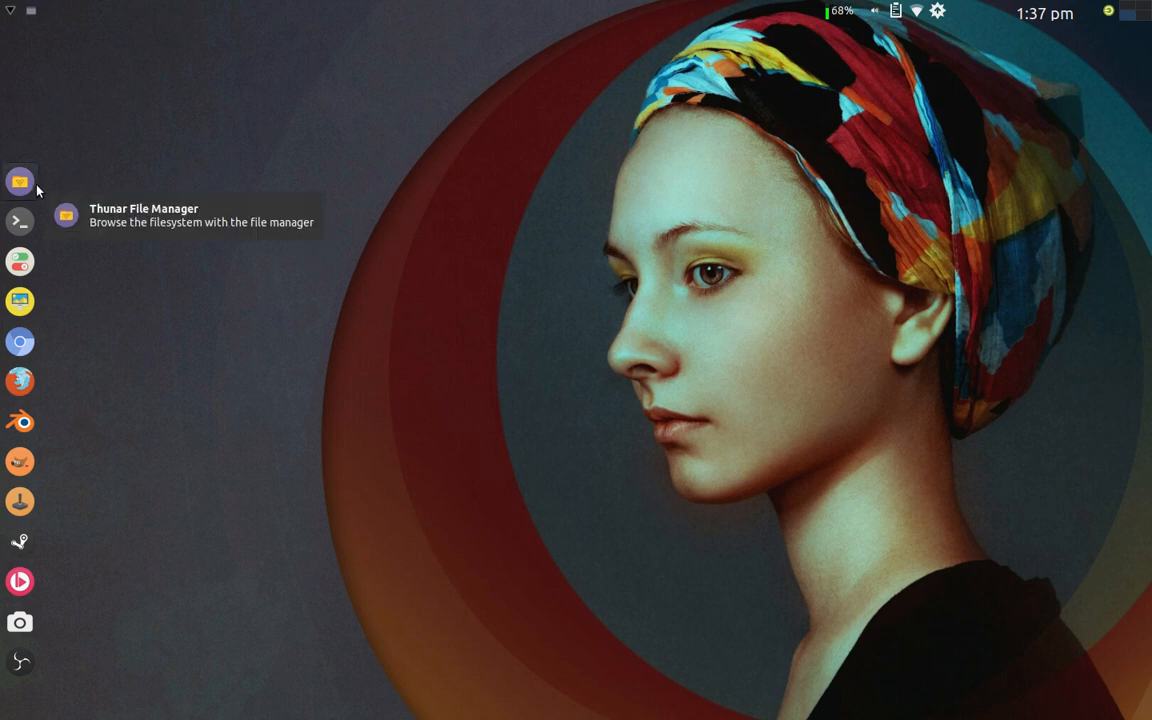
pyautogui.moveTo(630, 712)
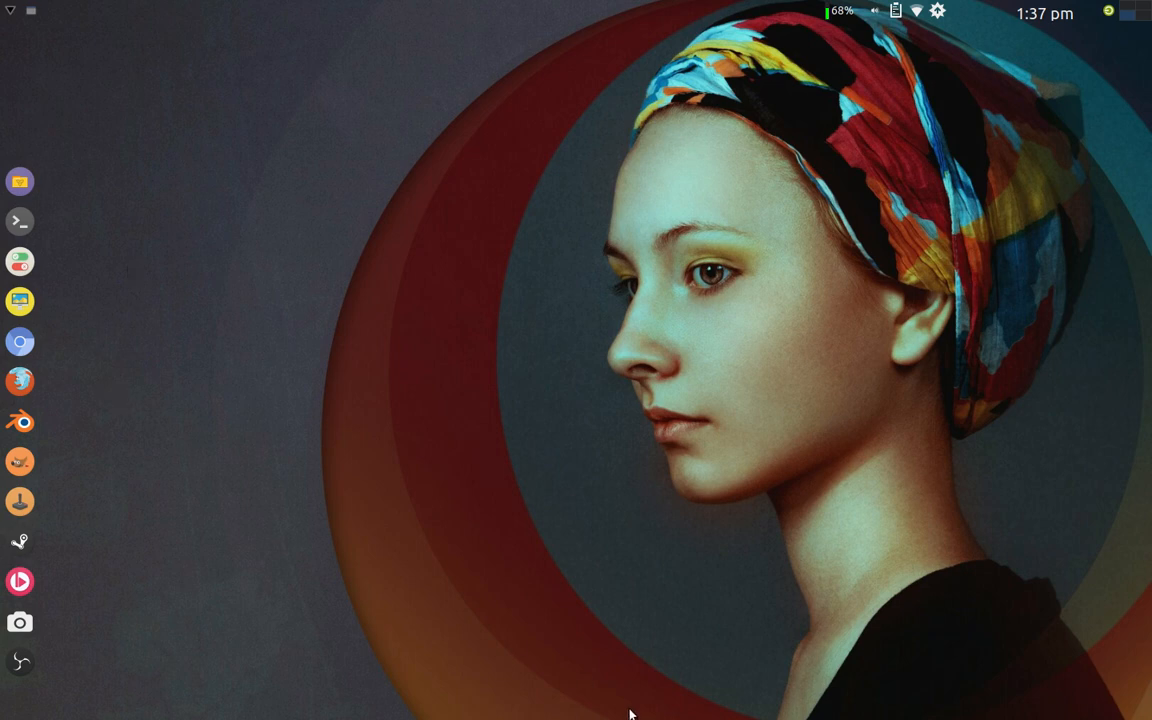
pyautogui.moveTo(45, 330)
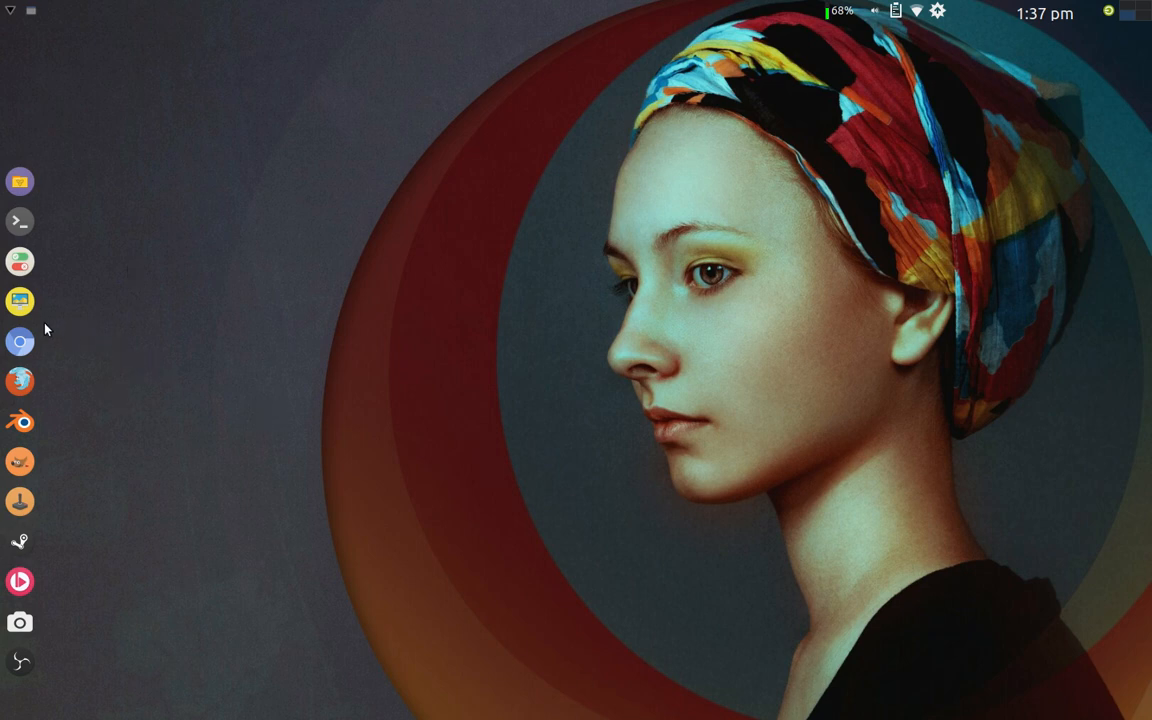
# - Right-click a left-dock launcher to reveal its Panel submenu
pyautogui.rightClick(20, 341)
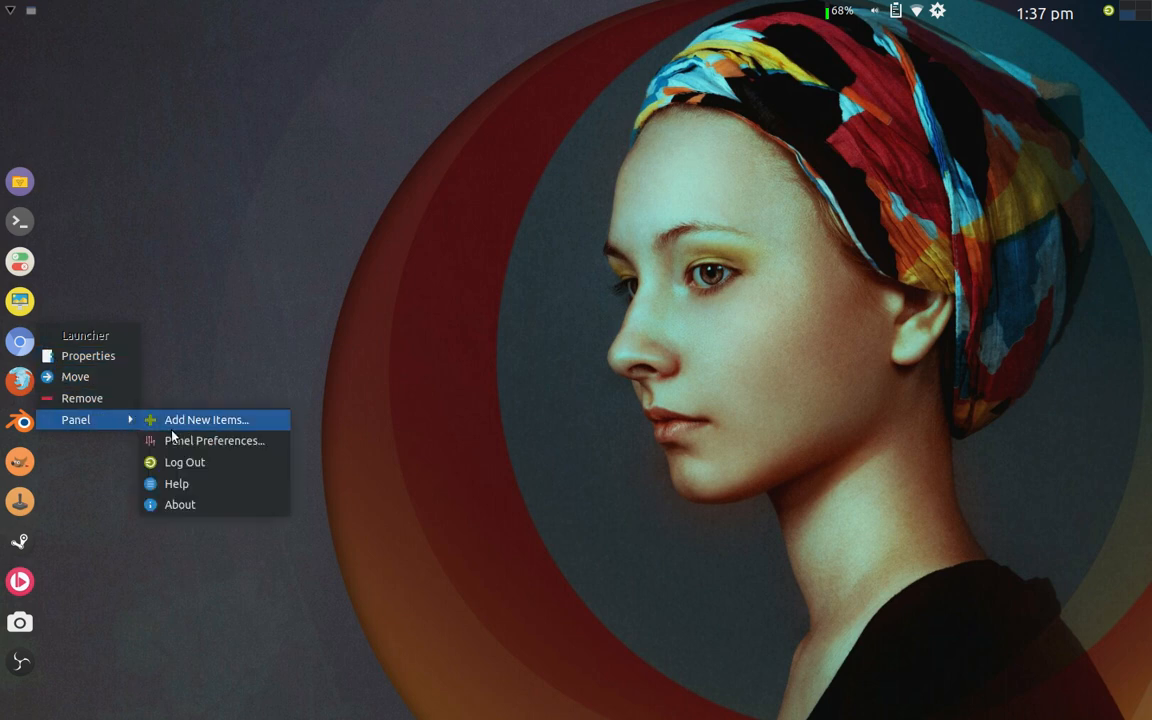
# - Unlock Panel 2, try Horizontal mode, then set its Mode back to Vertical
pyautogui.click(215, 440)
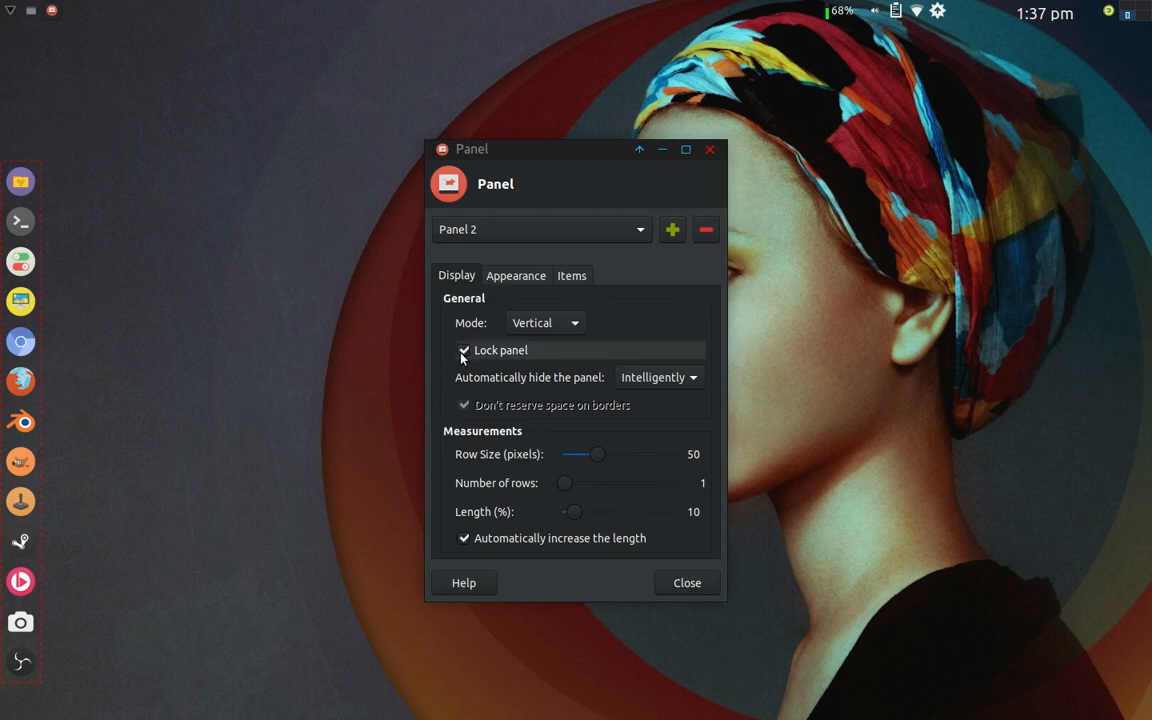
pyautogui.click(464, 350)
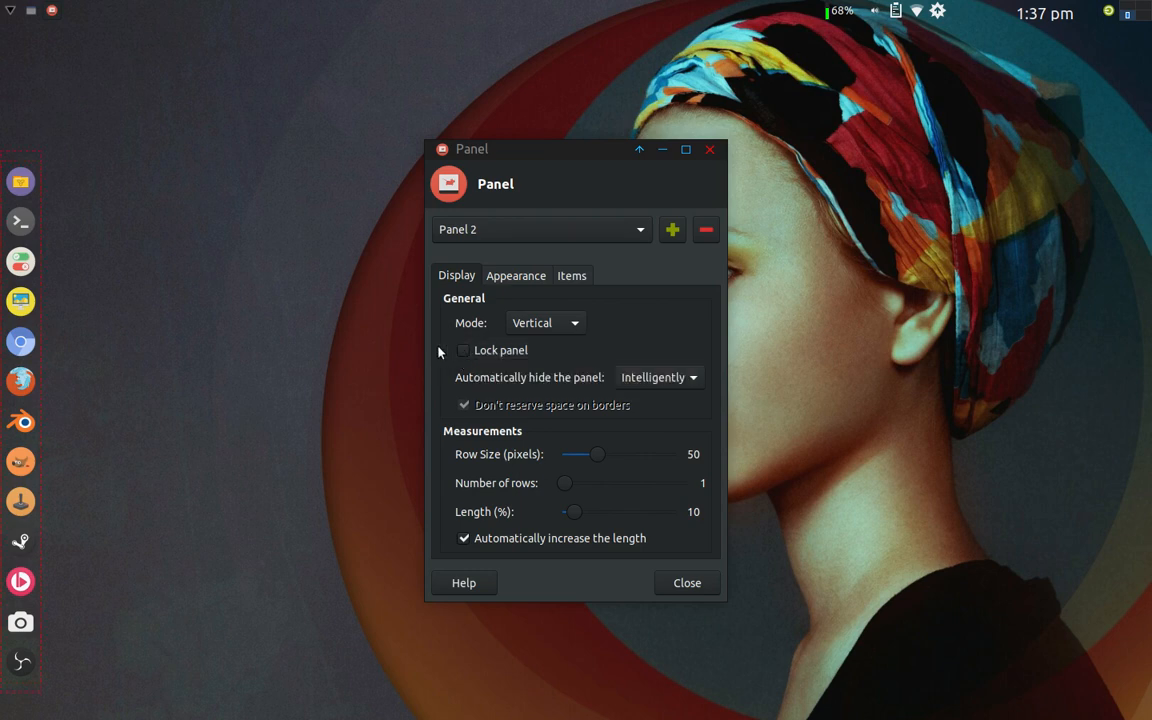
pyautogui.moveTo(545, 323)
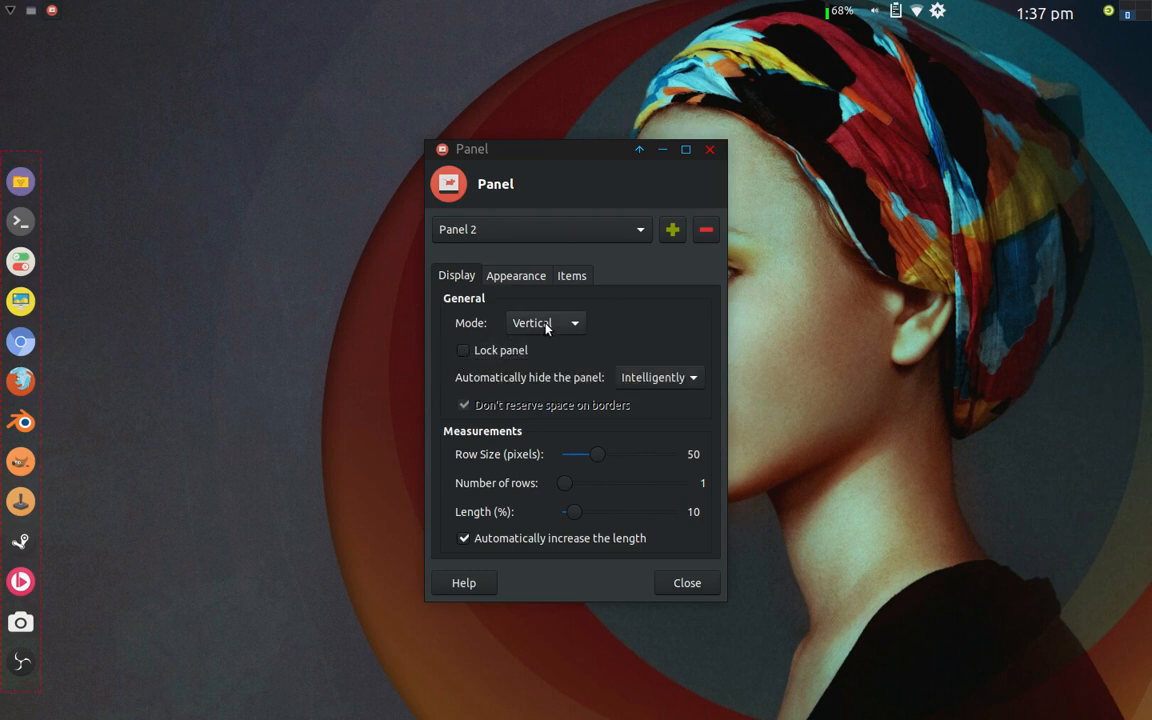
pyautogui.click(545, 322)
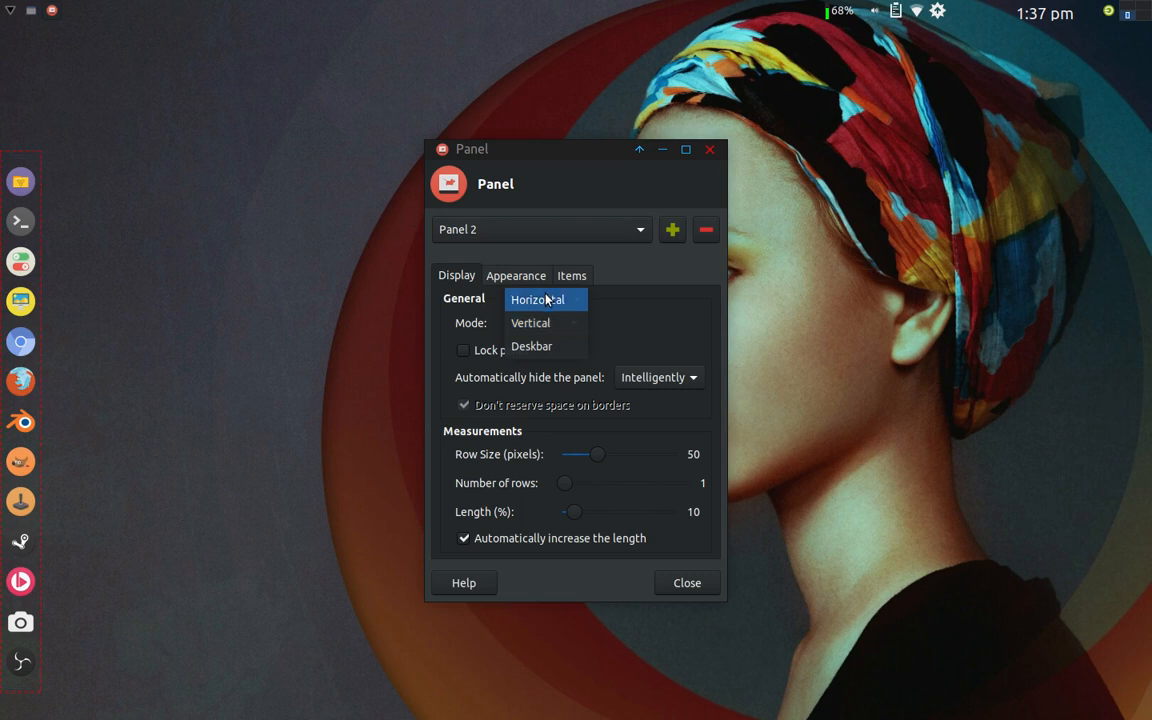
pyautogui.click(537, 299)
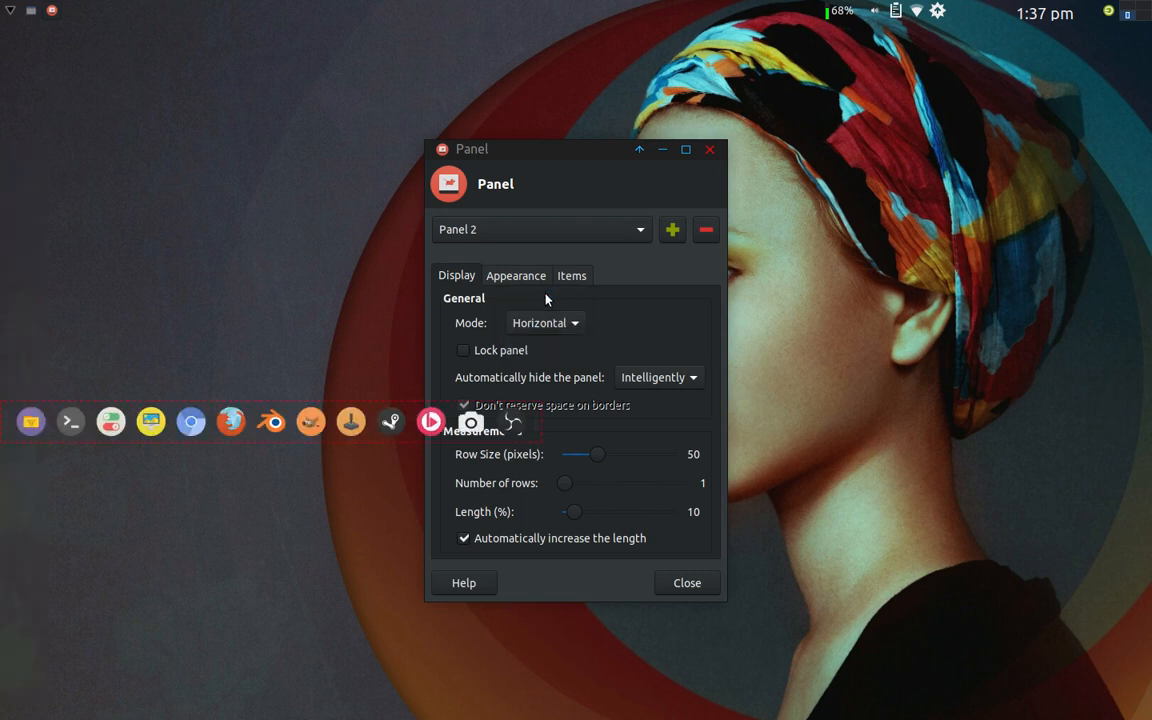
pyautogui.moveTo(553, 510)
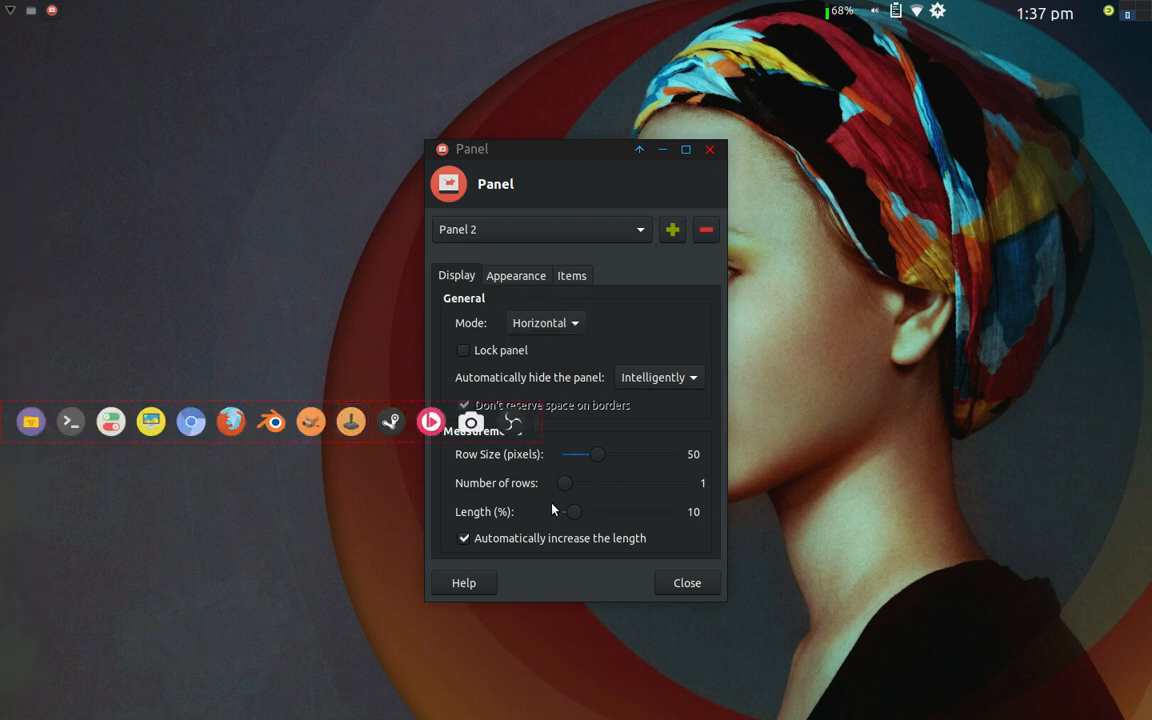
pyautogui.click(545, 322)
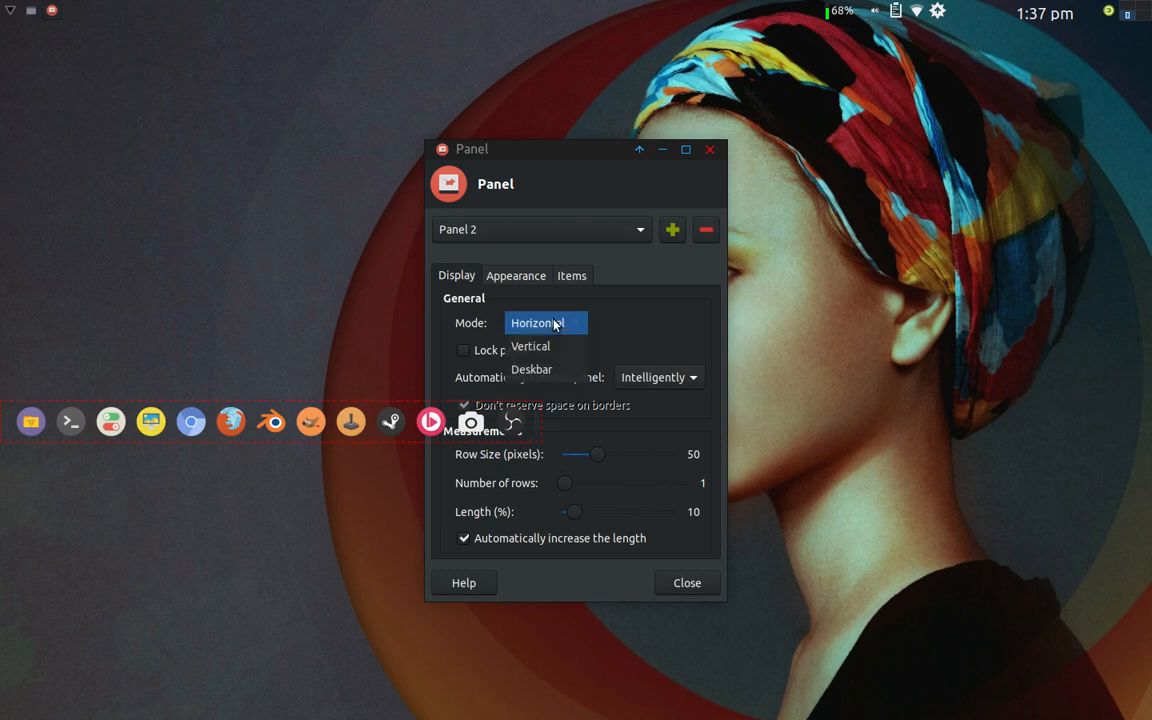
pyautogui.click(530, 346)
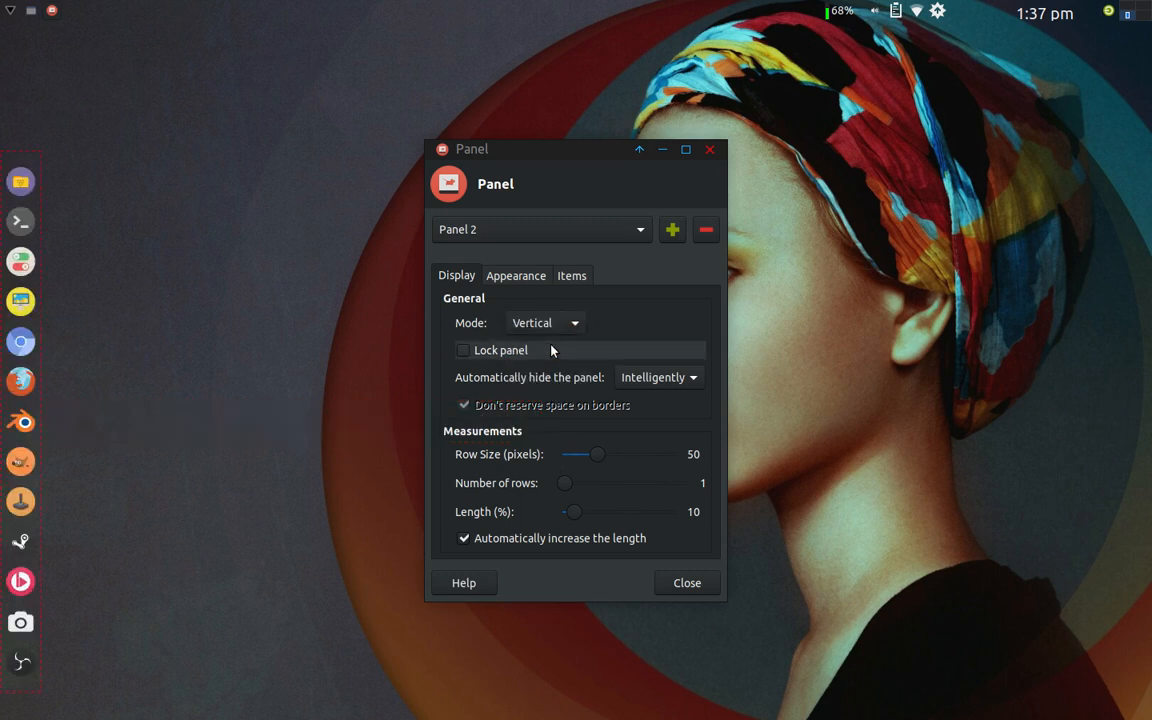
pyautogui.moveTo(170, 384)
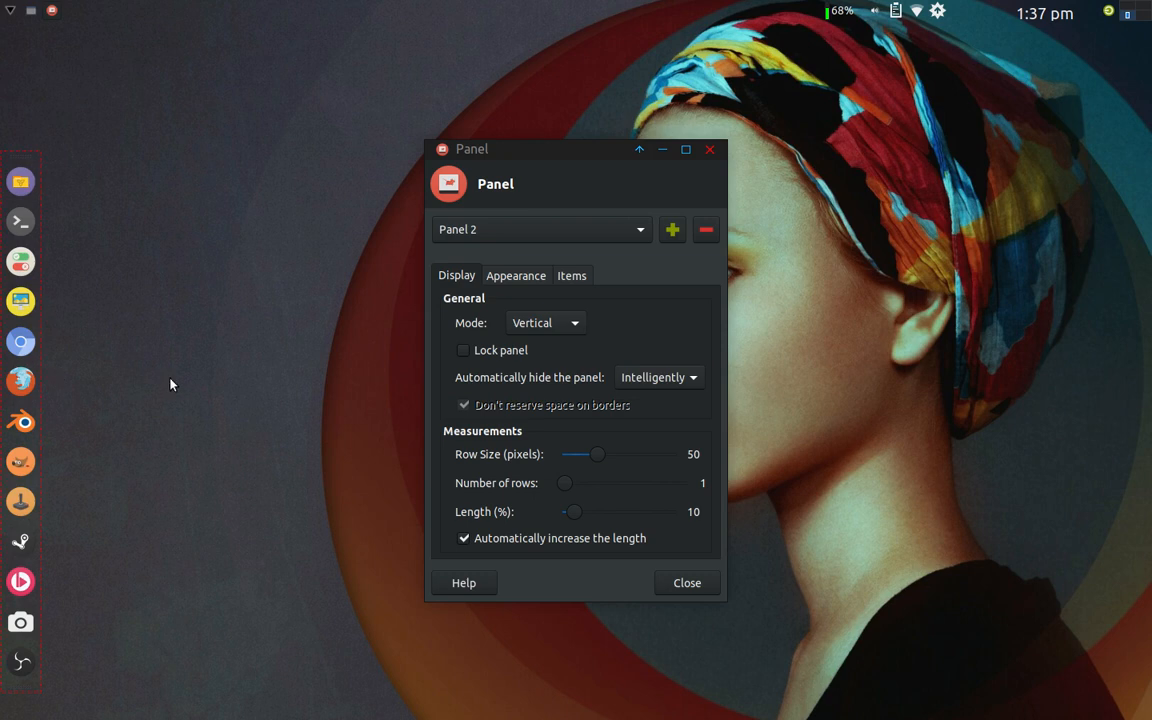
pyautogui.moveTo(388, 385)
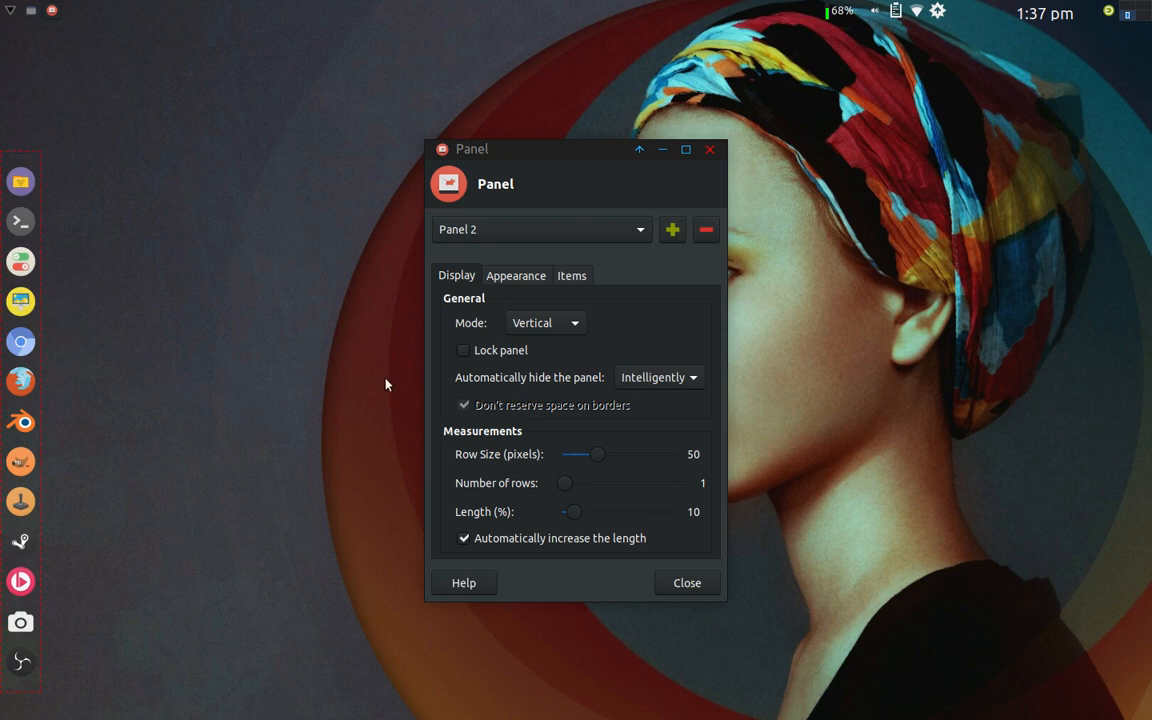
pyautogui.moveTo(505, 294)
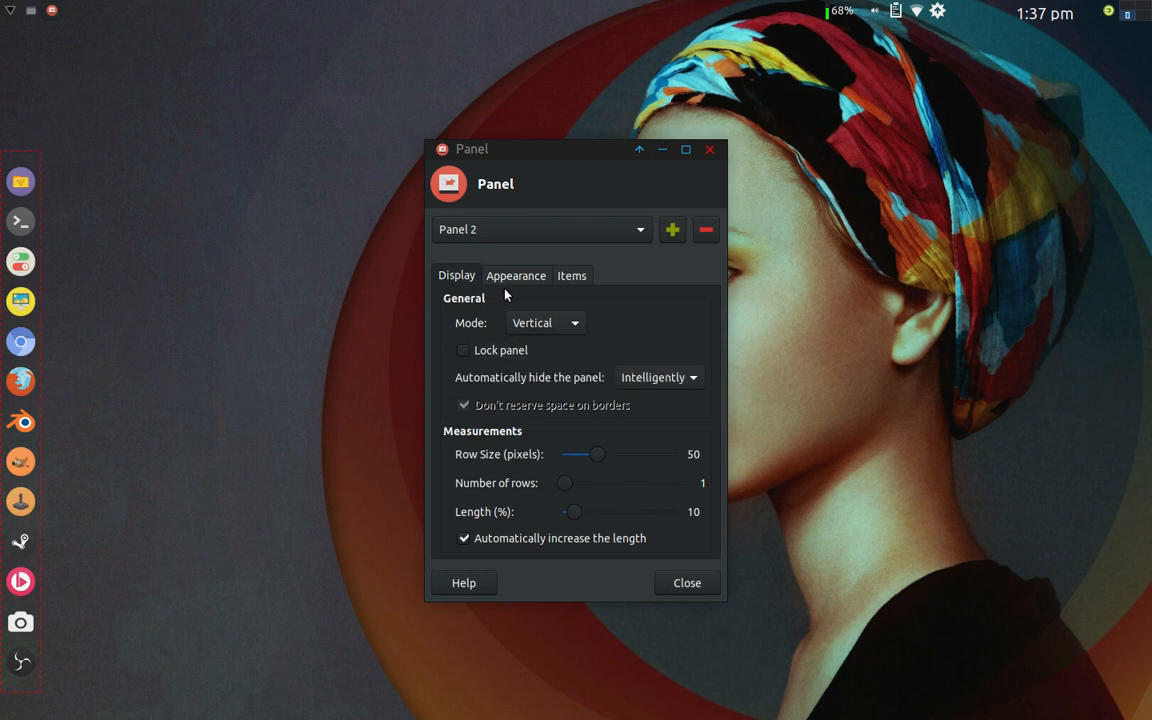
pyautogui.click(516, 275)
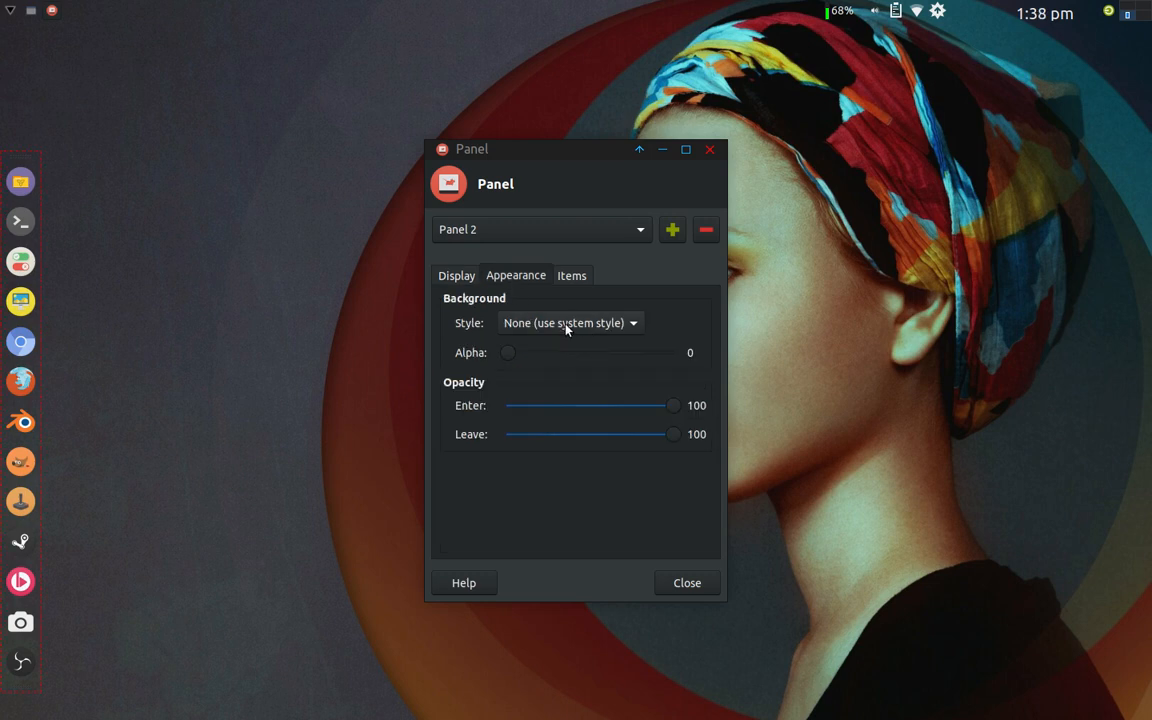
pyautogui.moveTo(593, 365)
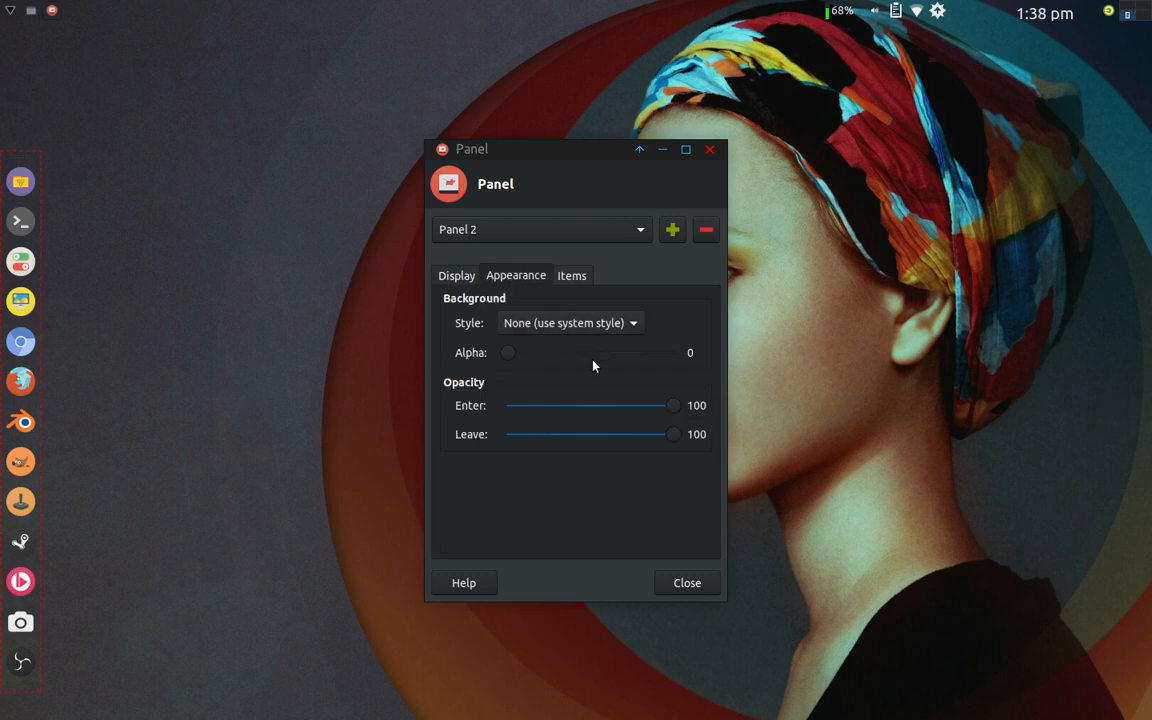
pyautogui.moveTo(575, 290)
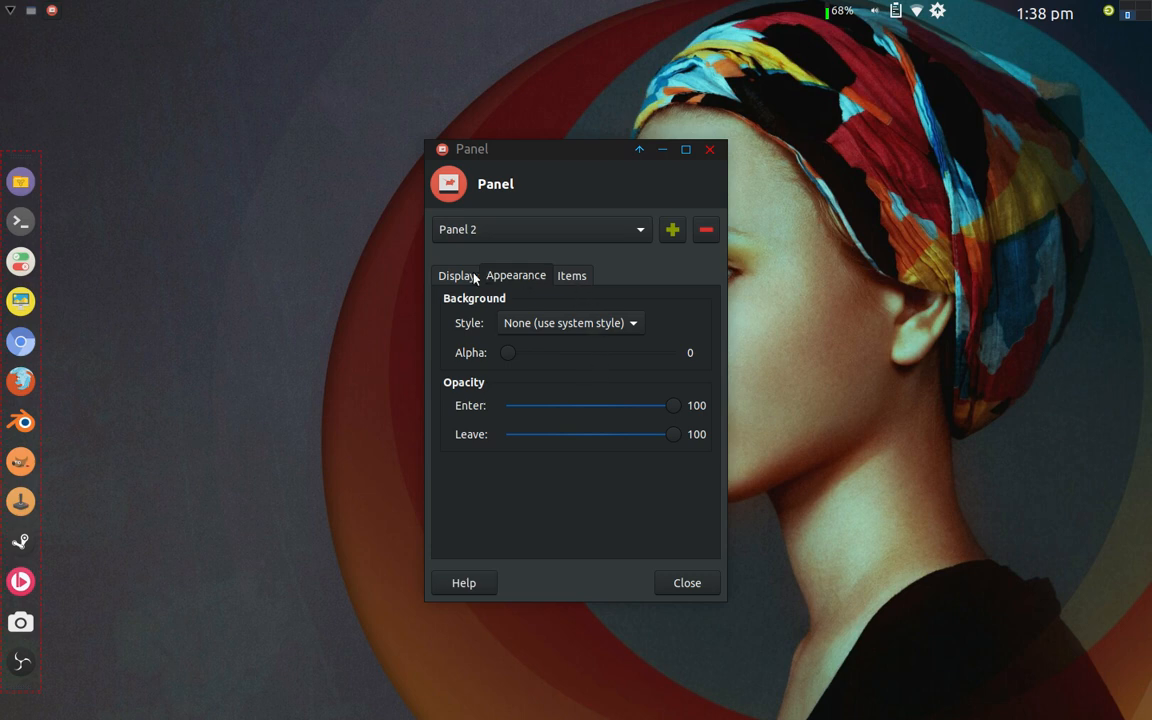
# - Browse the Display, Items and Appearance tabs, re-lock Panel 2, and close preferences
pyautogui.click(457, 275)
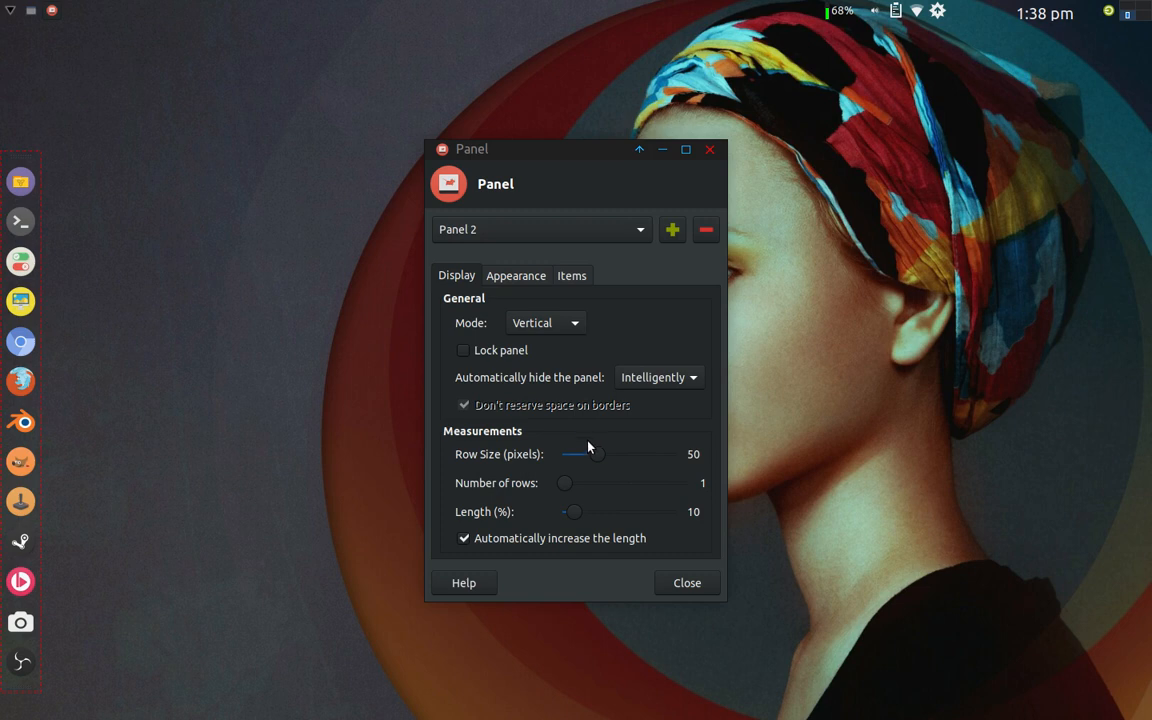
pyautogui.moveTo(590, 453)
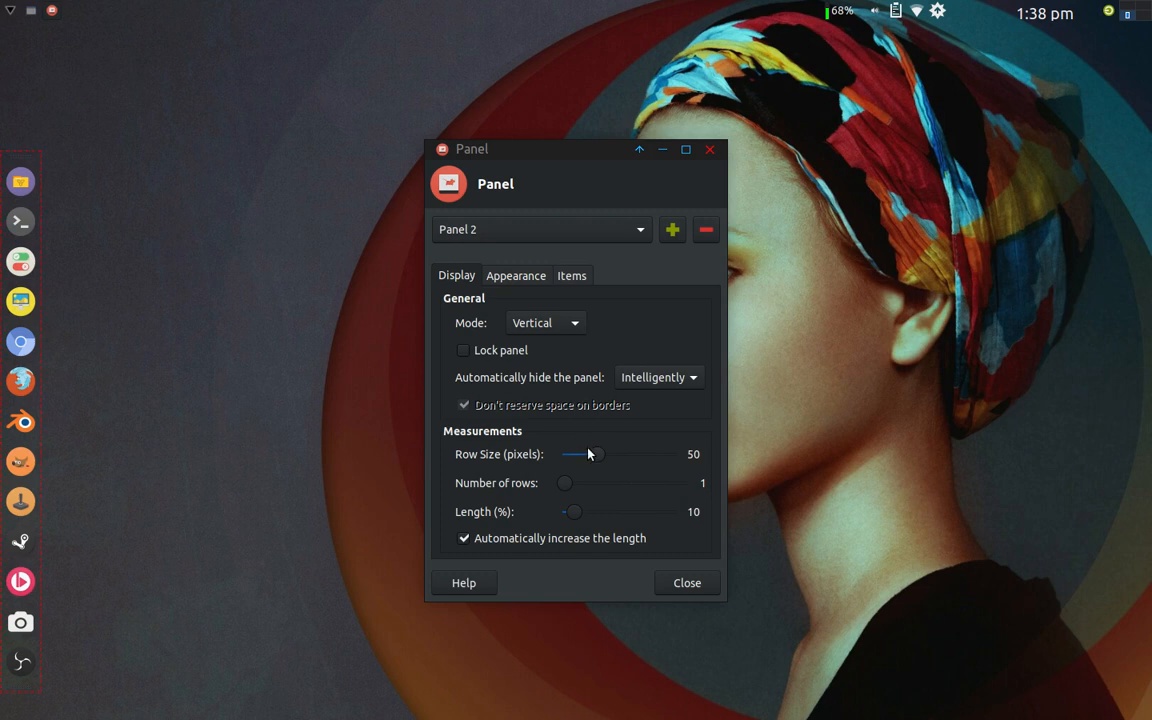
pyautogui.moveTo(593, 454)
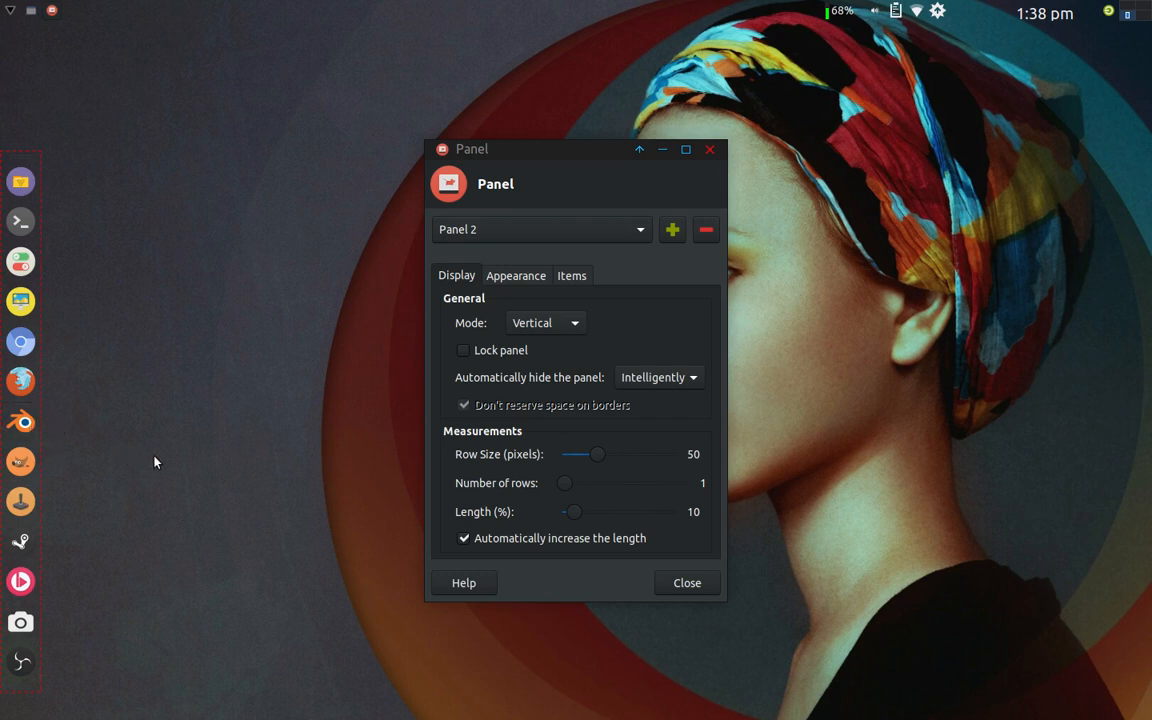
pyautogui.moveTo(494, 544)
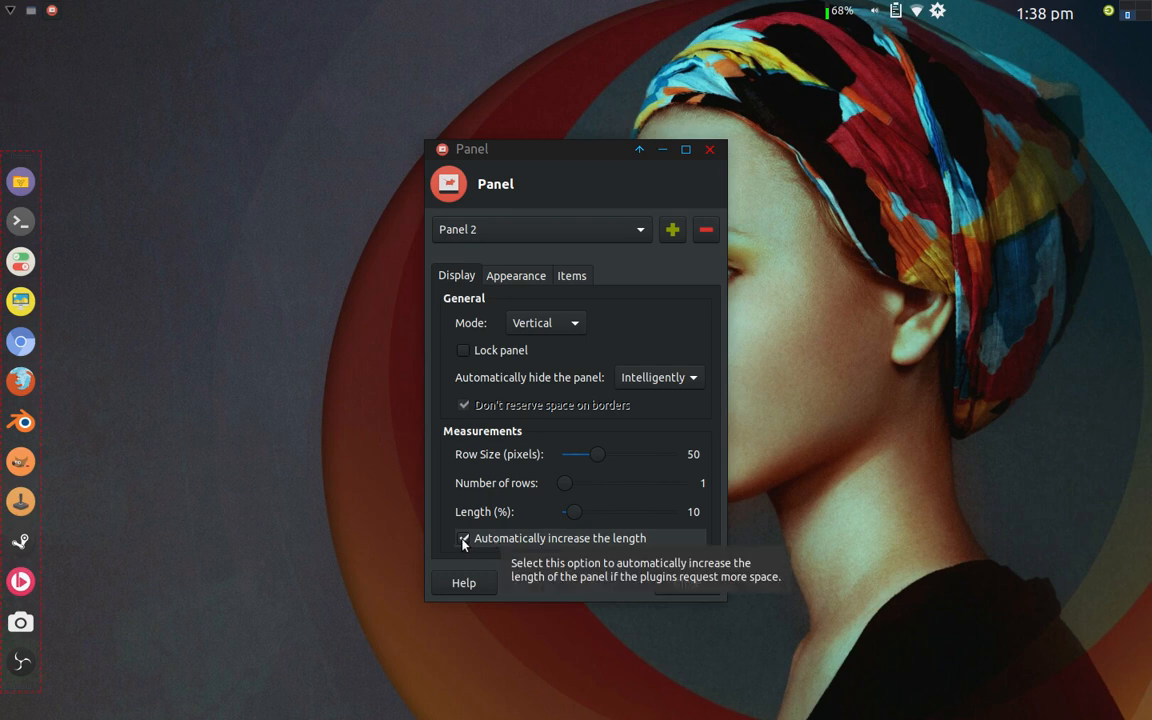
pyautogui.moveTo(565, 290)
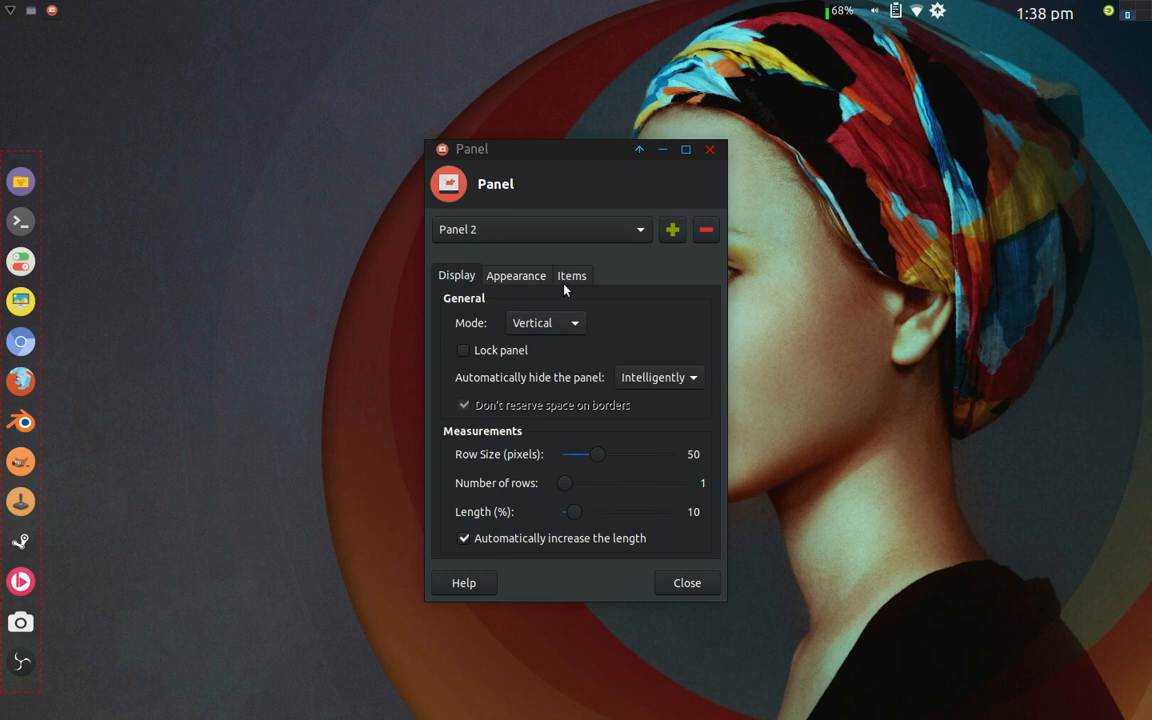
pyautogui.click(571, 275)
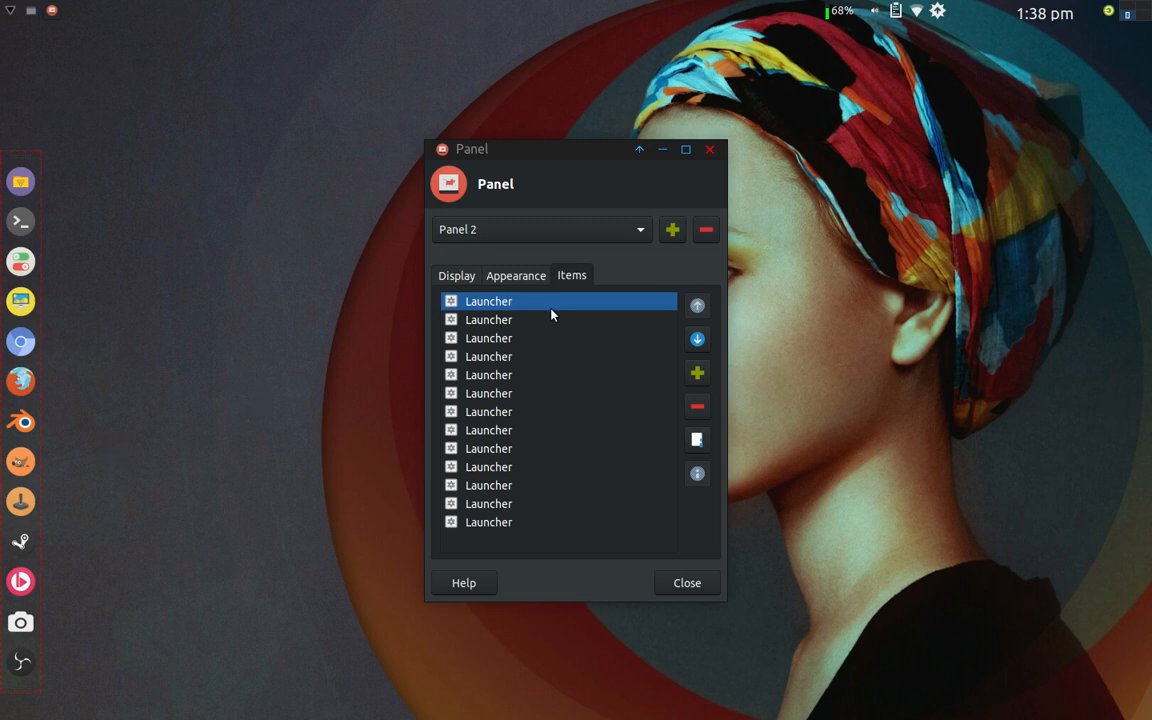
pyautogui.moveTo(530, 287)
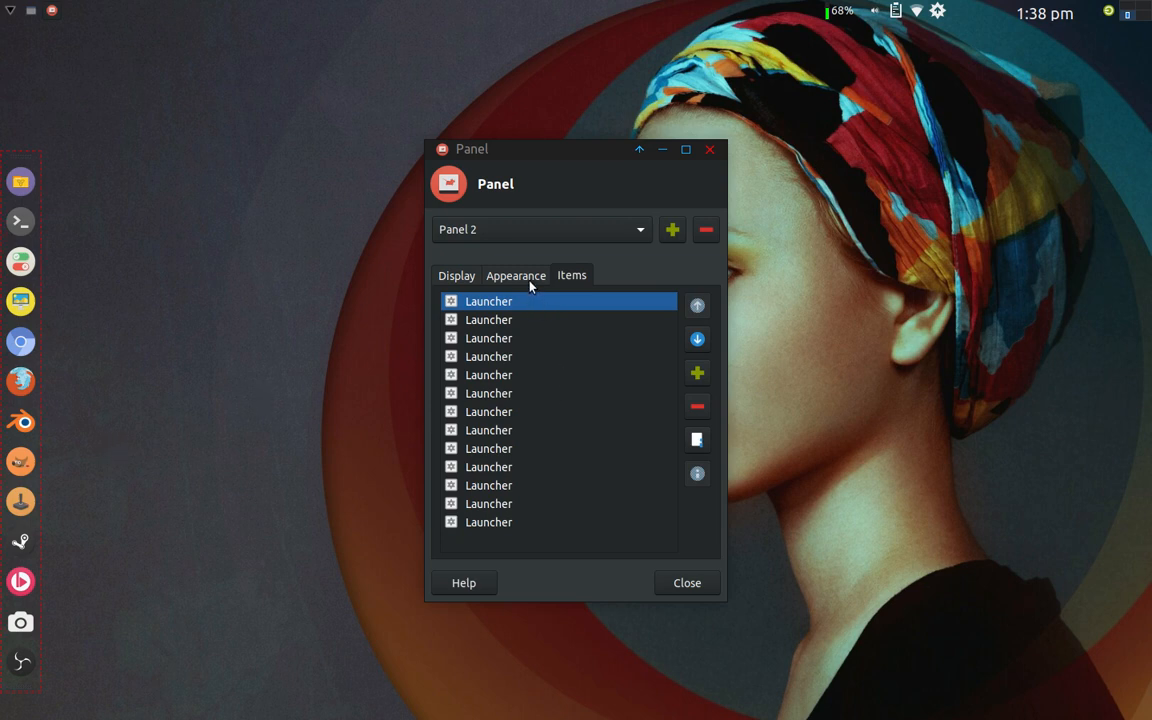
pyautogui.click(516, 275)
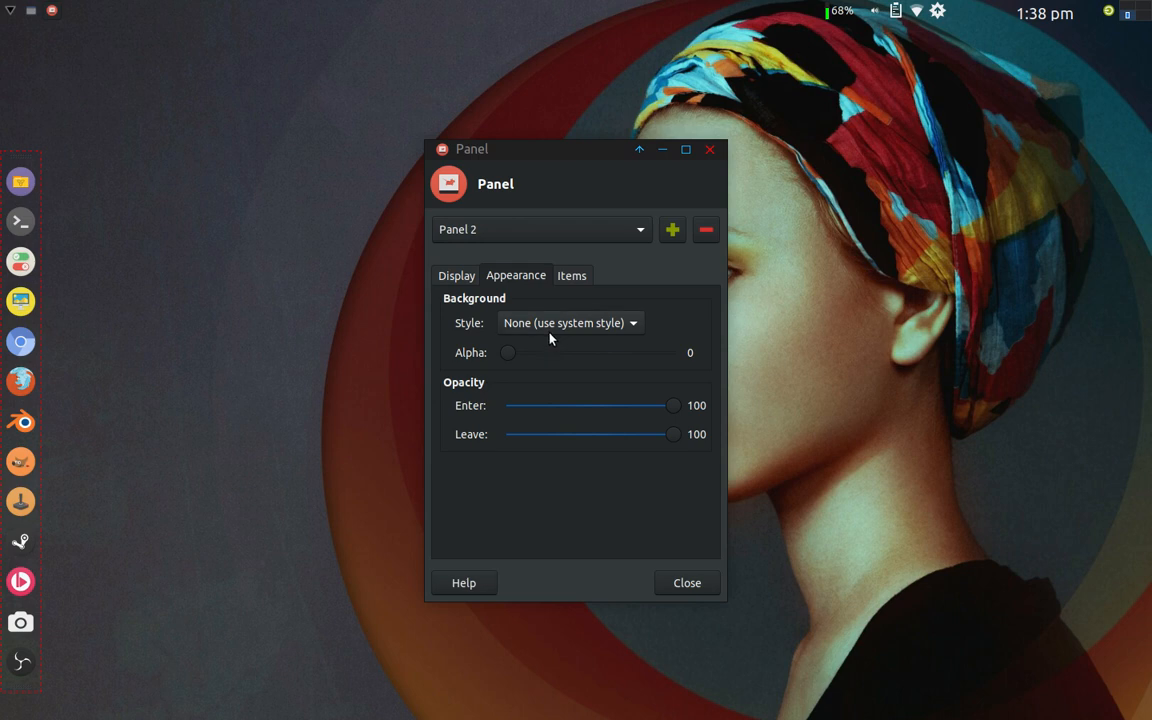
pyautogui.moveTo(588, 328)
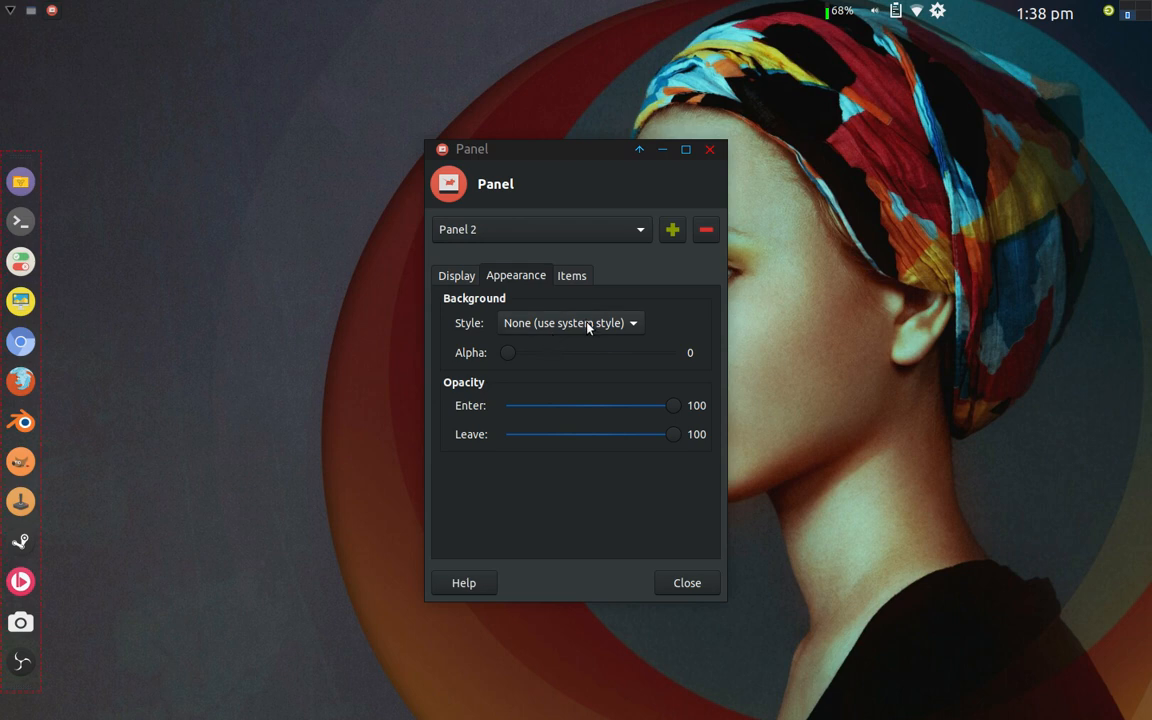
pyautogui.click(570, 322)
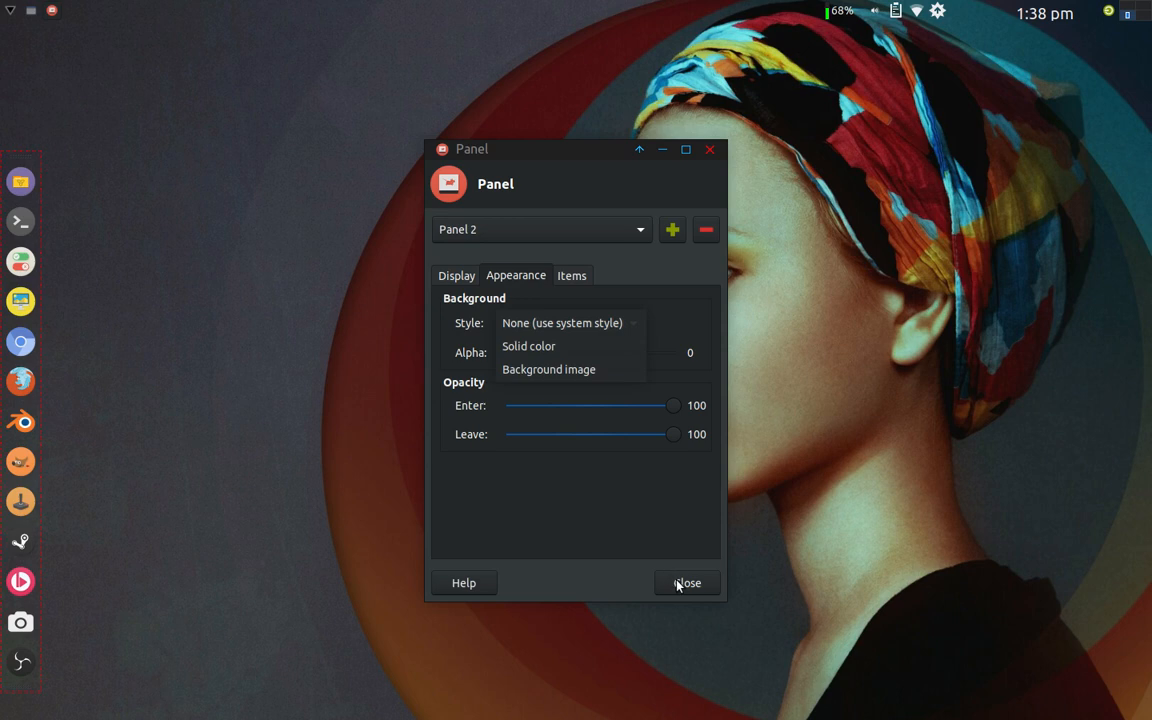
pyautogui.moveTo(457, 275)
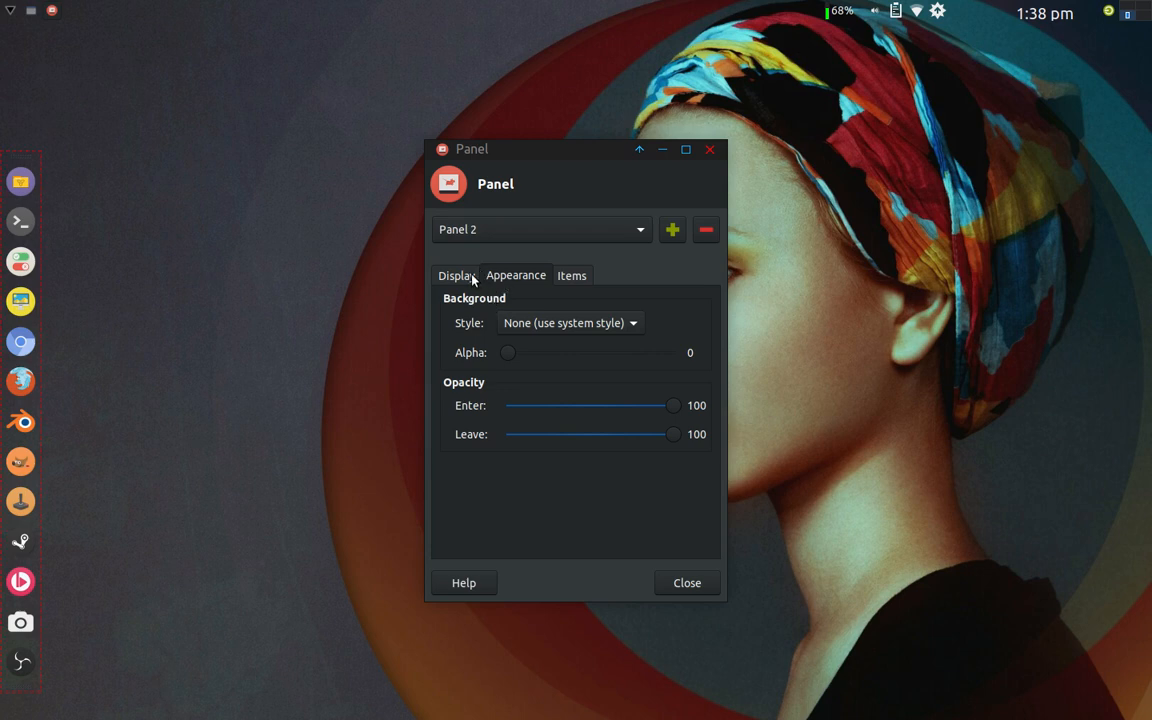
pyautogui.click(456, 275)
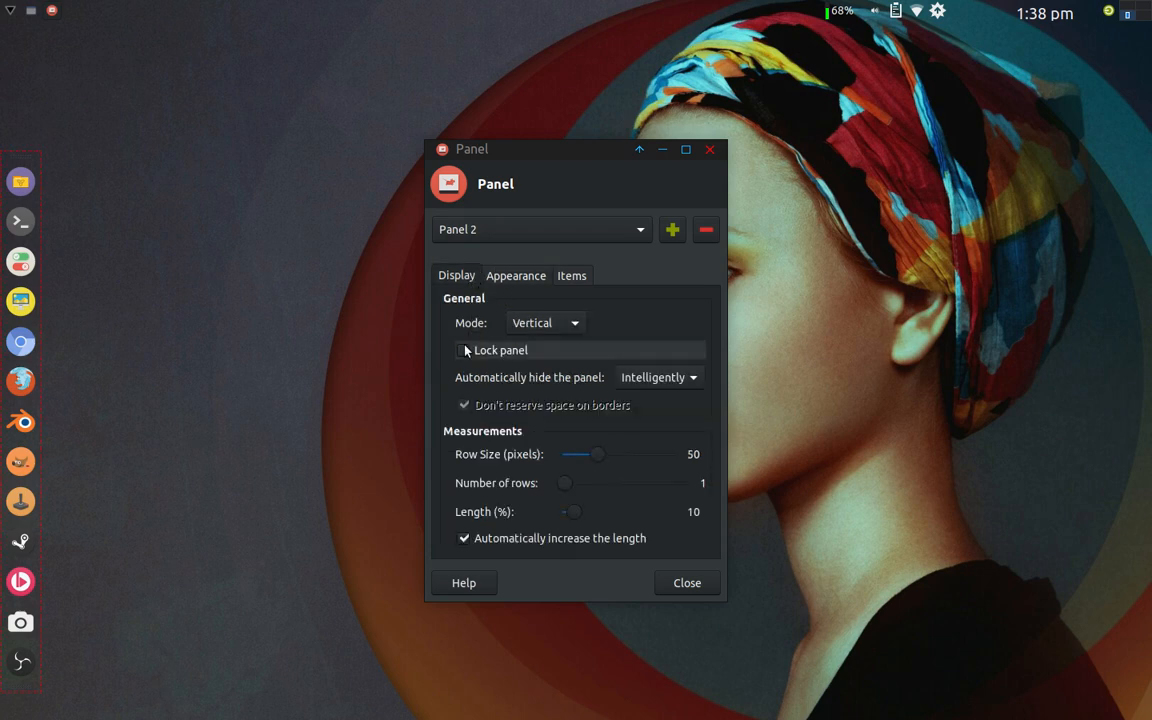
pyautogui.click(464, 350)
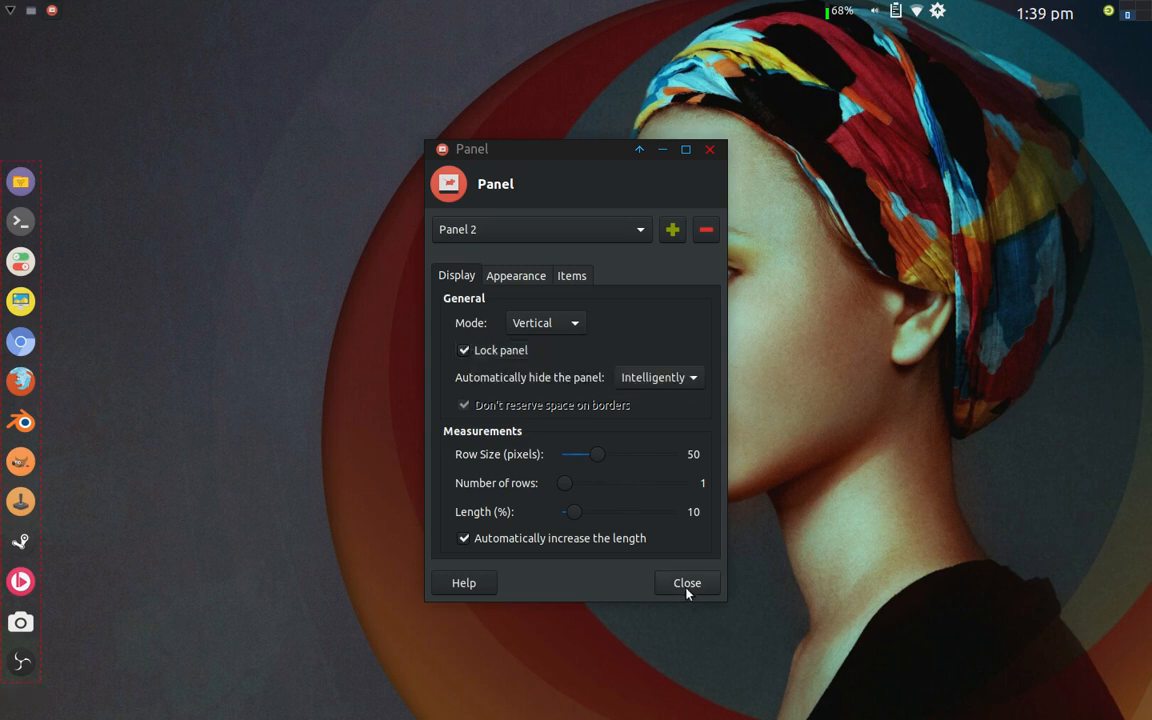
pyautogui.click(687, 583)
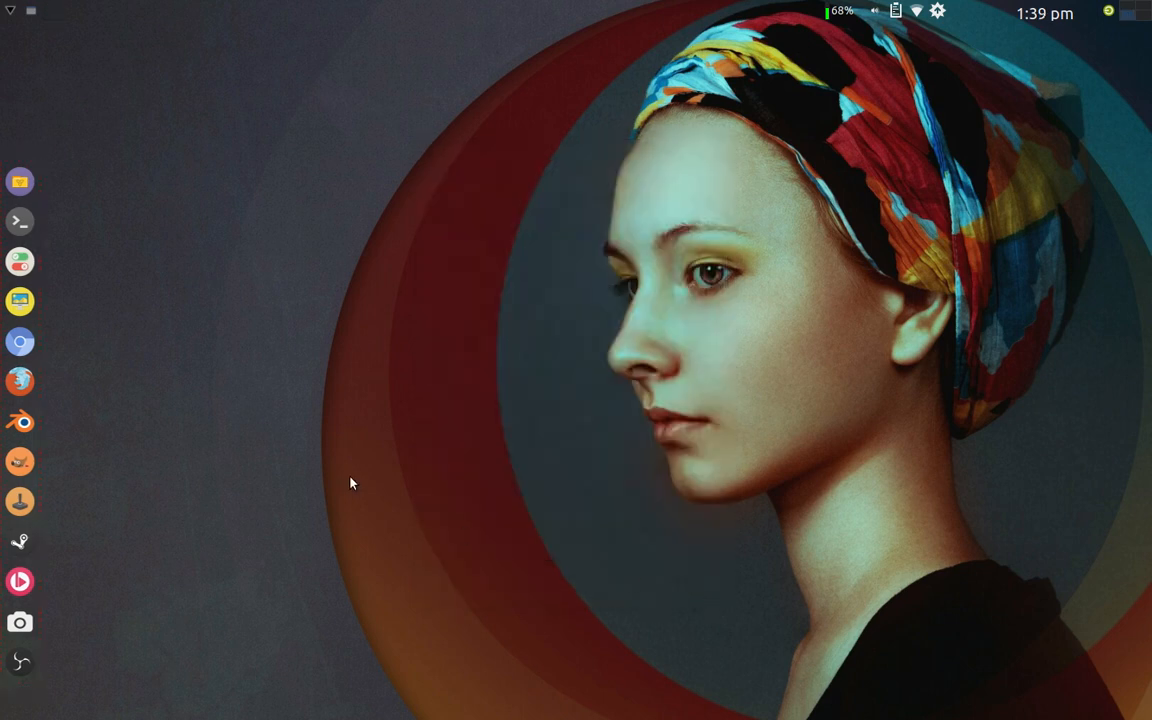
pyautogui.moveTo(20, 182)
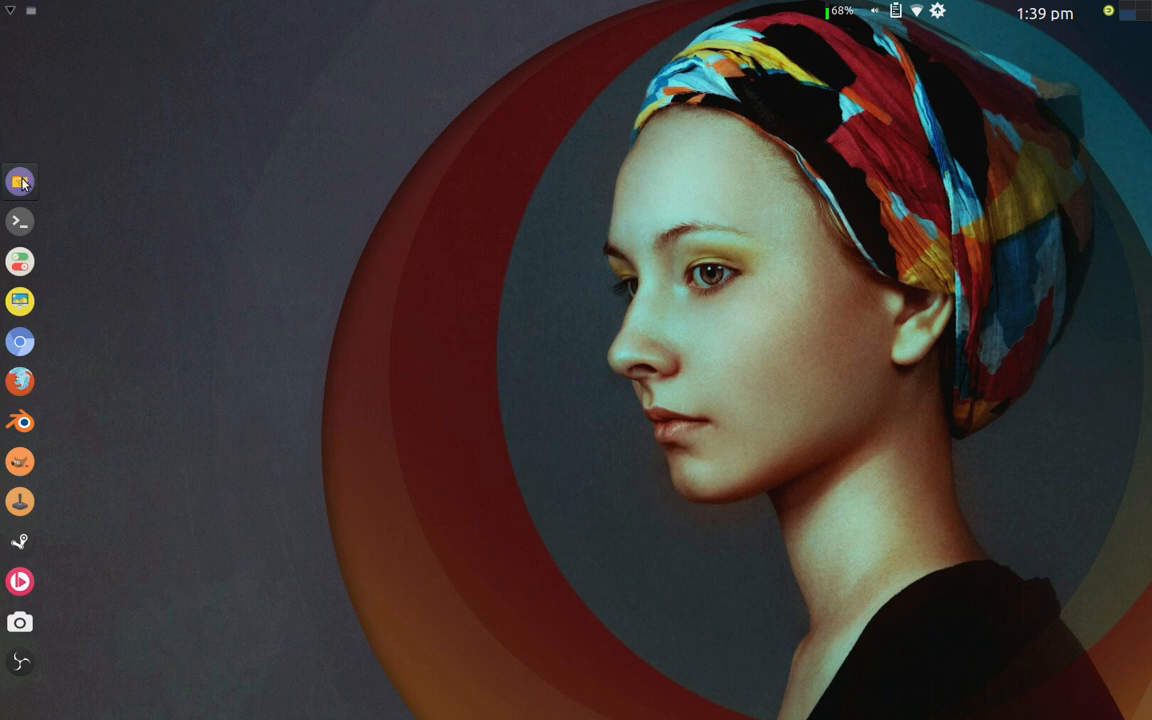
pyautogui.moveTo(20, 221)
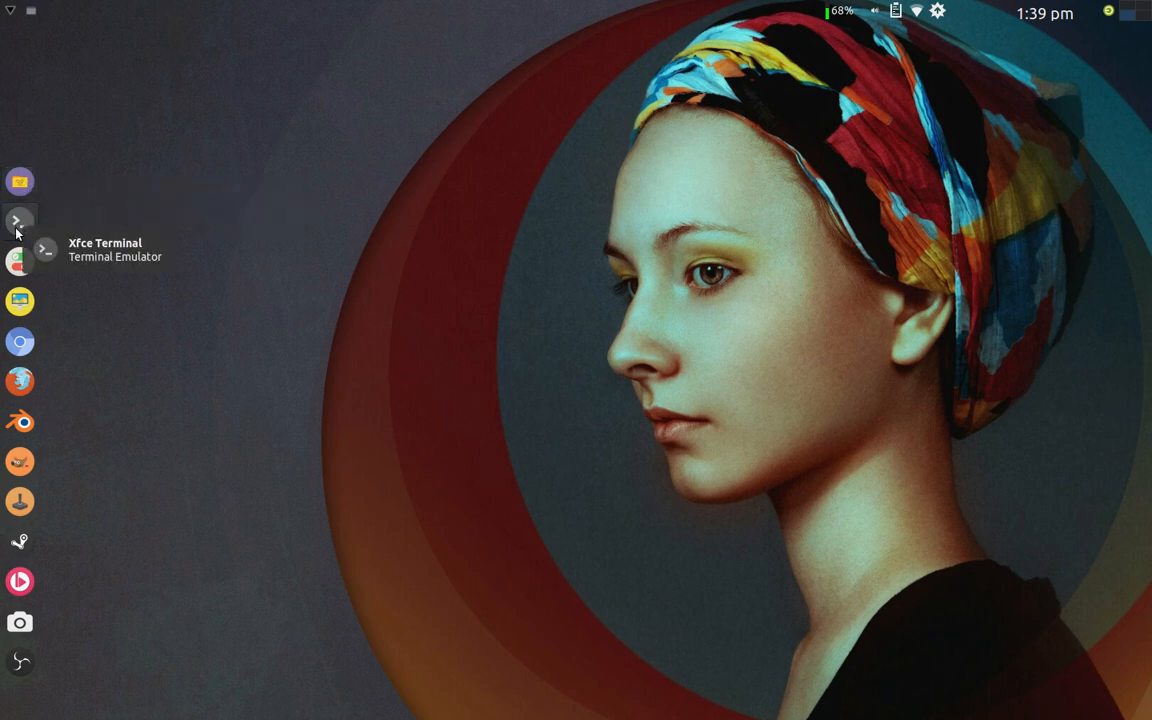
pyautogui.moveTo(20, 261)
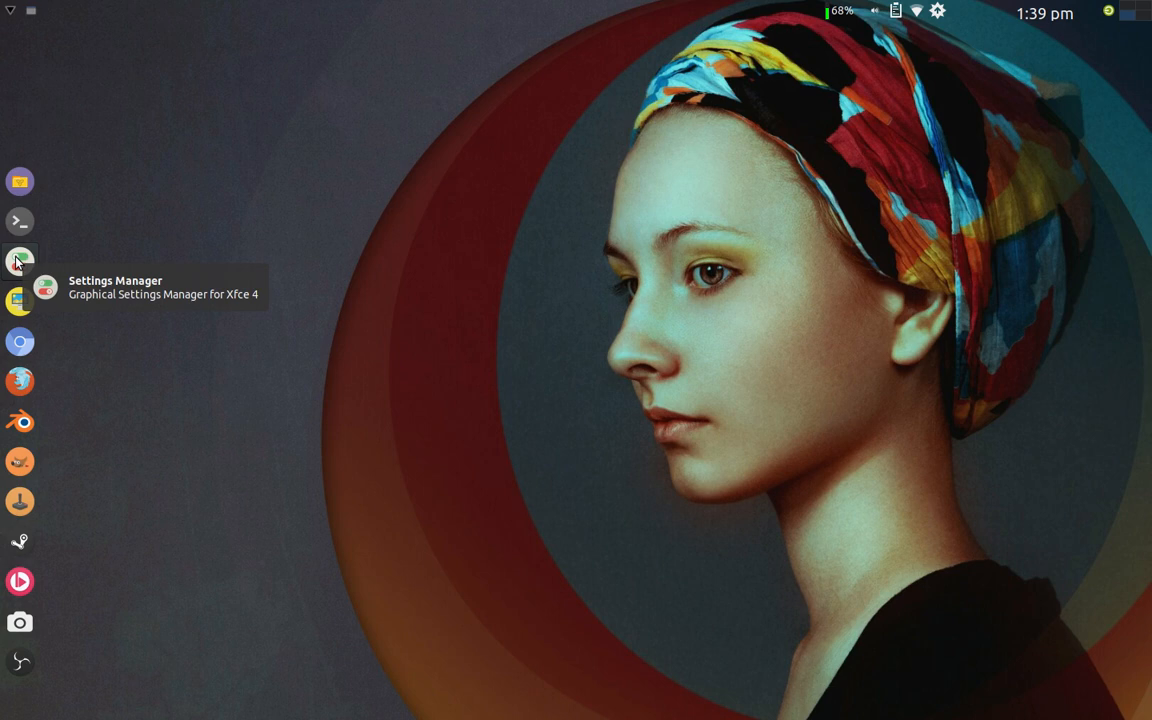
pyautogui.moveTo(20, 301)
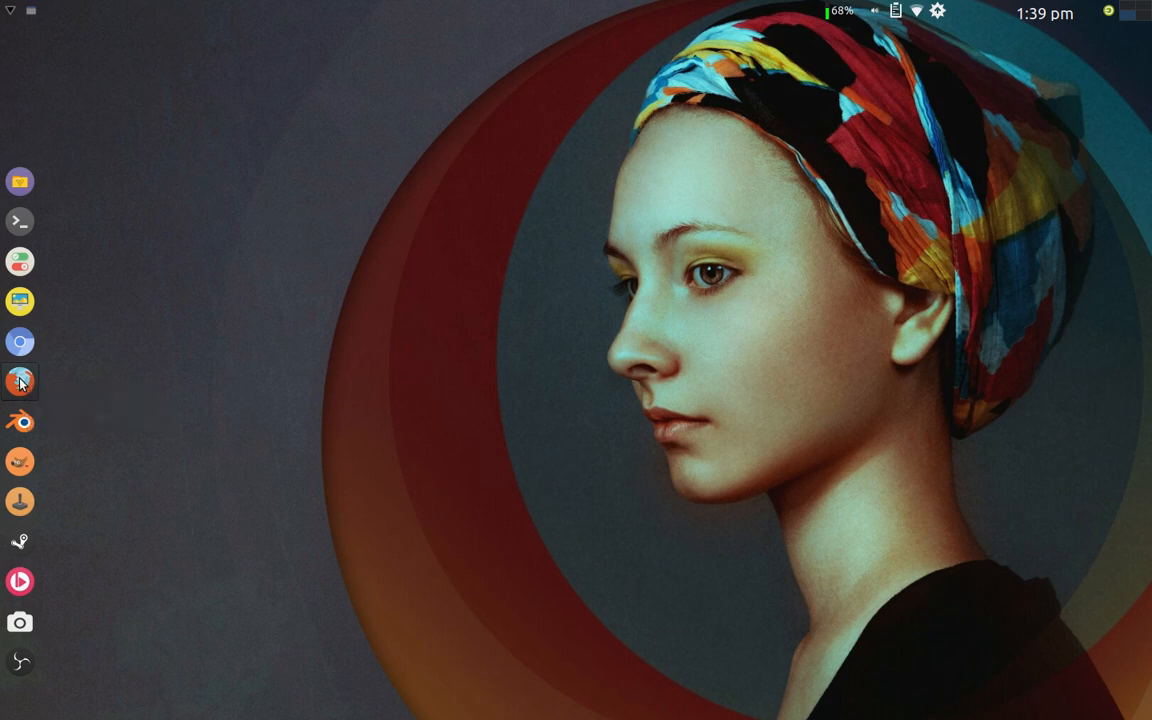
# - Launch Firefox from the dock, opening a blank New Tab window
pyautogui.click(20, 382)
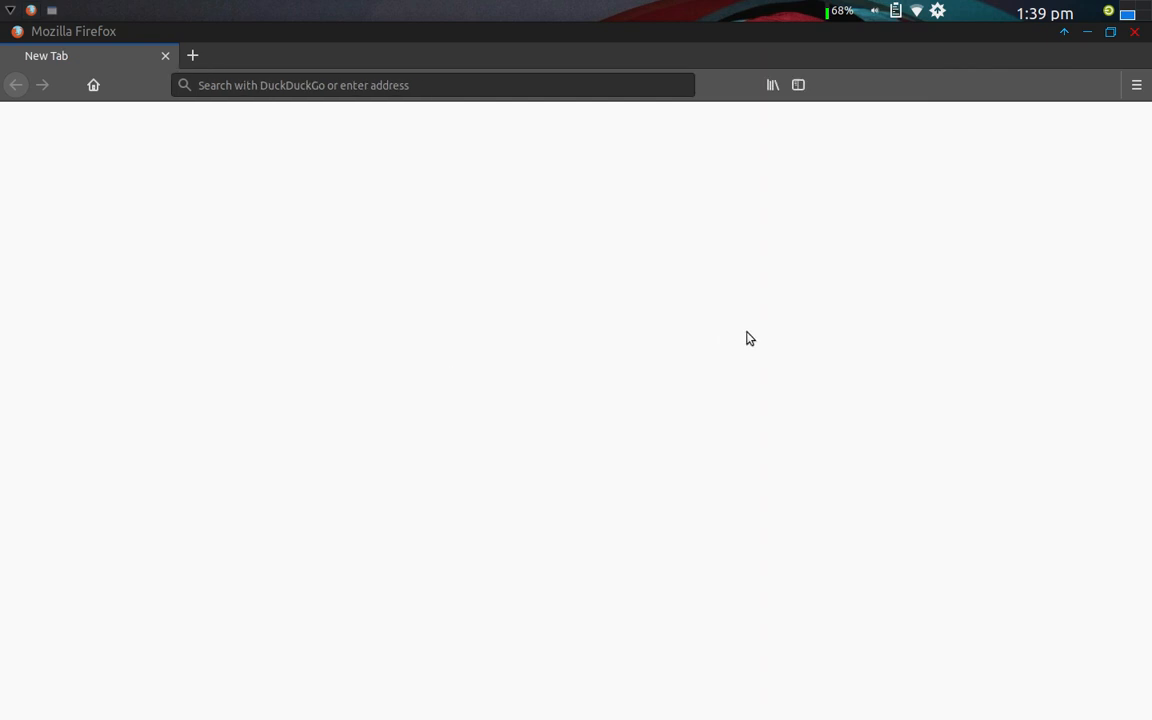
# - Confirm via Help > About that Firefox is version 65.0, then quit Firefox
pyautogui.click(1136, 85)
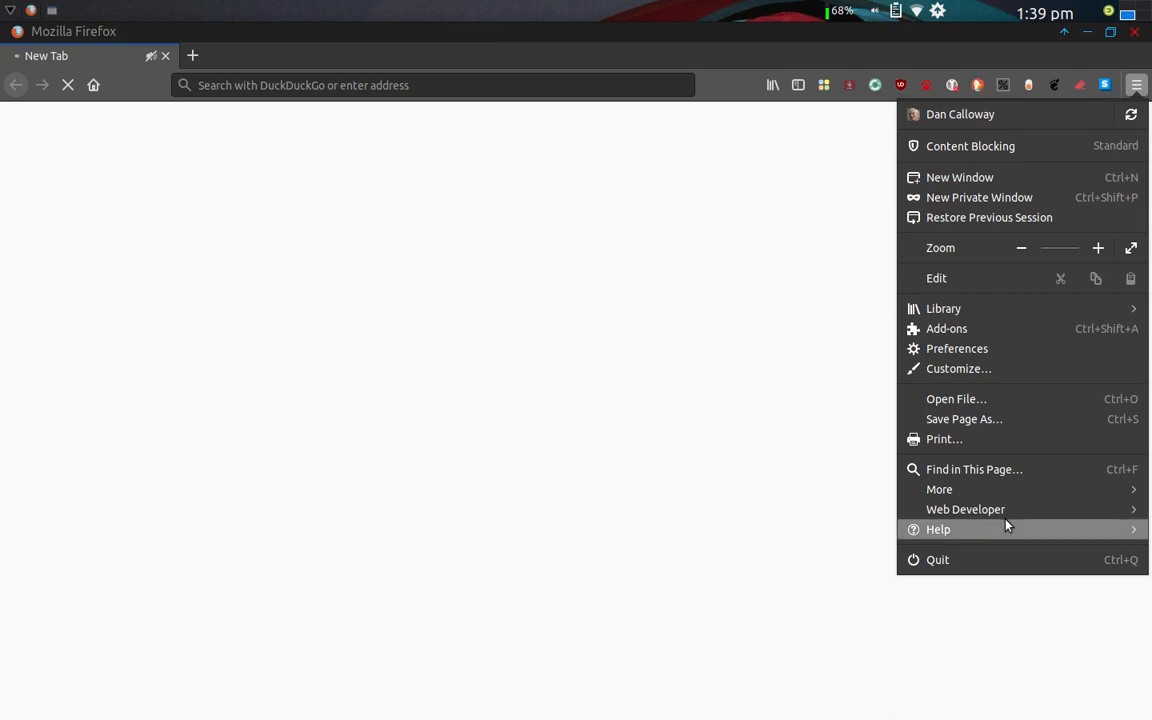
pyautogui.click(938, 529)
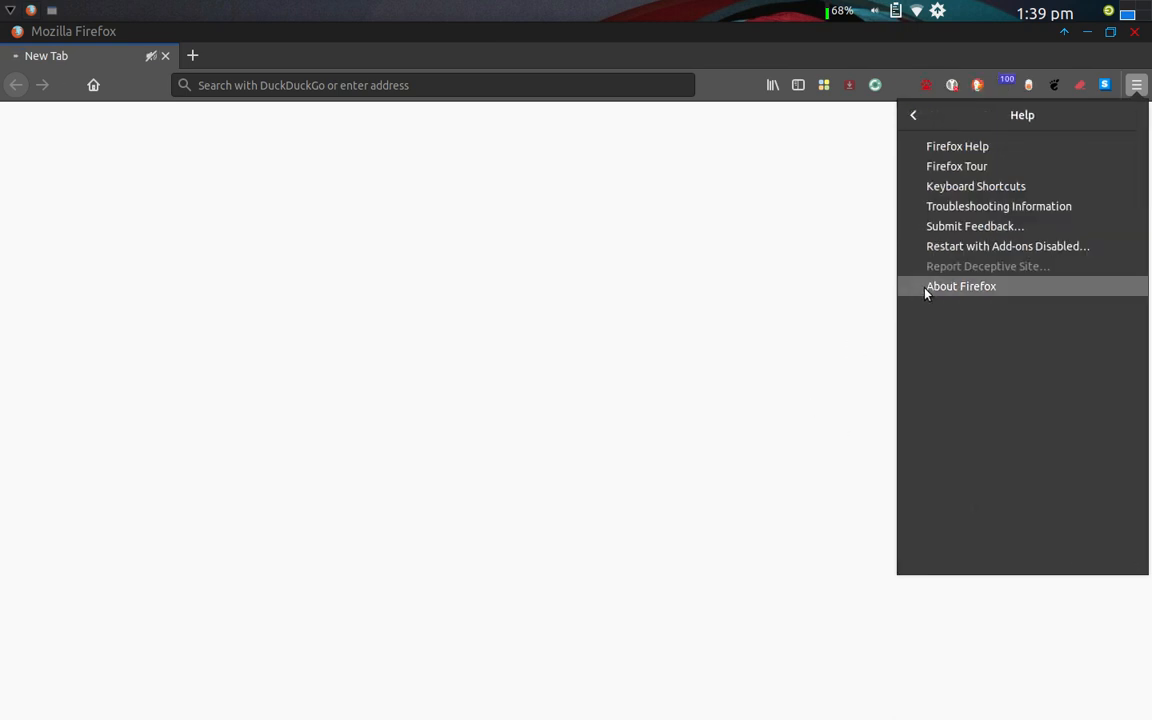
pyautogui.click(960, 286)
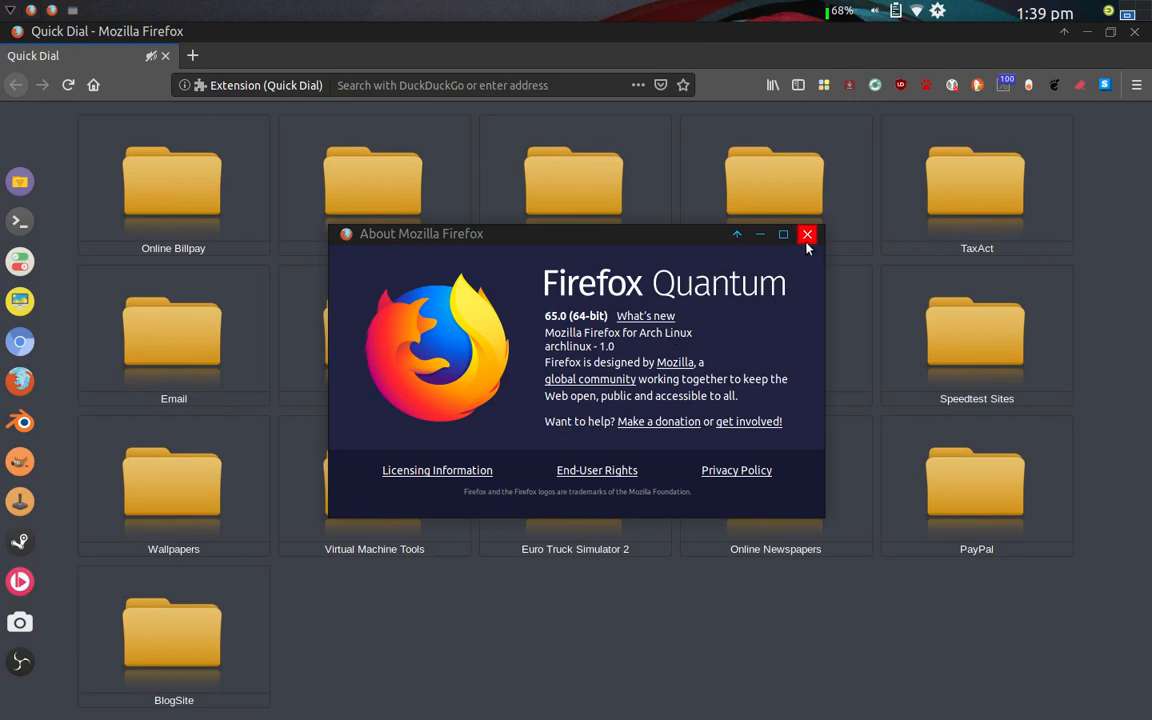
pyautogui.click(807, 234)
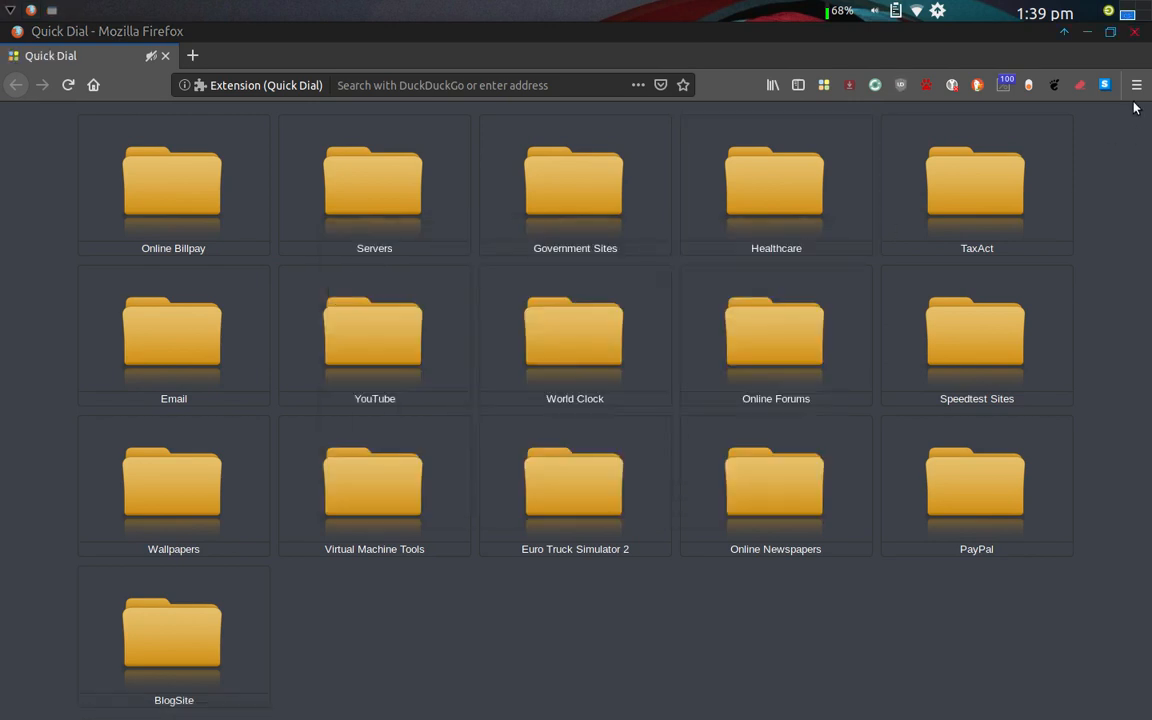
pyautogui.moveTo(1135, 32)
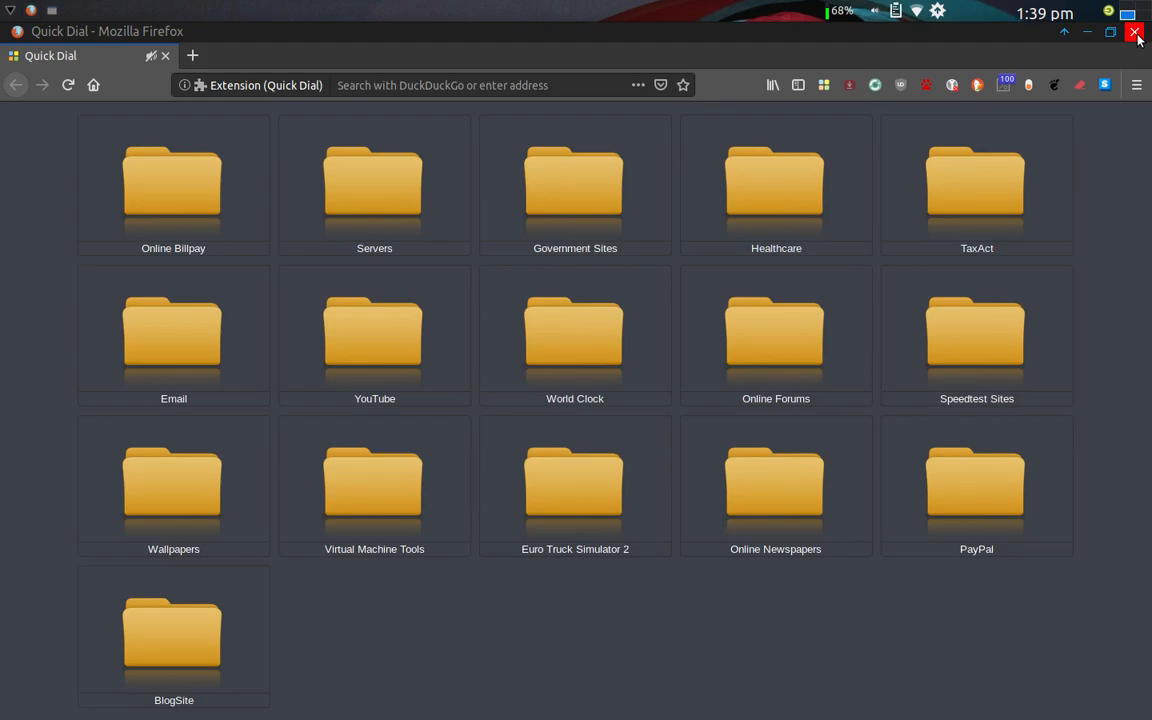
pyautogui.click(1135, 31)
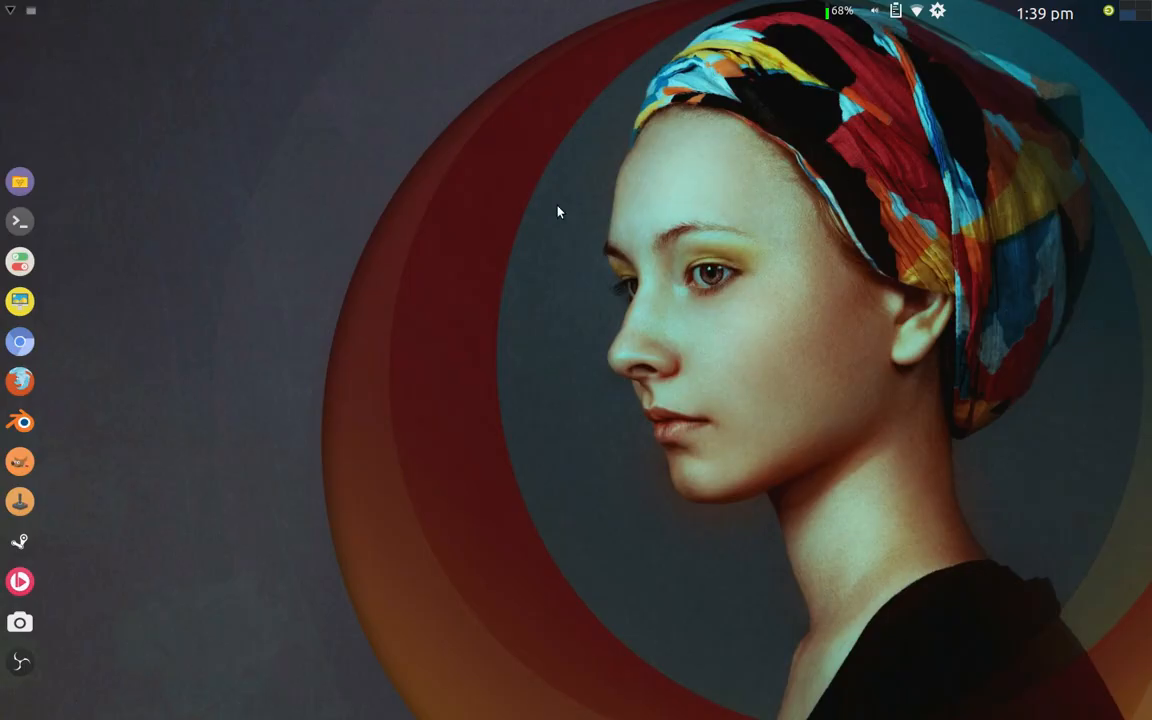
pyautogui.moveTo(44, 420)
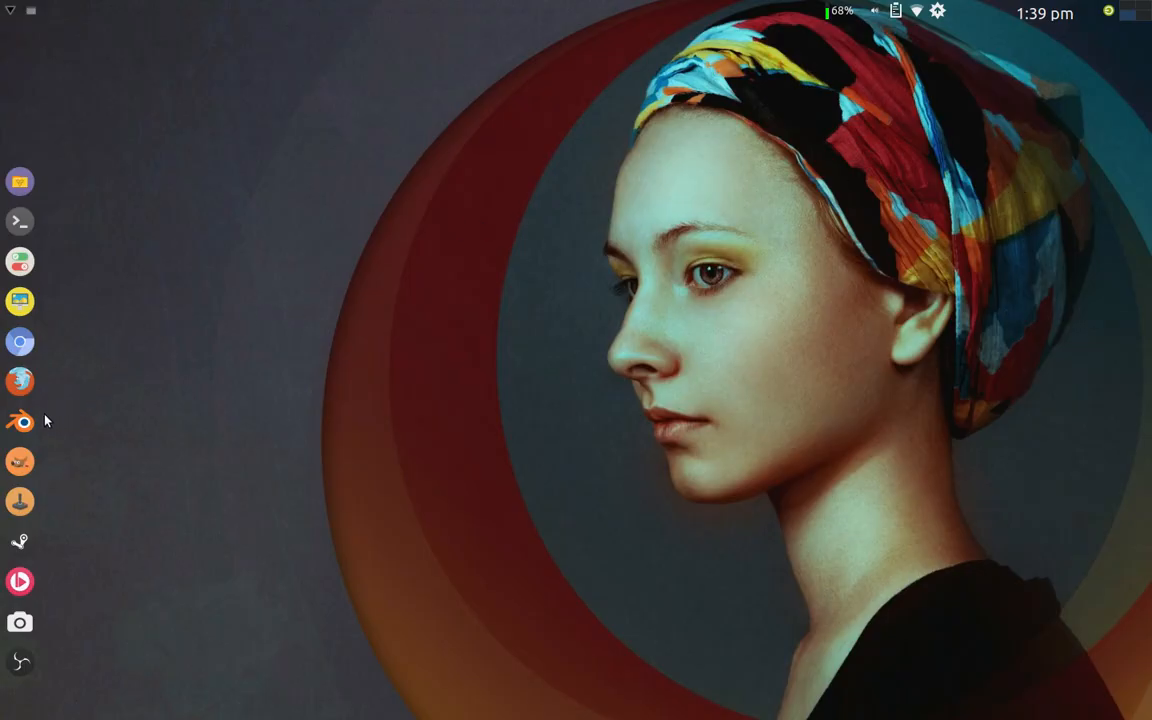
pyautogui.moveTo(20, 421)
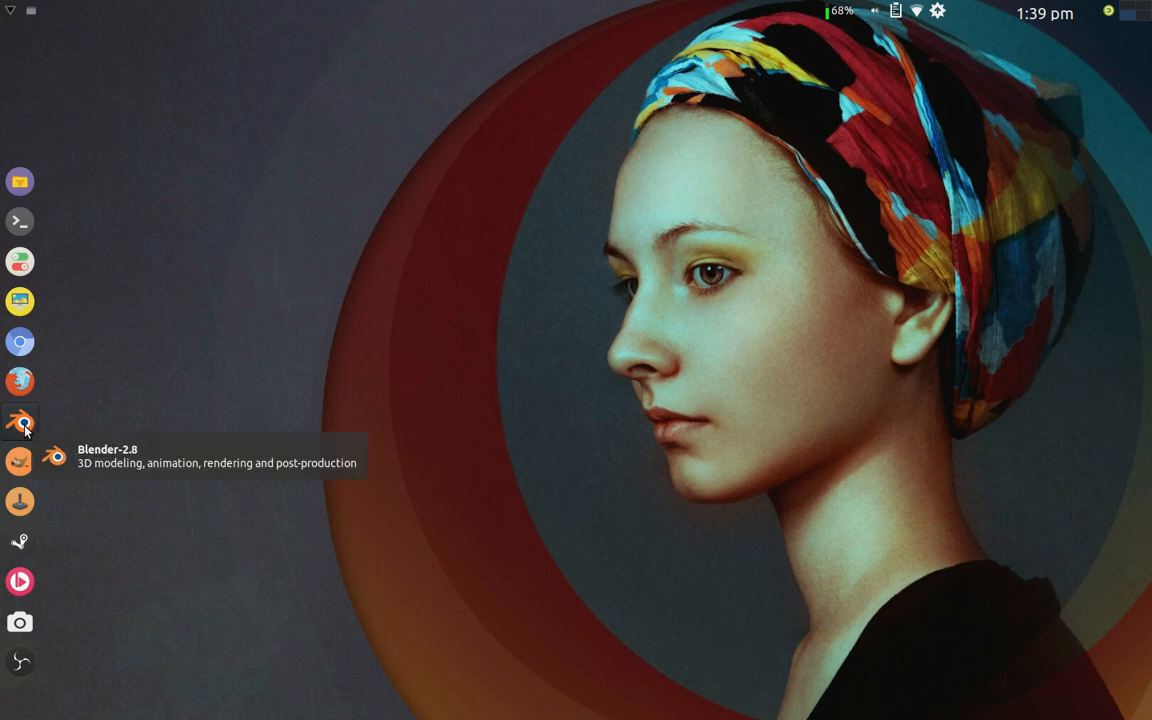
pyautogui.moveTo(20, 461)
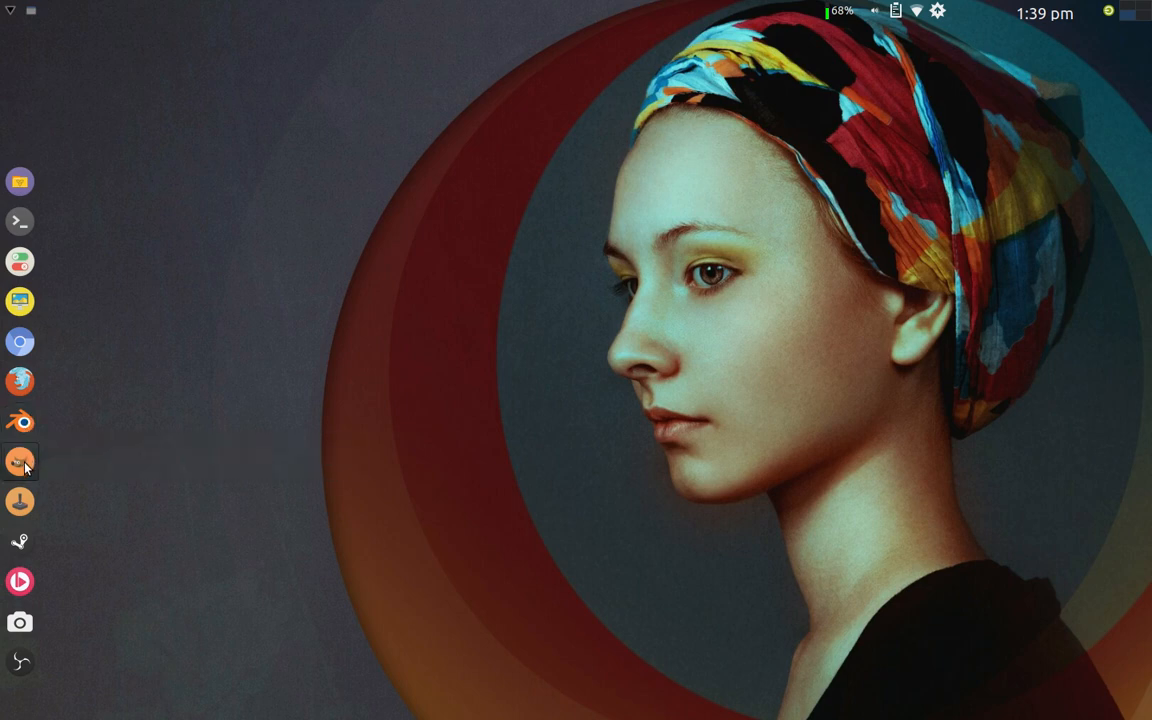
pyautogui.moveTo(20, 461)
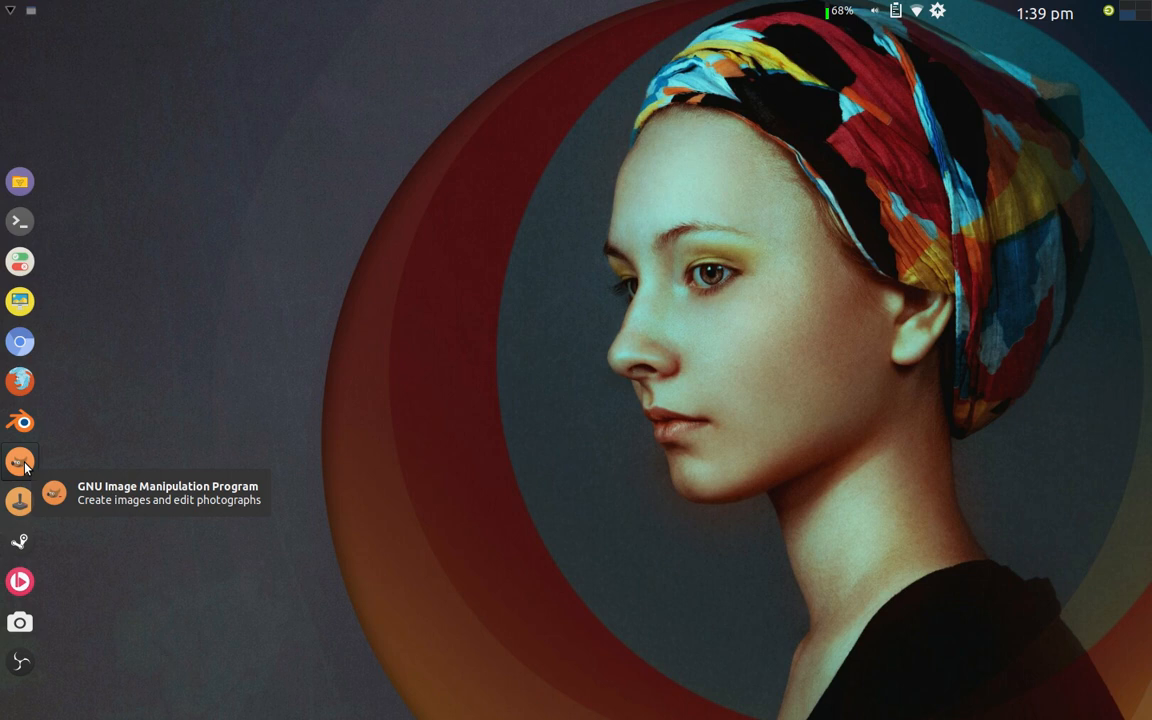
pyautogui.moveTo(26, 485)
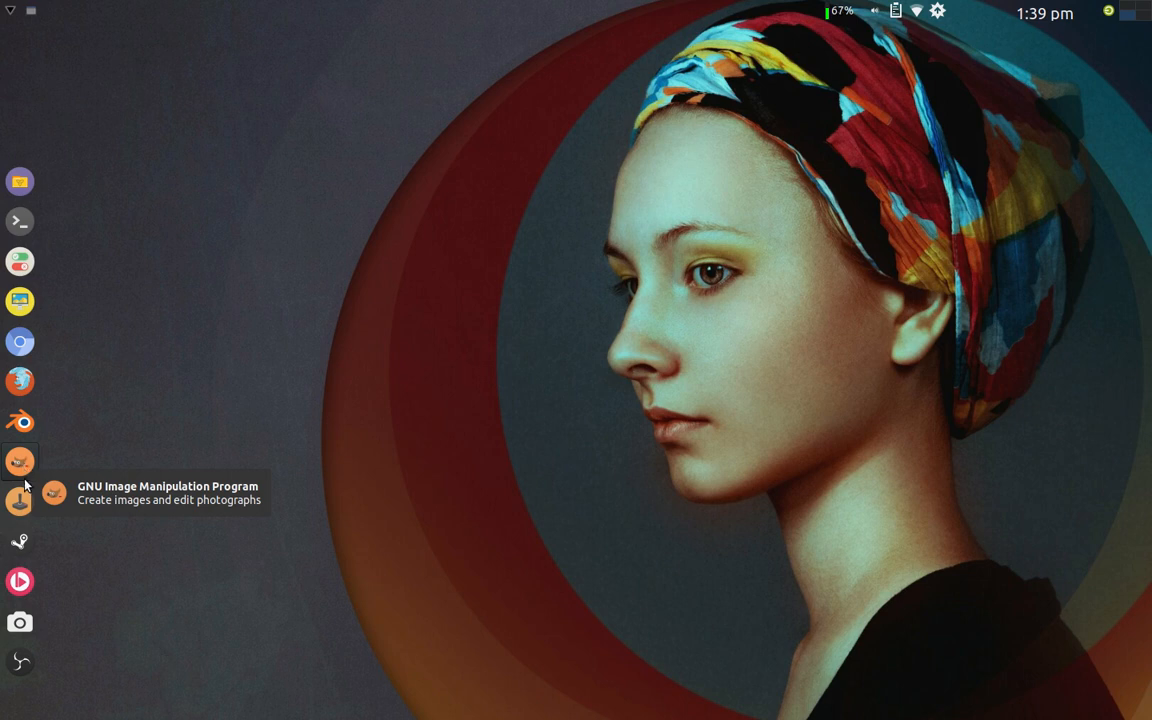
pyautogui.moveTo(20, 501)
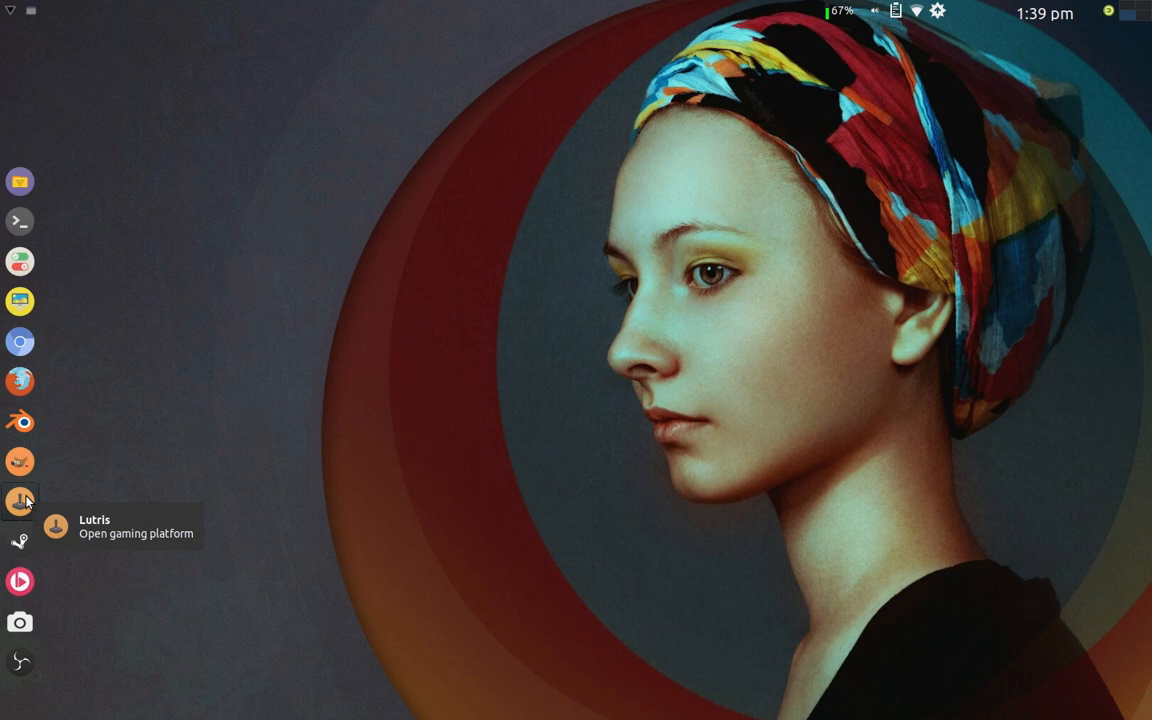
pyautogui.moveTo(20, 541)
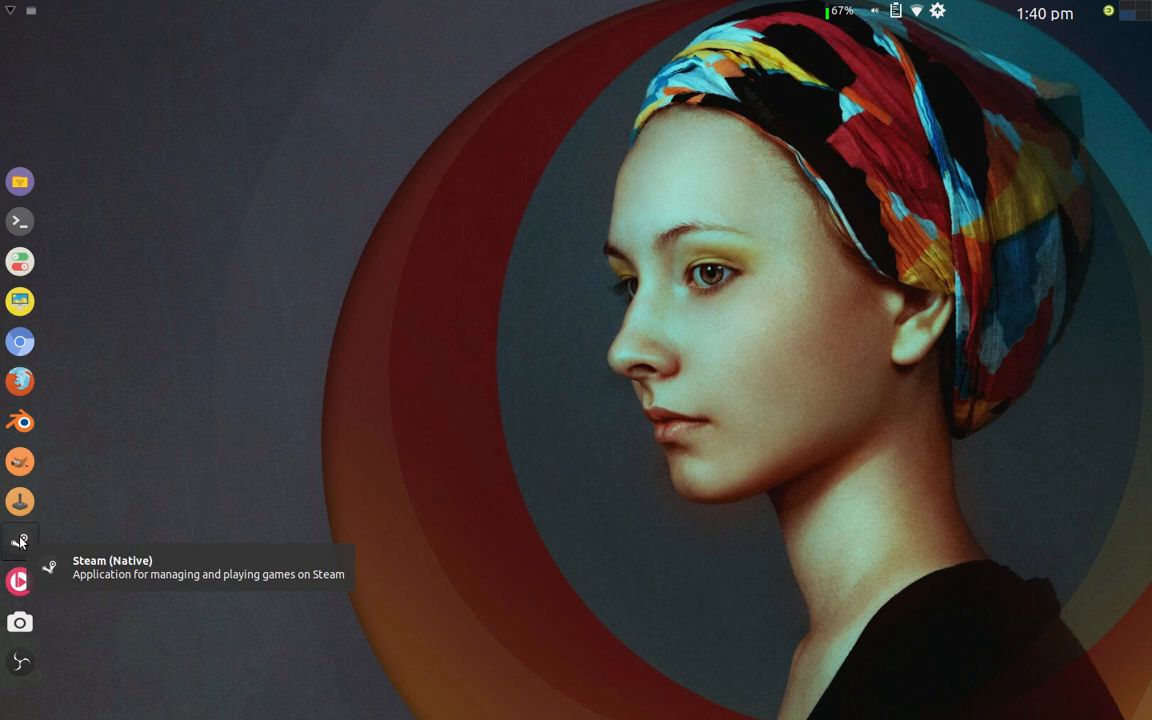
pyautogui.moveTo(208, 518)
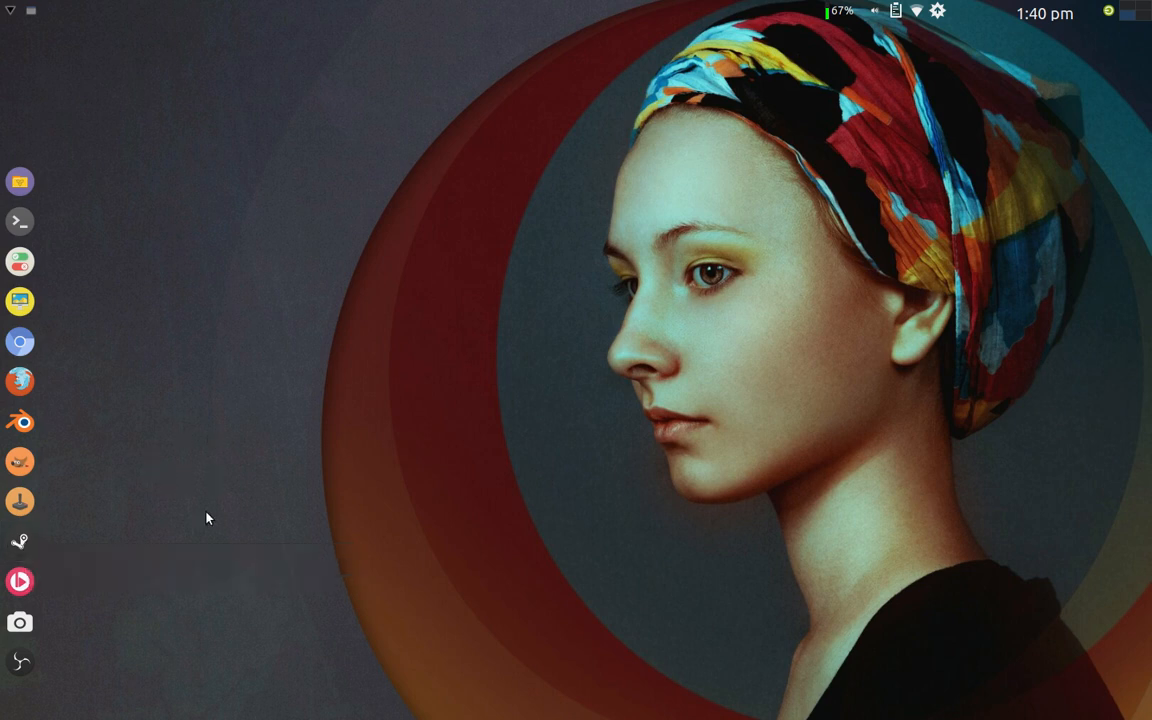
pyautogui.moveTo(20, 541)
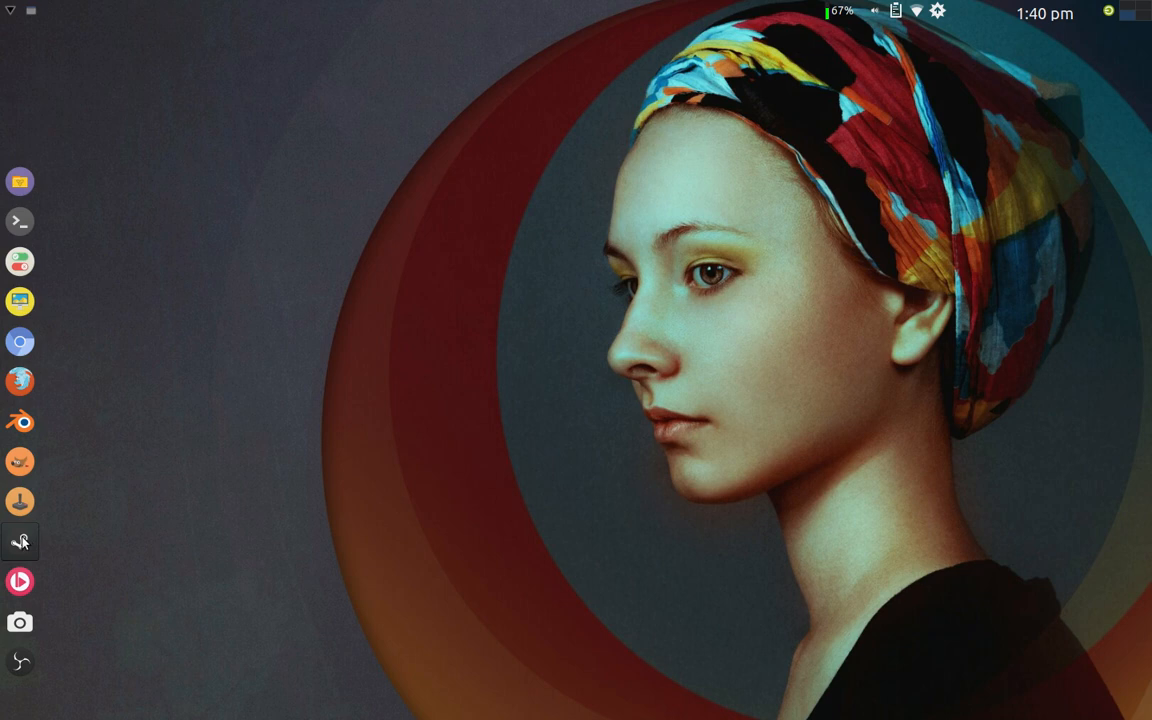
pyautogui.moveTo(20, 541)
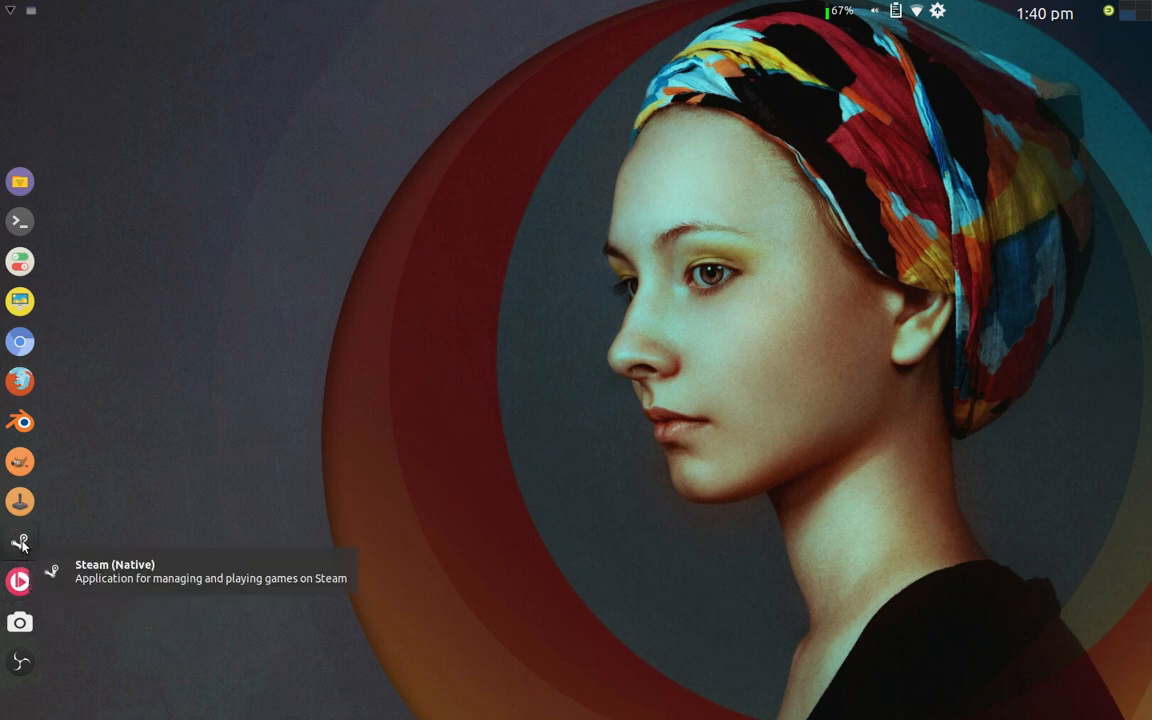
pyautogui.moveTo(24, 546)
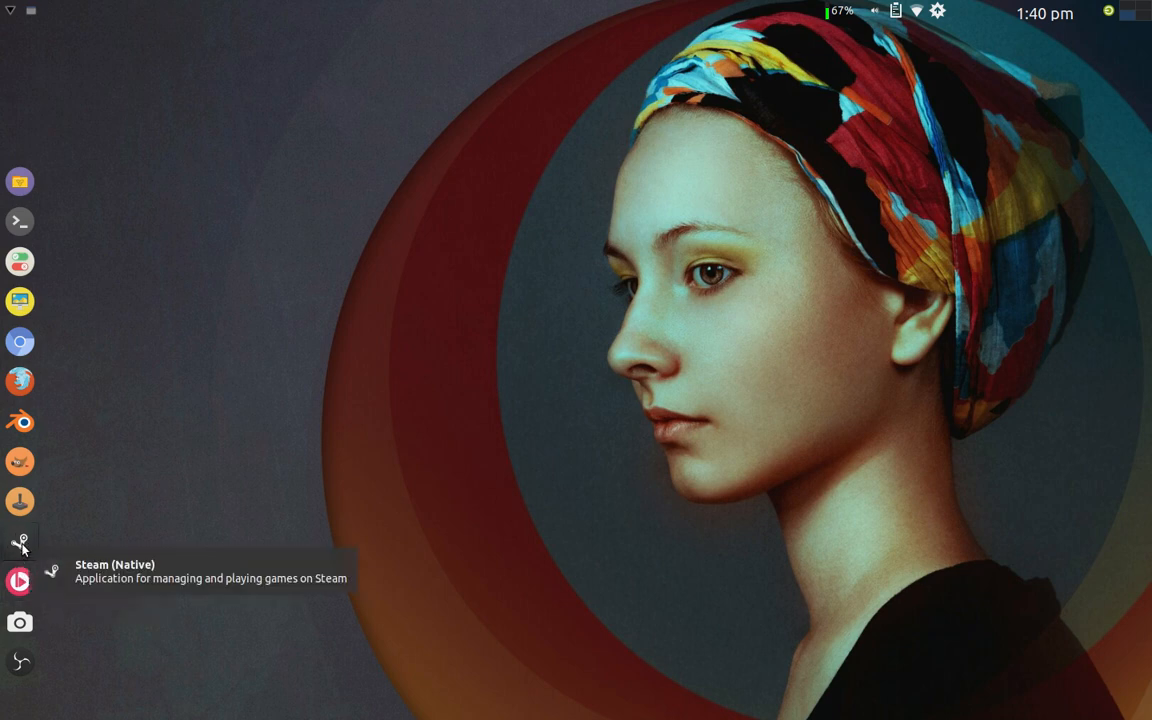
pyautogui.moveTo(20, 580)
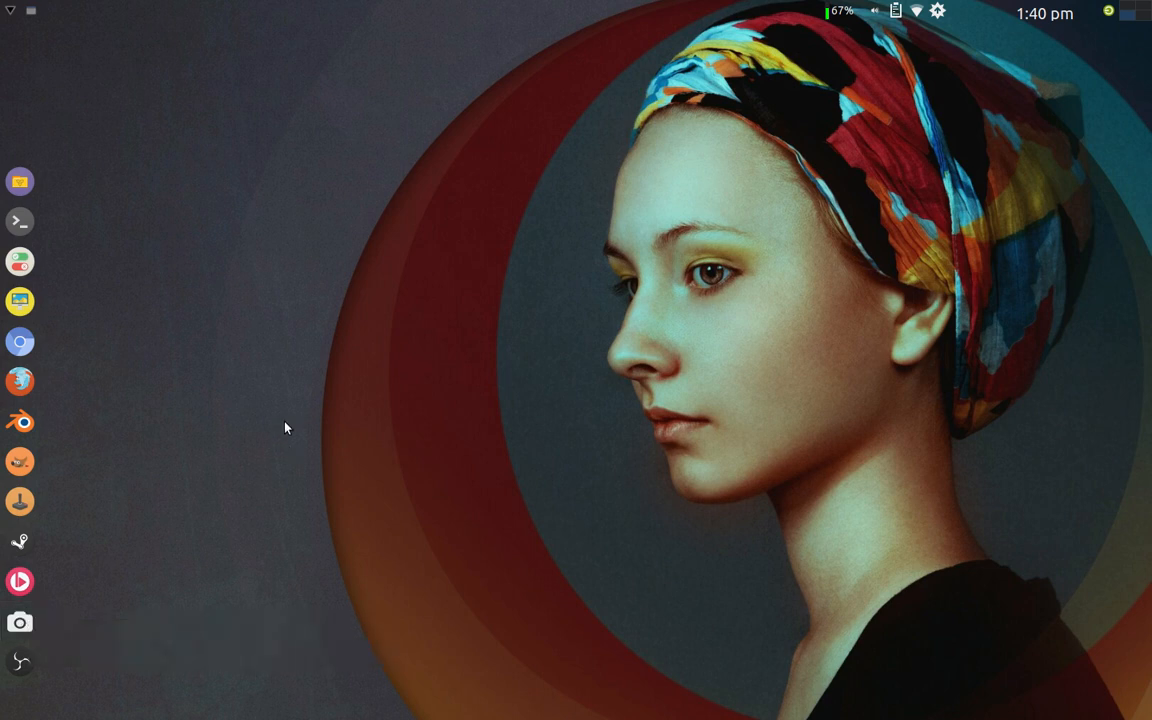
pyautogui.moveTo(389, 275)
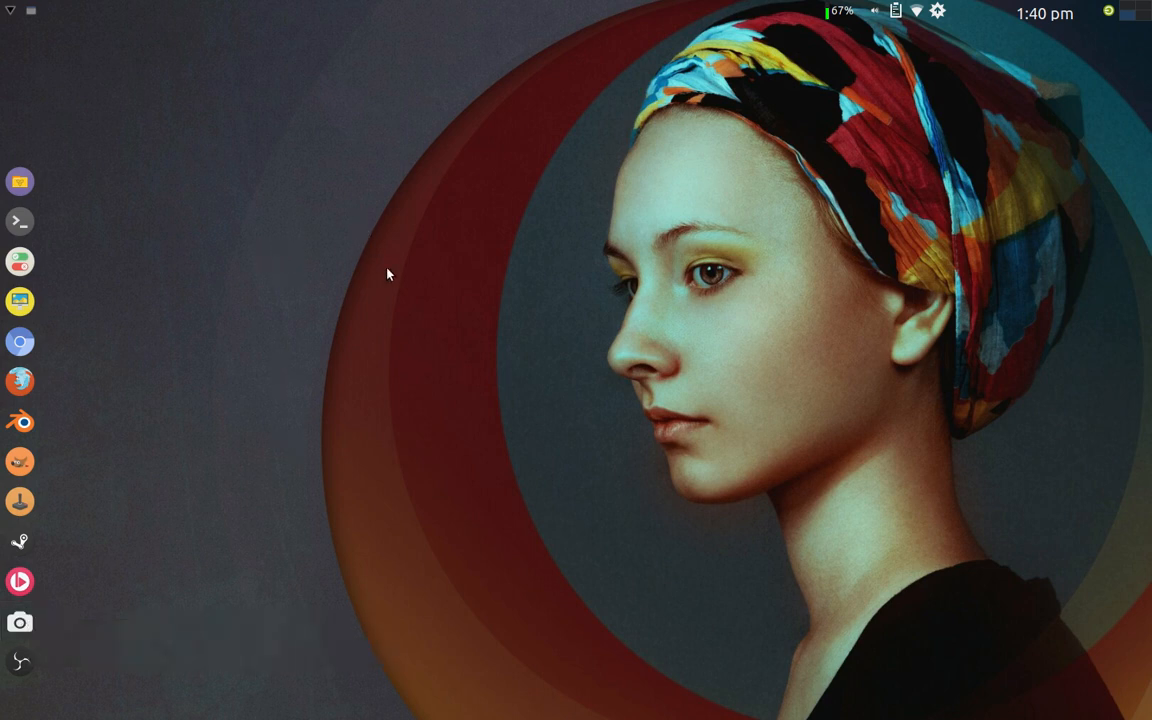
pyautogui.moveTo(16, 68)
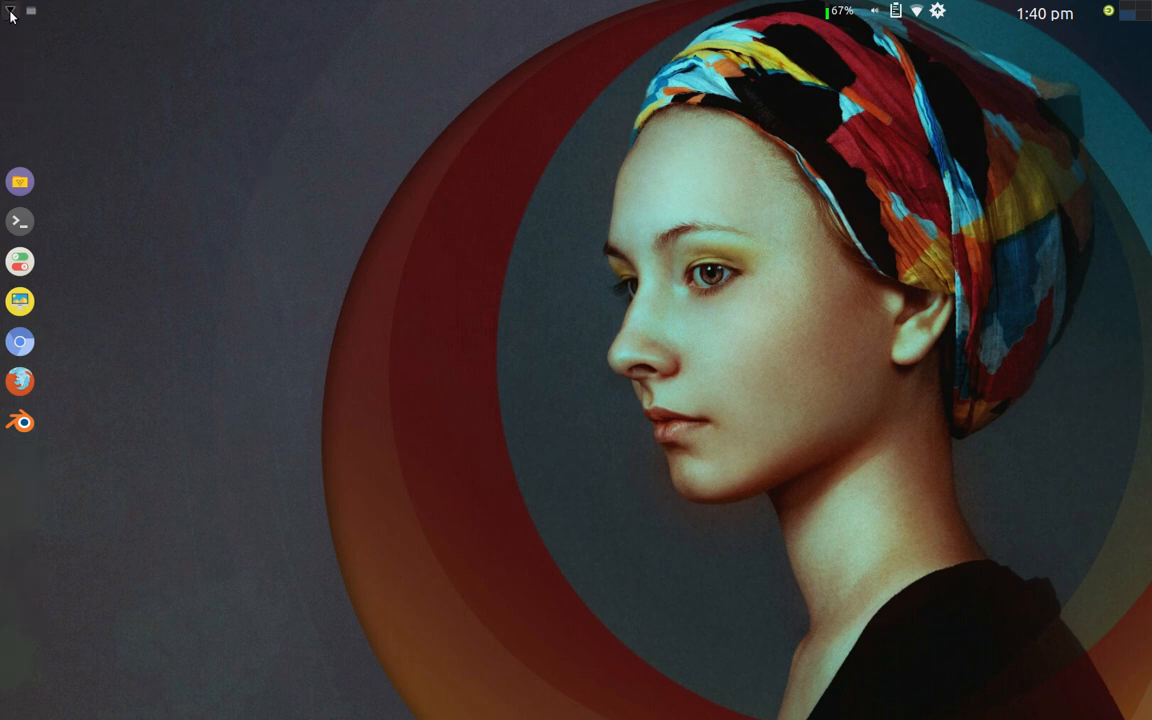
# - Browse the Whisker Menu's Accessories apps, Application Finder to Vim, then dismiss the menu
pyautogui.click(10, 10)
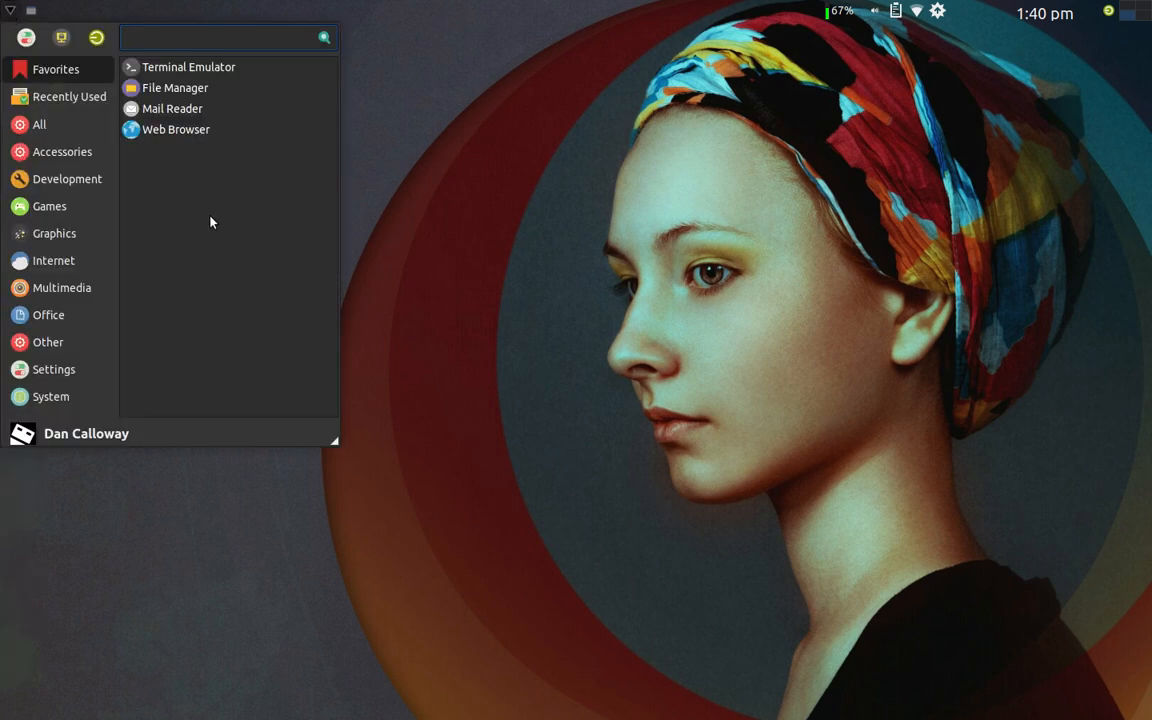
pyautogui.moveTo(171, 108)
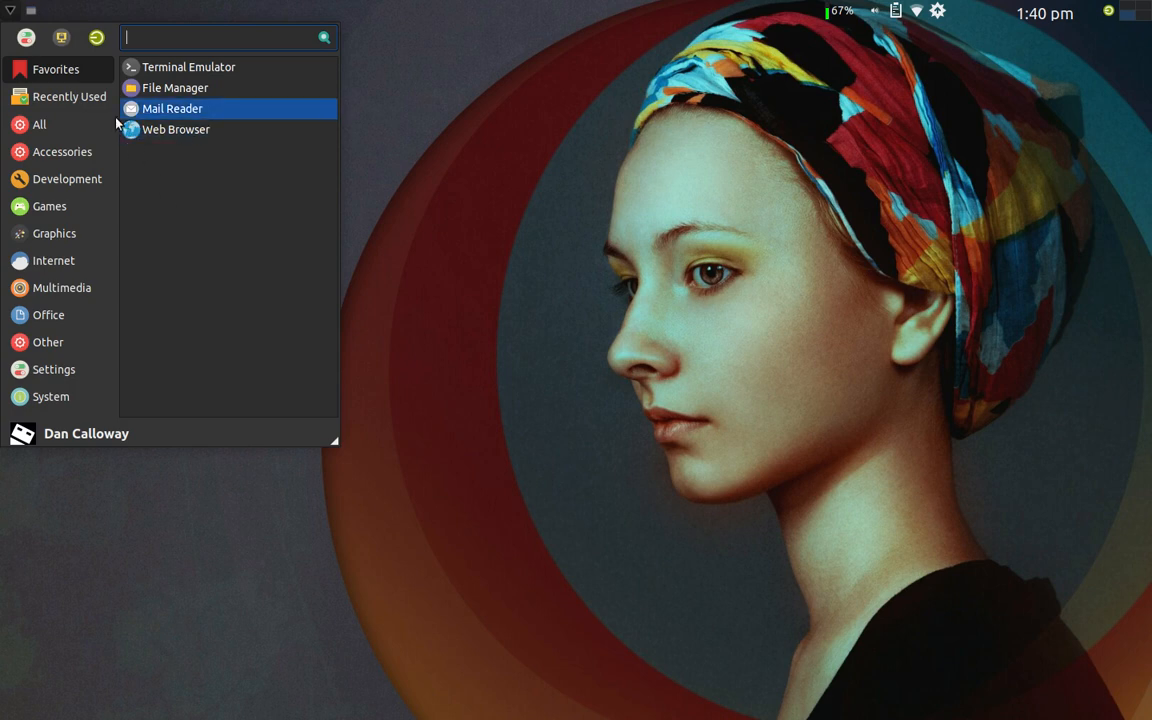
pyautogui.click(62, 151)
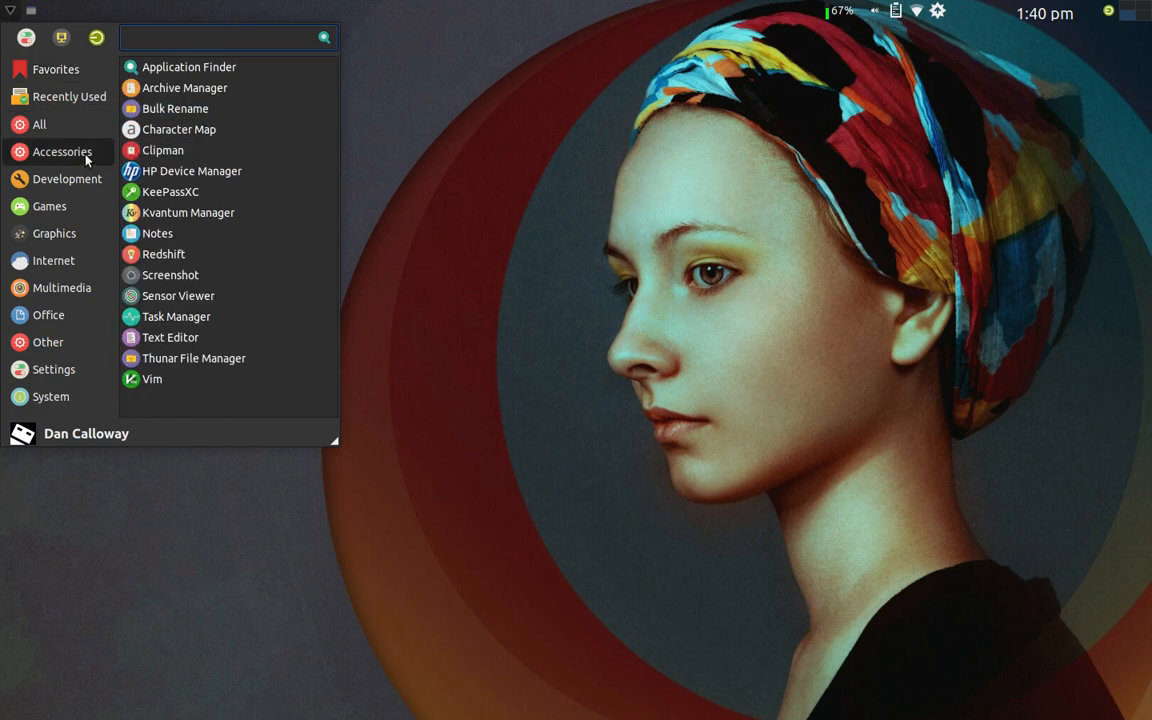
pyautogui.click(228, 37)
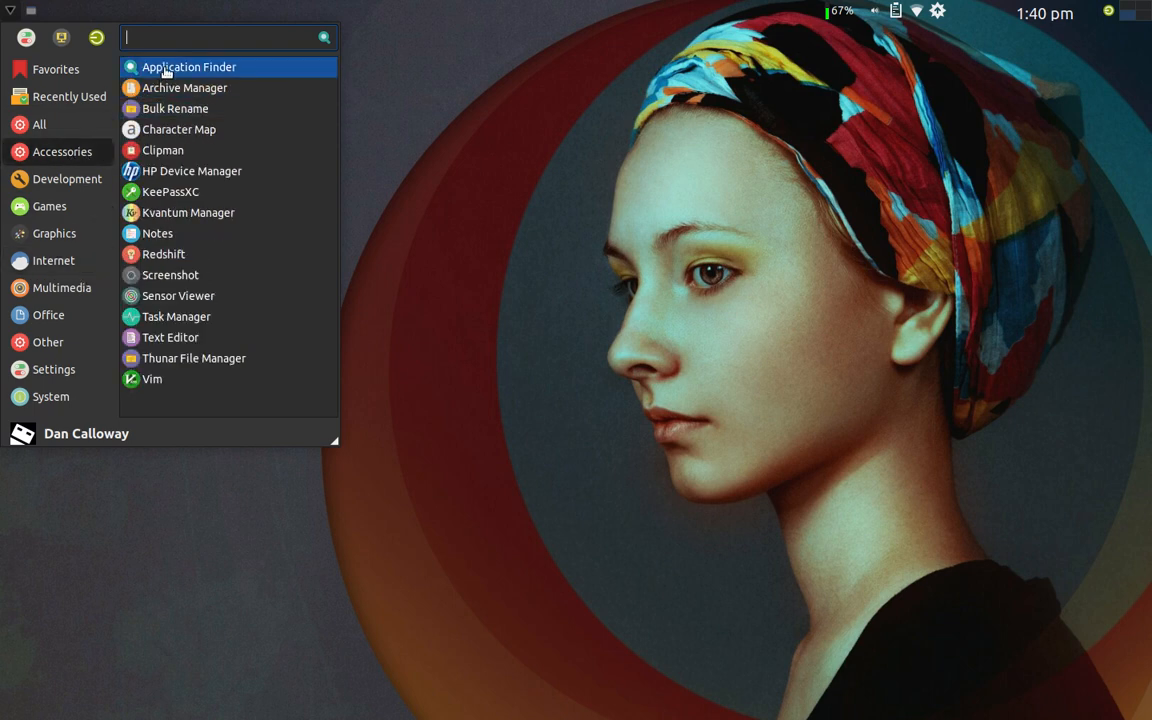
pyautogui.moveTo(163, 150)
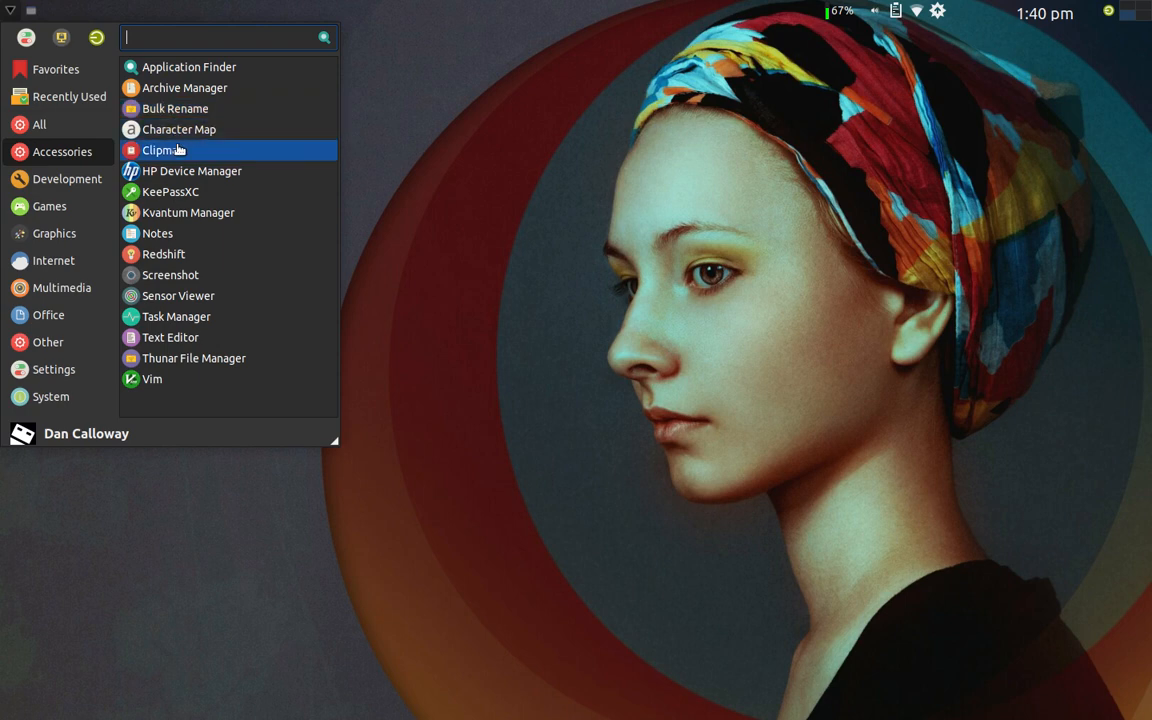
pyautogui.moveTo(175, 108)
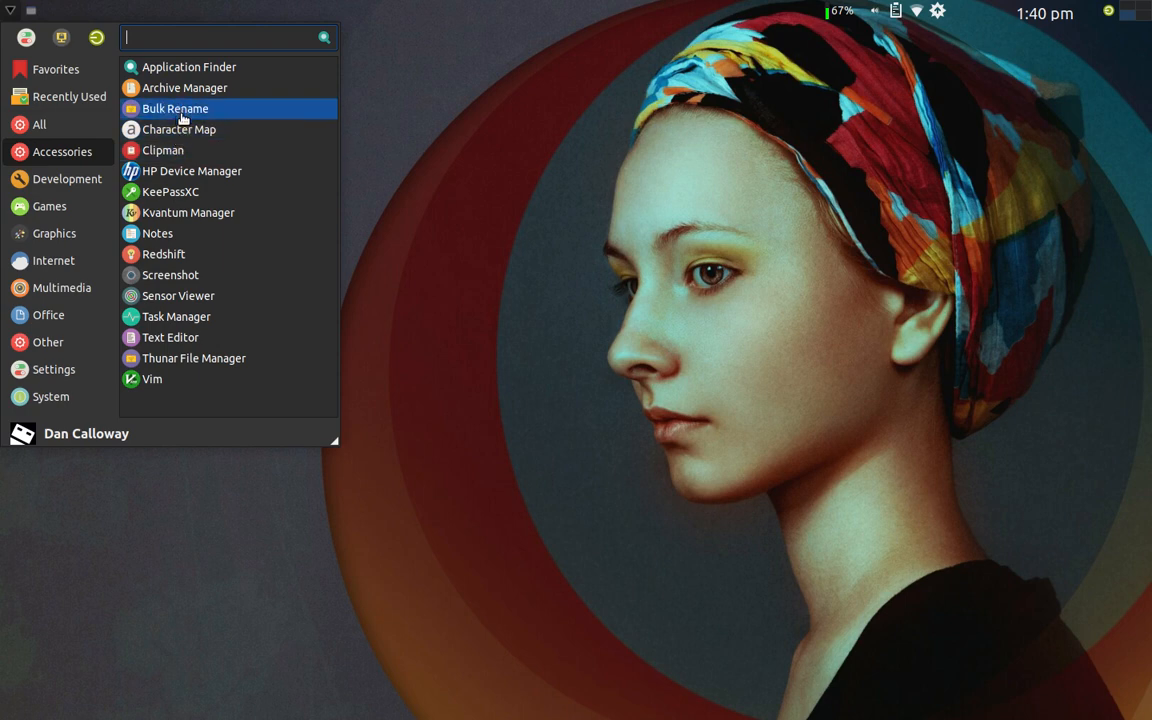
pyautogui.moveTo(185, 170)
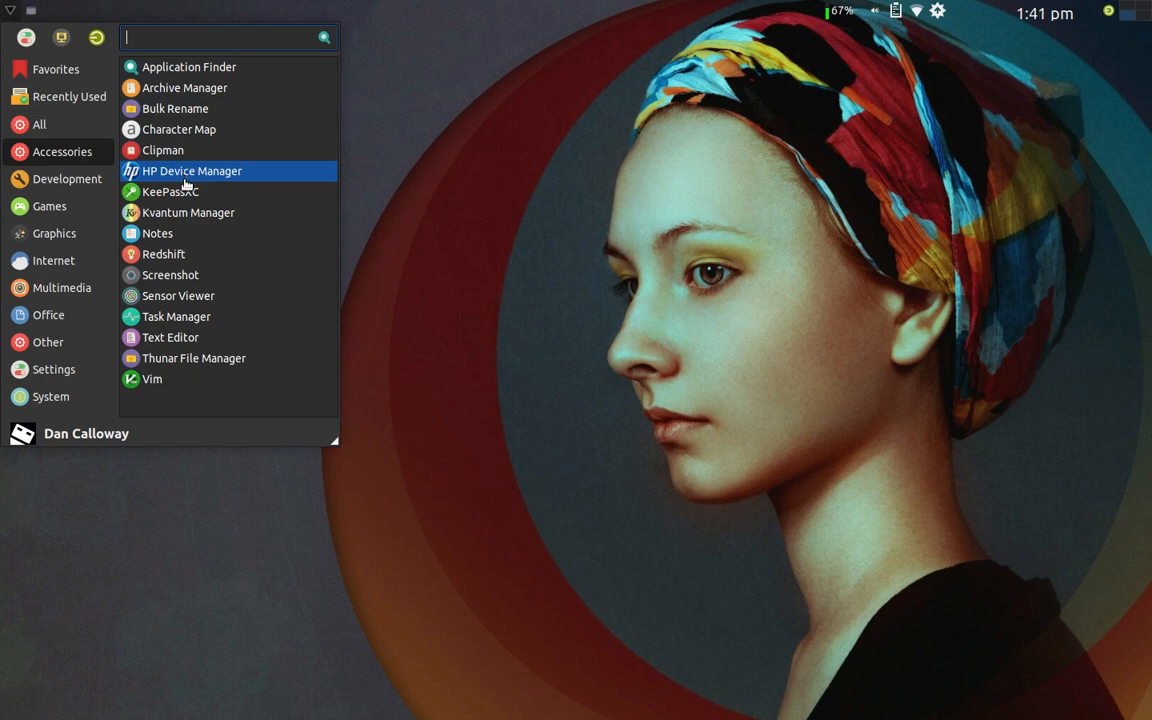
pyautogui.moveTo(185, 196)
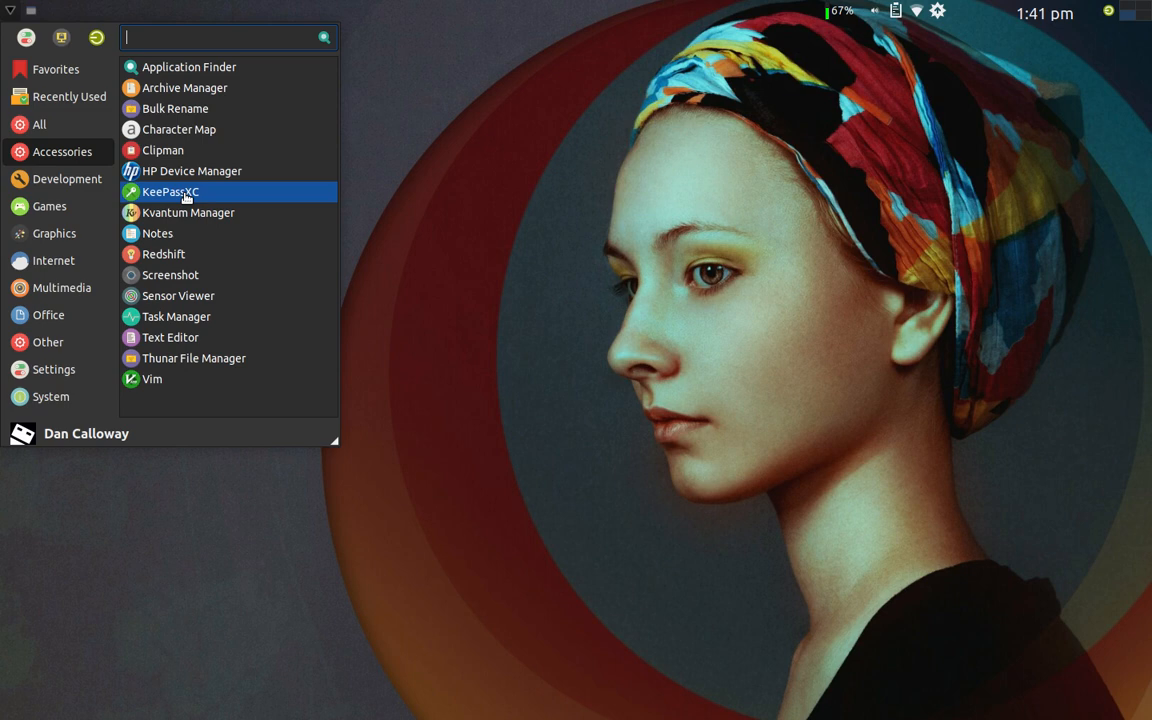
pyautogui.moveTo(187, 212)
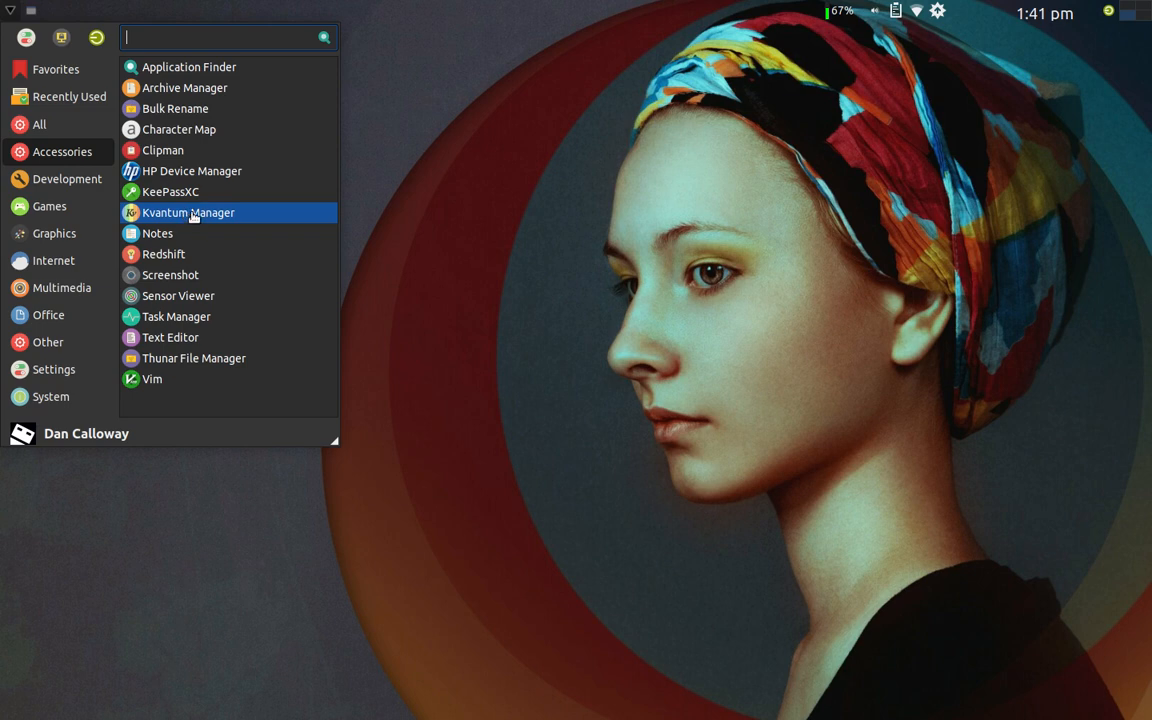
pyautogui.moveTo(195, 213)
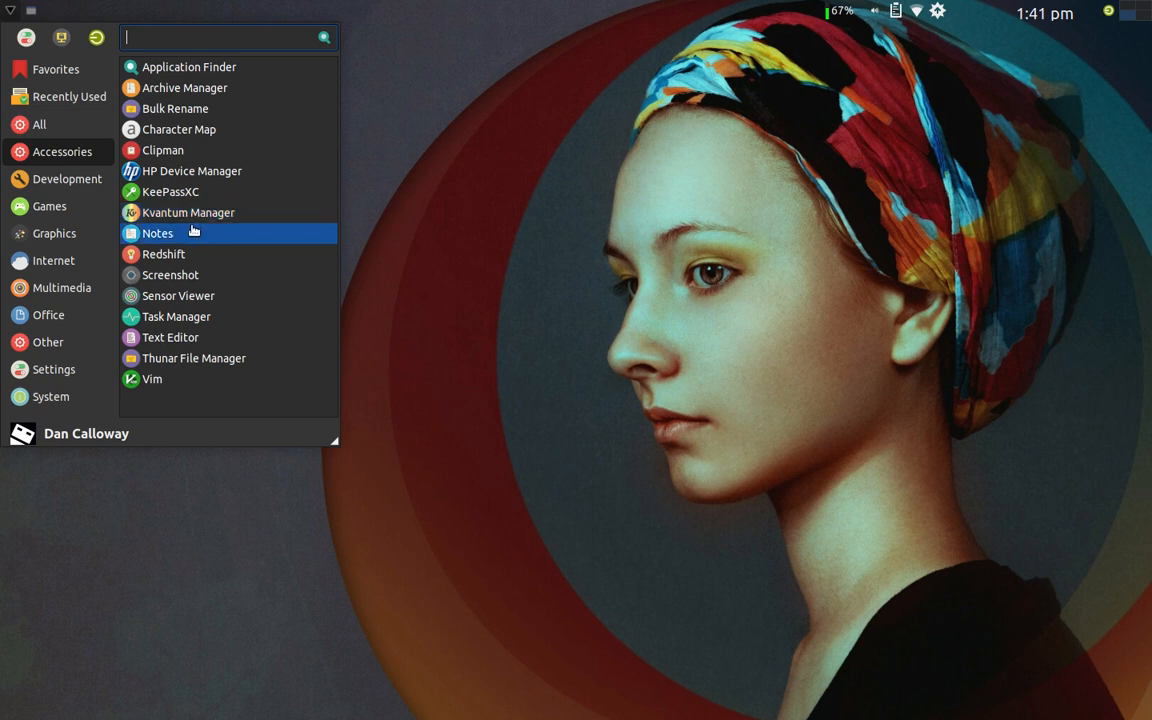
pyautogui.moveTo(190, 254)
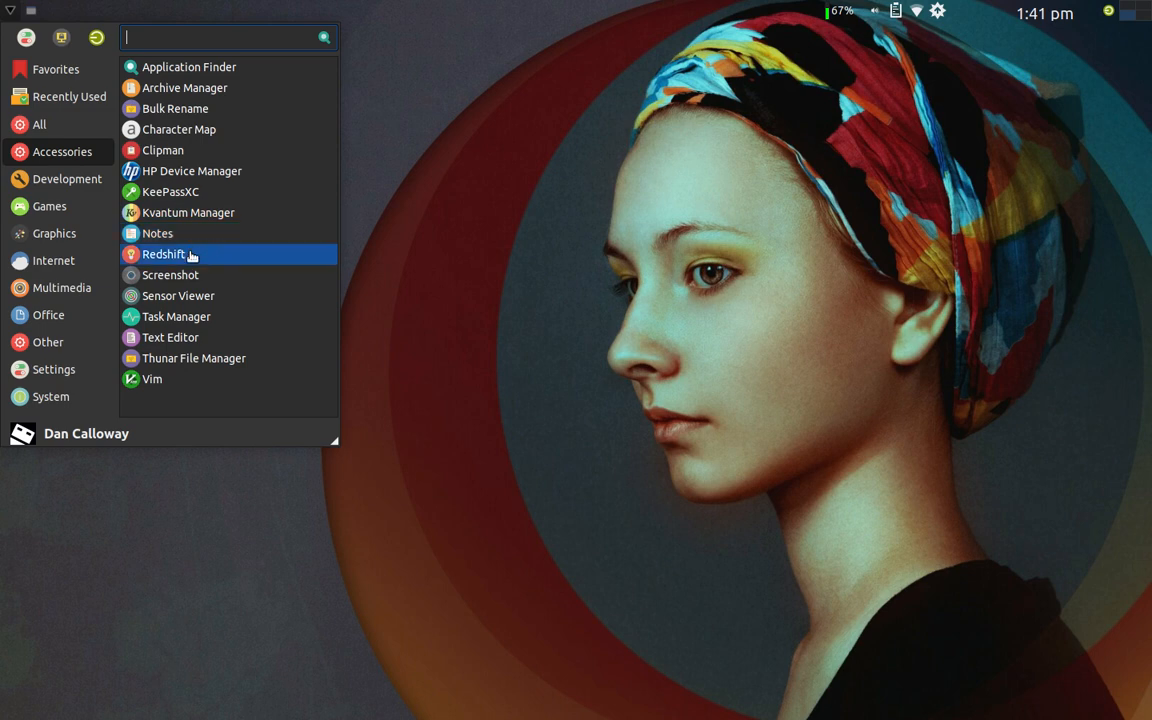
pyautogui.moveTo(193, 358)
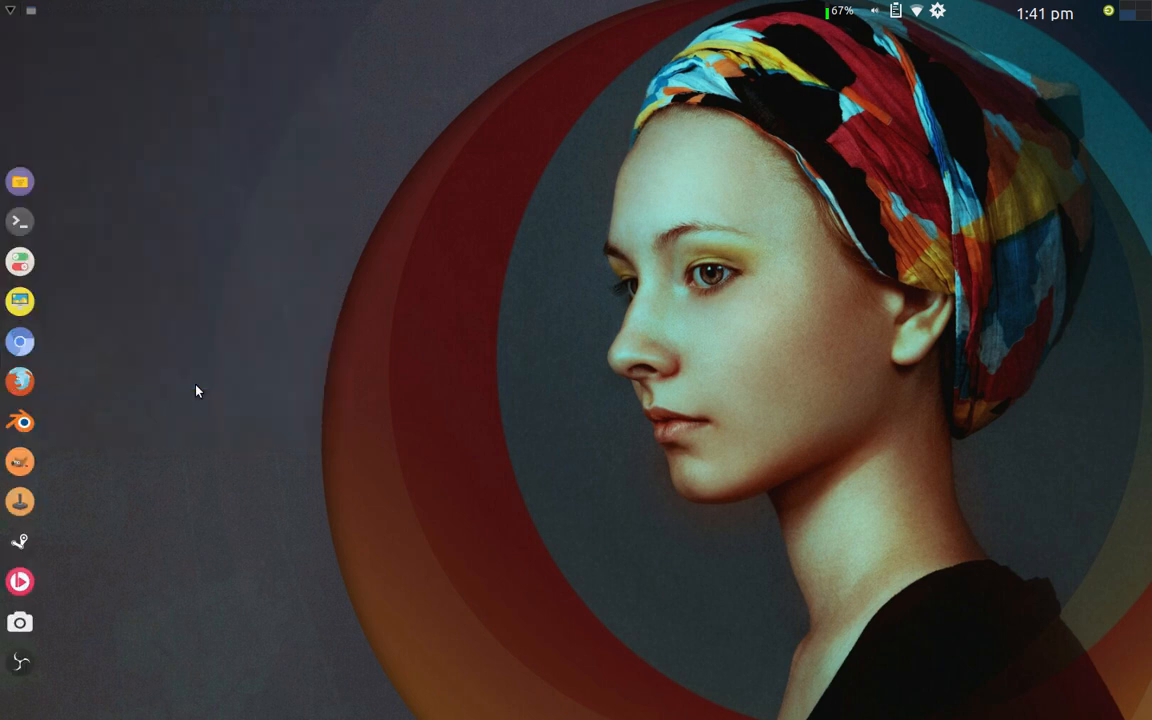
pyautogui.click(20, 221)
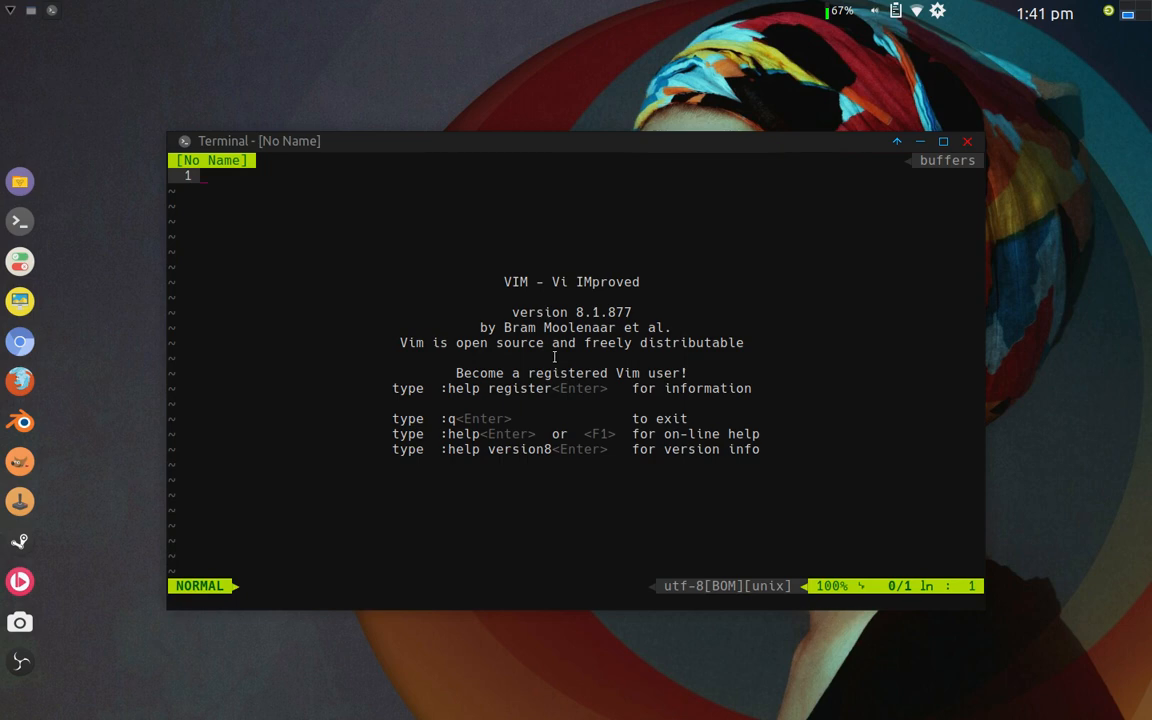
pyautogui.moveTo(590, 285)
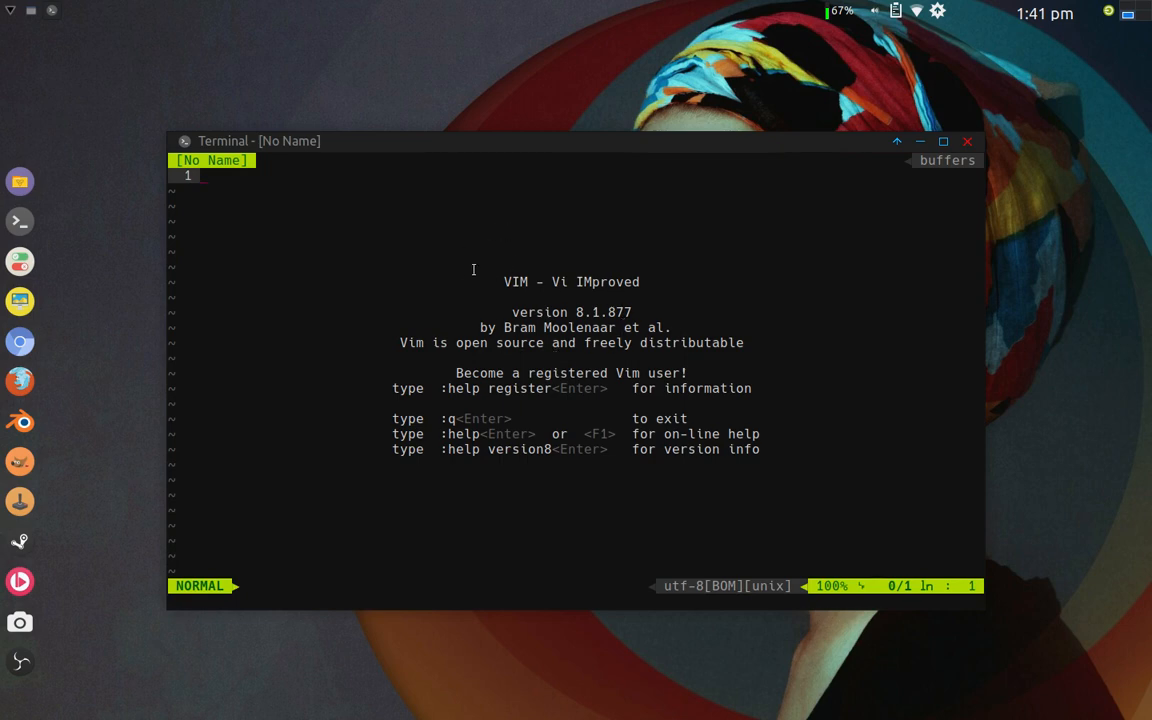
pyautogui.moveTo(614, 358)
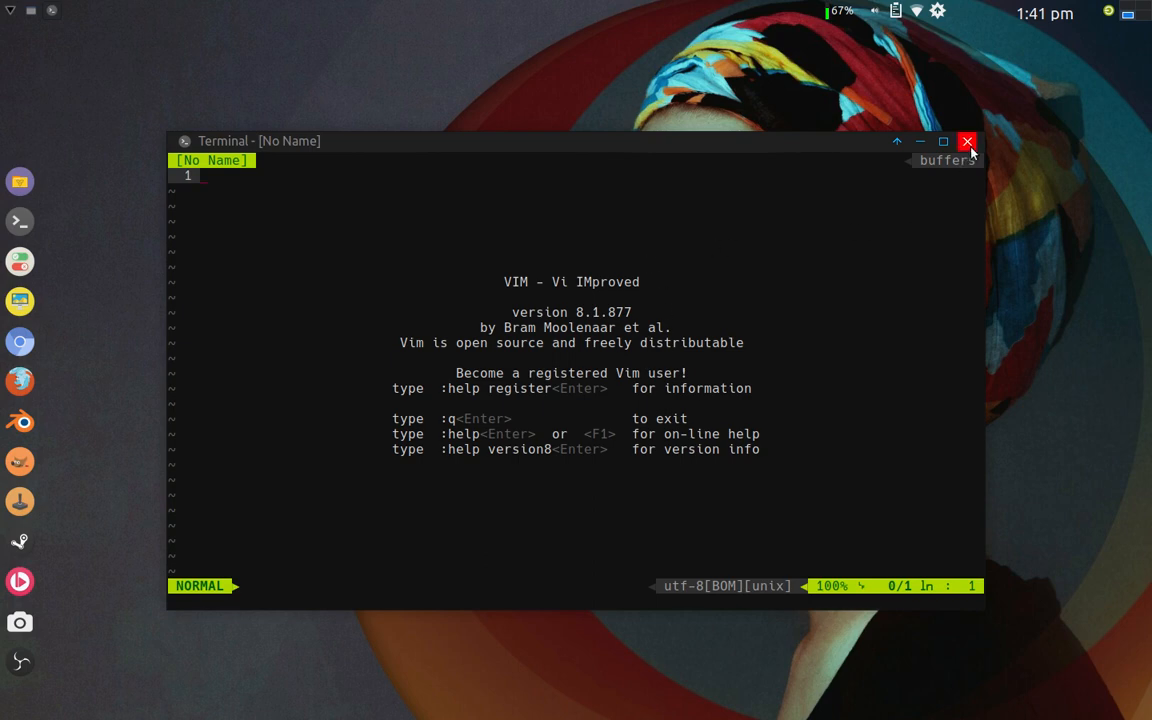
pyautogui.click(967, 141)
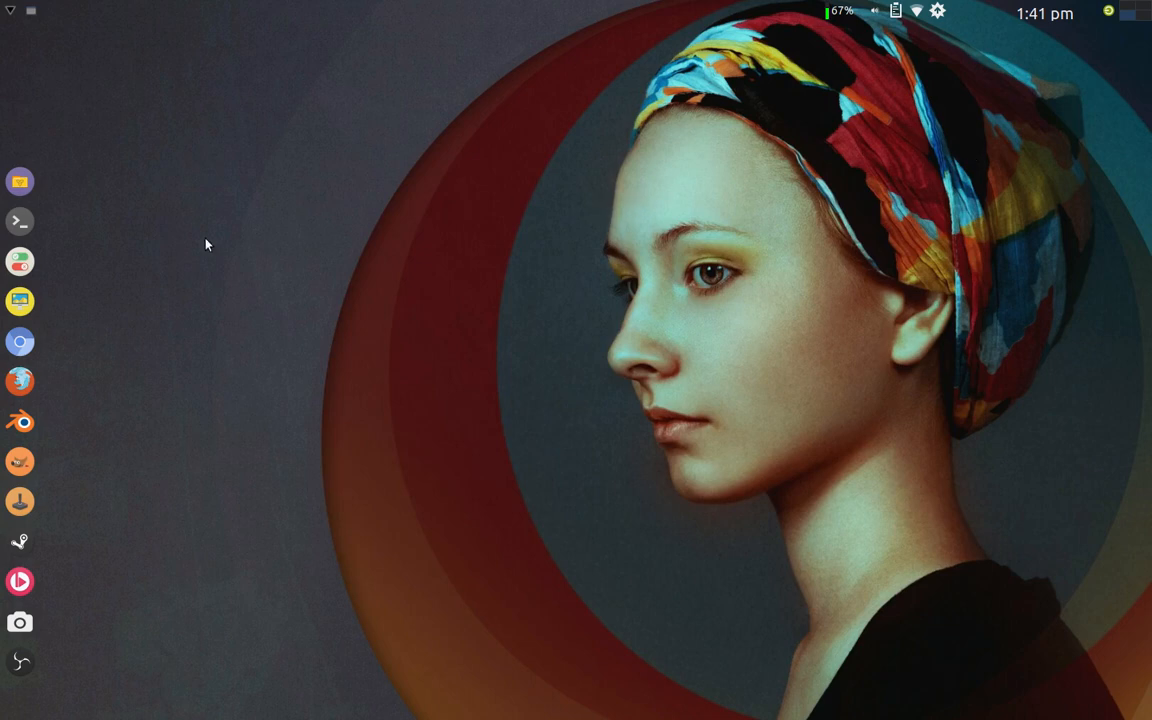
pyautogui.moveTo(86, 232)
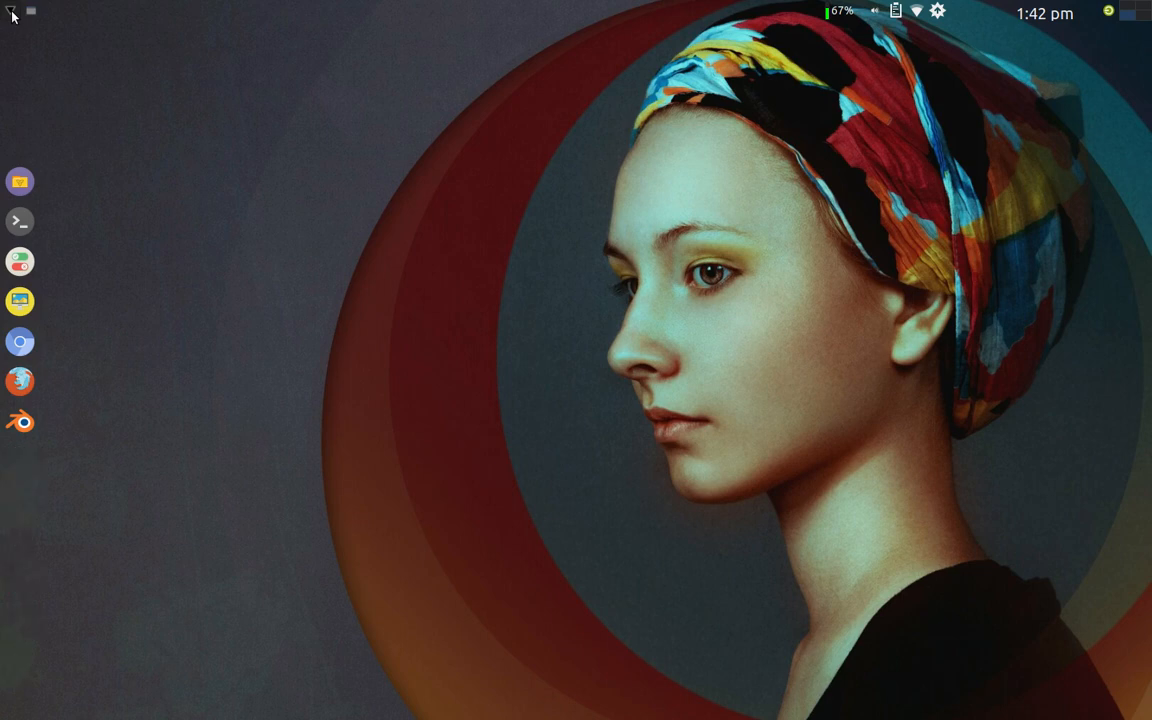
# - Open the Whisker Menu, browse Development and Graphics, then list Internet apps like Chromium
pyautogui.click(12, 12)
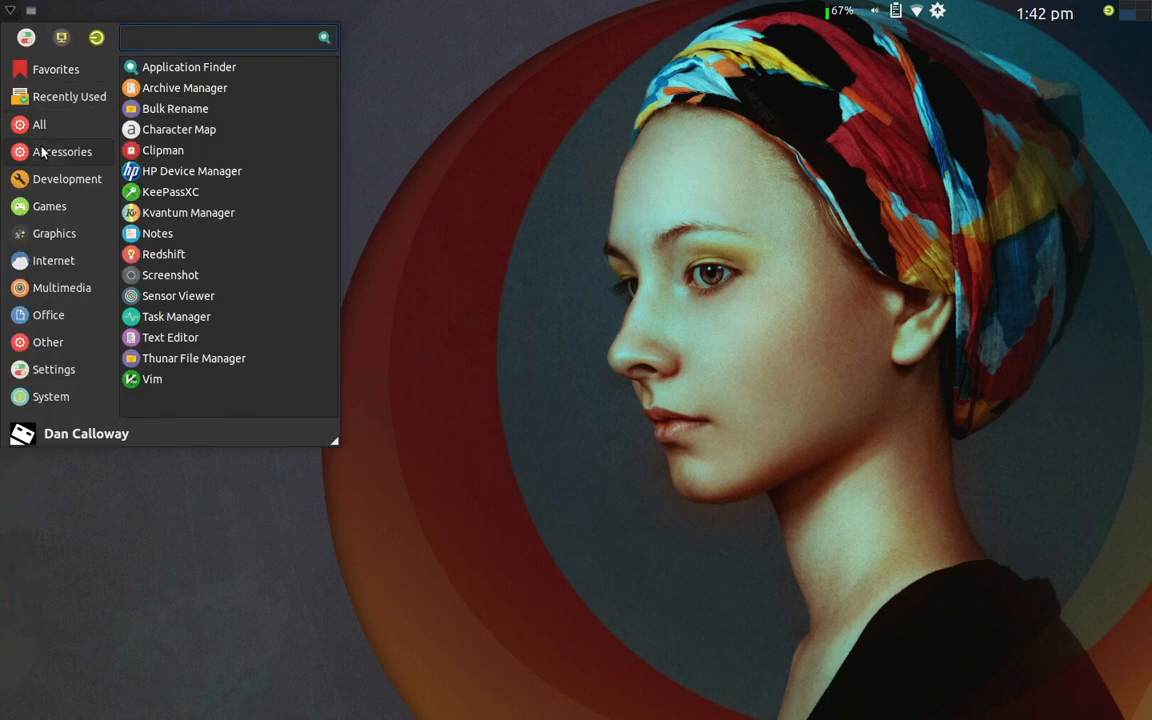
pyautogui.click(67, 178)
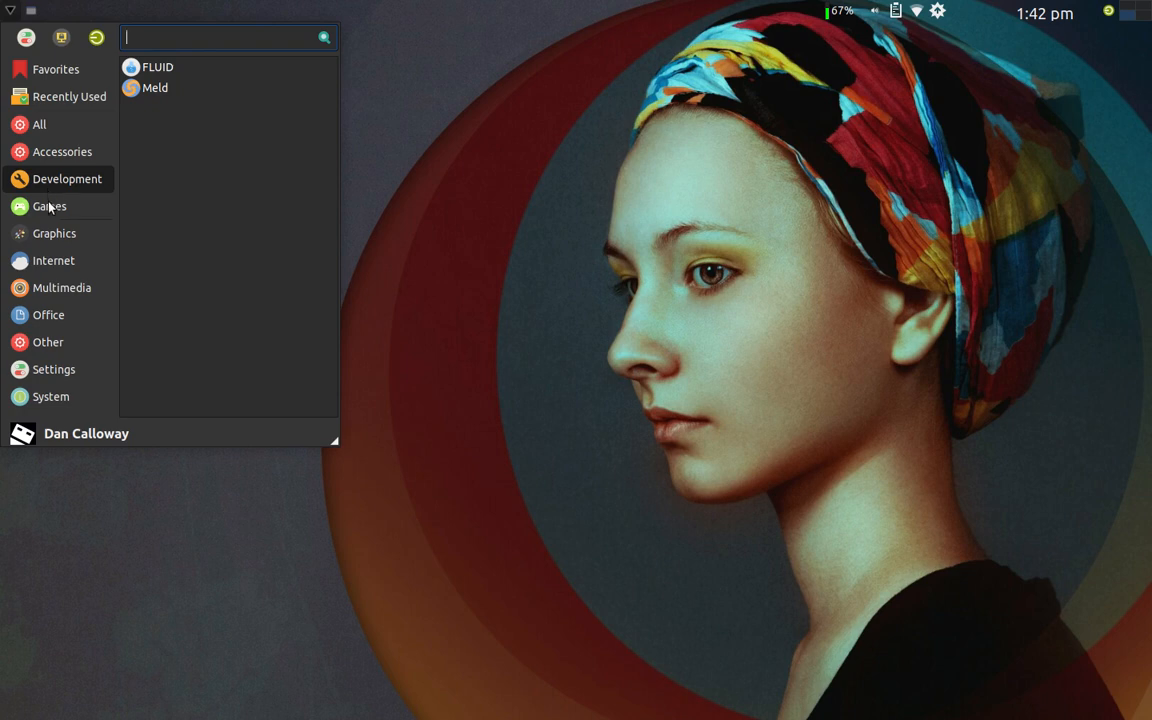
pyautogui.click(49, 206)
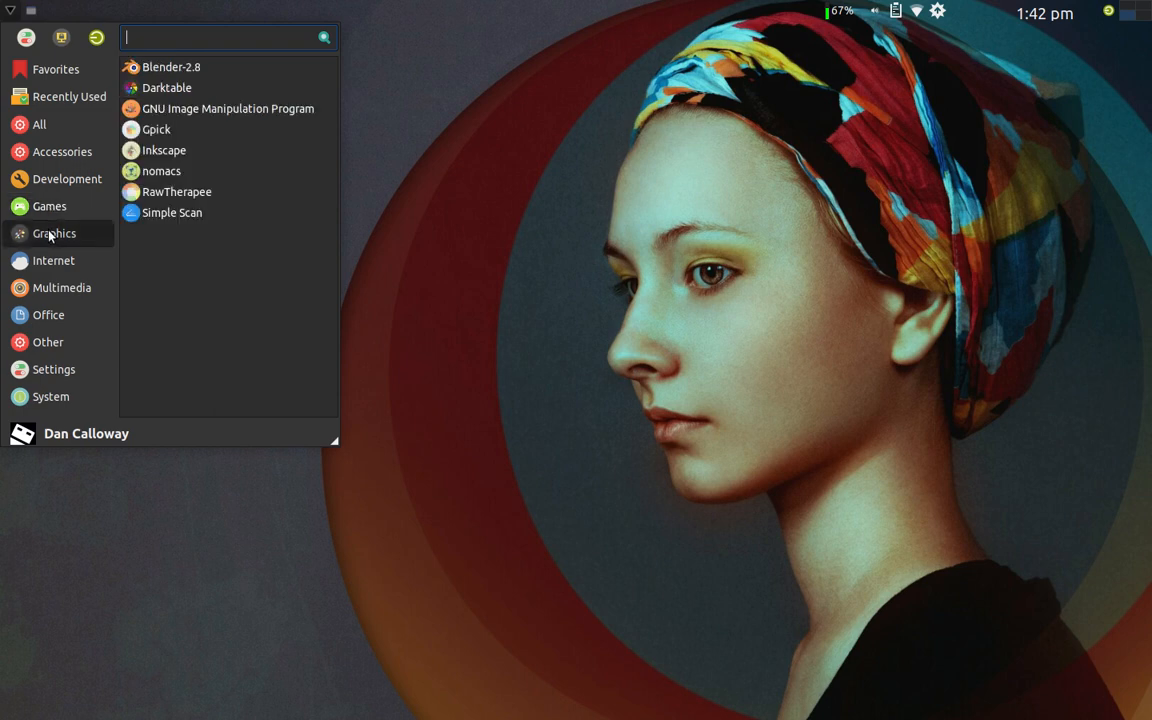
pyautogui.moveTo(167, 87)
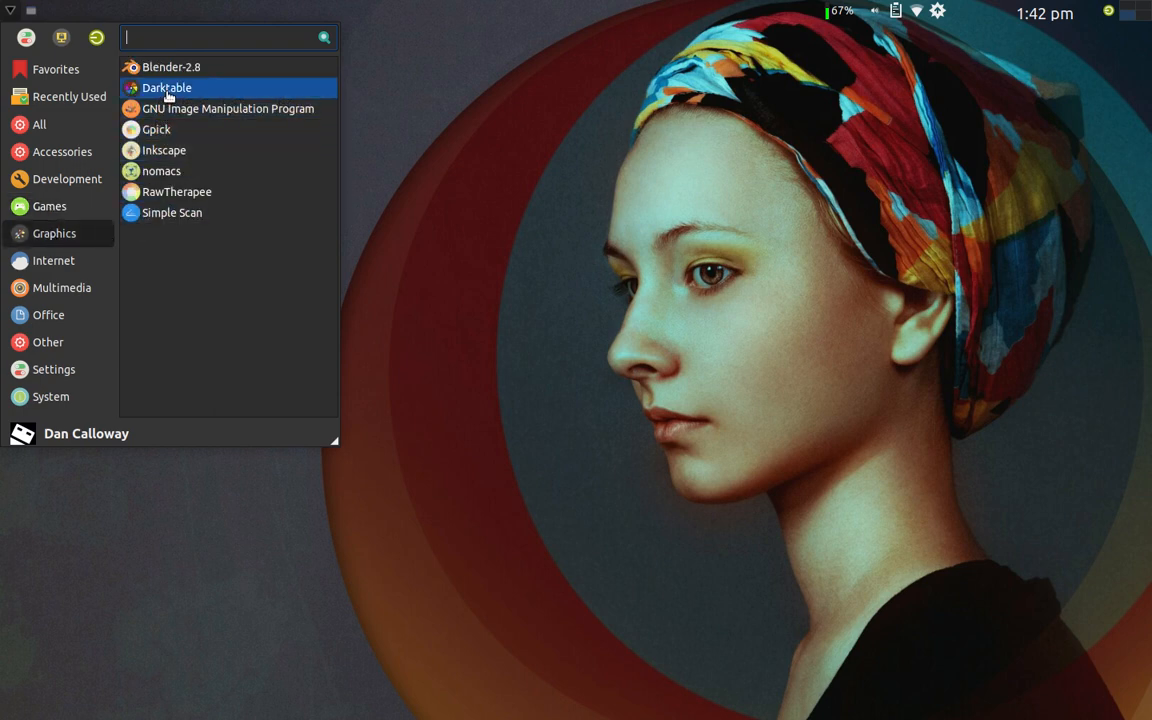
pyautogui.moveTo(228, 108)
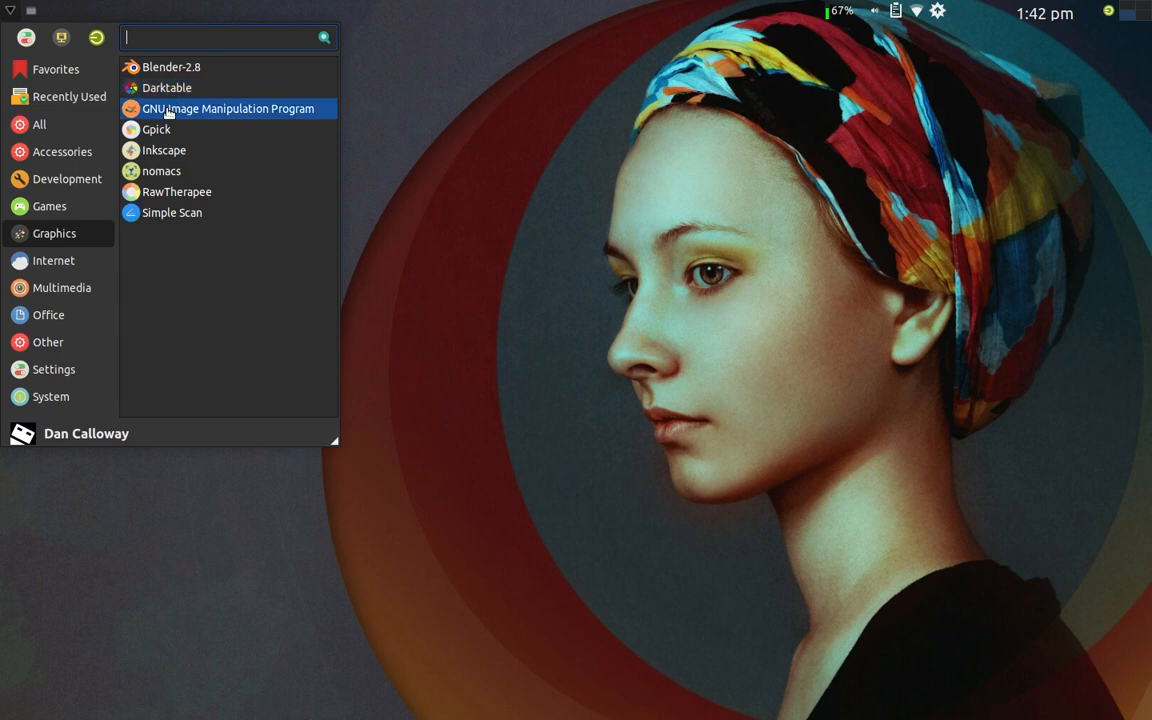
pyautogui.moveTo(157, 129)
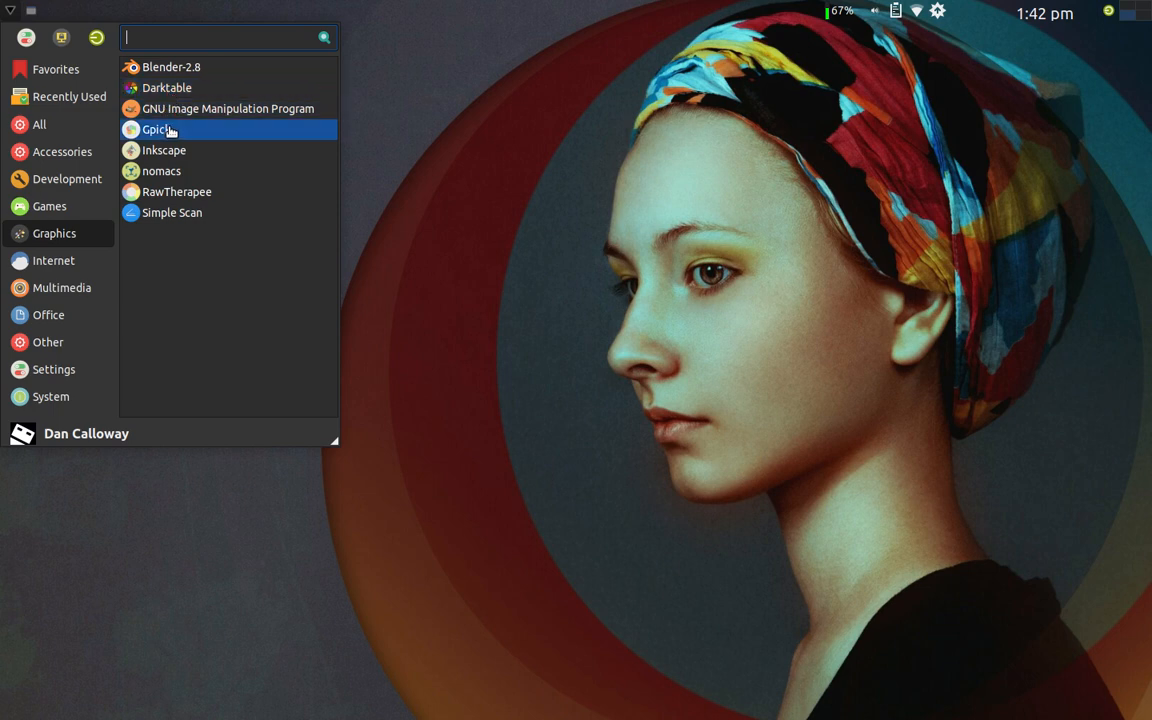
pyautogui.moveTo(168, 191)
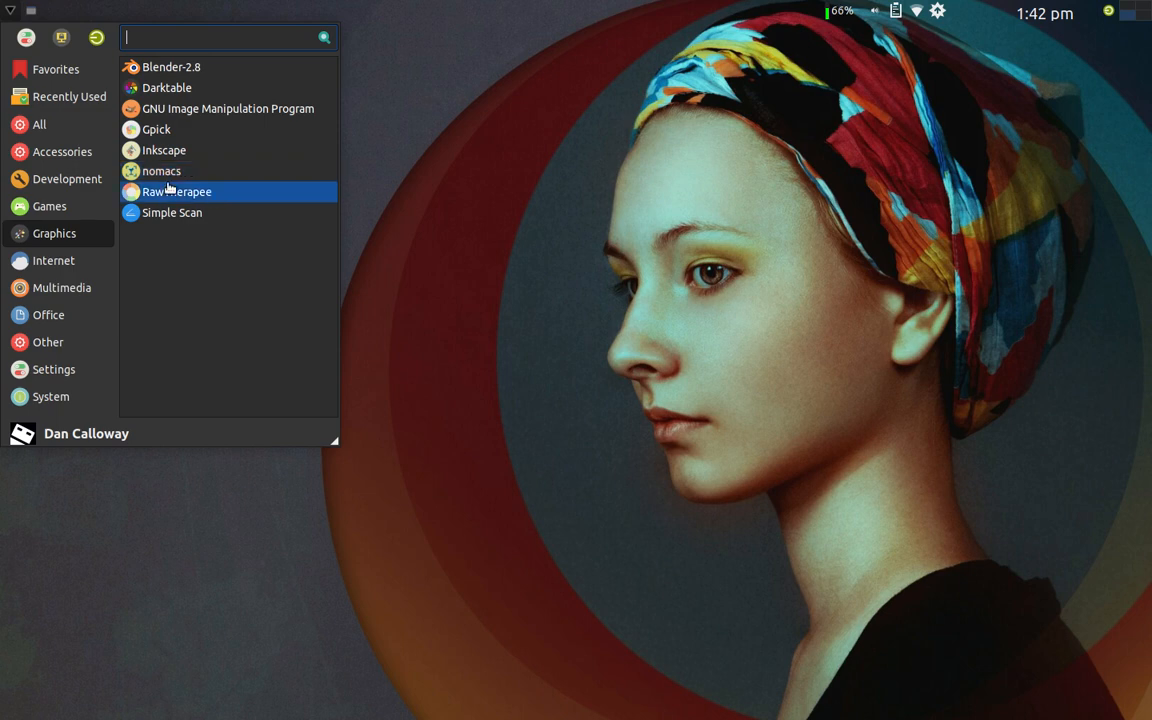
pyautogui.moveTo(181, 204)
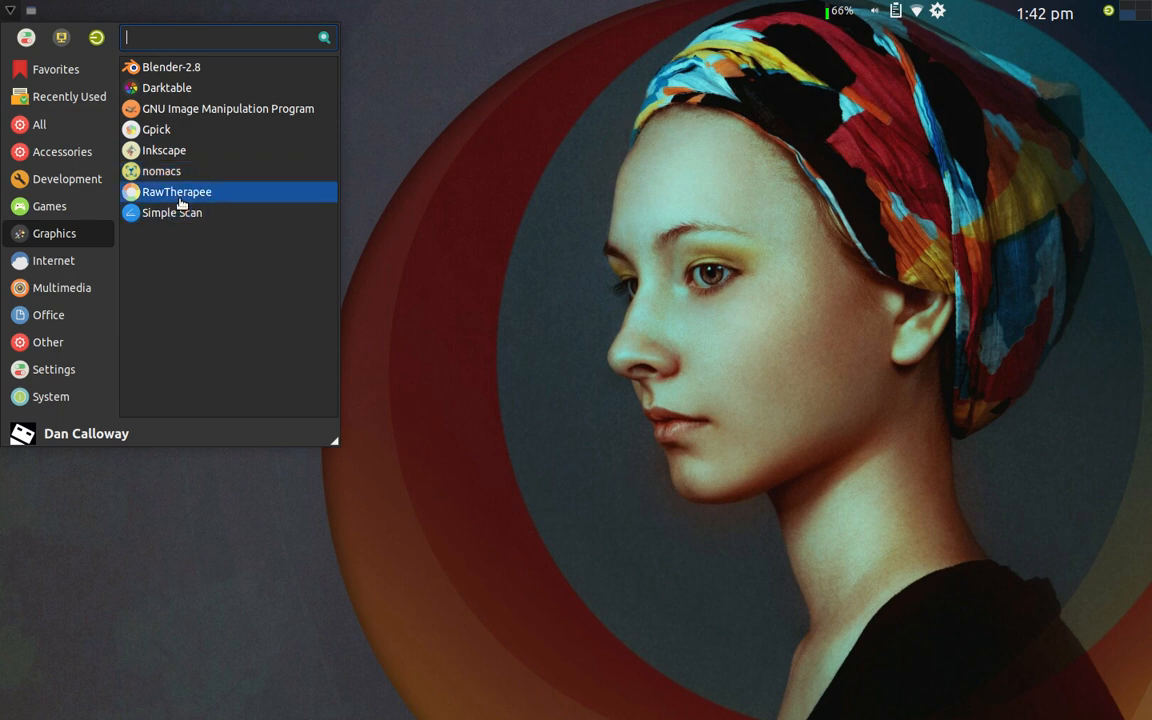
pyautogui.moveTo(171, 212)
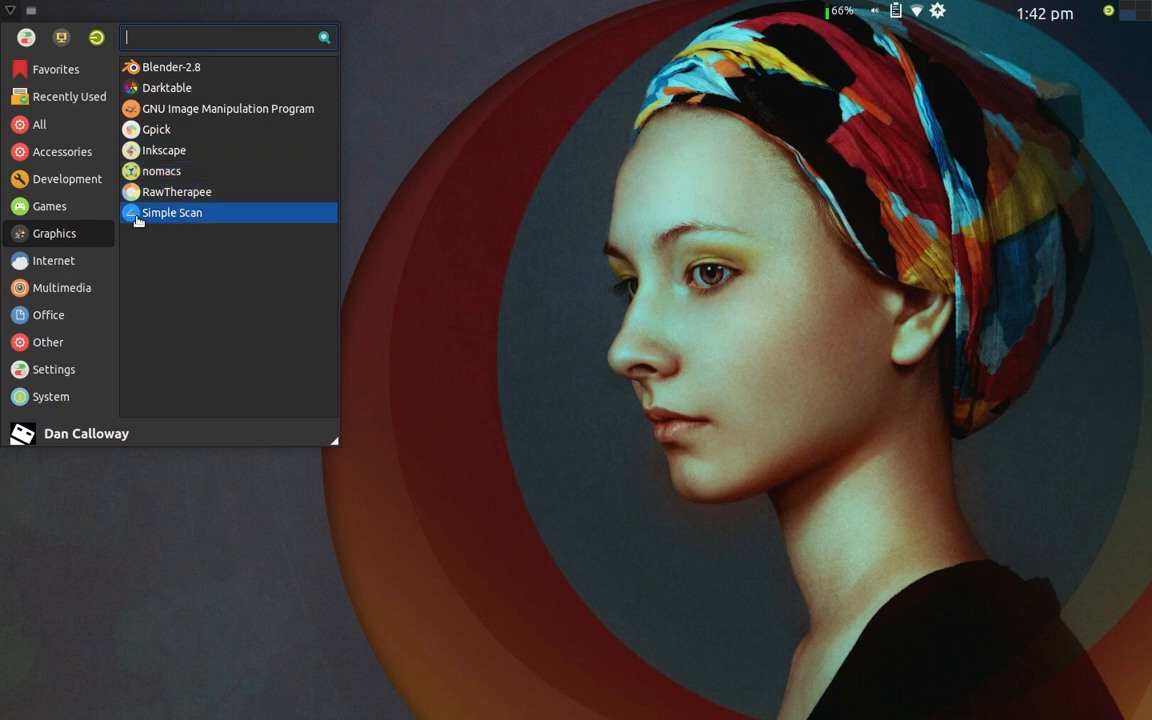
pyautogui.click(53, 260)
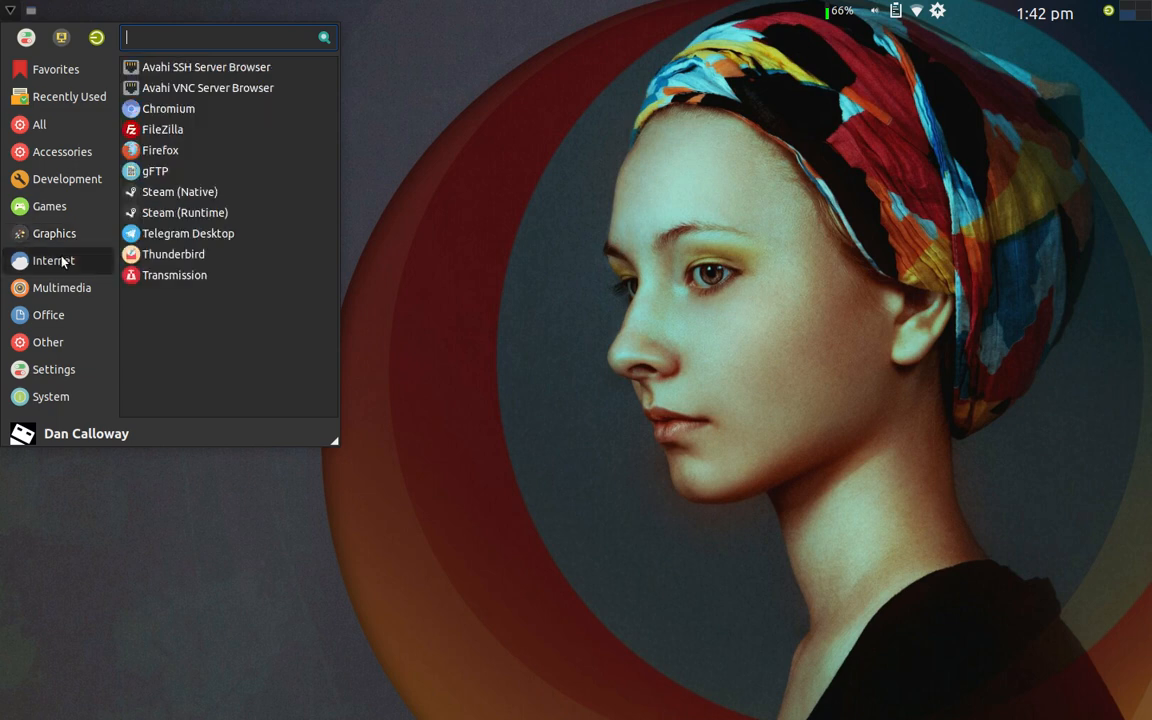
pyautogui.moveTo(168, 67)
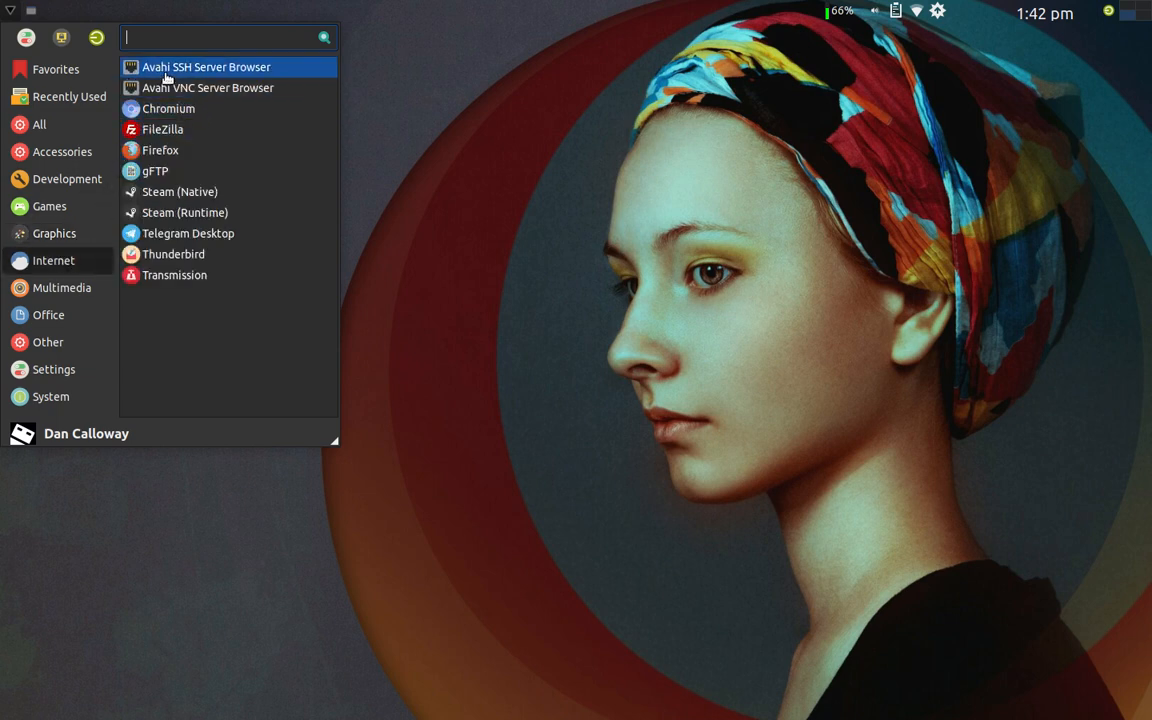
pyautogui.moveTo(174, 104)
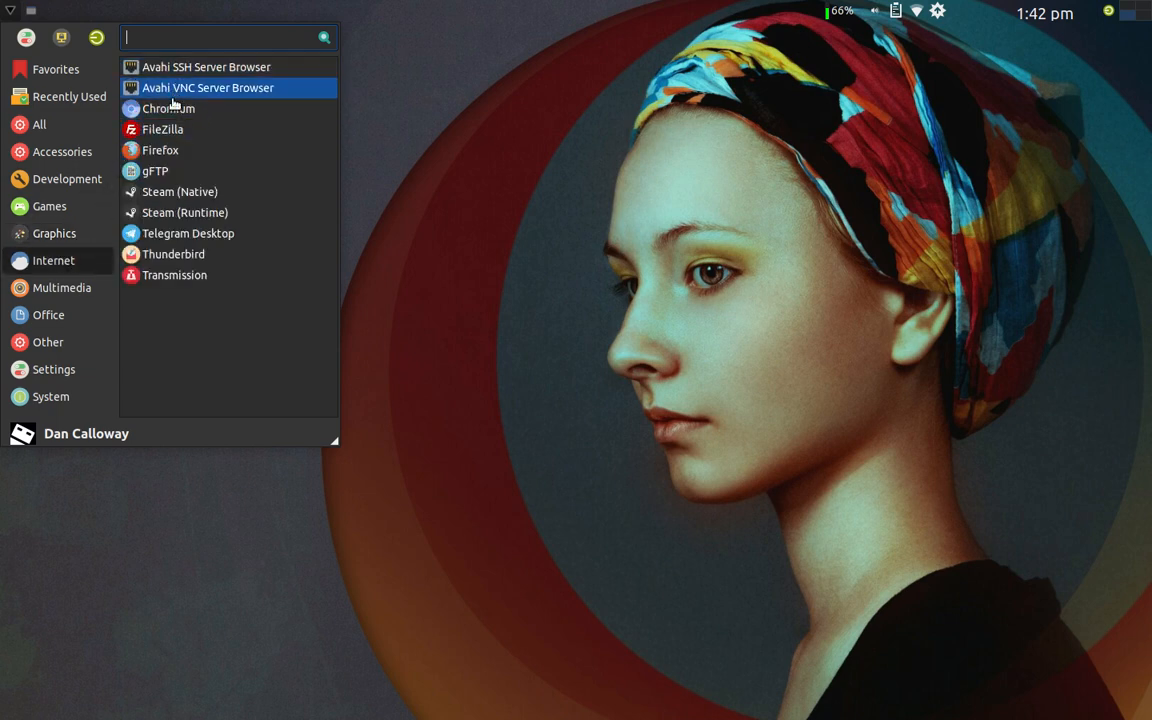
pyautogui.moveTo(160, 150)
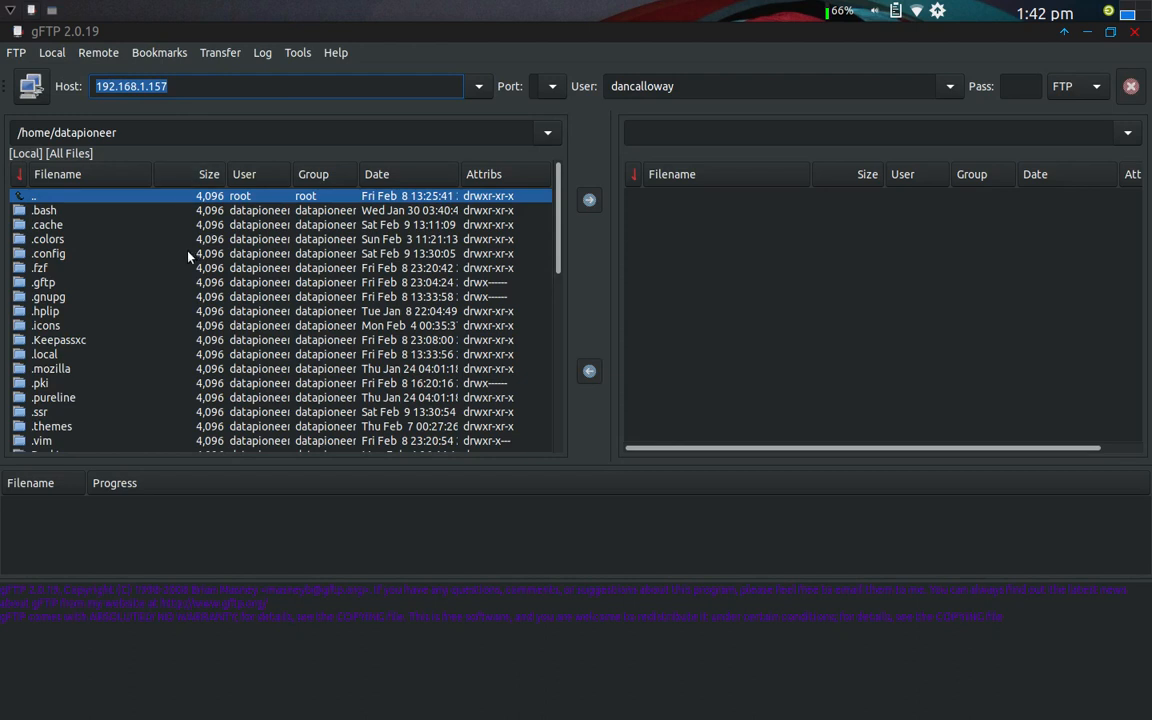
pyautogui.moveTo(174, 281)
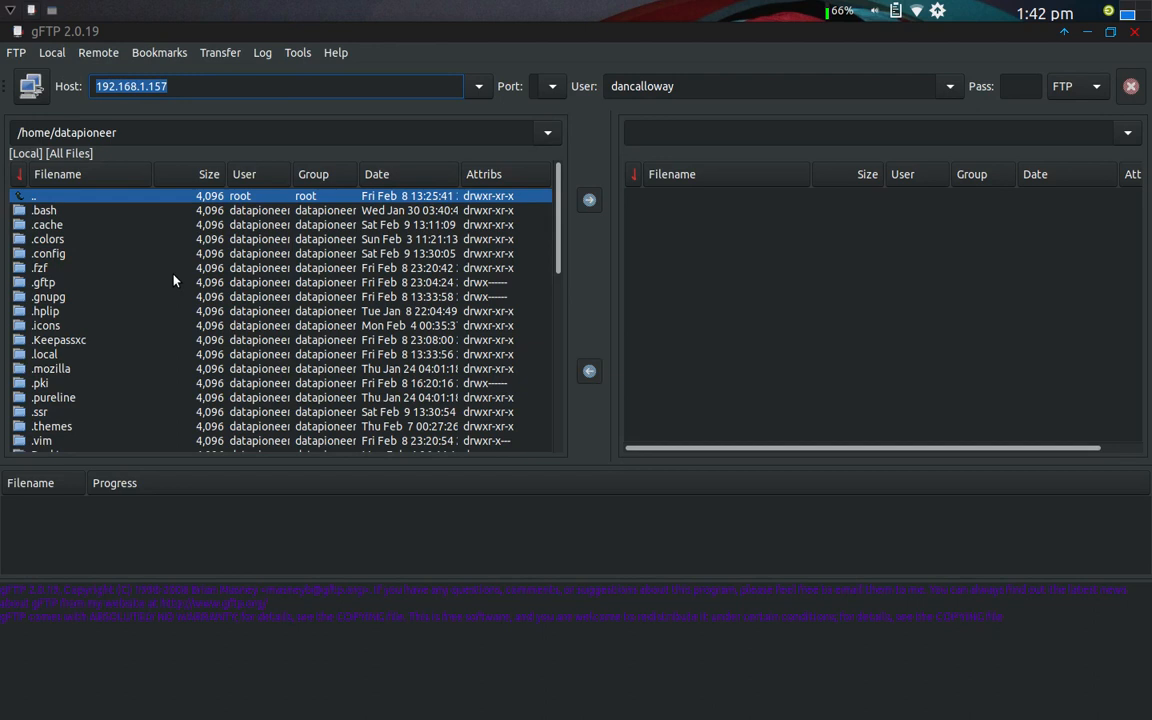
pyautogui.moveTo(325, 267)
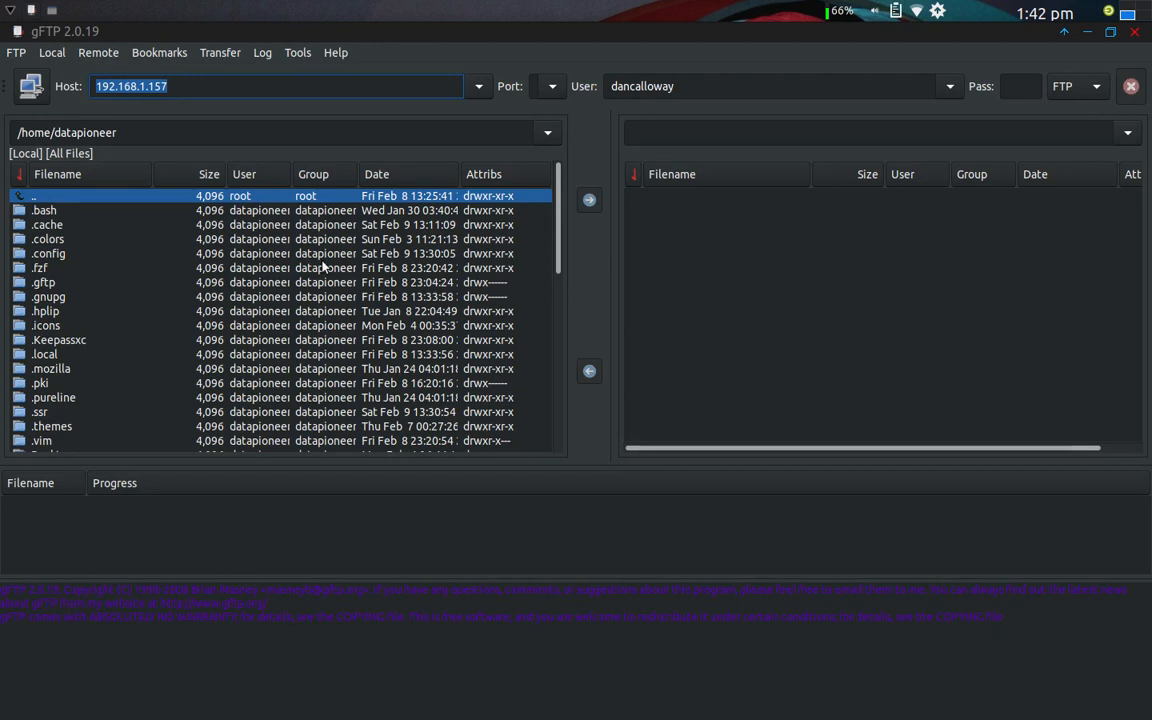
pyautogui.moveTo(726, 356)
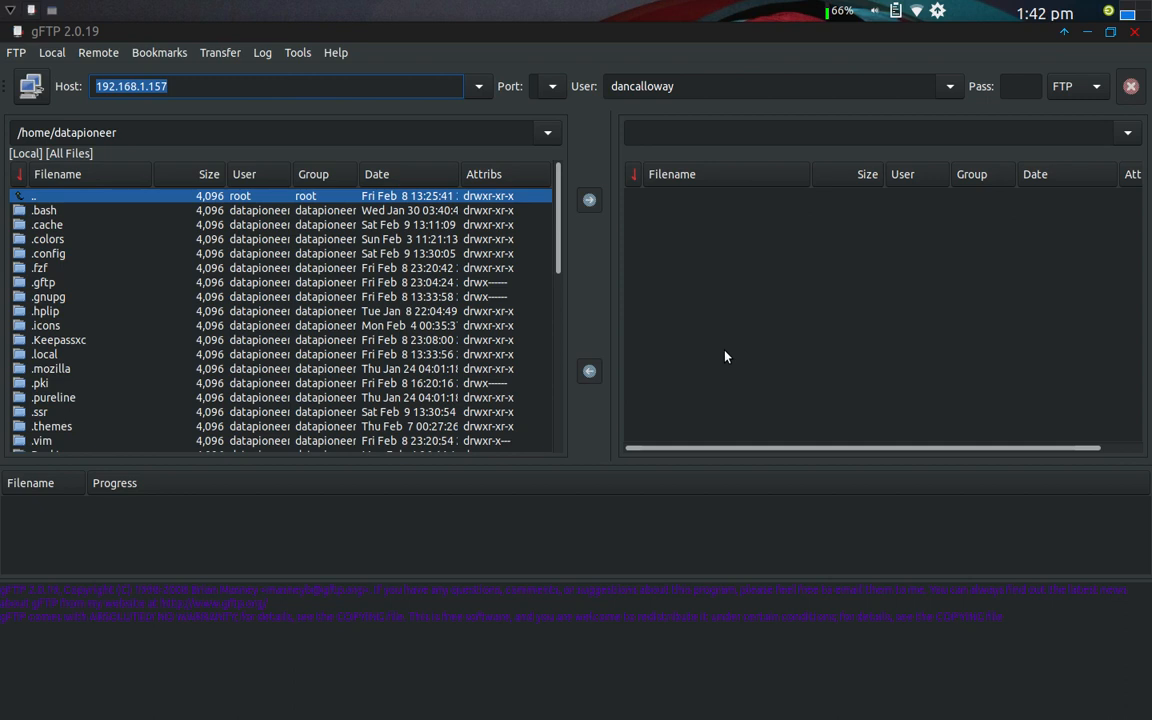
pyautogui.moveTo(322, 265)
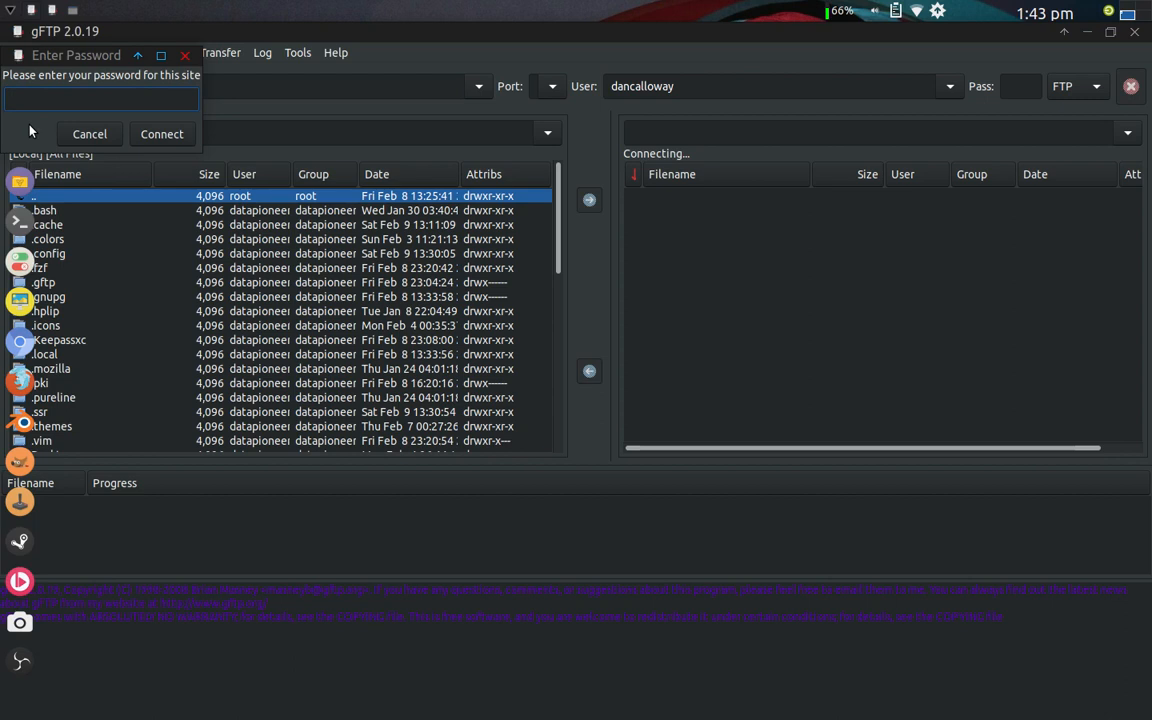
pyautogui.write('***')
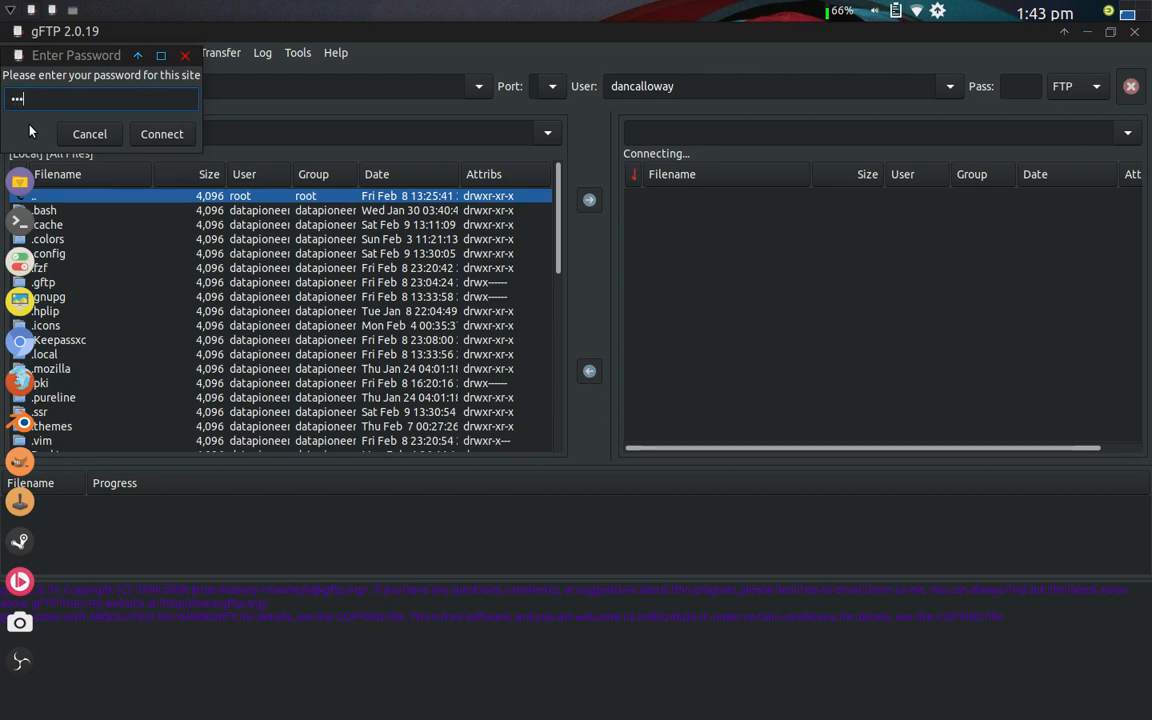
pyautogui.click(161, 134)
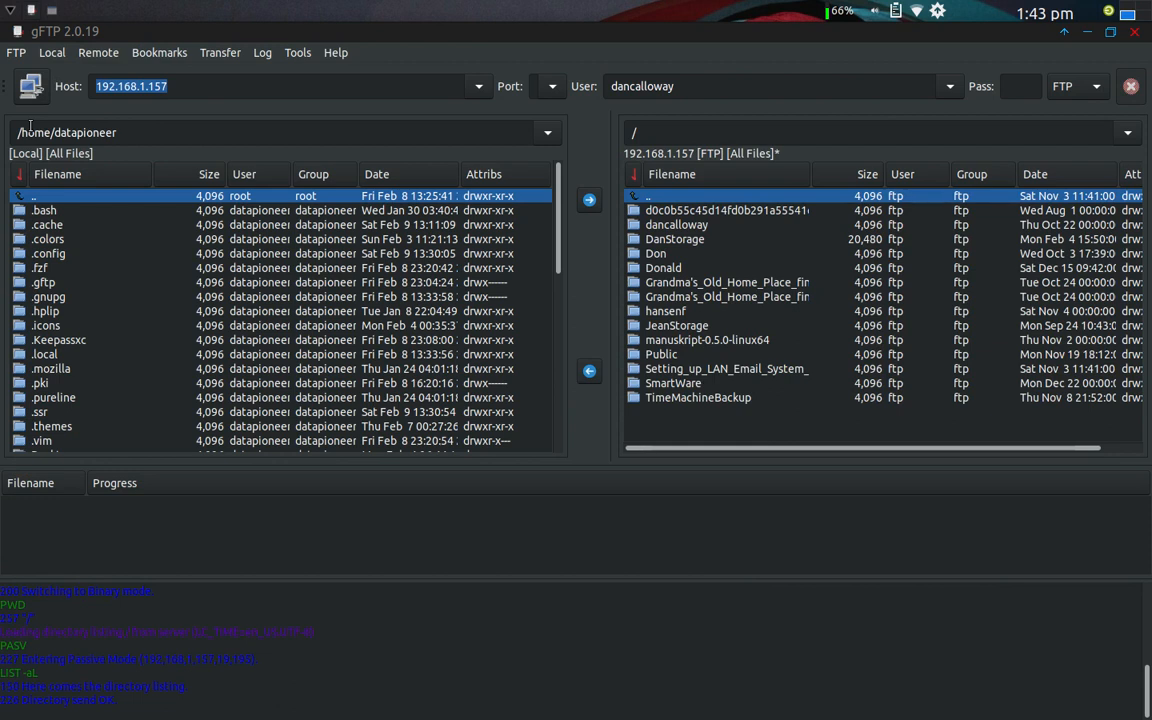
pyautogui.moveTo(694, 155)
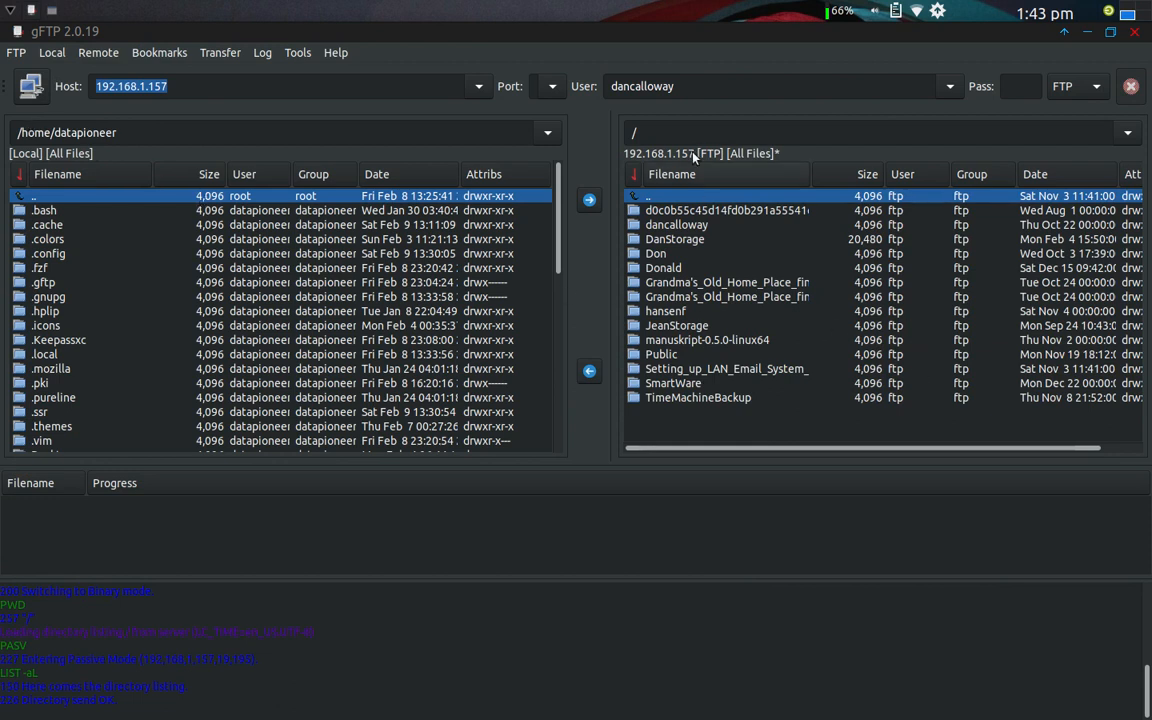
pyautogui.moveTo(753, 305)
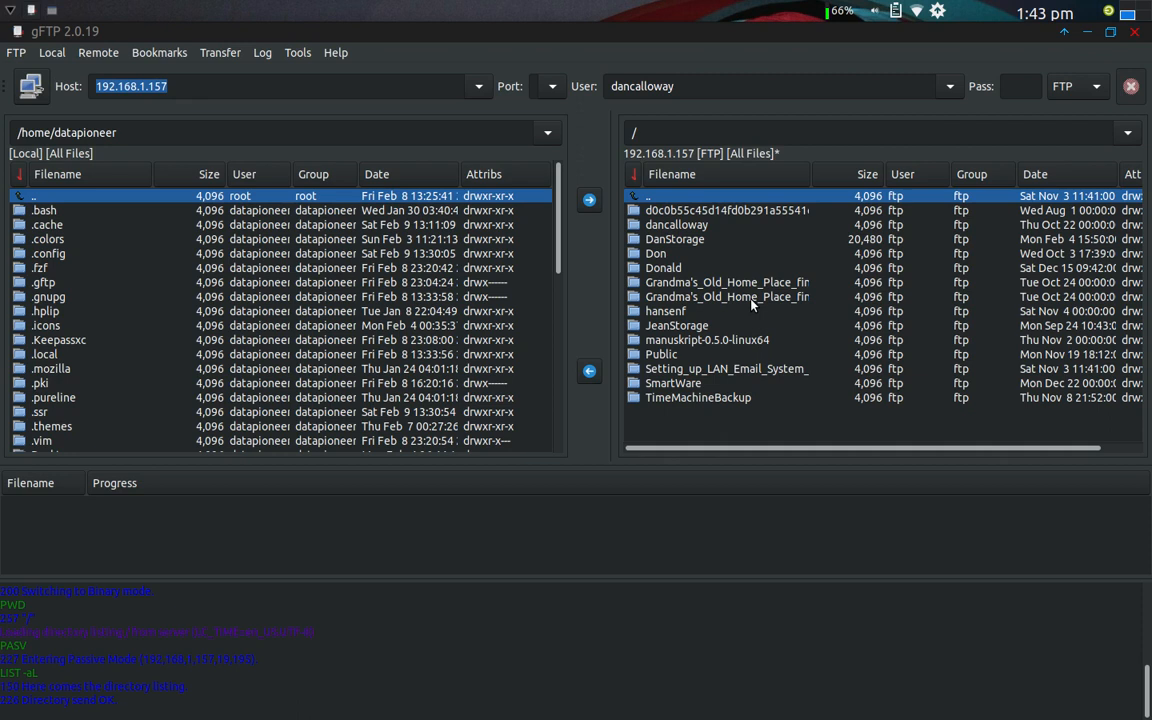
pyautogui.moveTo(610, 304)
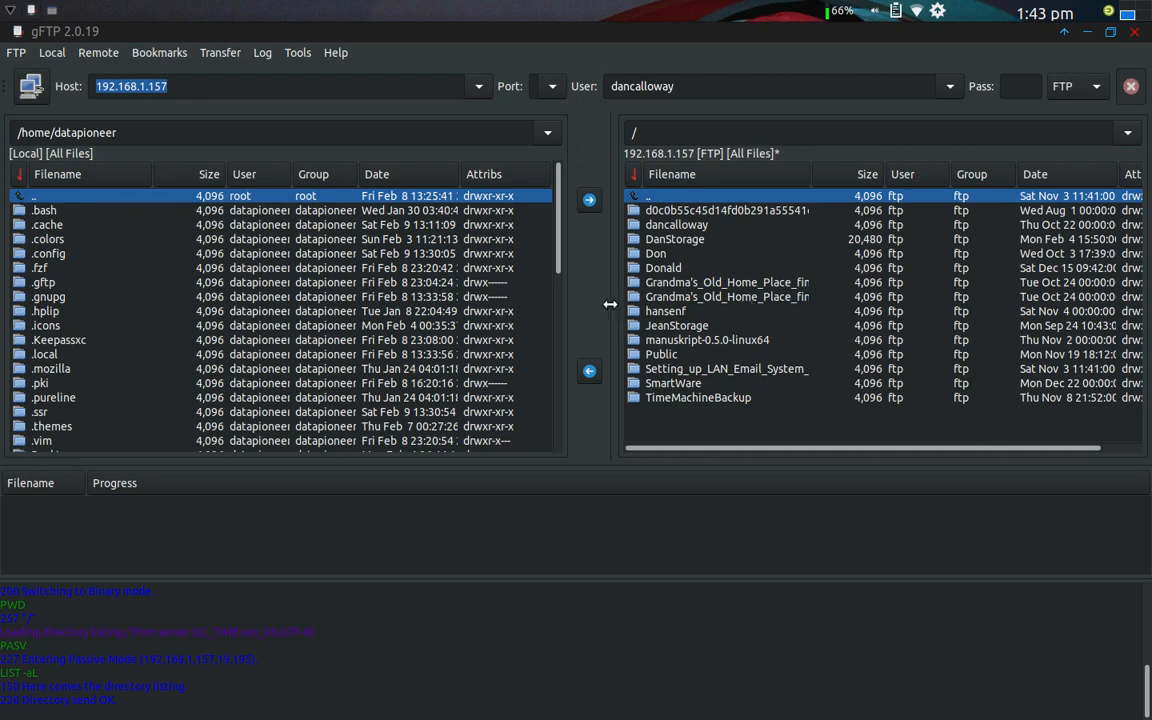
pyautogui.moveTo(668, 298)
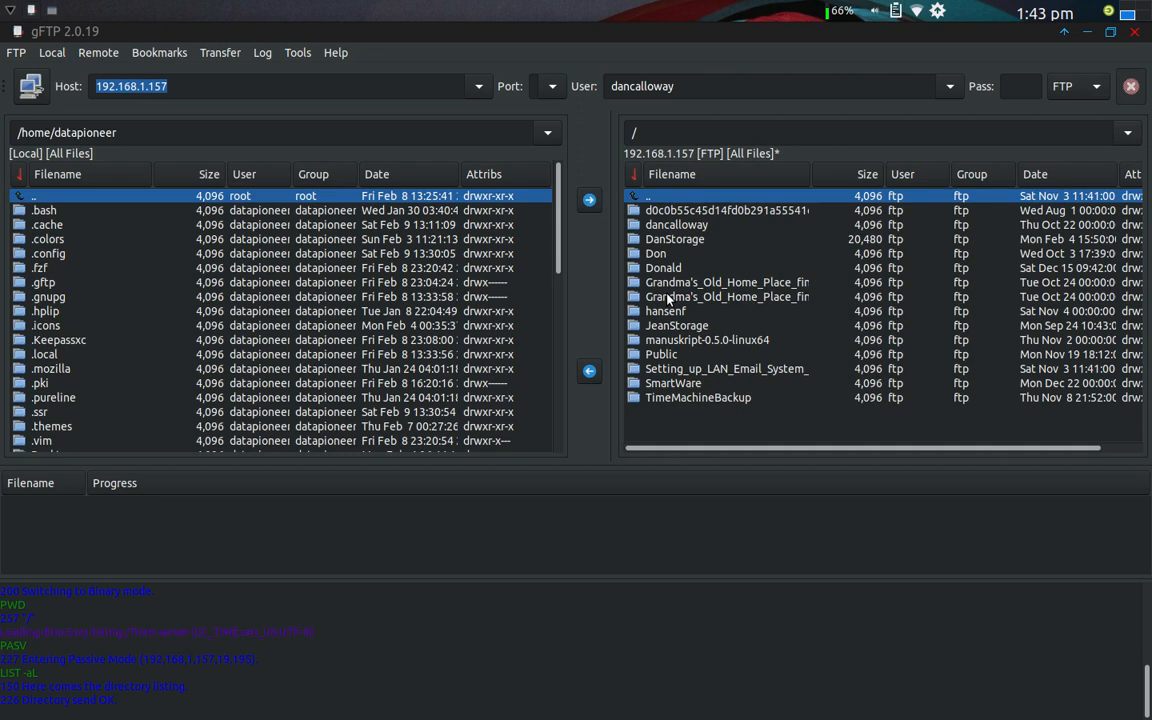
pyautogui.moveTo(745, 330)
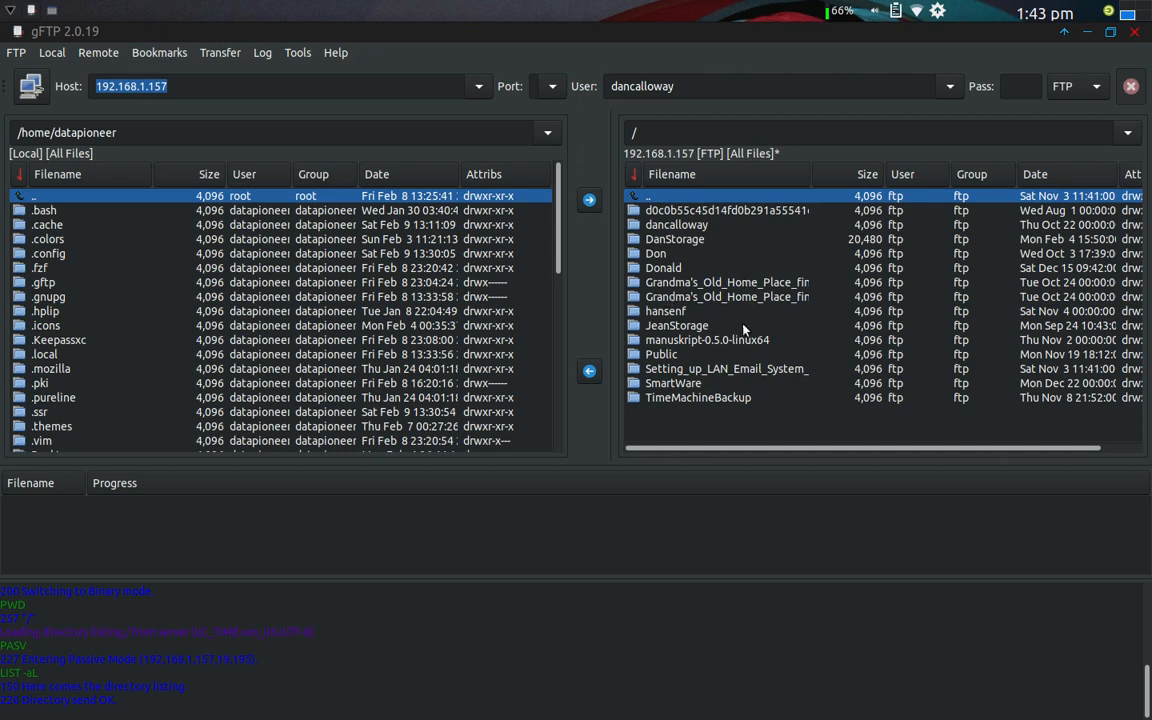
pyautogui.moveTo(730, 249)
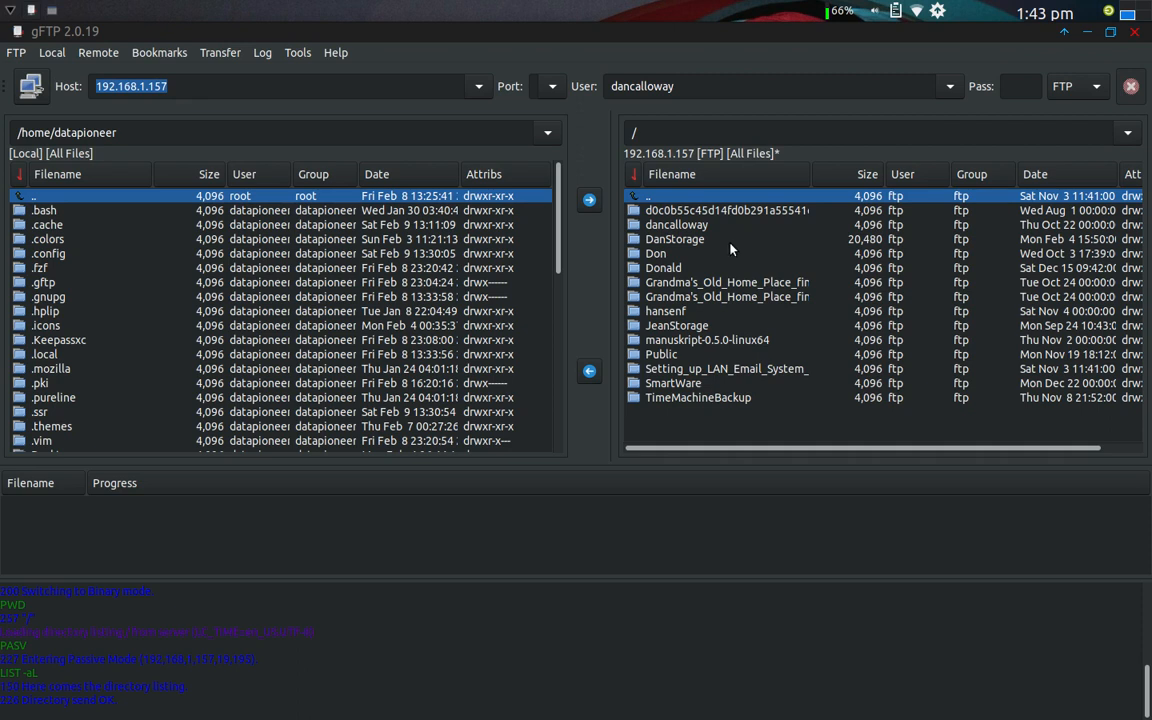
pyautogui.moveTo(262, 293)
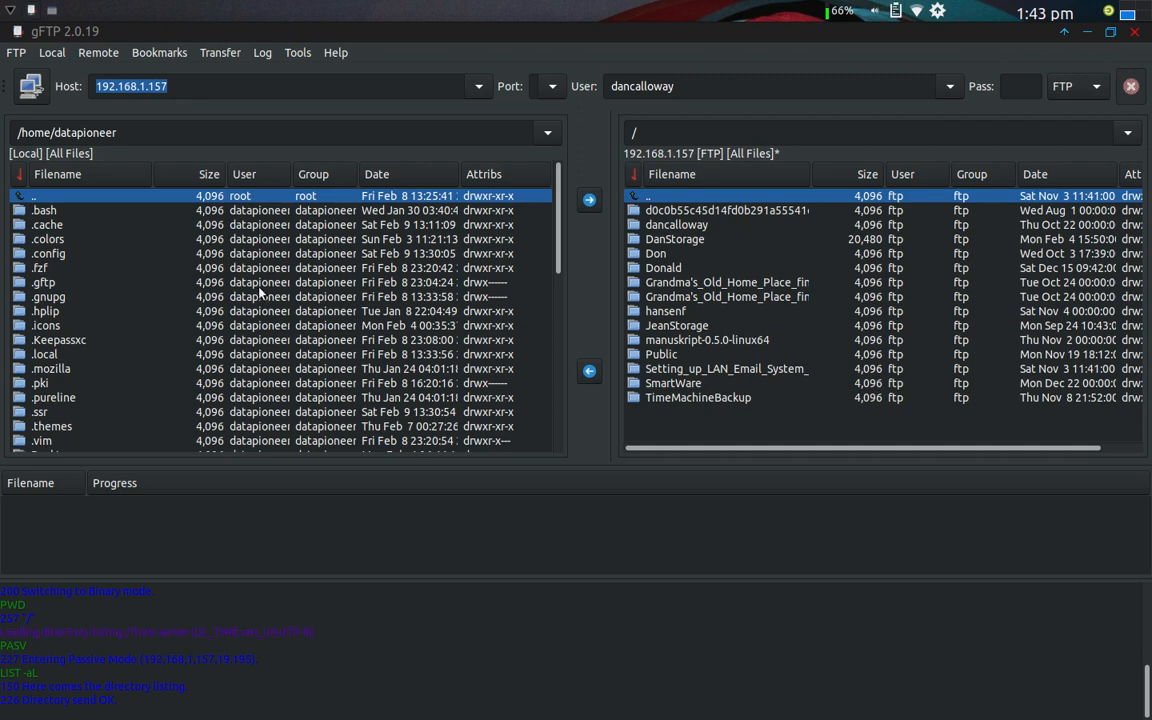
pyautogui.moveTo(575, 375)
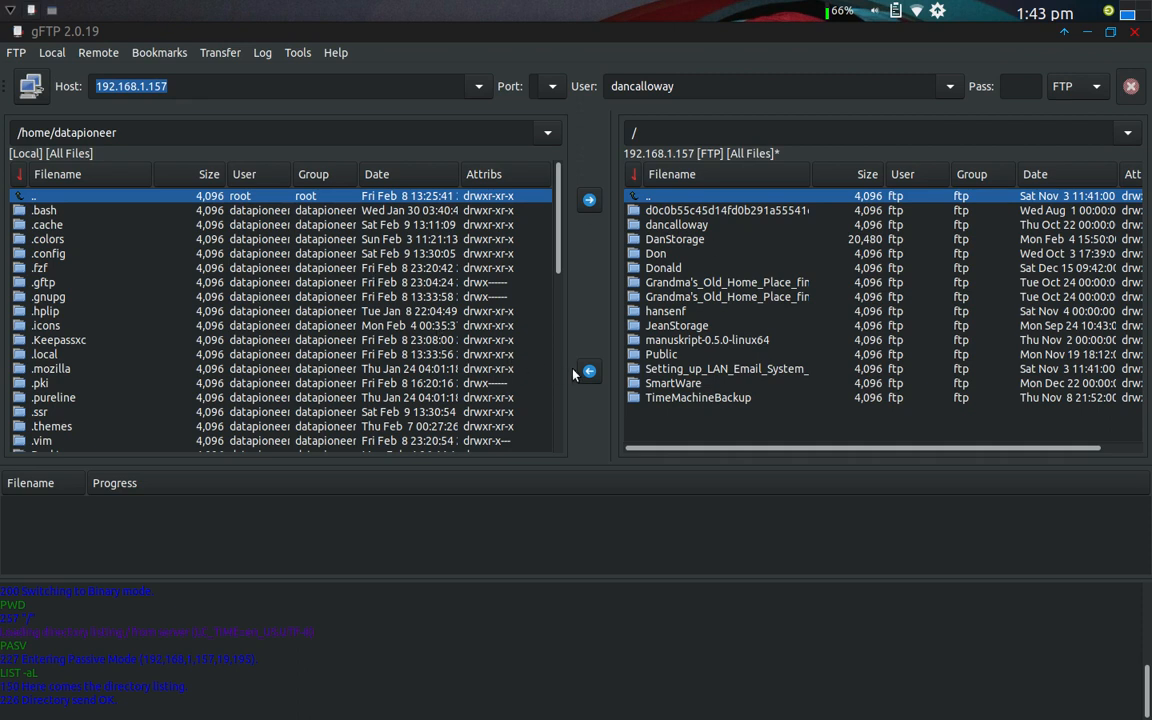
pyautogui.moveTo(243, 307)
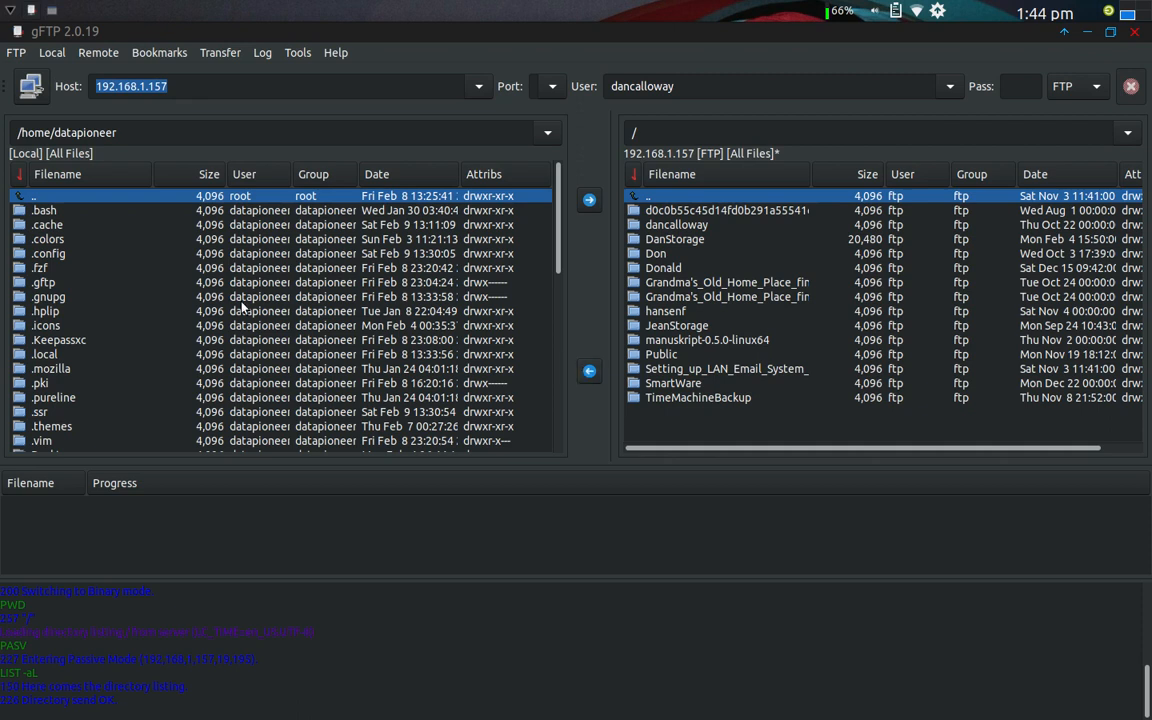
pyautogui.moveTo(375, 290)
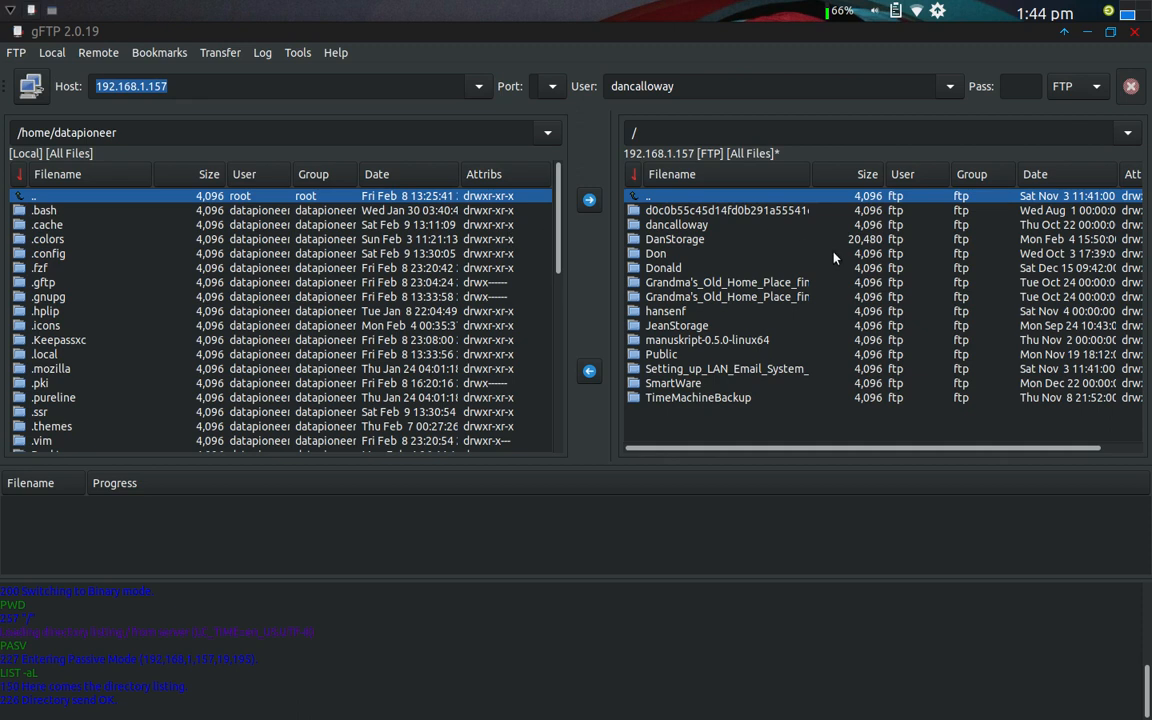
pyautogui.moveTo(833, 257)
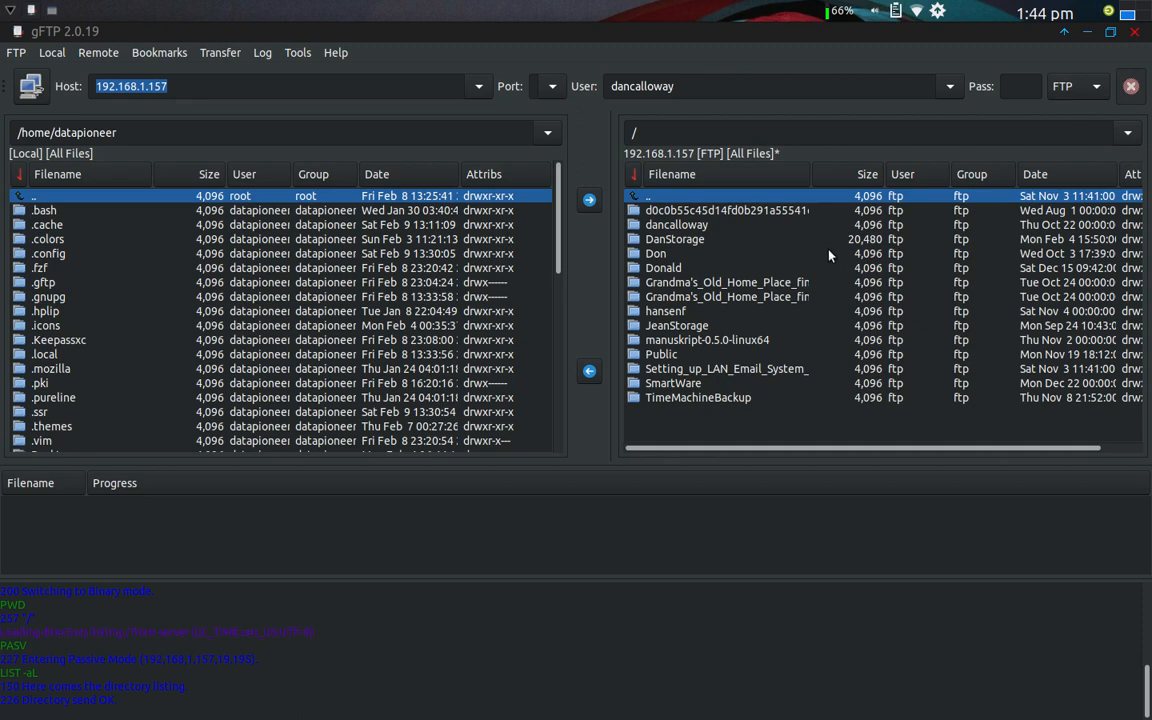
pyautogui.moveTo(753, 245)
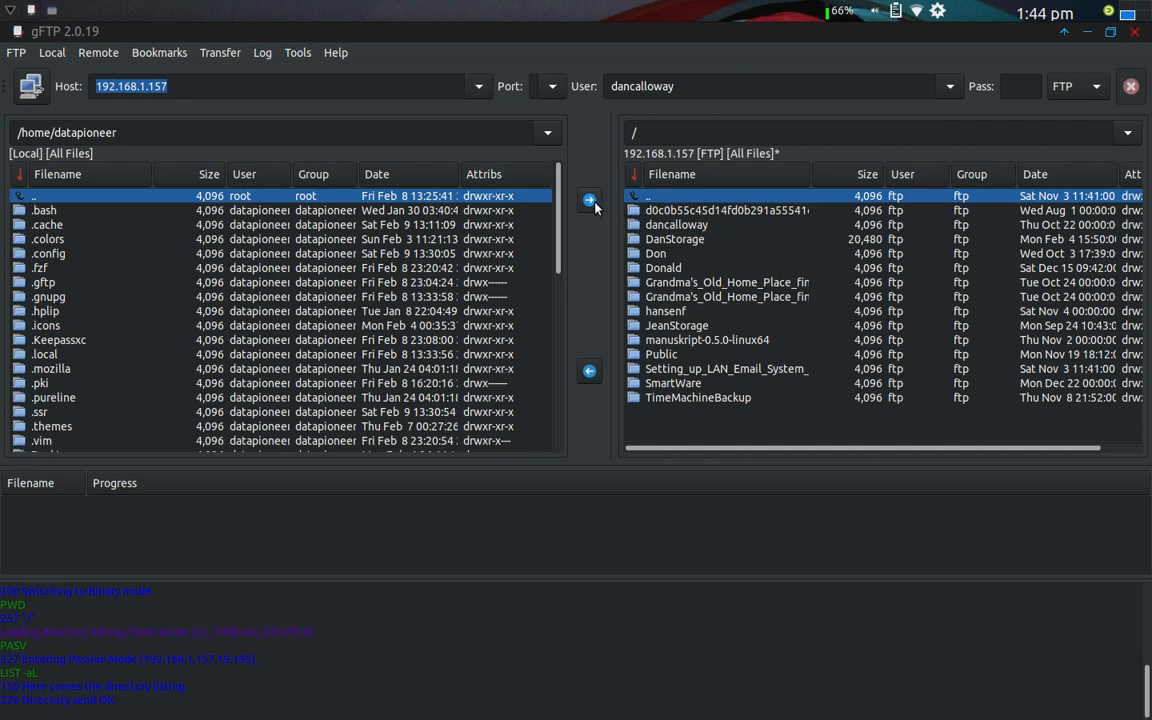
pyautogui.moveTo(1053, 213)
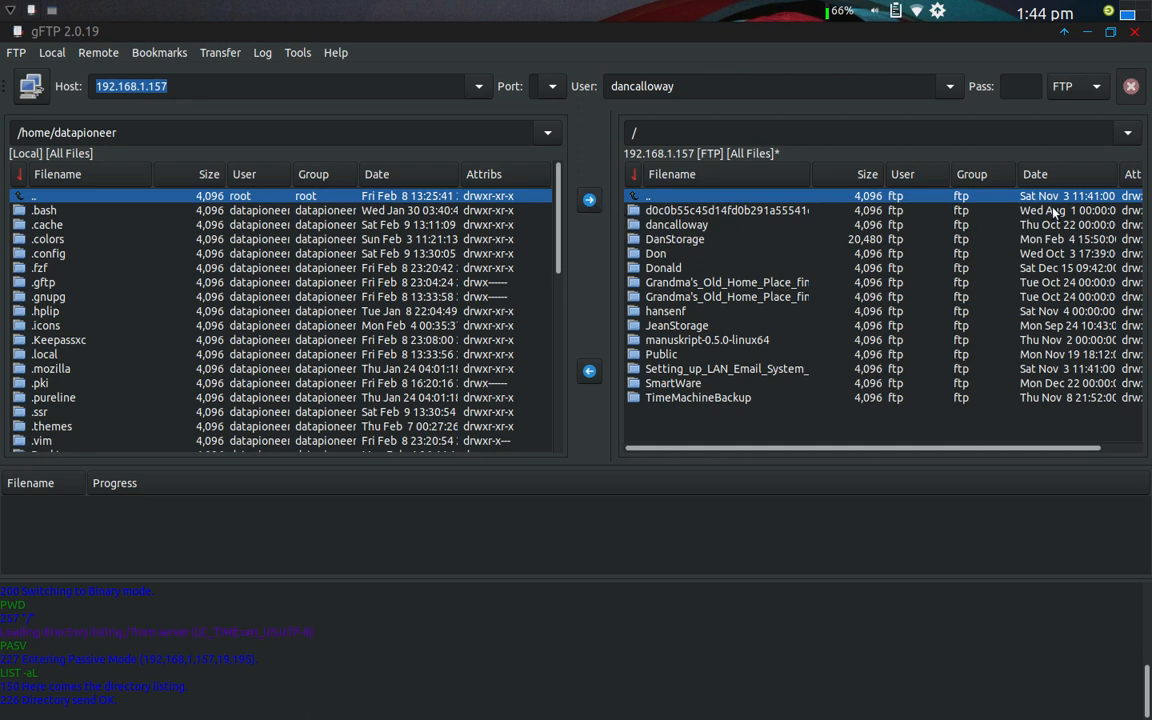
pyautogui.moveTo(1100, 162)
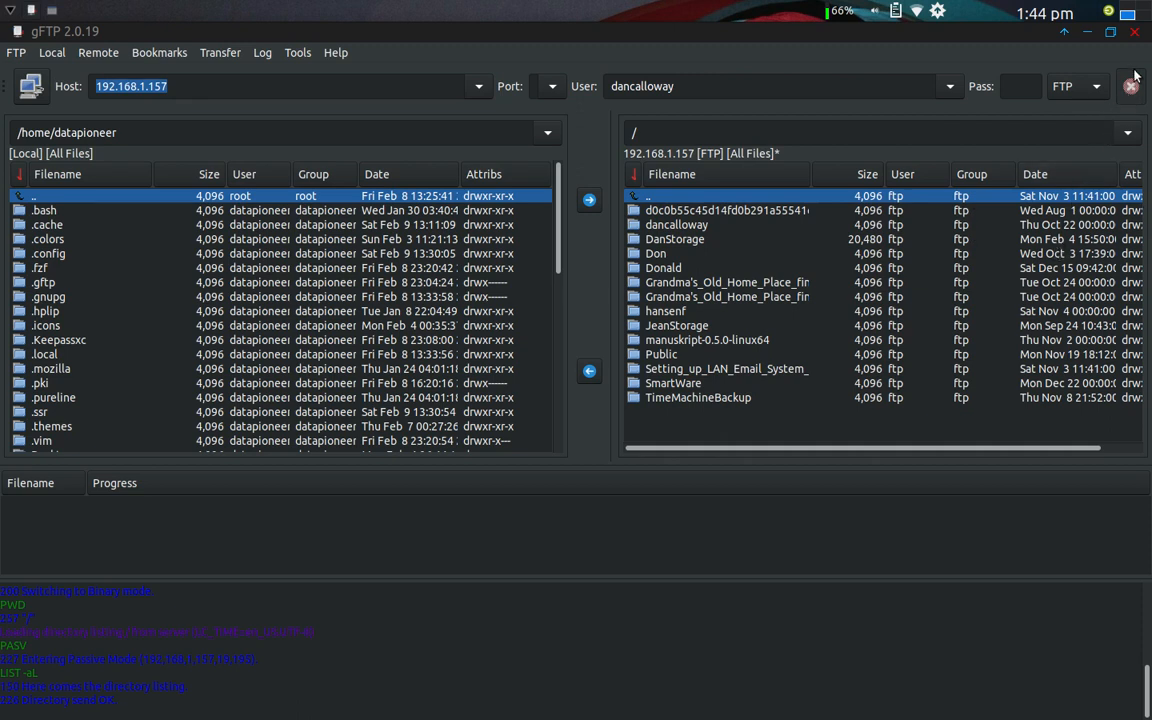
# - Close gFTP and reopen the Whisker Menu's Internet category listing FileZilla, gFTP and Thunderbird
pyautogui.click(1133, 31)
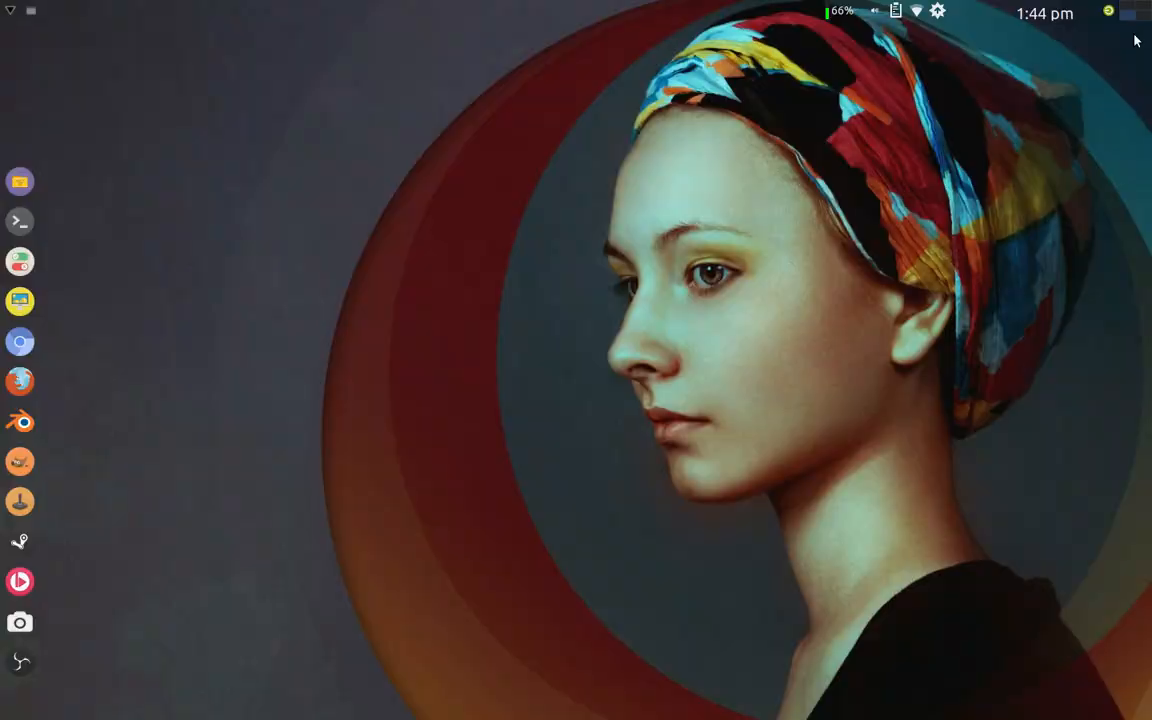
pyautogui.moveTo(128, 131)
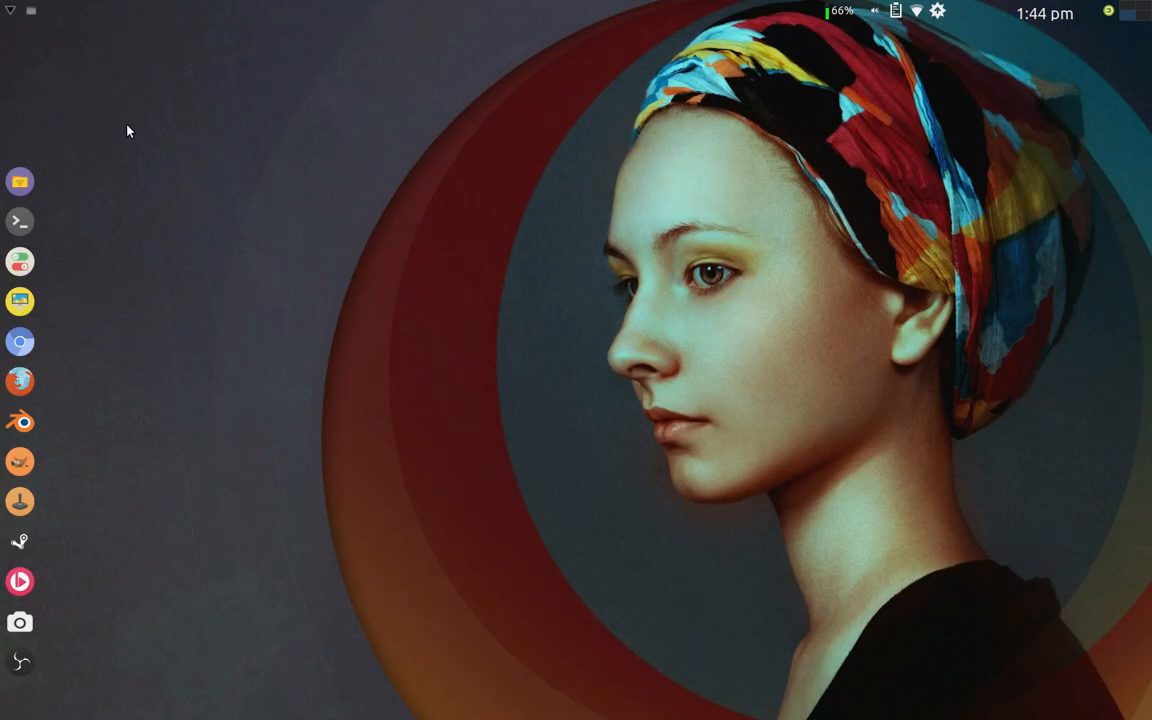
pyautogui.moveTo(8, 20)
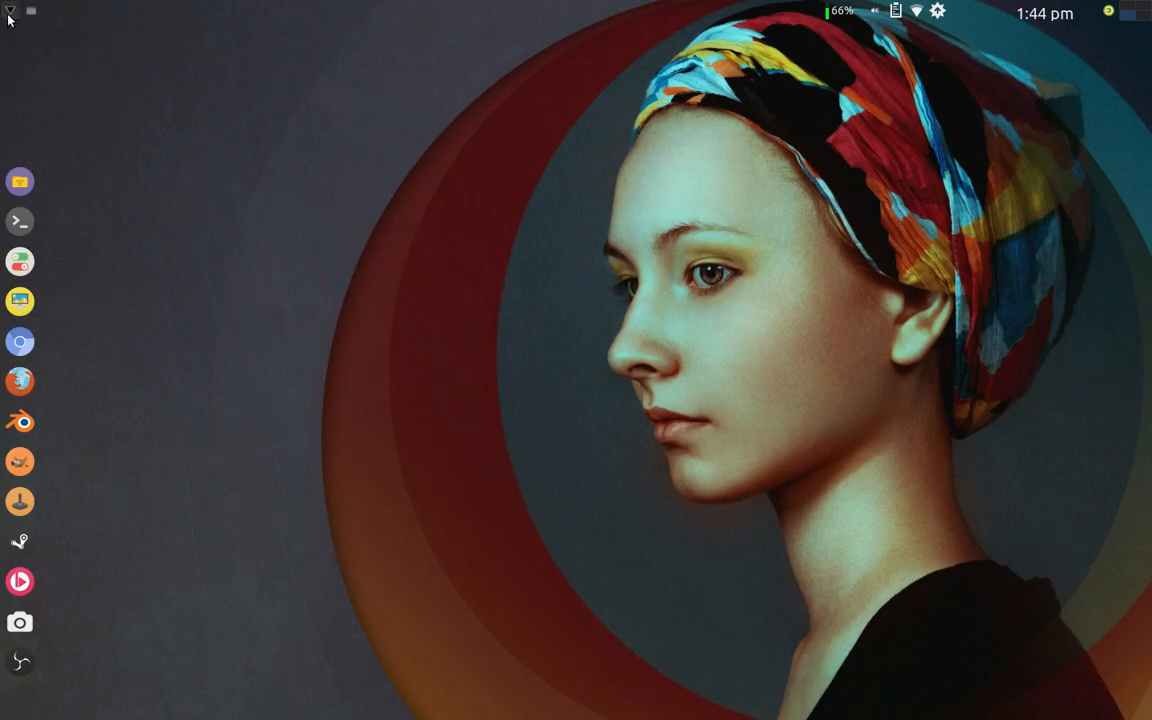
pyautogui.click(12, 12)
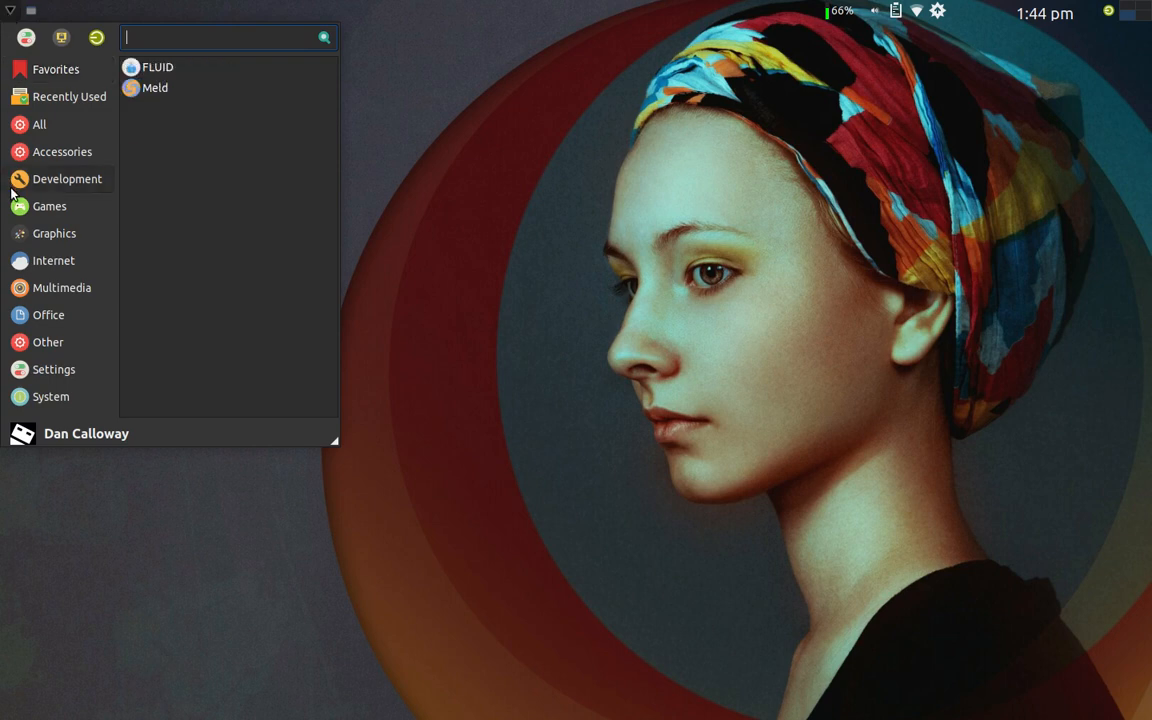
pyautogui.click(53, 260)
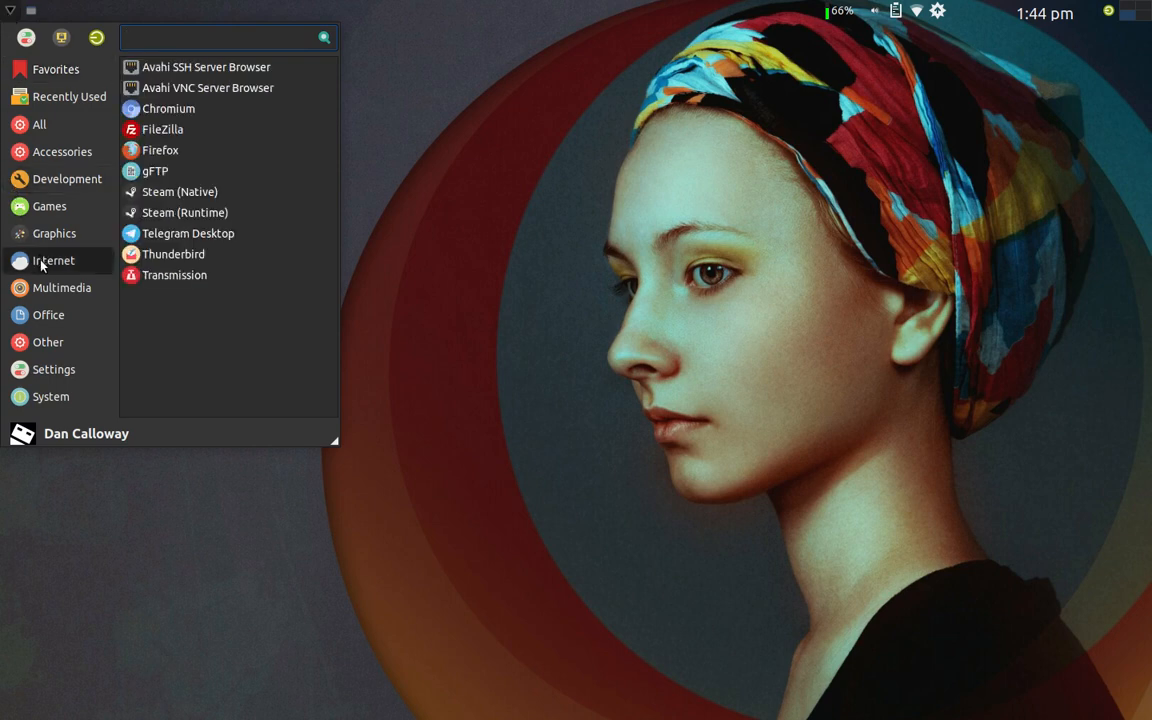
pyautogui.moveTo(190, 233)
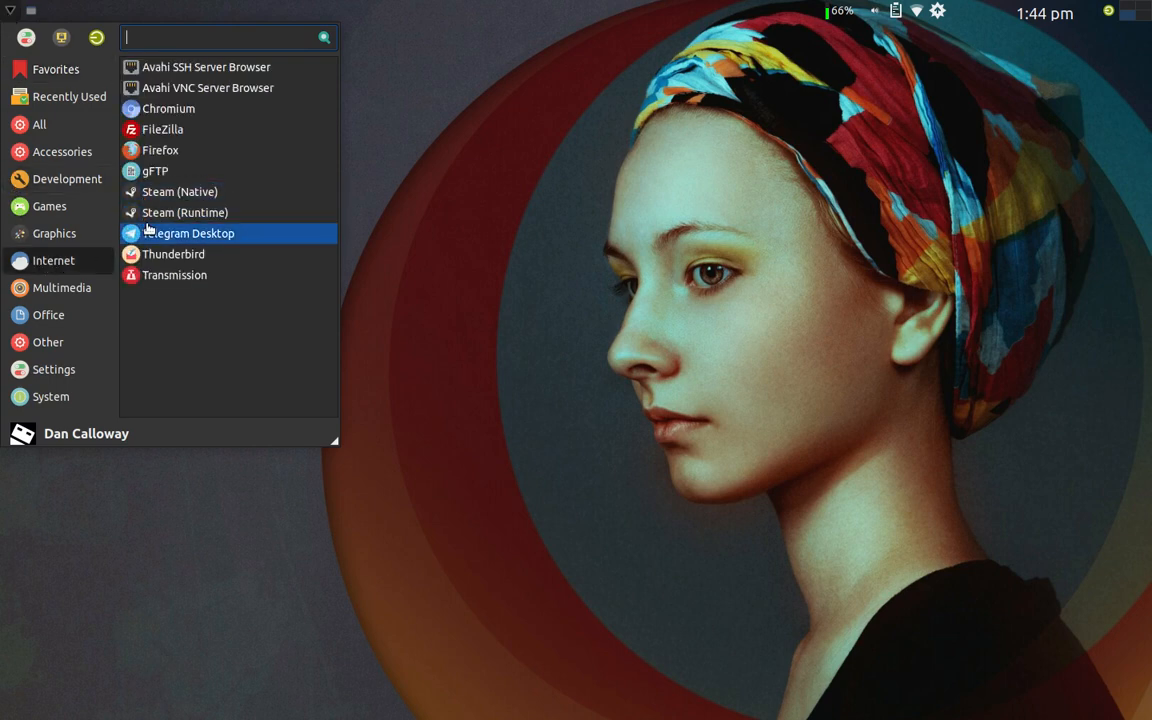
pyautogui.moveTo(173, 254)
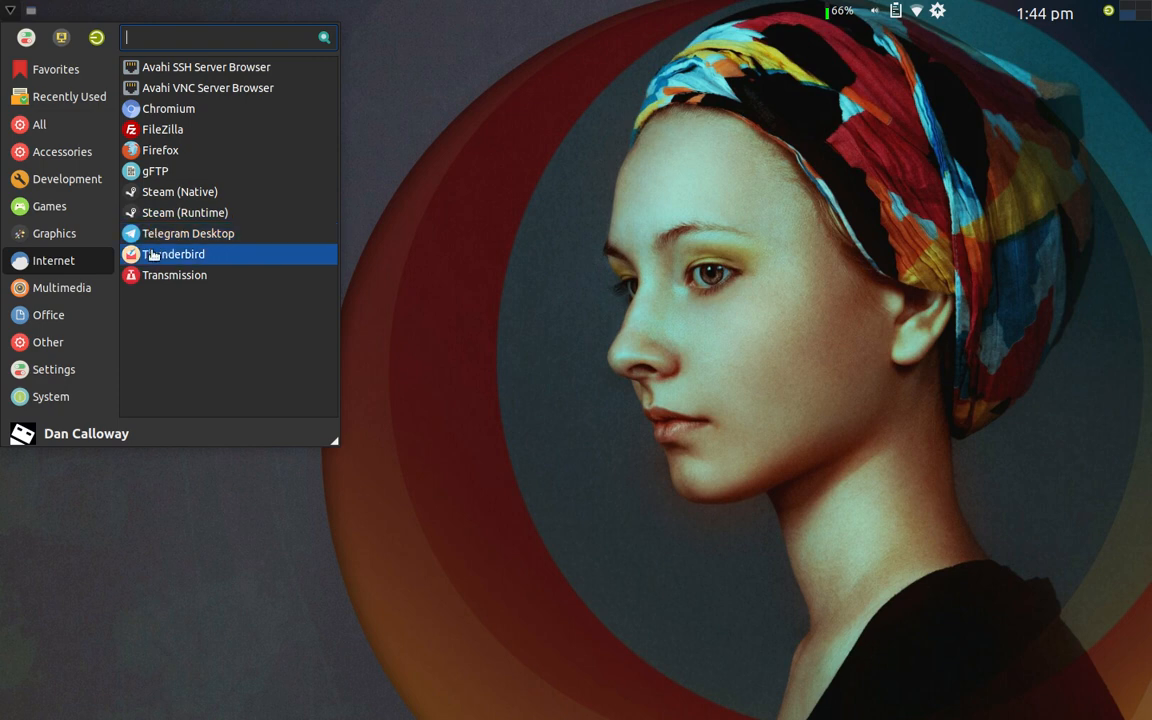
pyautogui.moveTo(174, 275)
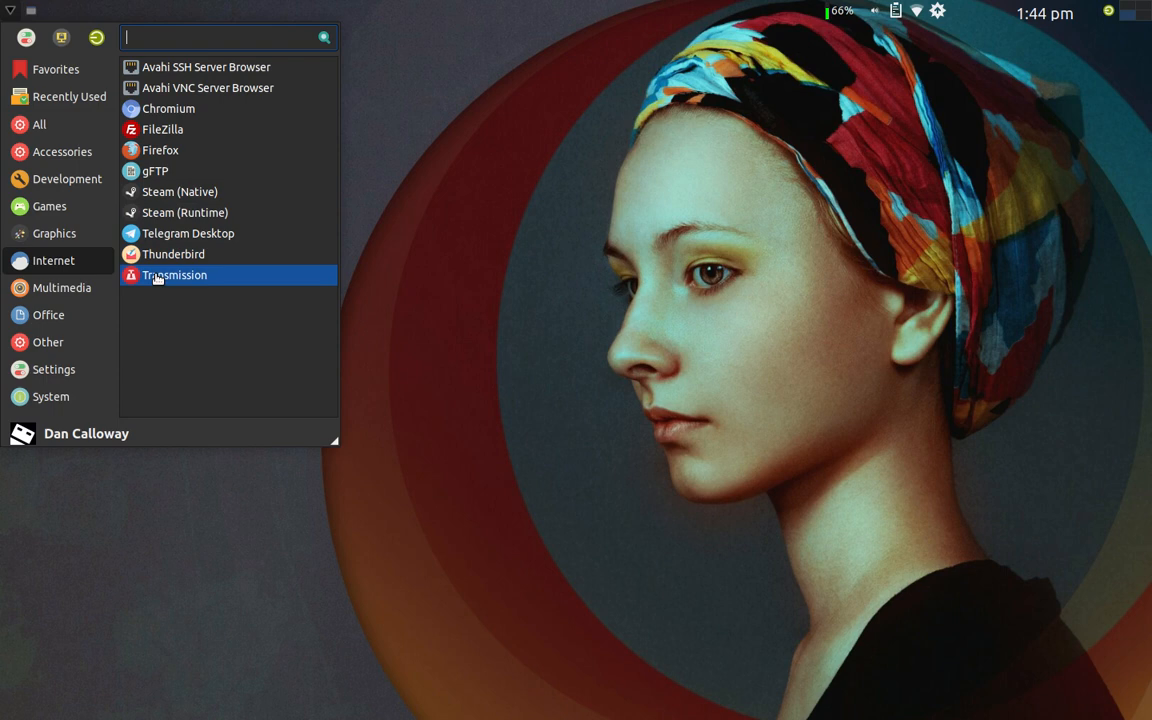
# - Switch the Whisker Menu to Multimedia, listing Audacity, HandBrake, OBS and VLC
pyautogui.click(61, 288)
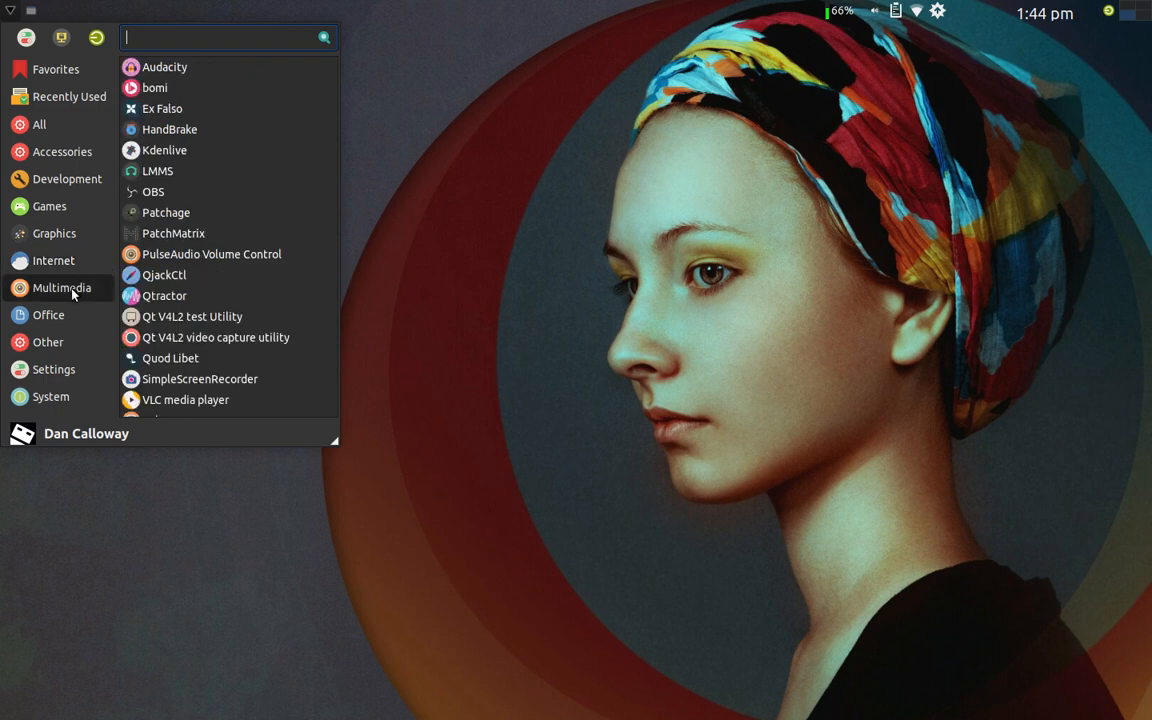
pyautogui.moveTo(193, 79)
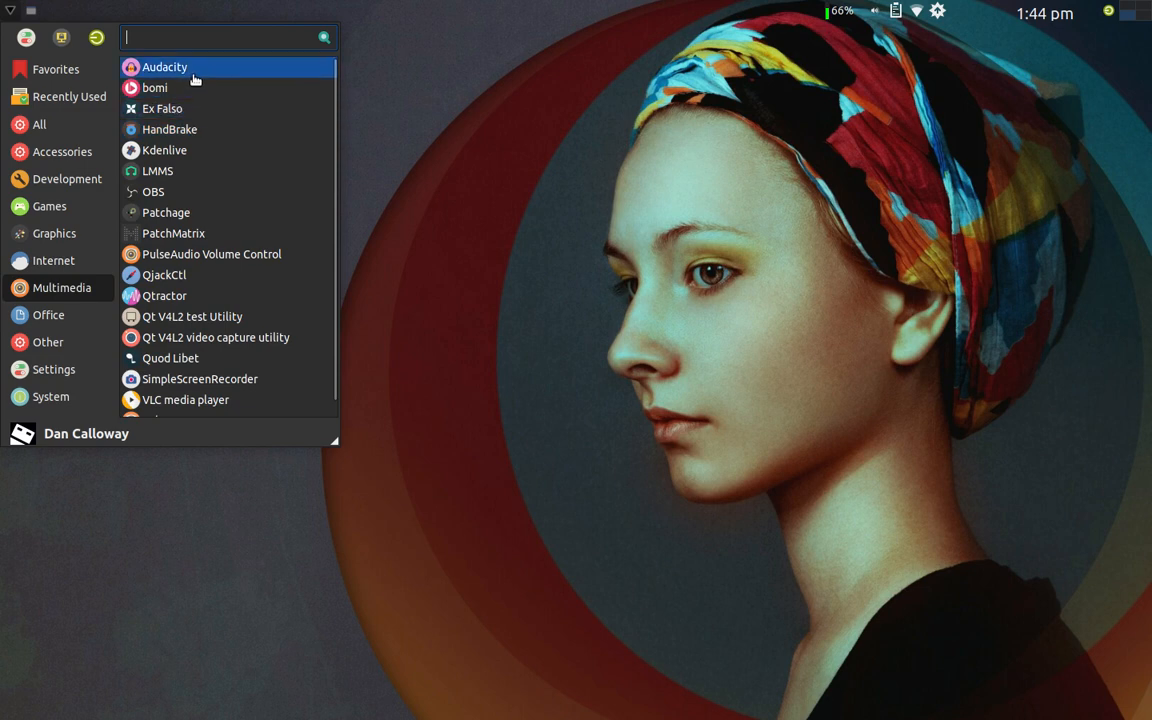
pyautogui.moveTo(195, 108)
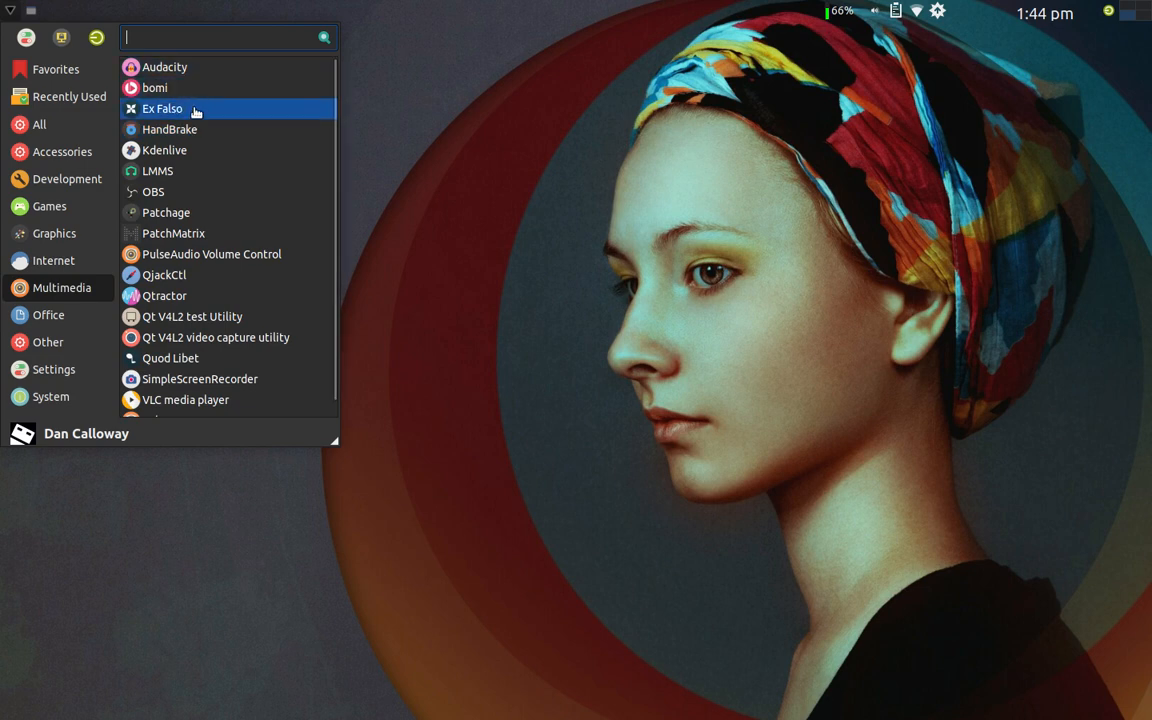
pyautogui.moveTo(197, 150)
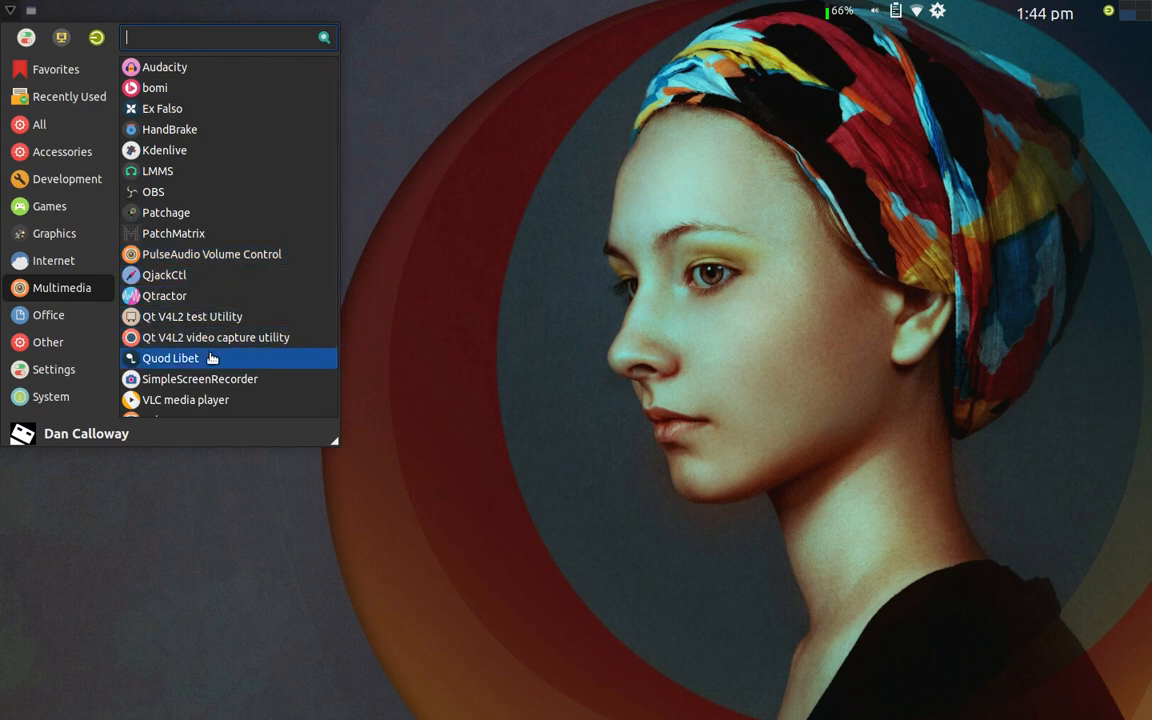
pyautogui.moveTo(211, 329)
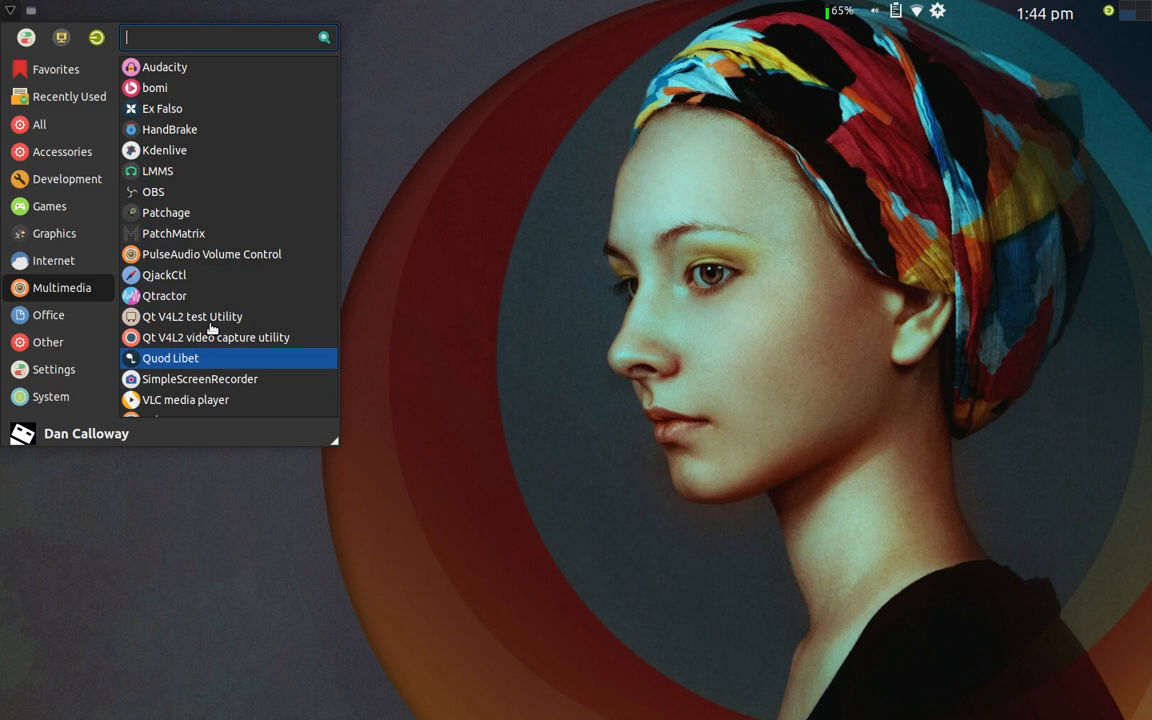
pyautogui.moveTo(211, 129)
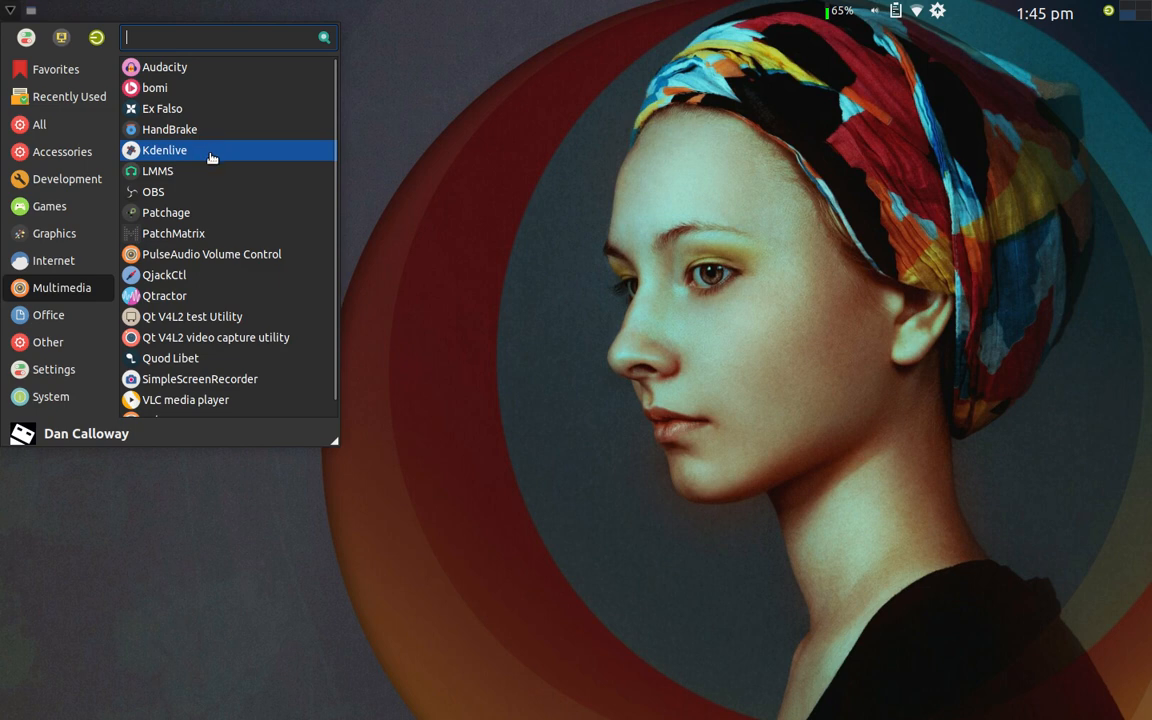
pyautogui.moveTo(211, 170)
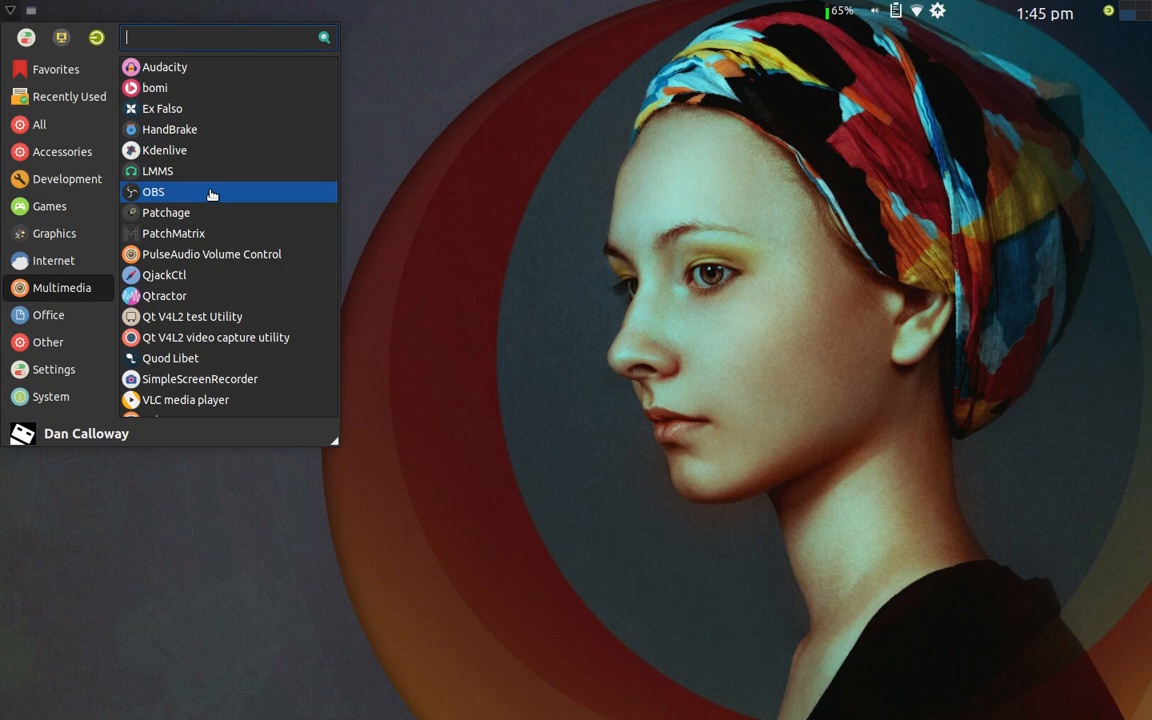
pyautogui.moveTo(210, 212)
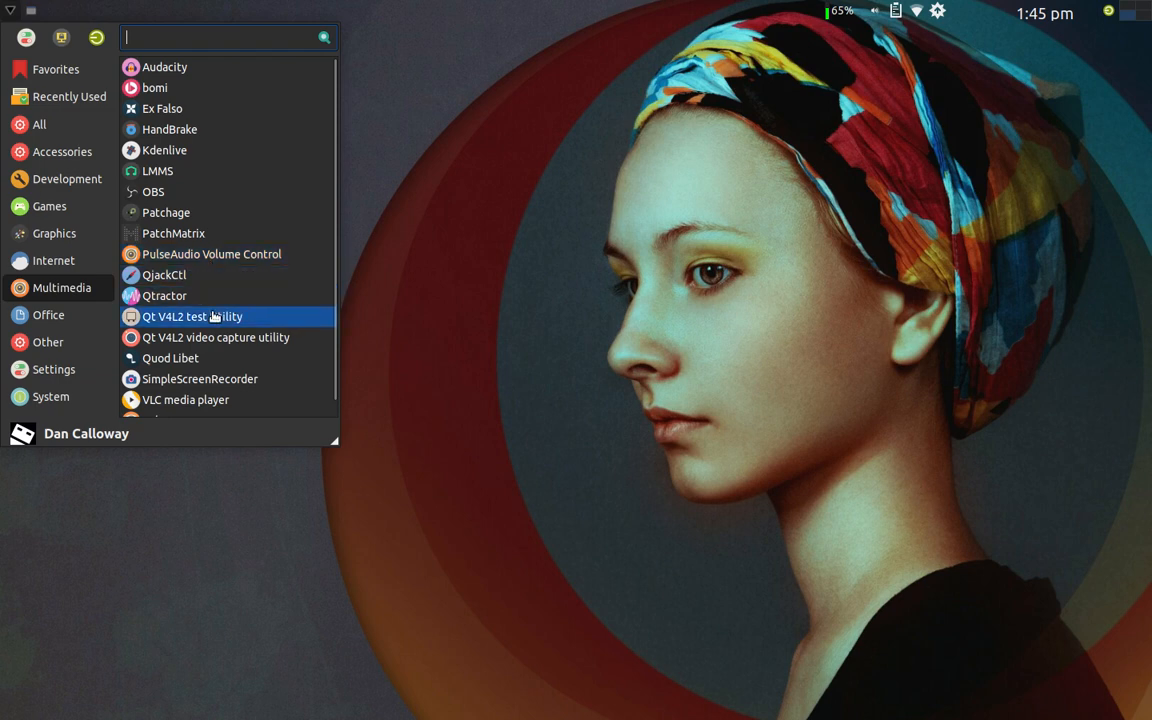
pyautogui.moveTo(226, 379)
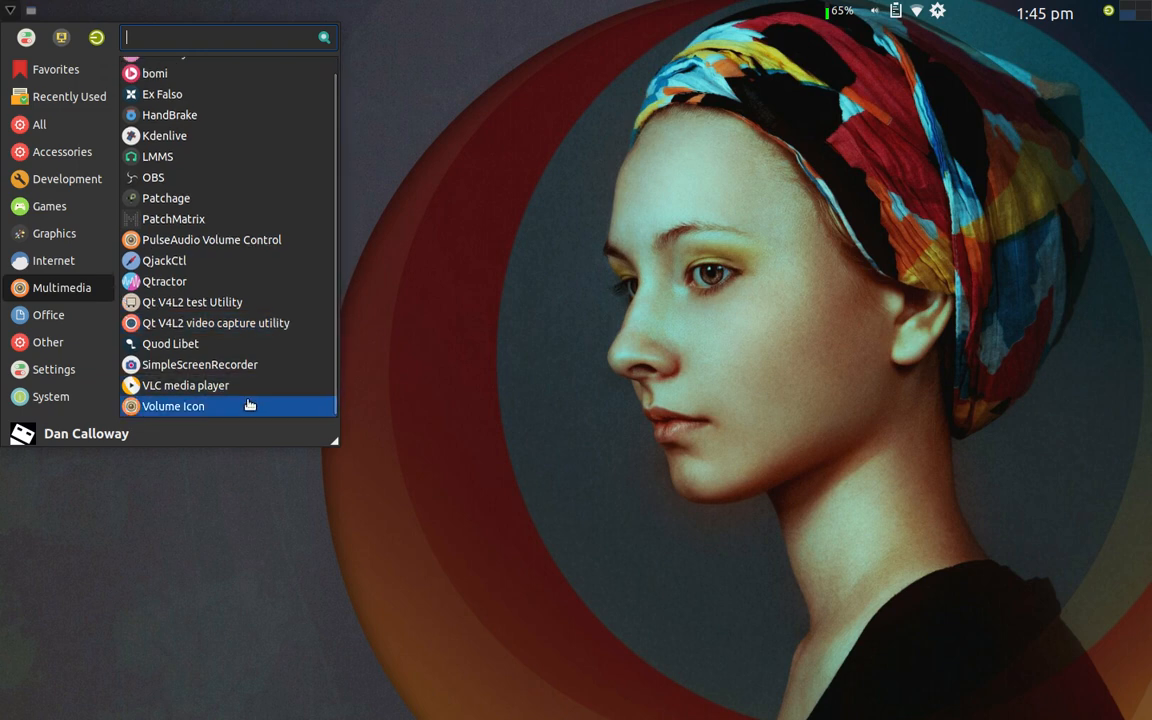
pyautogui.click(48, 314)
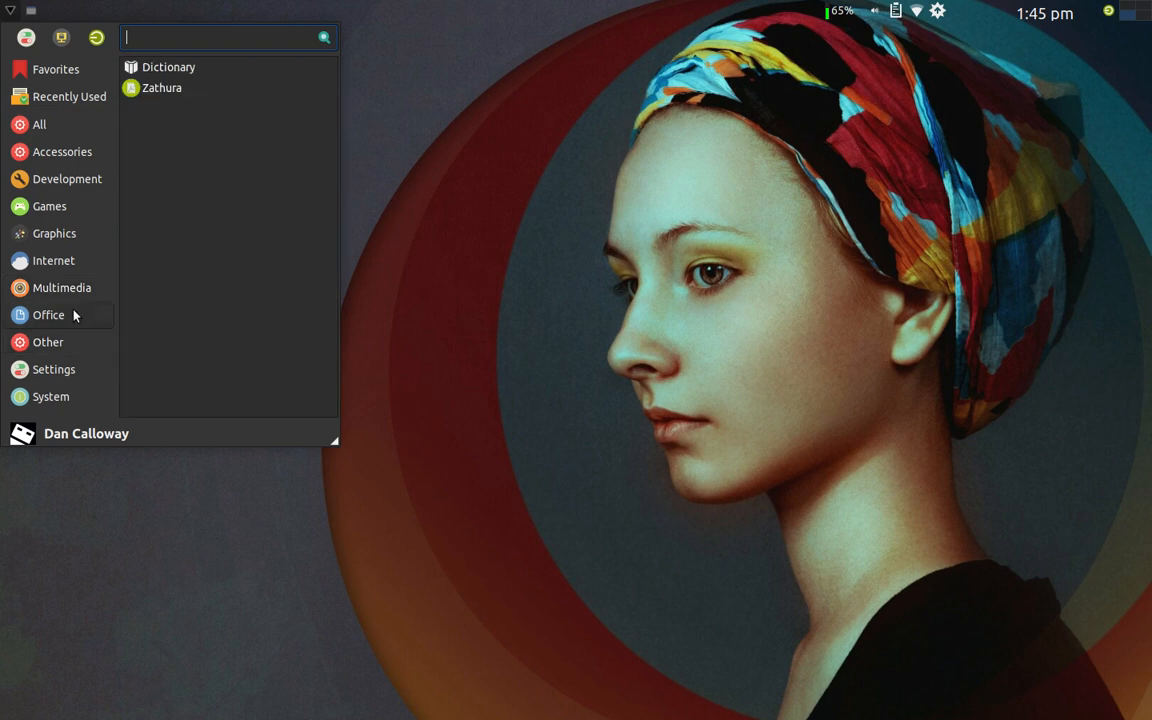
pyautogui.moveTo(153, 298)
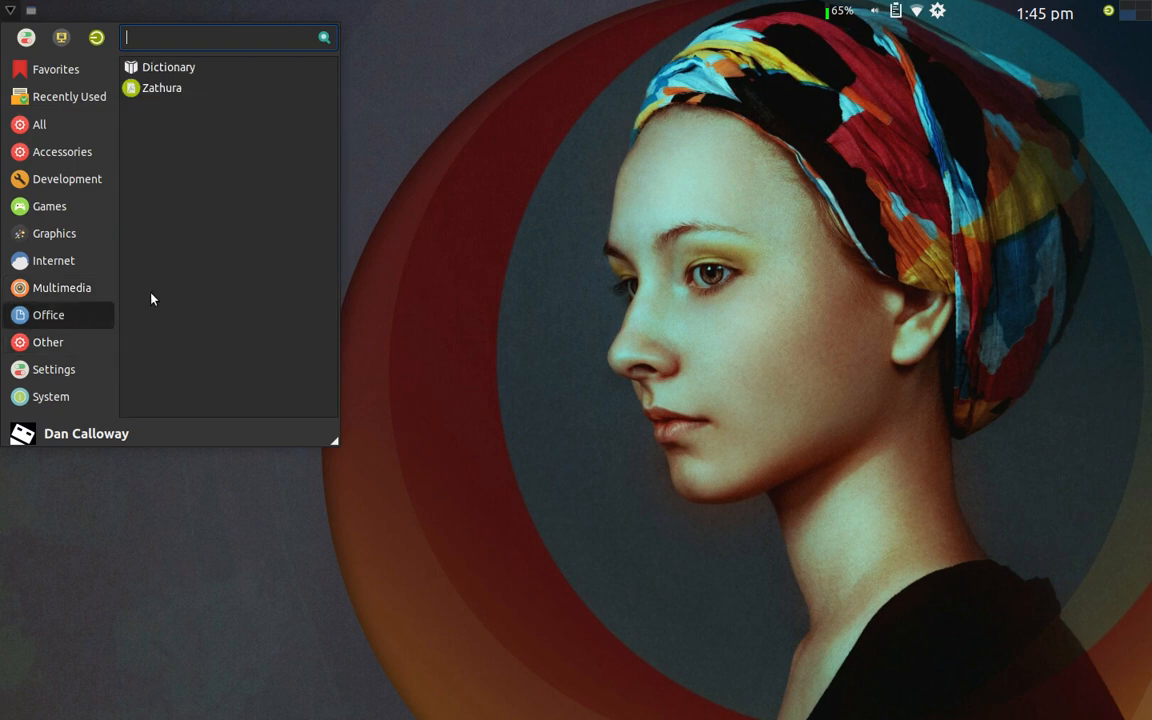
pyautogui.moveTo(203, 181)
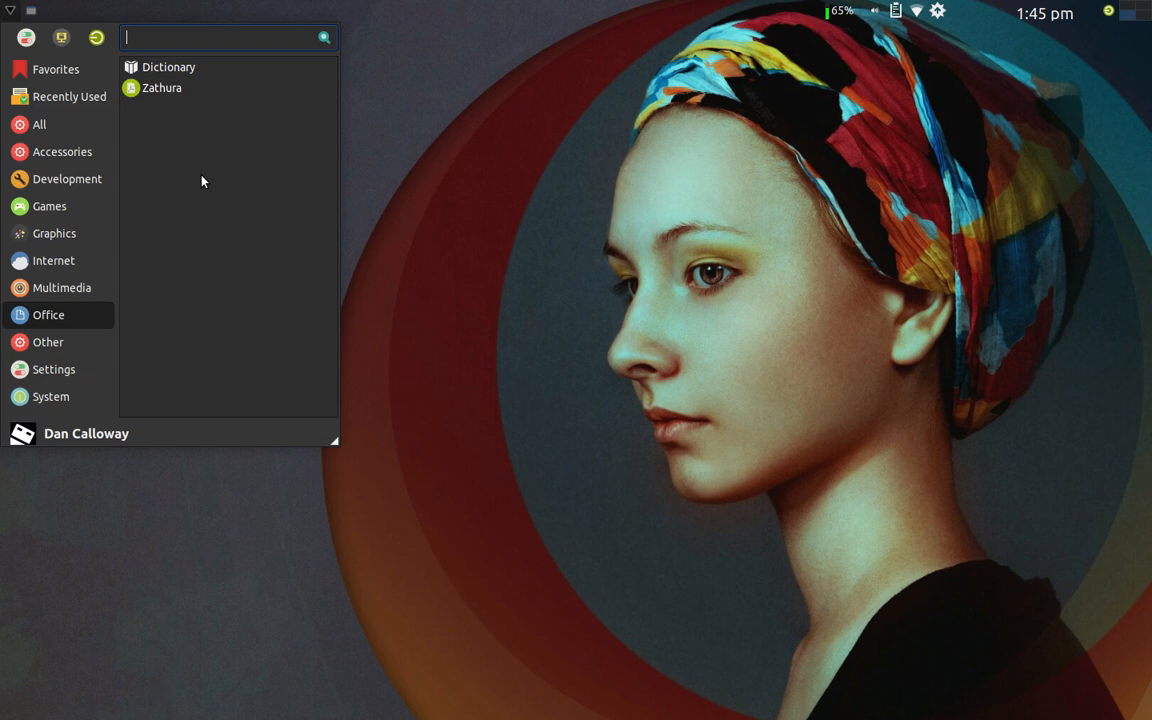
pyautogui.moveTo(188, 119)
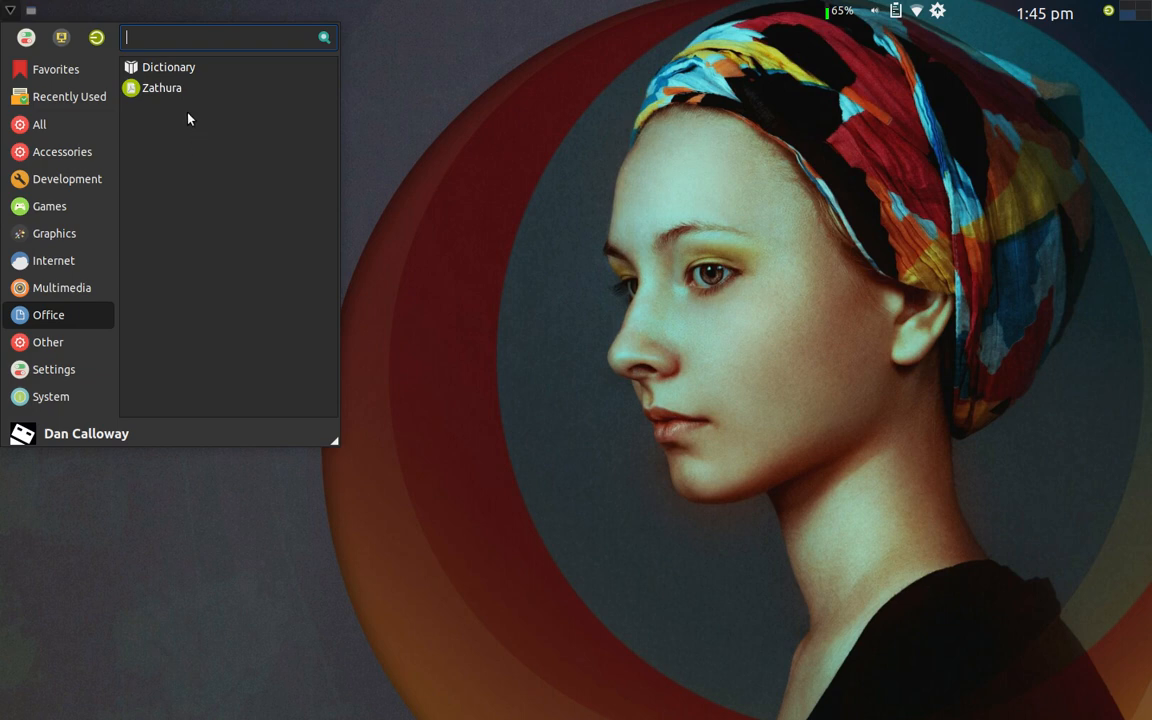
pyautogui.moveTo(184, 151)
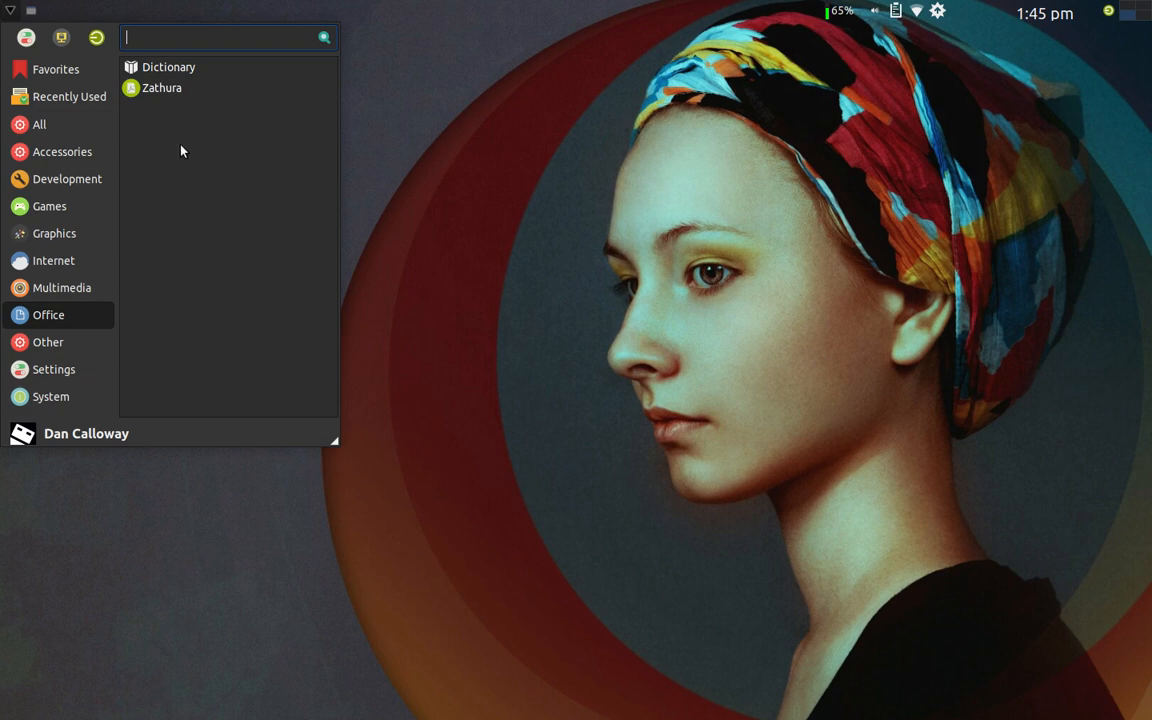
pyautogui.moveTo(167, 110)
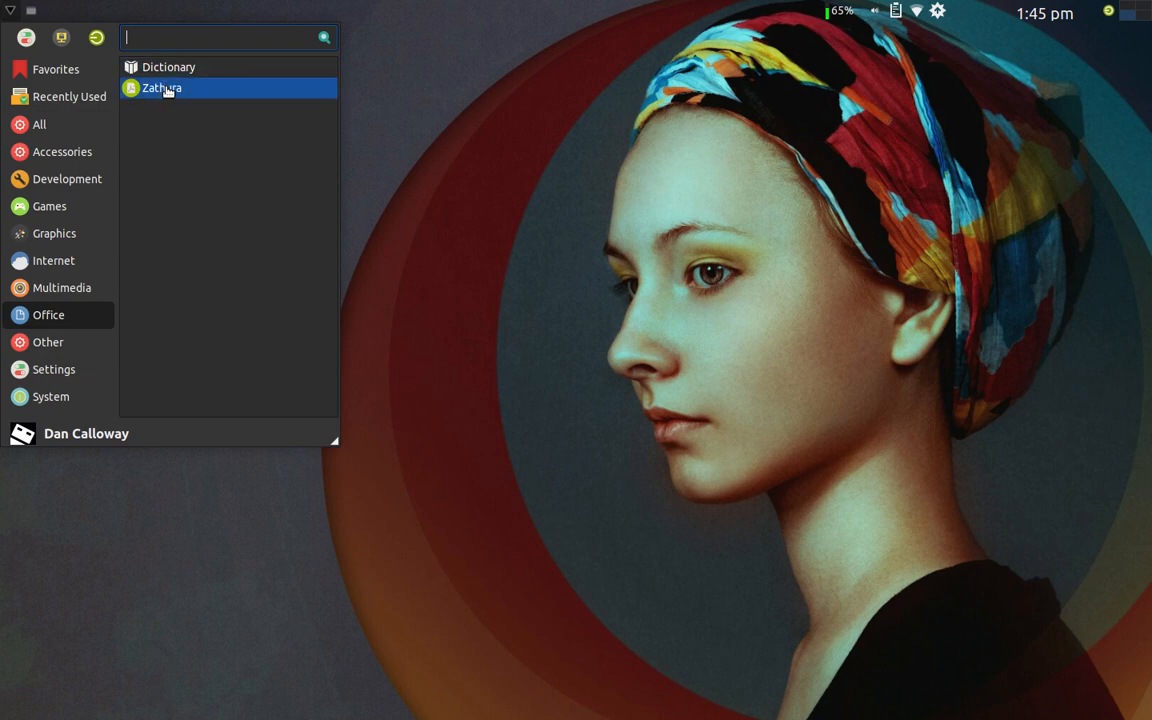
# - Switch the Whisker Menu to the Other category with hp-uiscan and NVIDIA X Server Settings
pyautogui.click(48, 342)
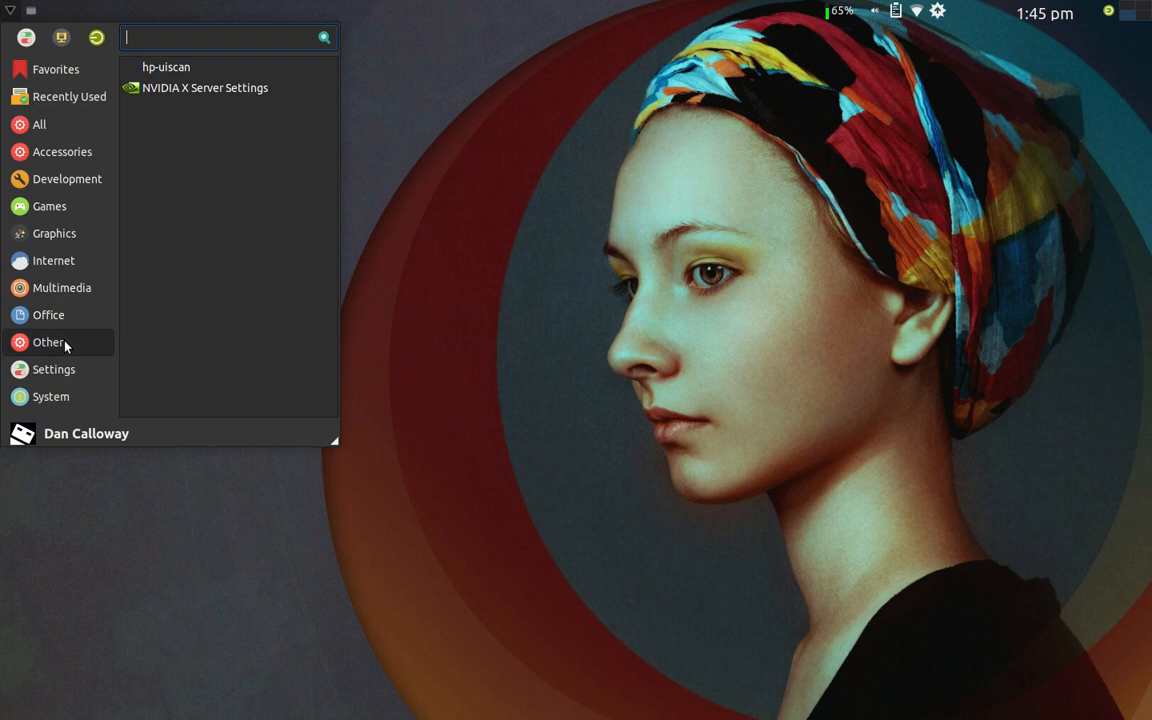
pyautogui.moveTo(225, 118)
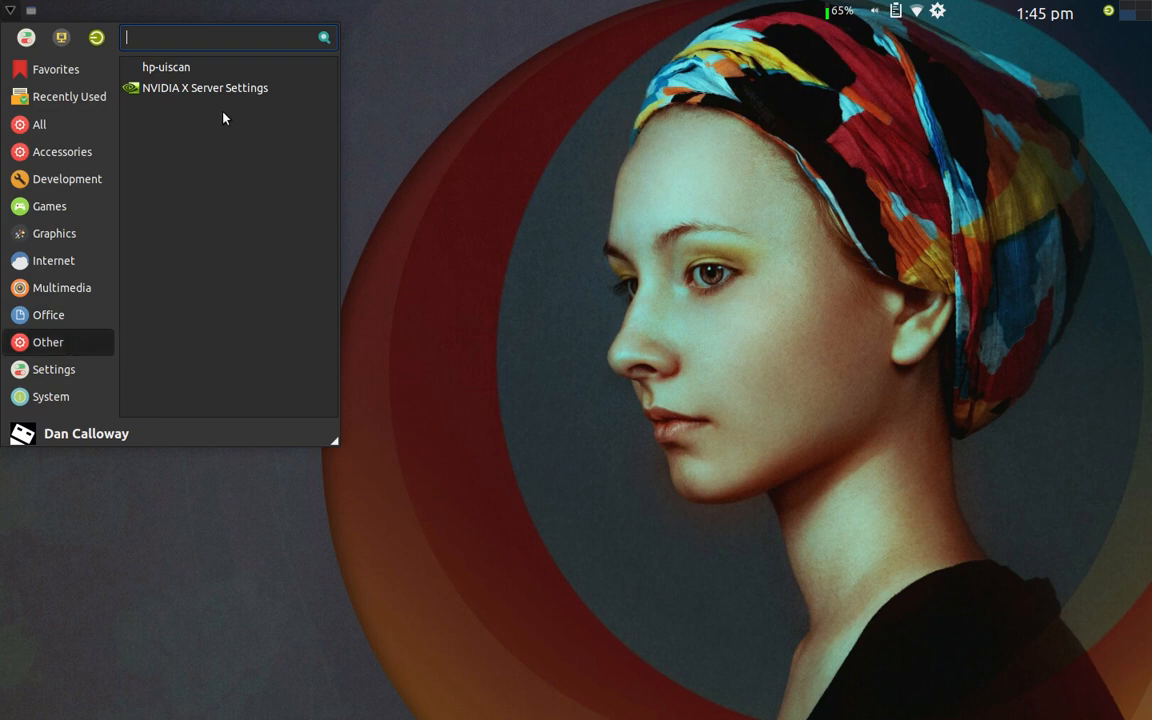
pyautogui.moveTo(205, 88)
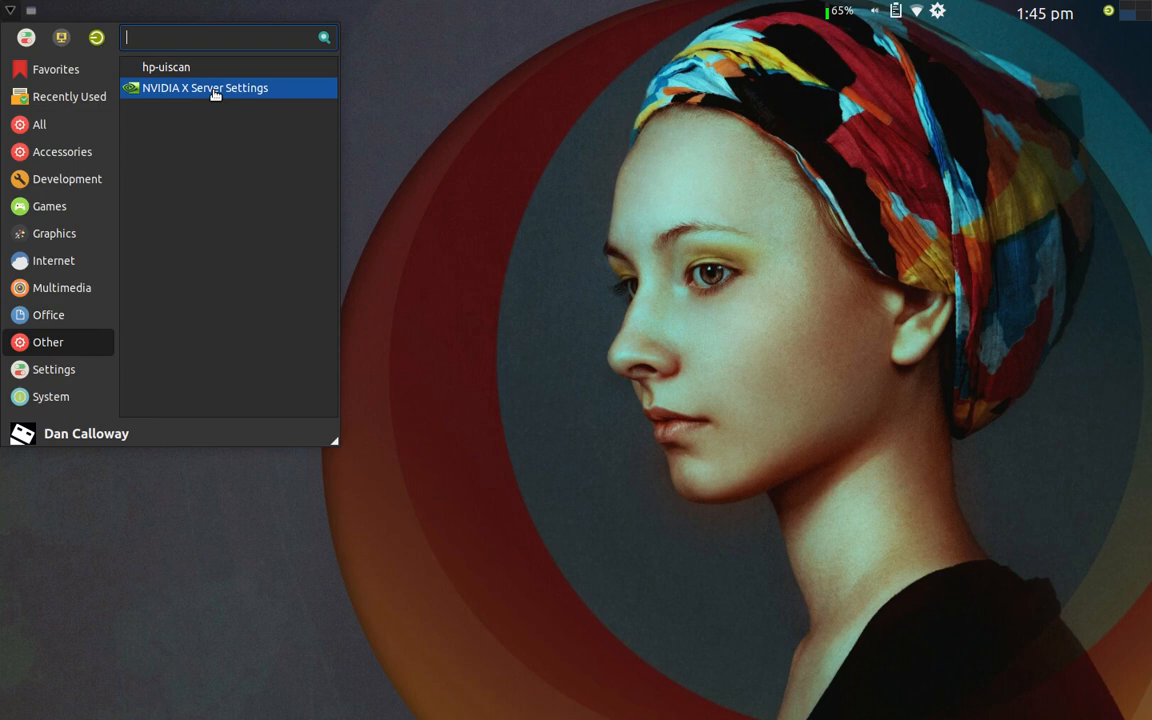
pyautogui.moveTo(210, 88)
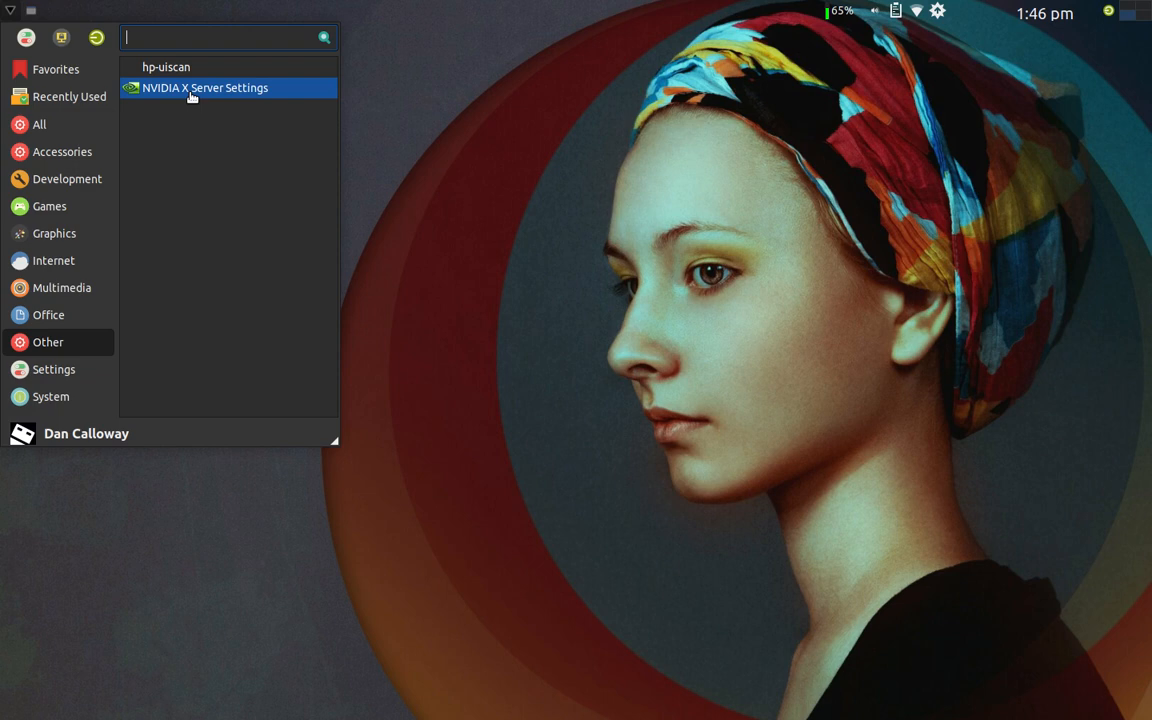
pyautogui.moveTo(139, 330)
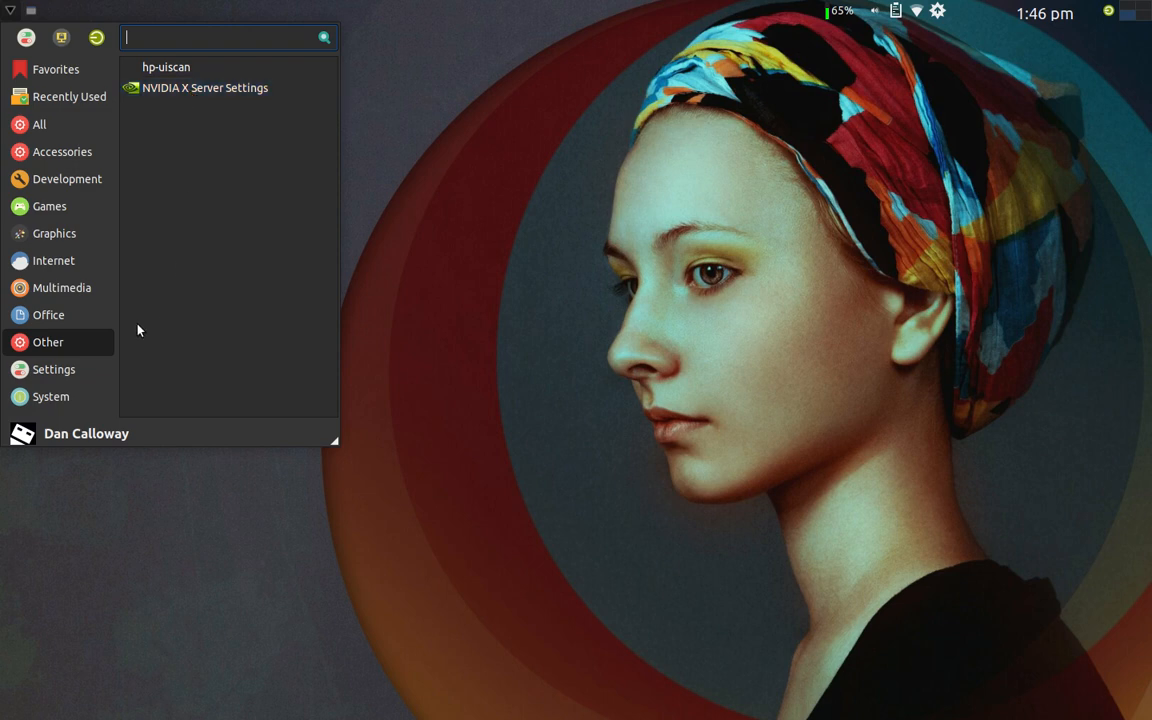
pyautogui.moveTo(248, 228)
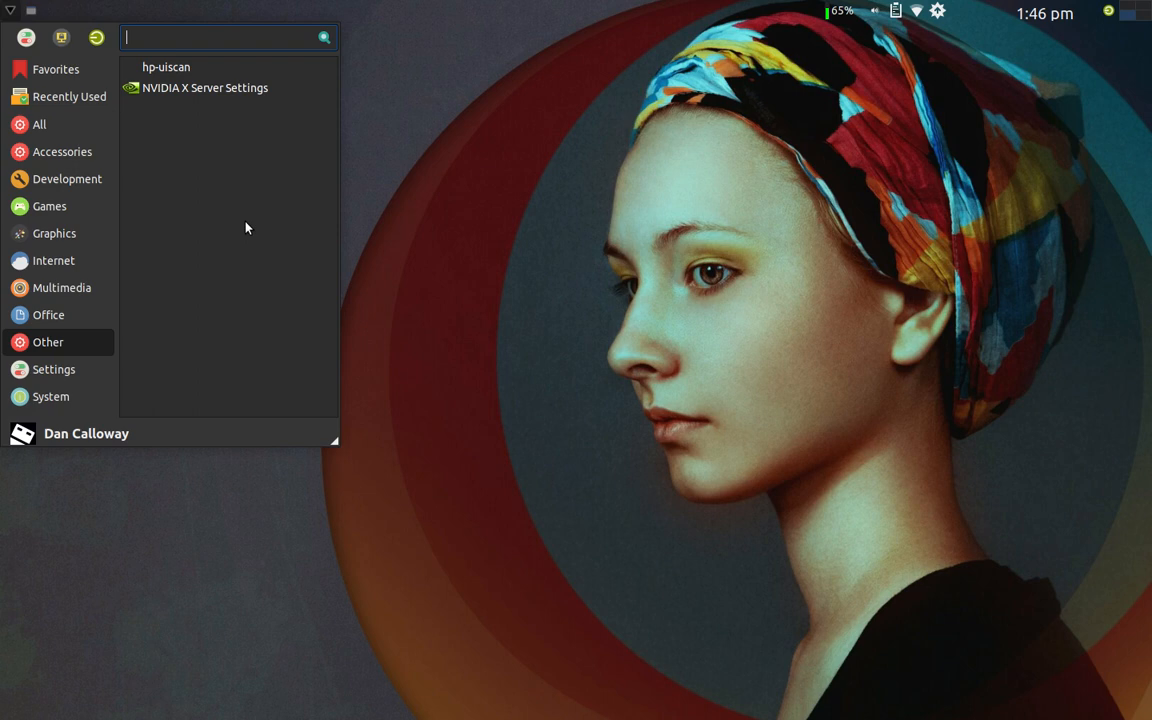
pyautogui.moveTo(231, 248)
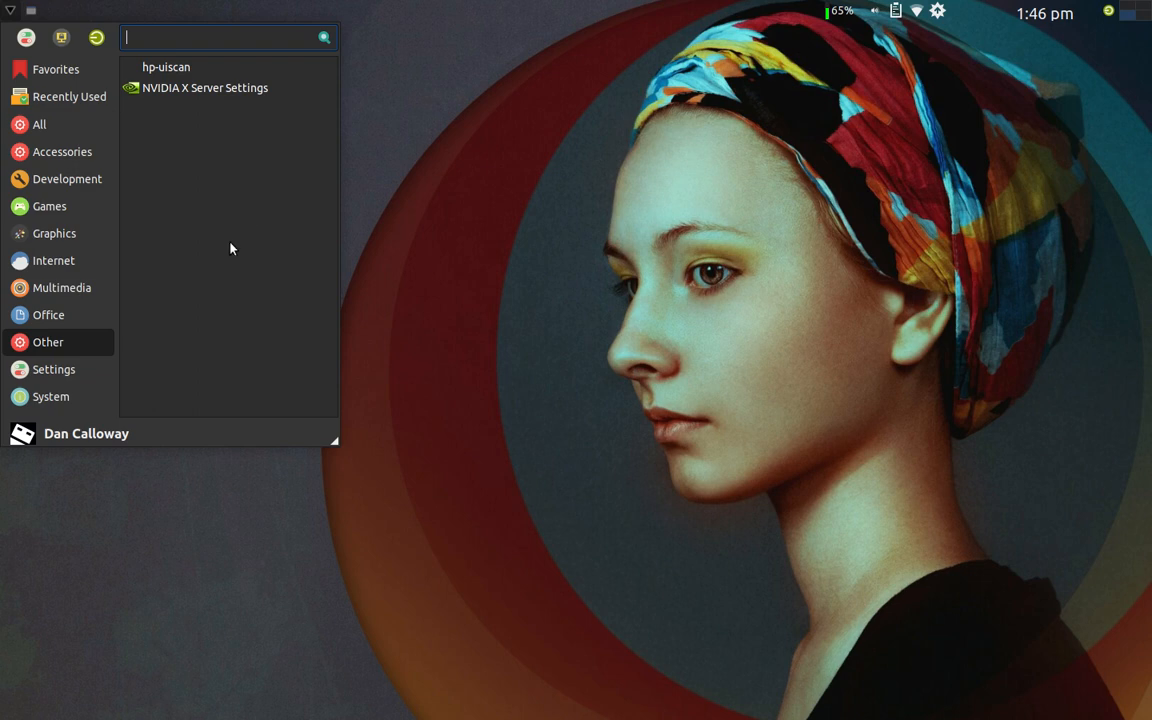
# - Switch the Whisker Menu to Settings, listing Appearance, Display, Keyboard and Panel
pyautogui.click(53, 369)
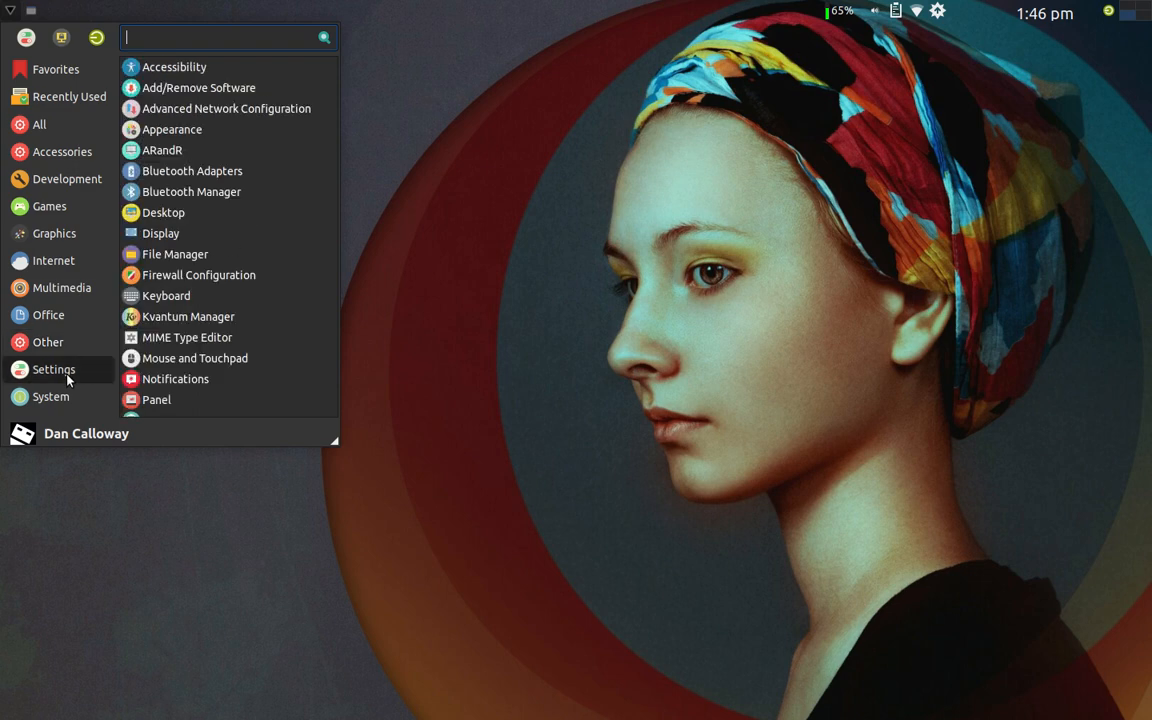
pyautogui.moveTo(198, 87)
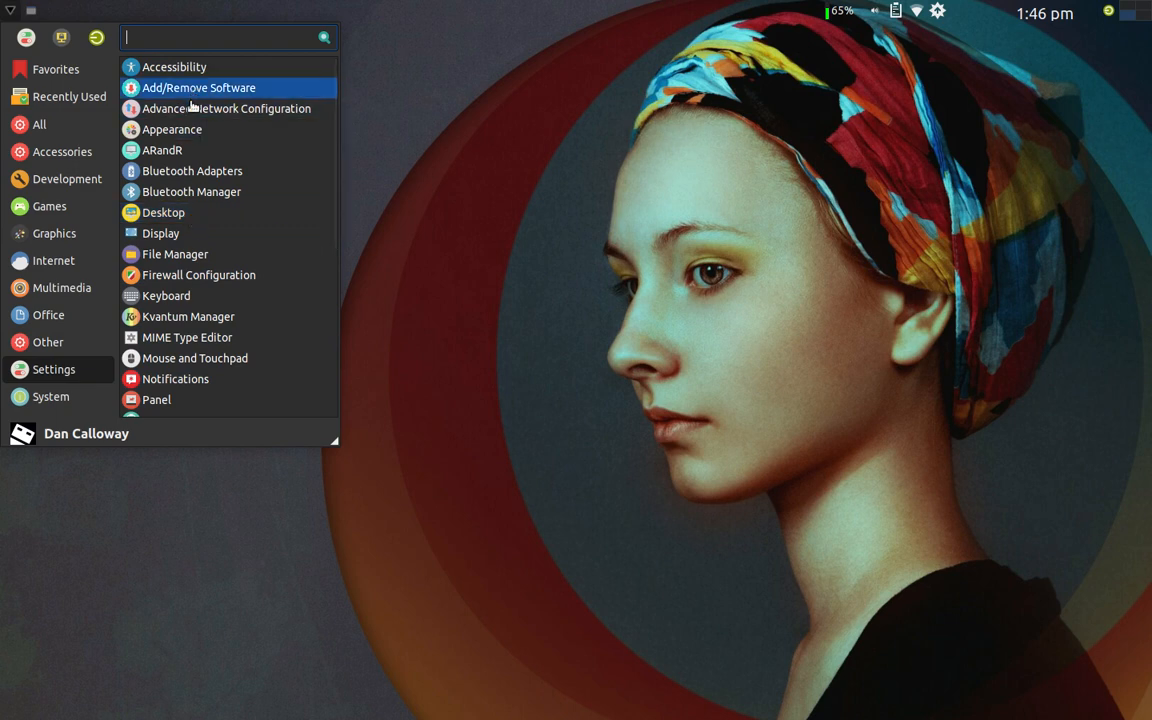
pyautogui.moveTo(192, 108)
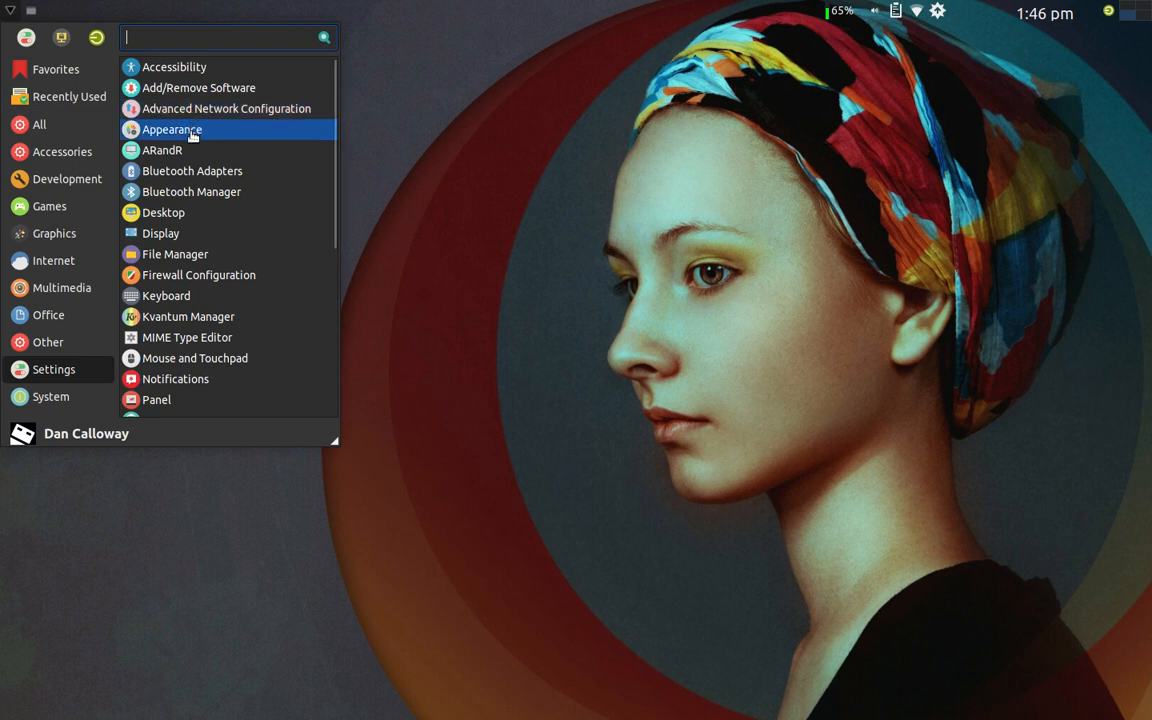
pyautogui.moveTo(192, 170)
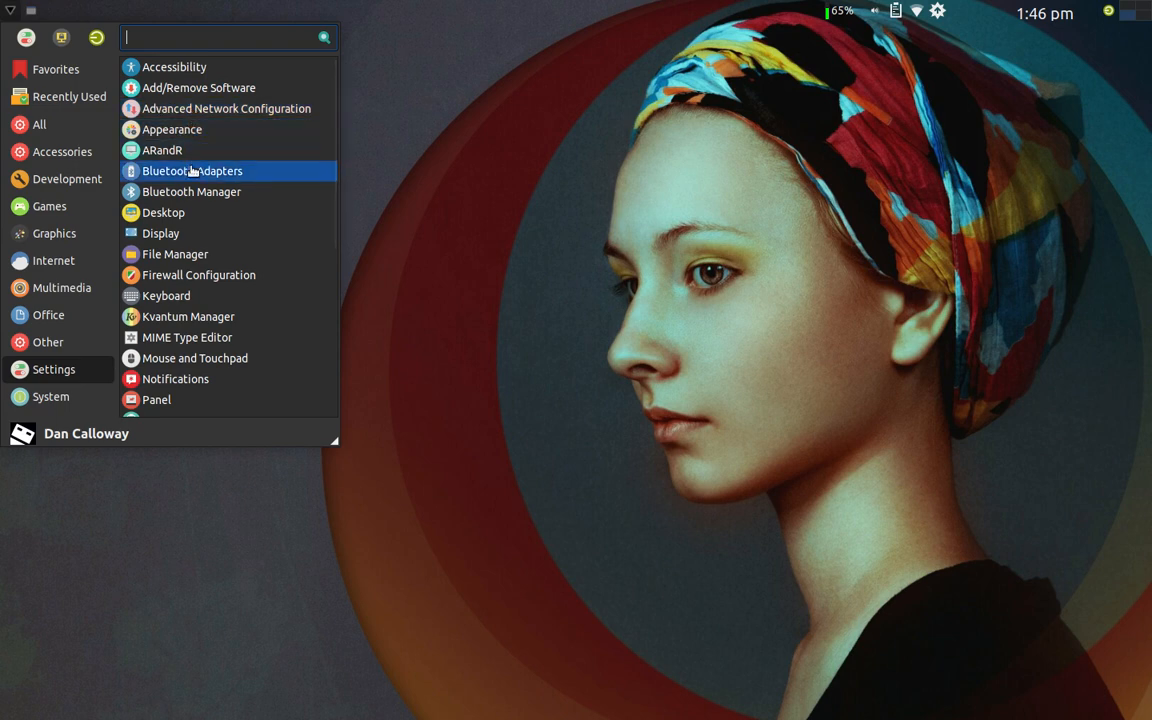
pyautogui.moveTo(175, 254)
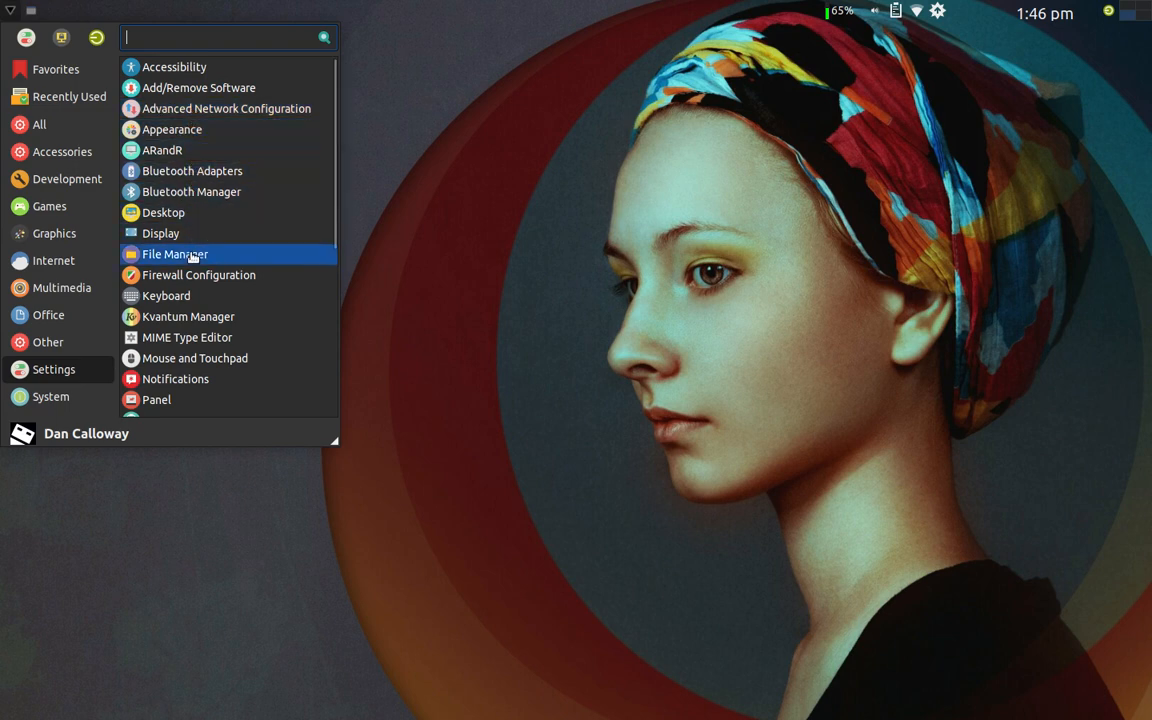
pyautogui.moveTo(195, 287)
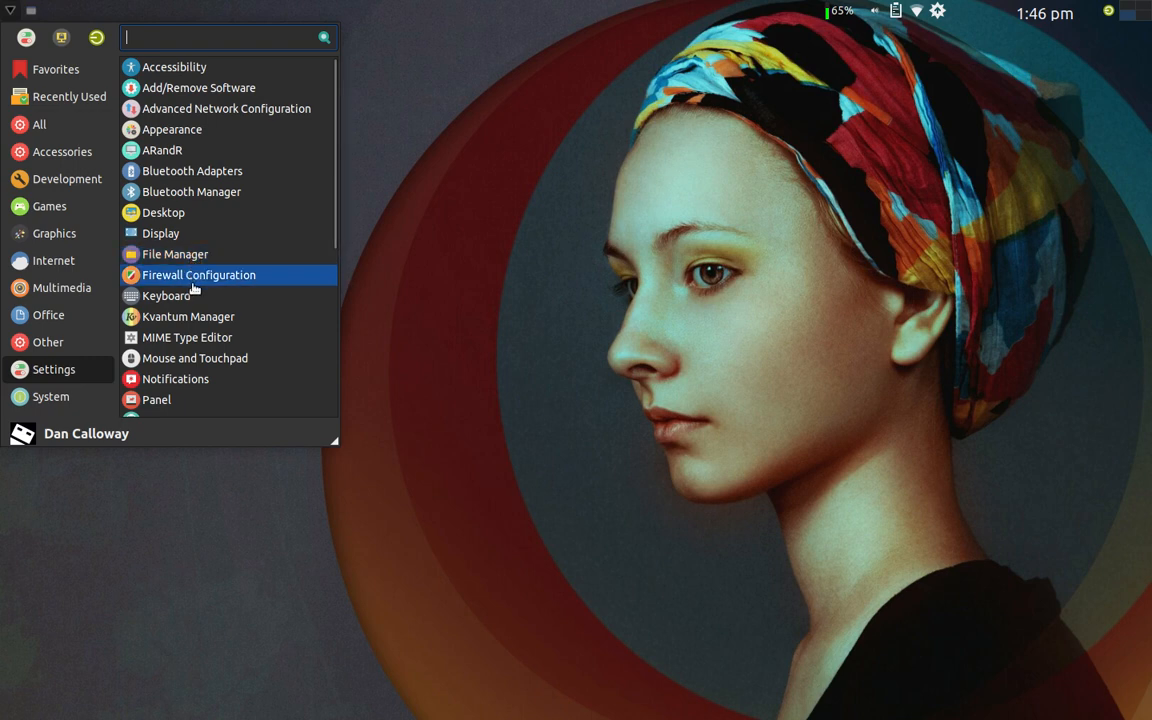
pyautogui.moveTo(193, 300)
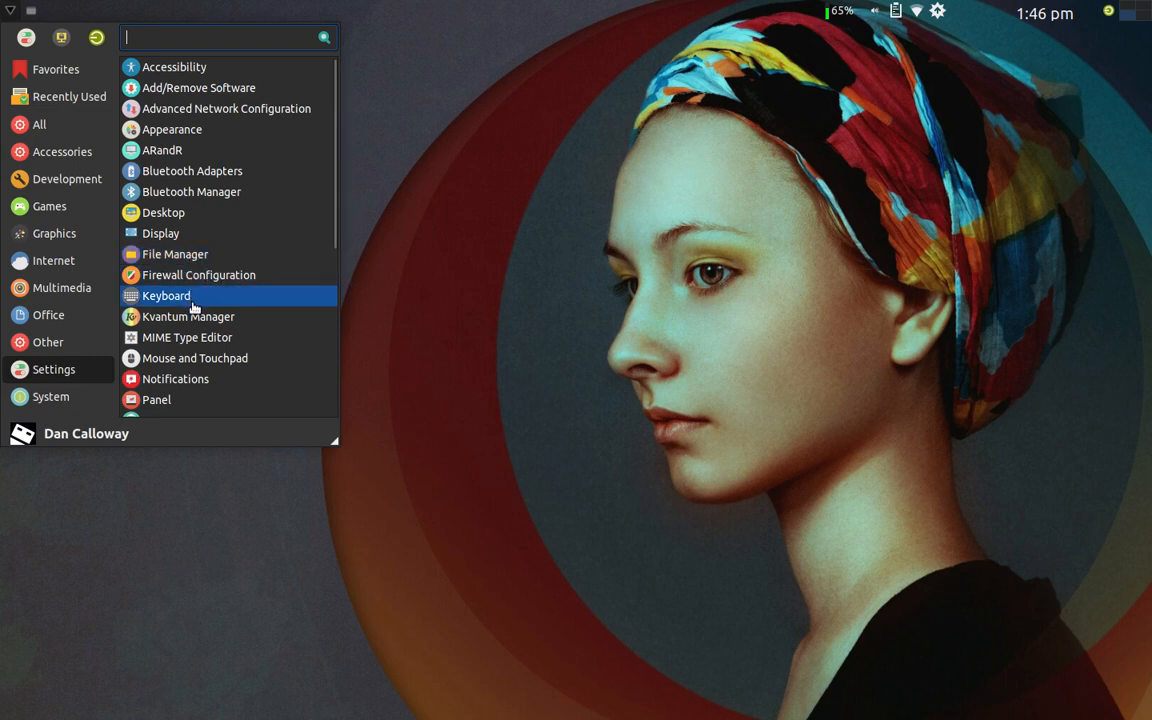
pyautogui.moveTo(194, 345)
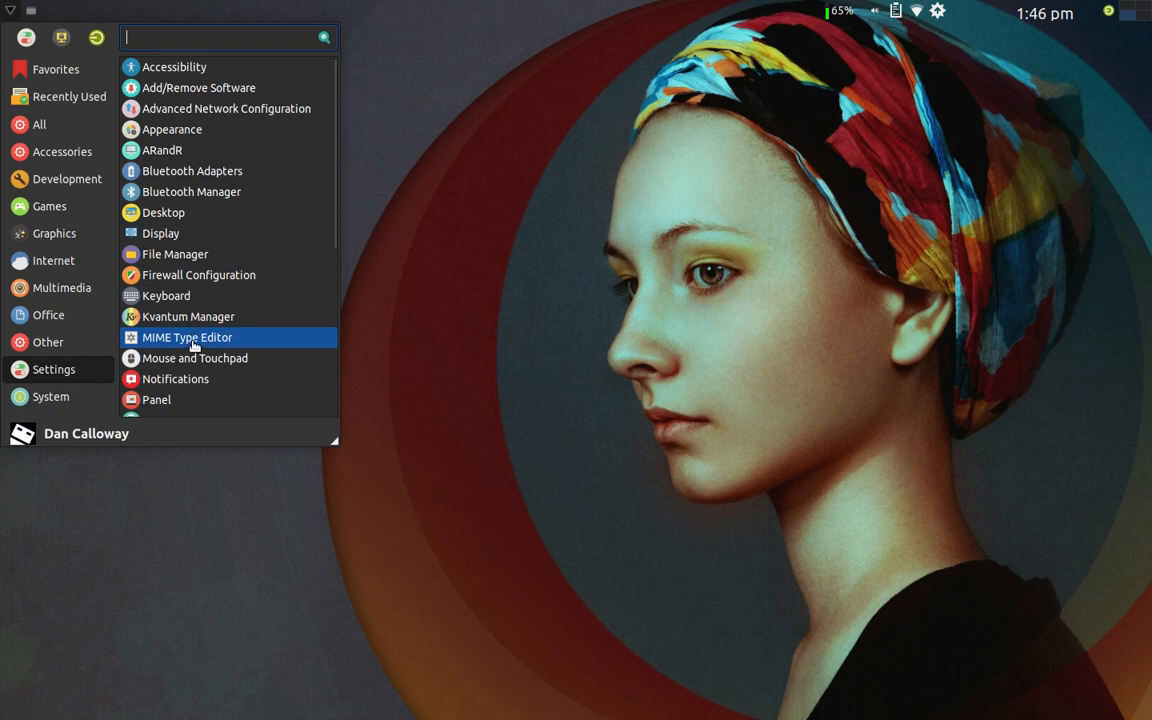
pyautogui.moveTo(194, 380)
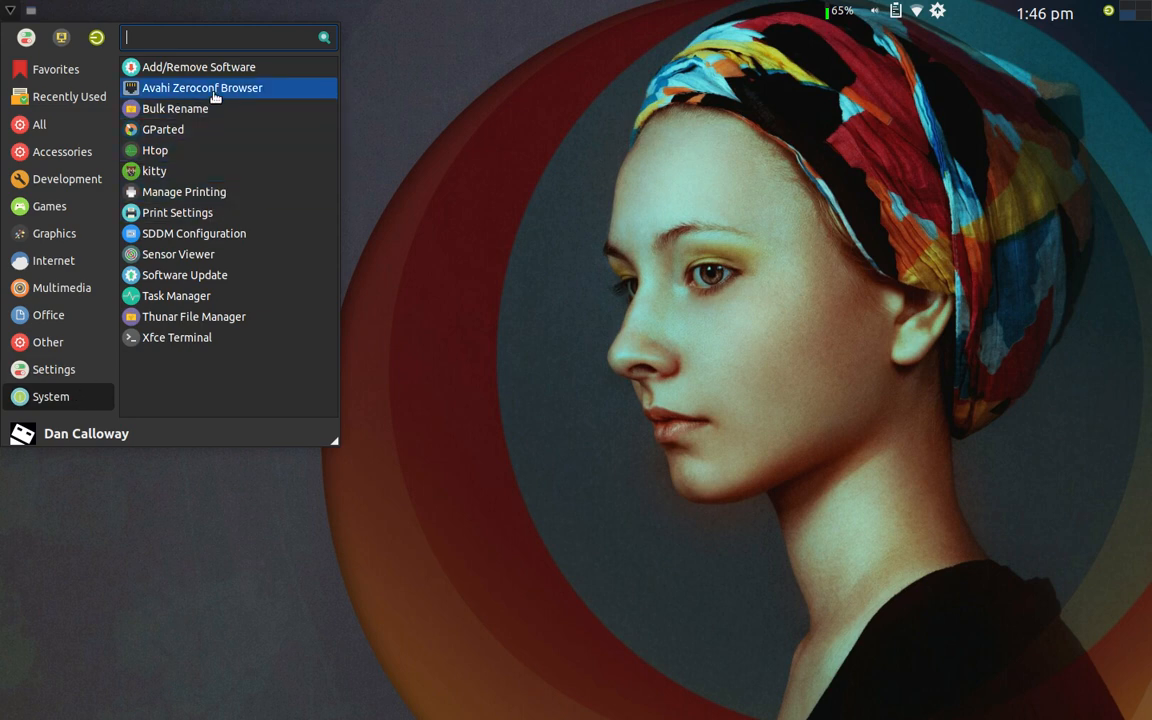
pyautogui.moveTo(212, 129)
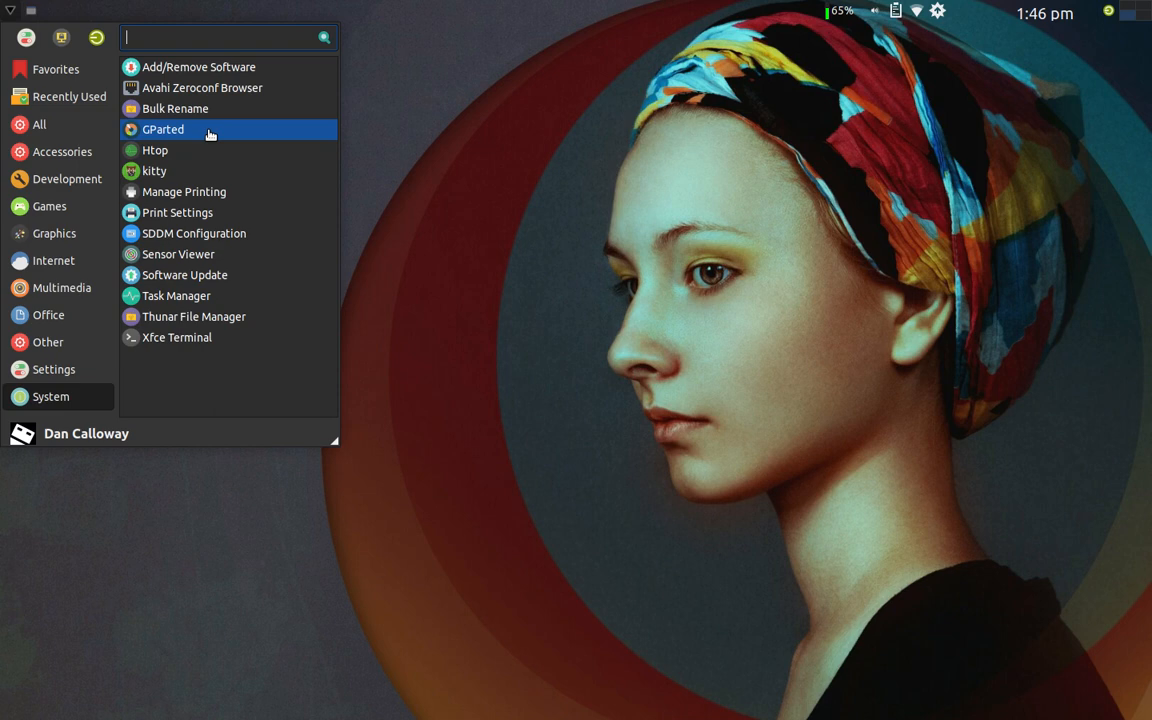
pyautogui.moveTo(208, 170)
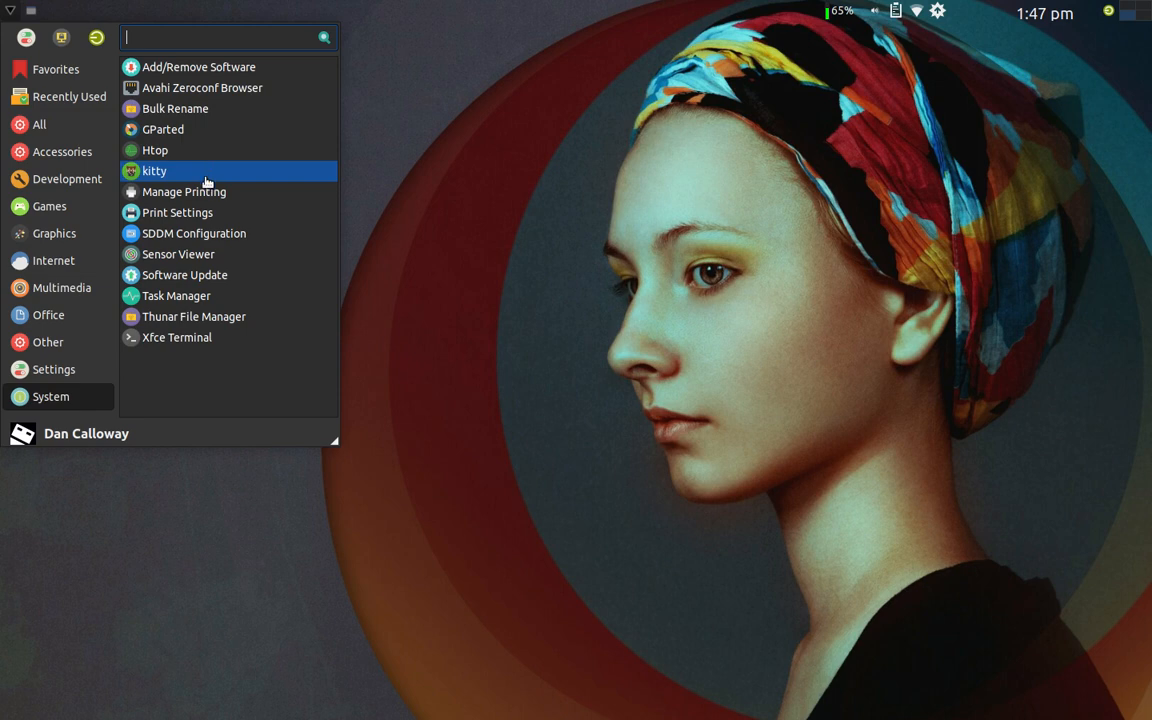
pyautogui.moveTo(205, 211)
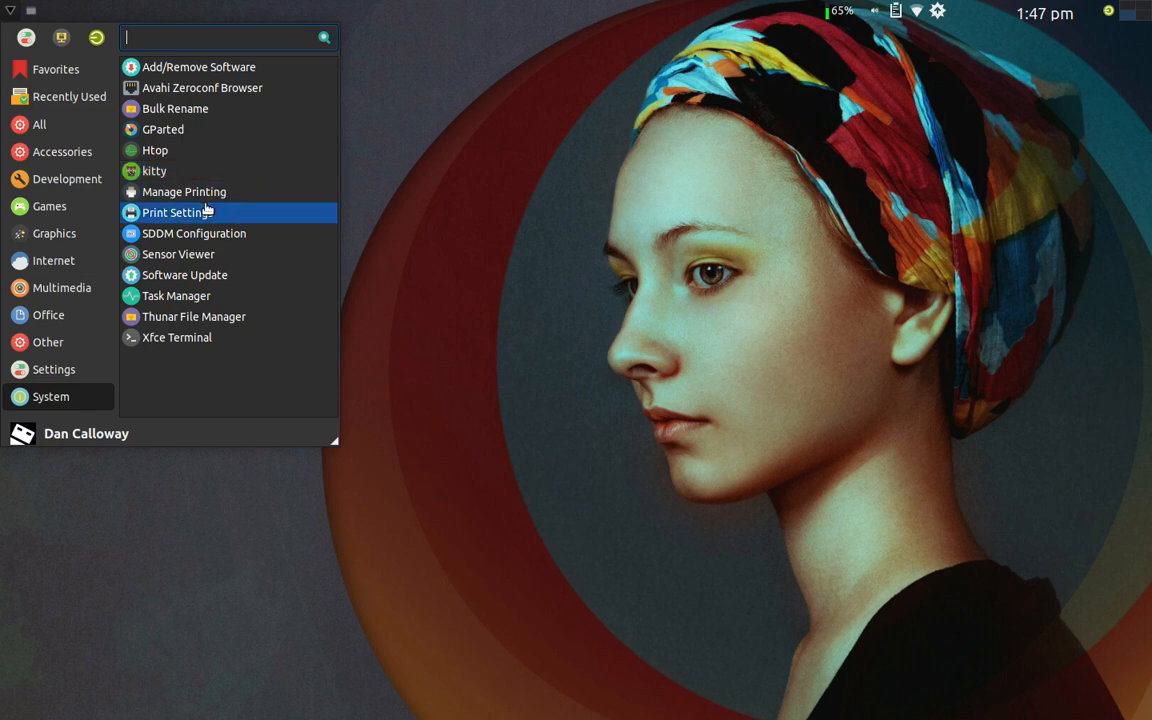
pyautogui.moveTo(215, 275)
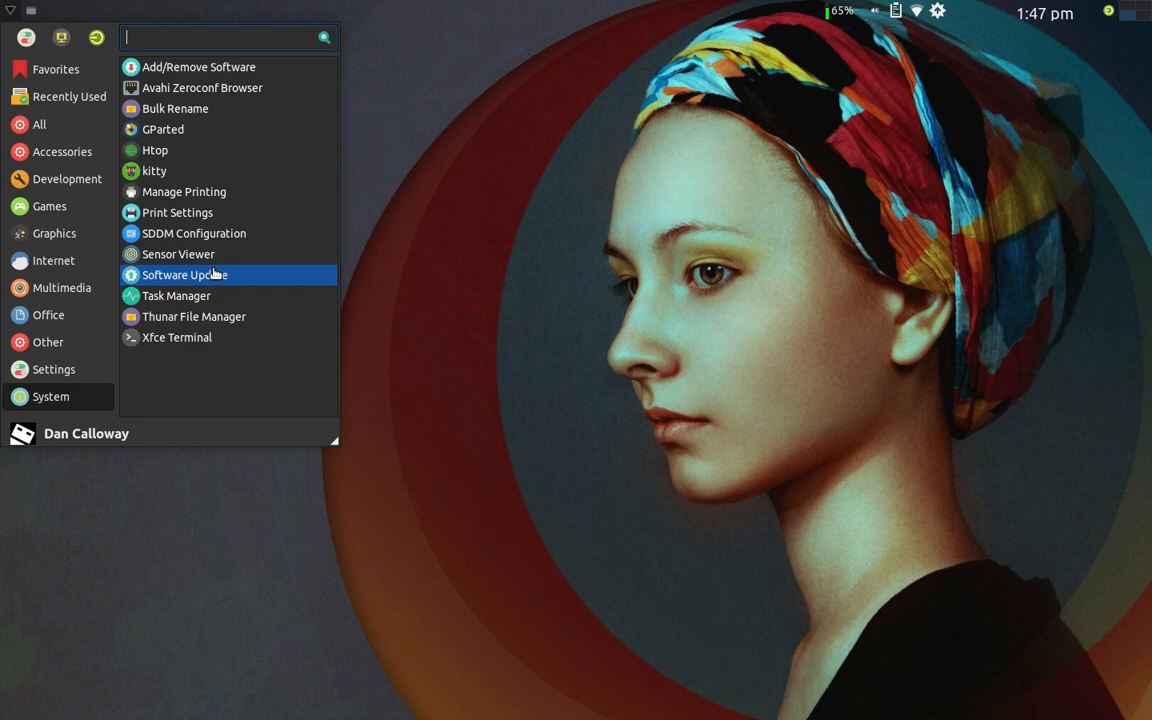
pyautogui.moveTo(213, 289)
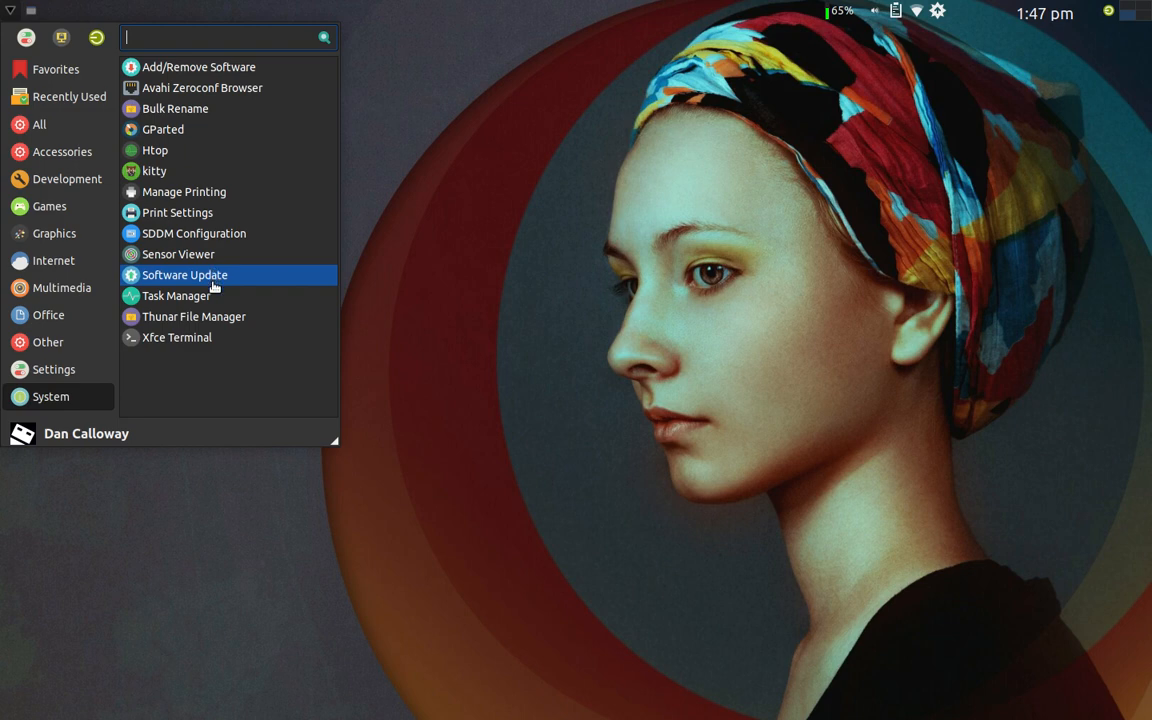
pyautogui.moveTo(205, 295)
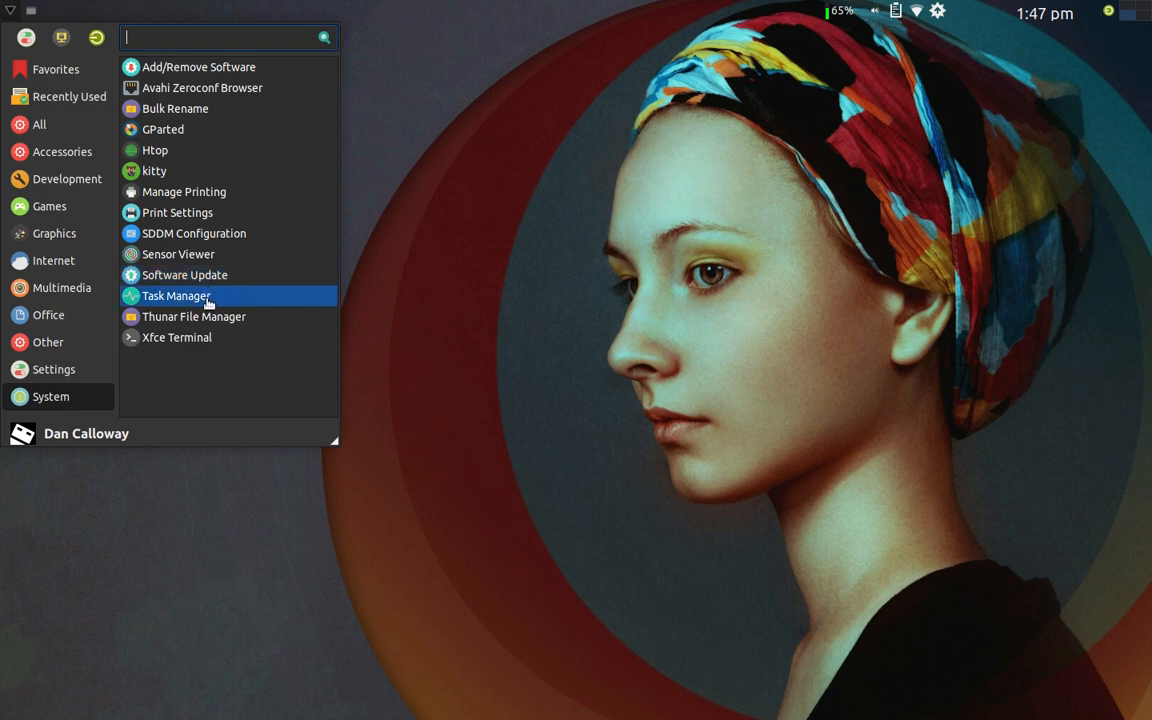
pyautogui.moveTo(177, 337)
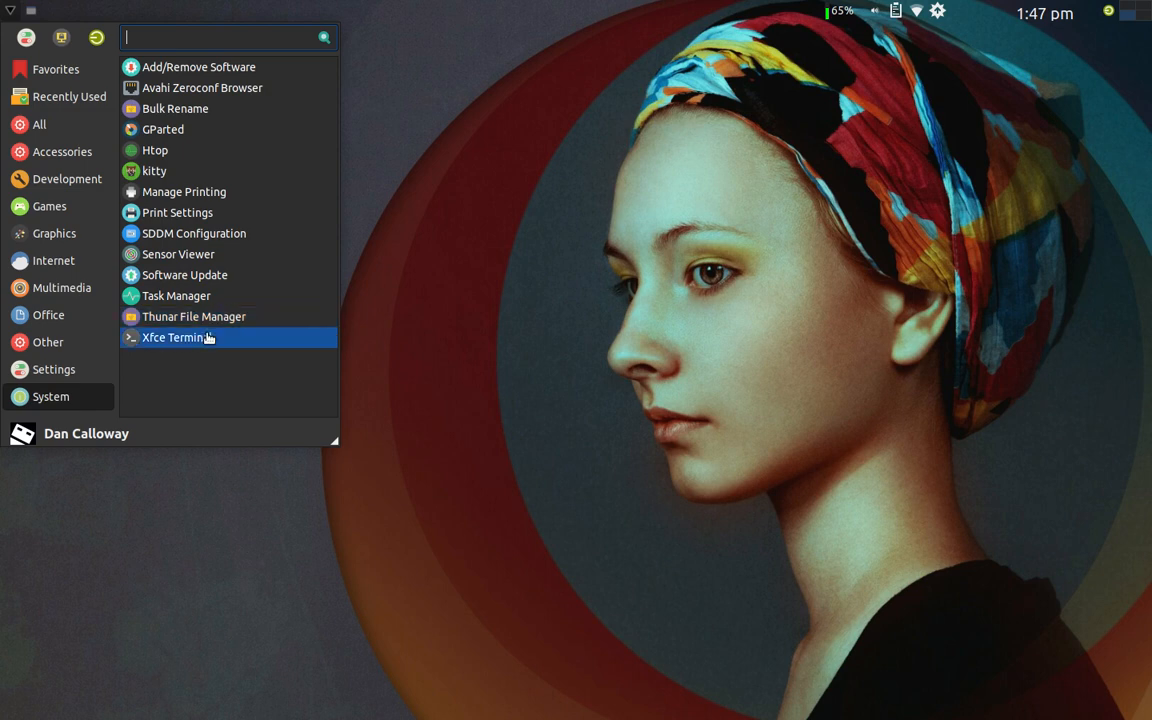
pyautogui.moveTo(183, 359)
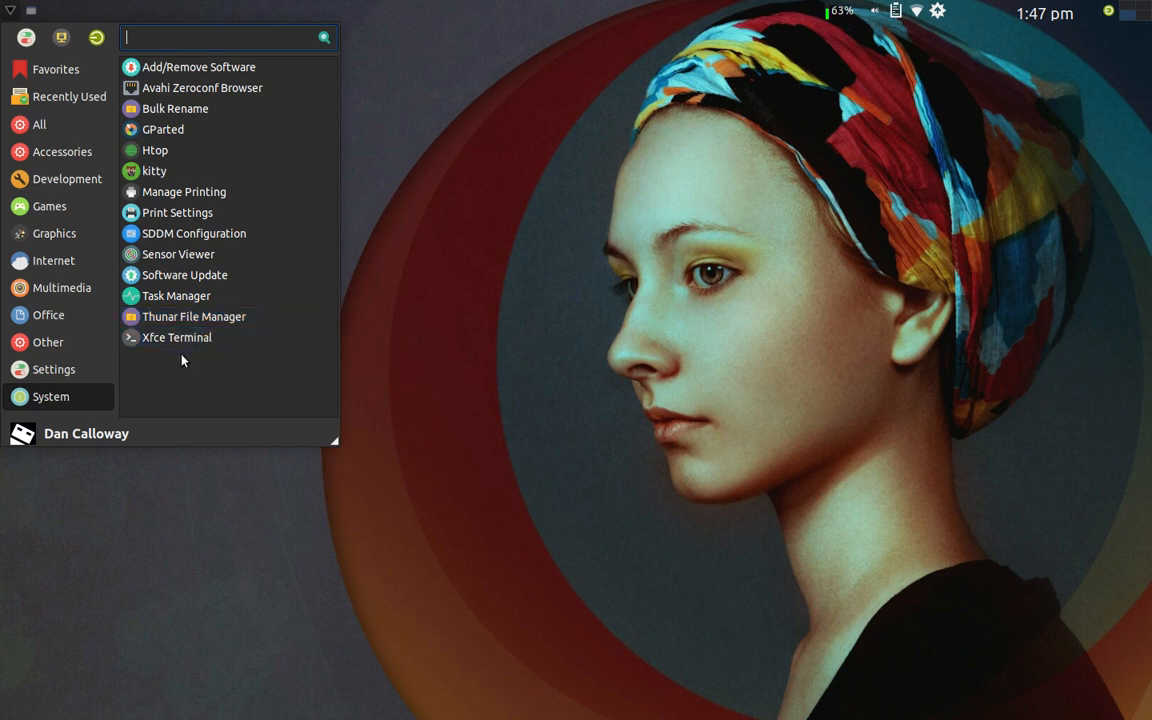
pyautogui.moveTo(448, 363)
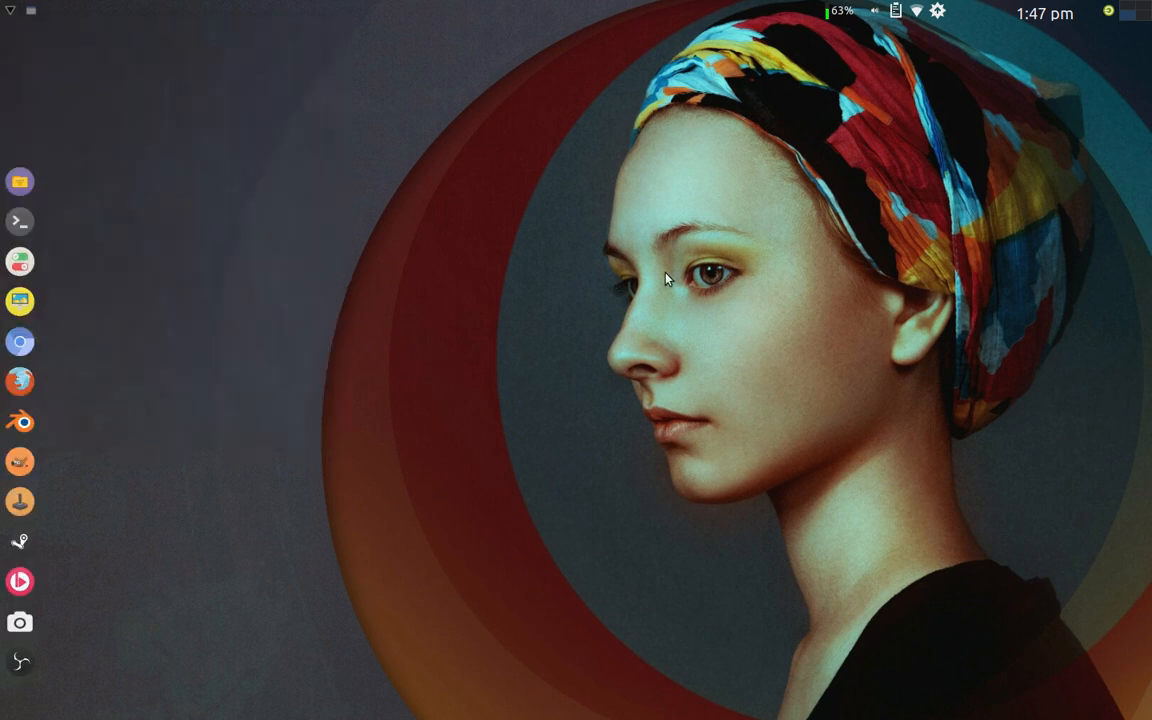
pyautogui.moveTo(898, 126)
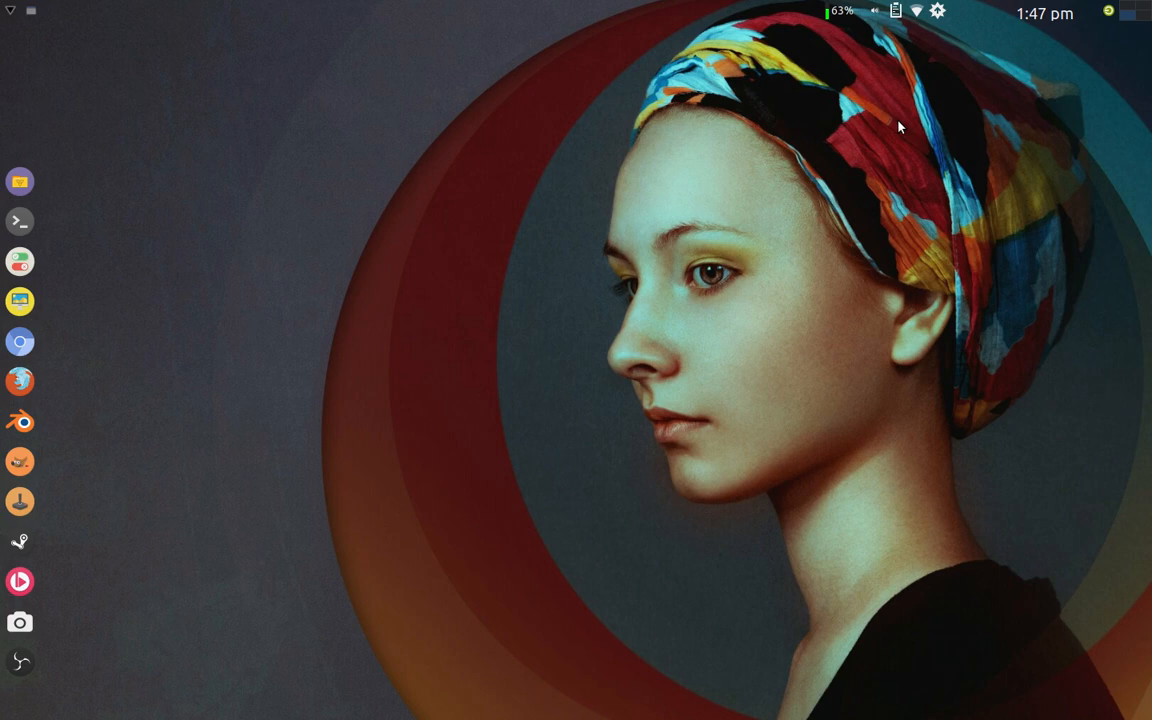
pyautogui.moveTo(910, 37)
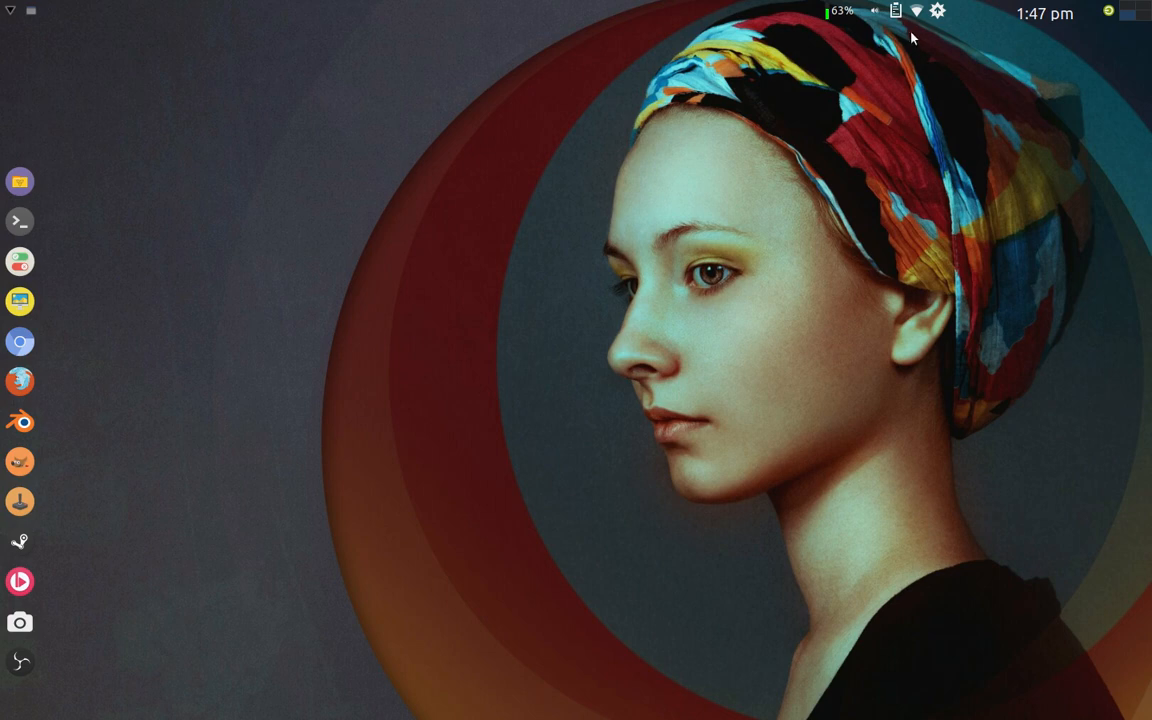
pyautogui.moveTo(873, 11)
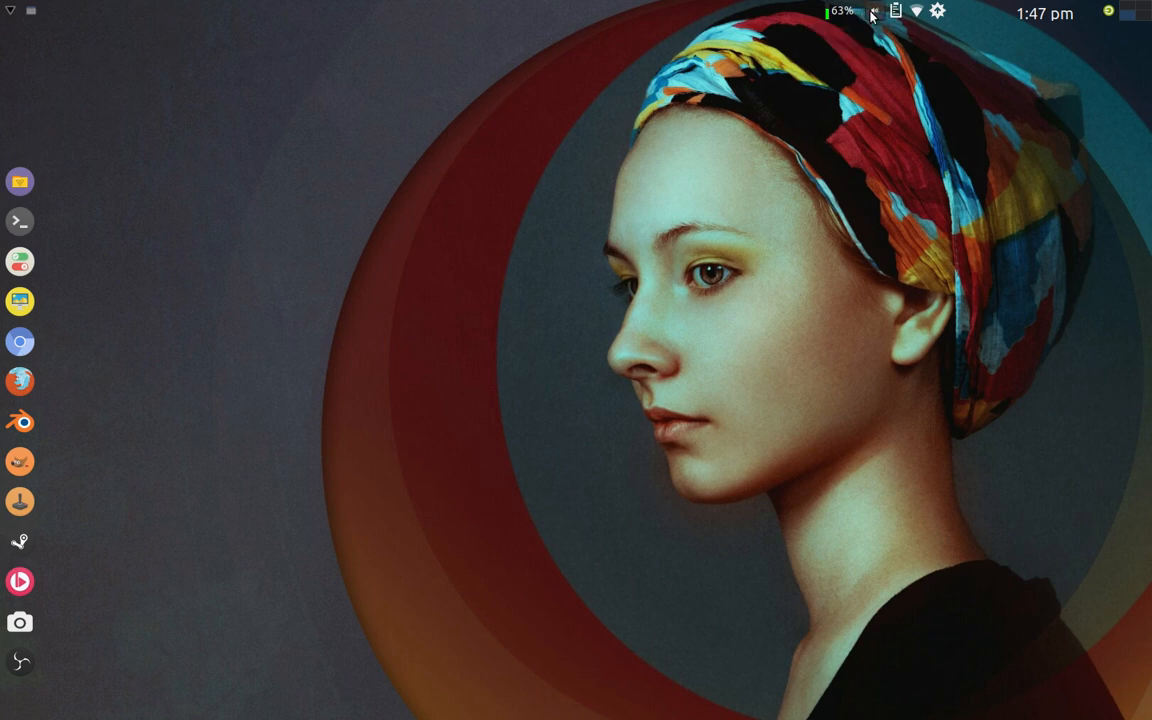
pyautogui.moveTo(912, 14)
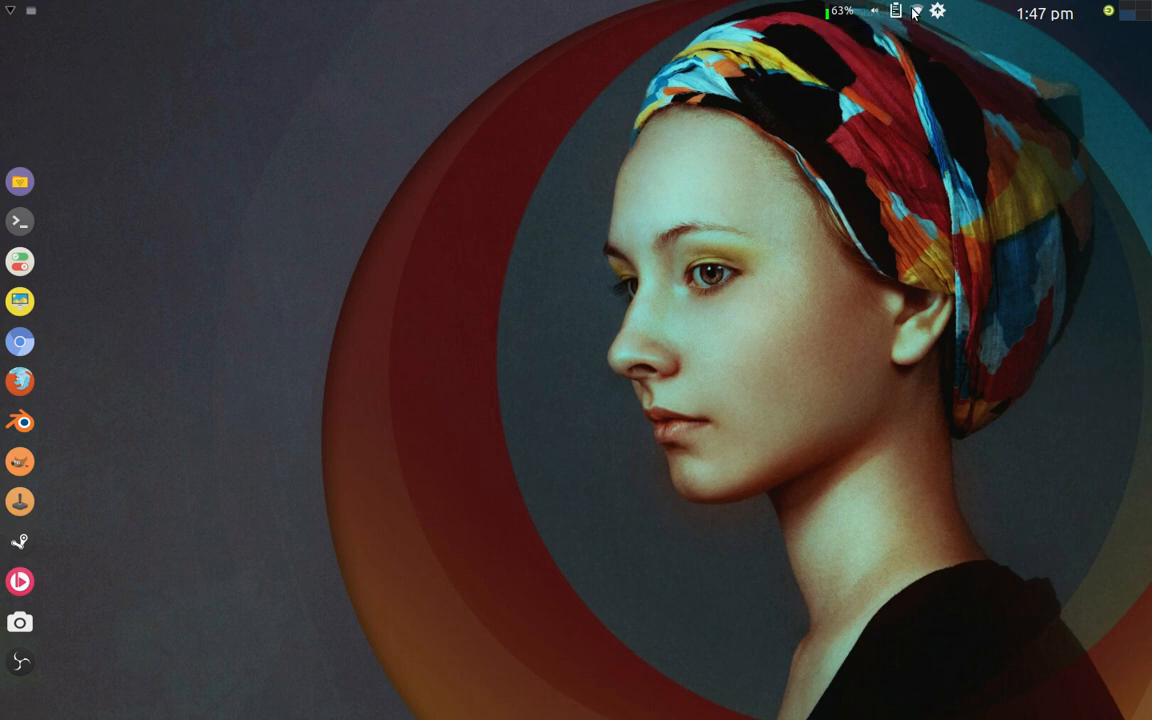
pyautogui.moveTo(911, 11)
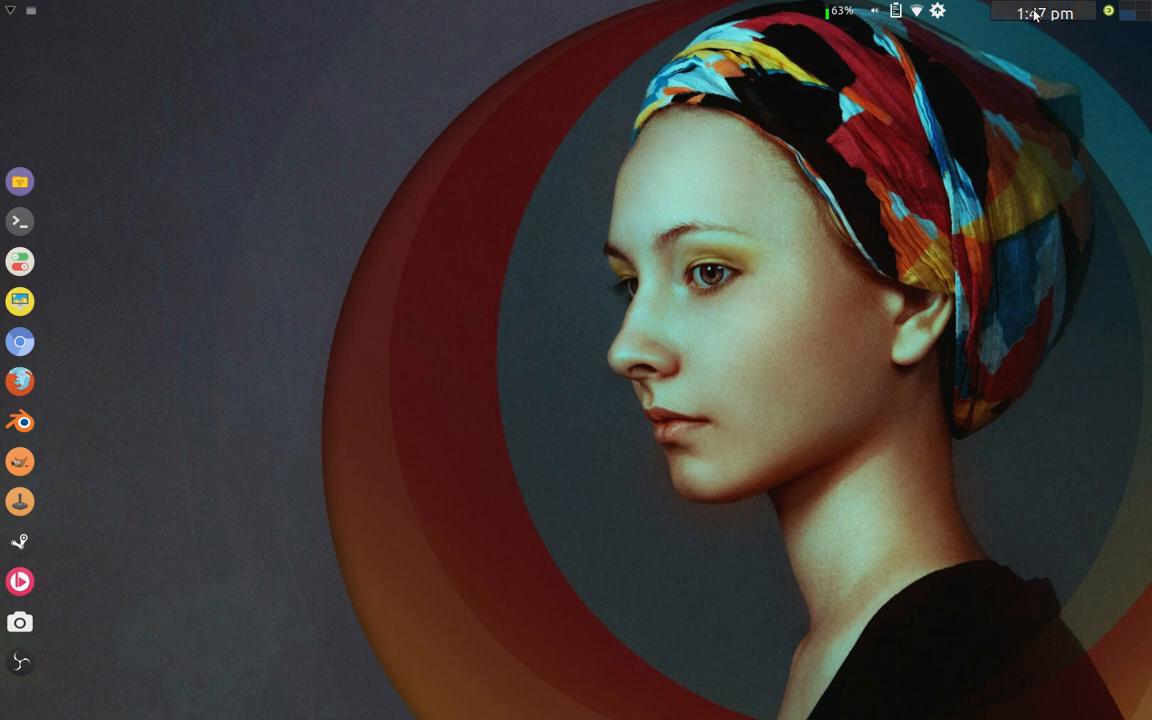
pyautogui.click(1043, 12)
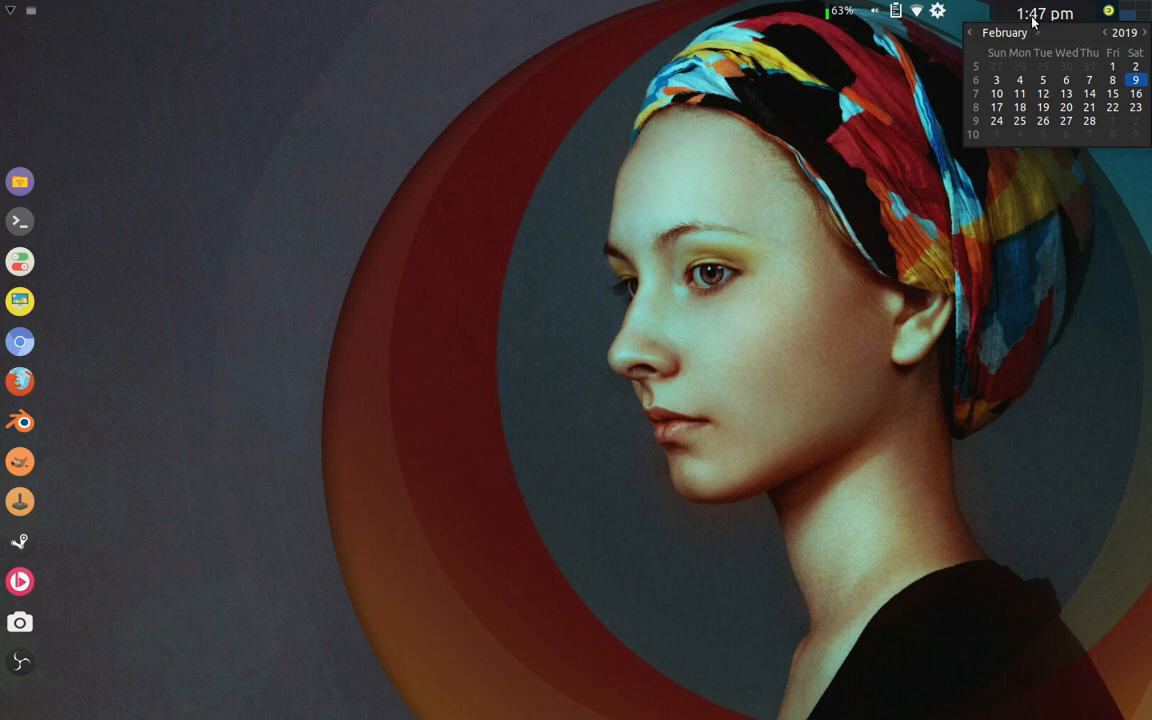
pyautogui.moveTo(1038, 20)
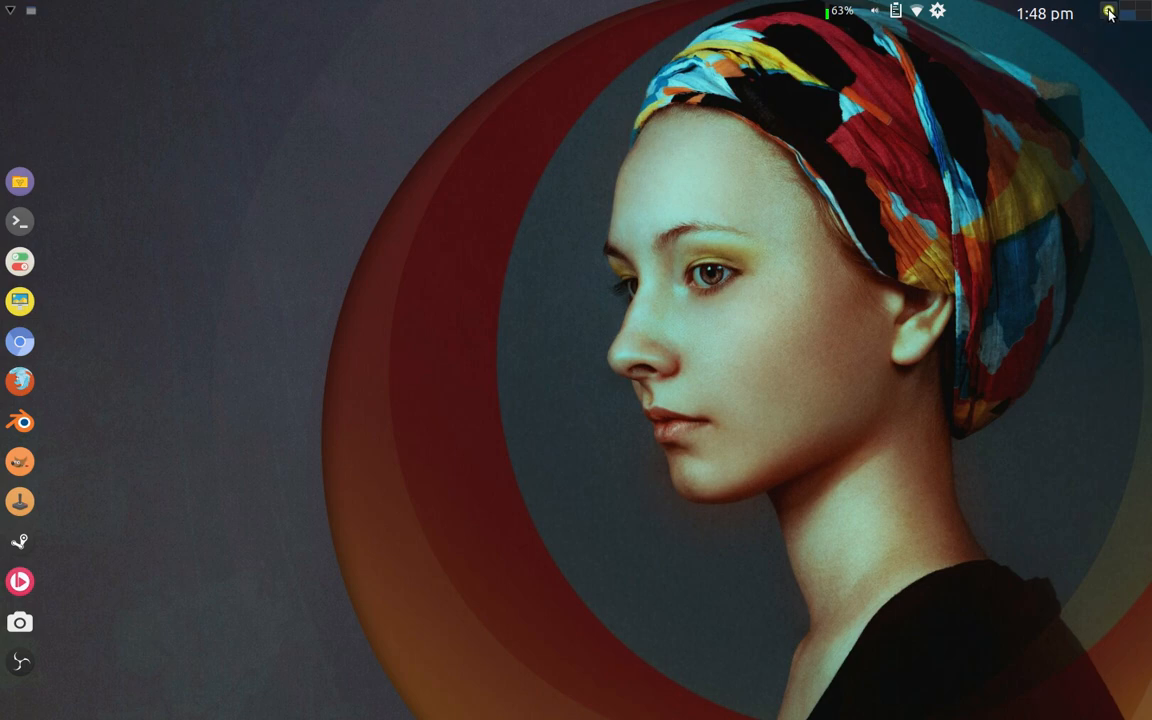
pyautogui.click(1109, 13)
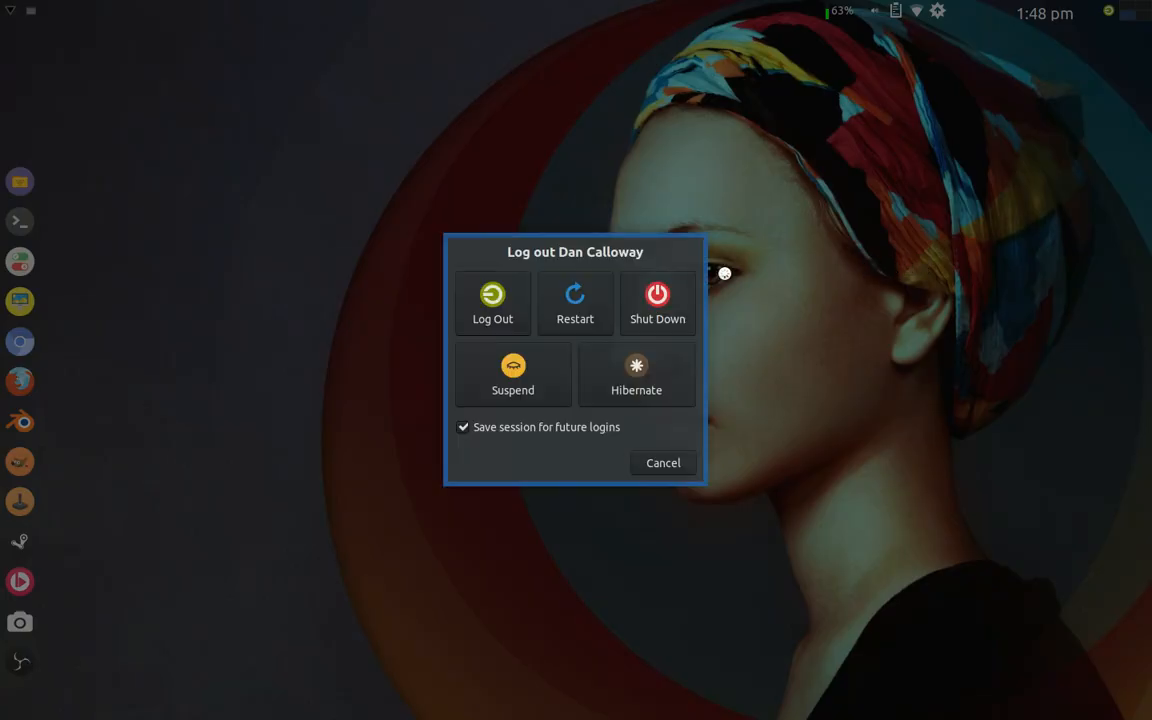
pyautogui.moveTo(819, 386)
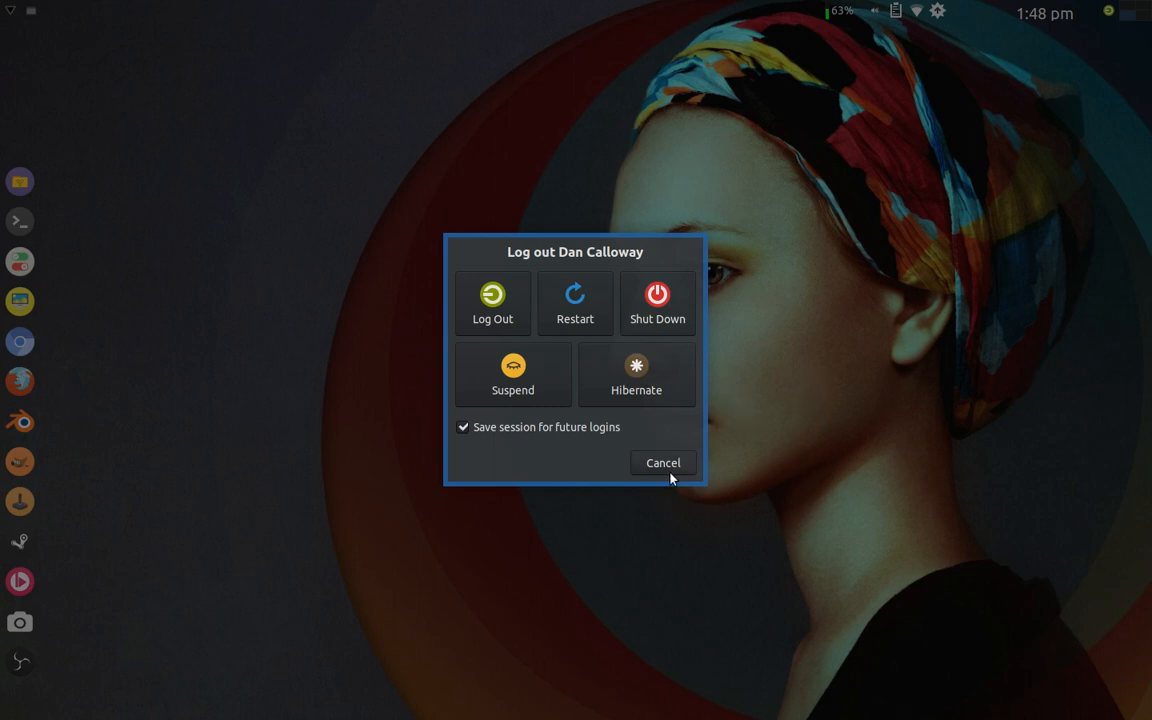
pyautogui.click(662, 462)
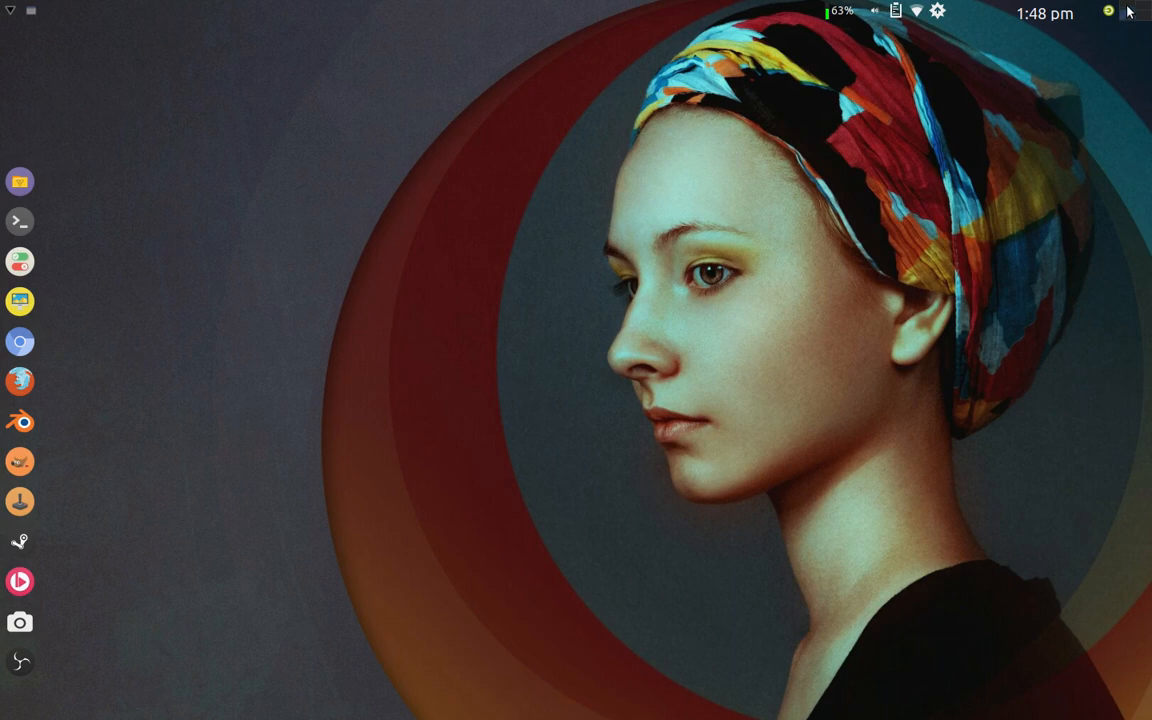
pyautogui.moveTo(1110, 11)
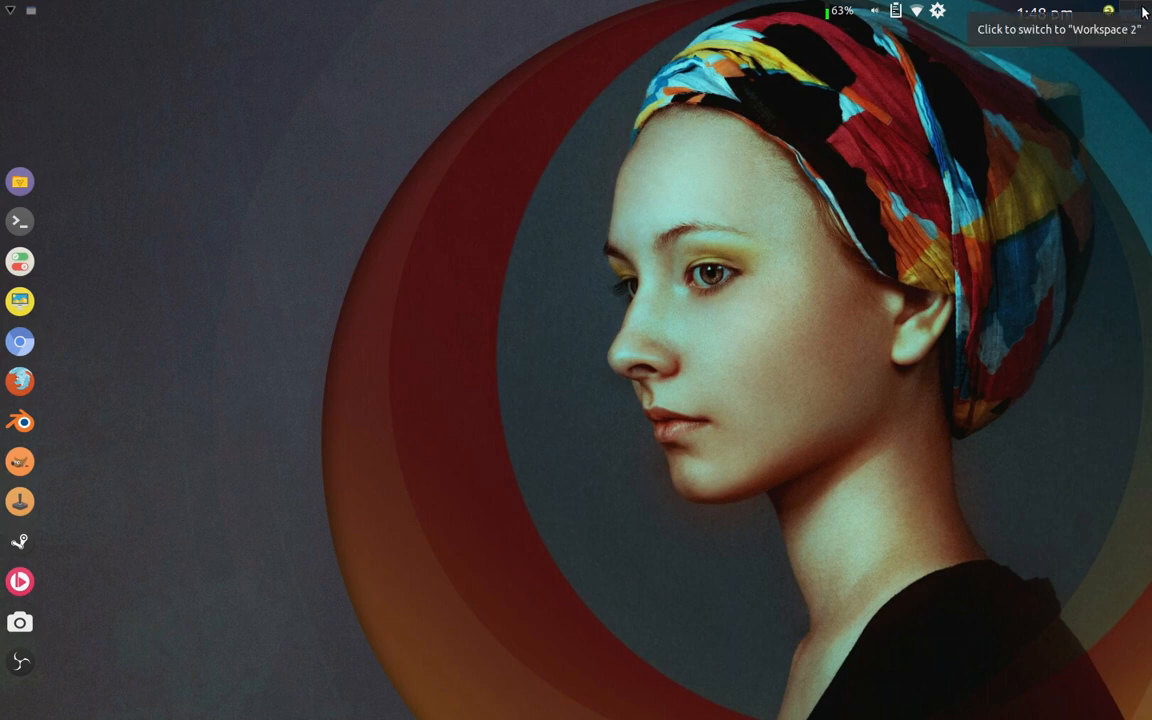
pyautogui.moveTo(1128, 14)
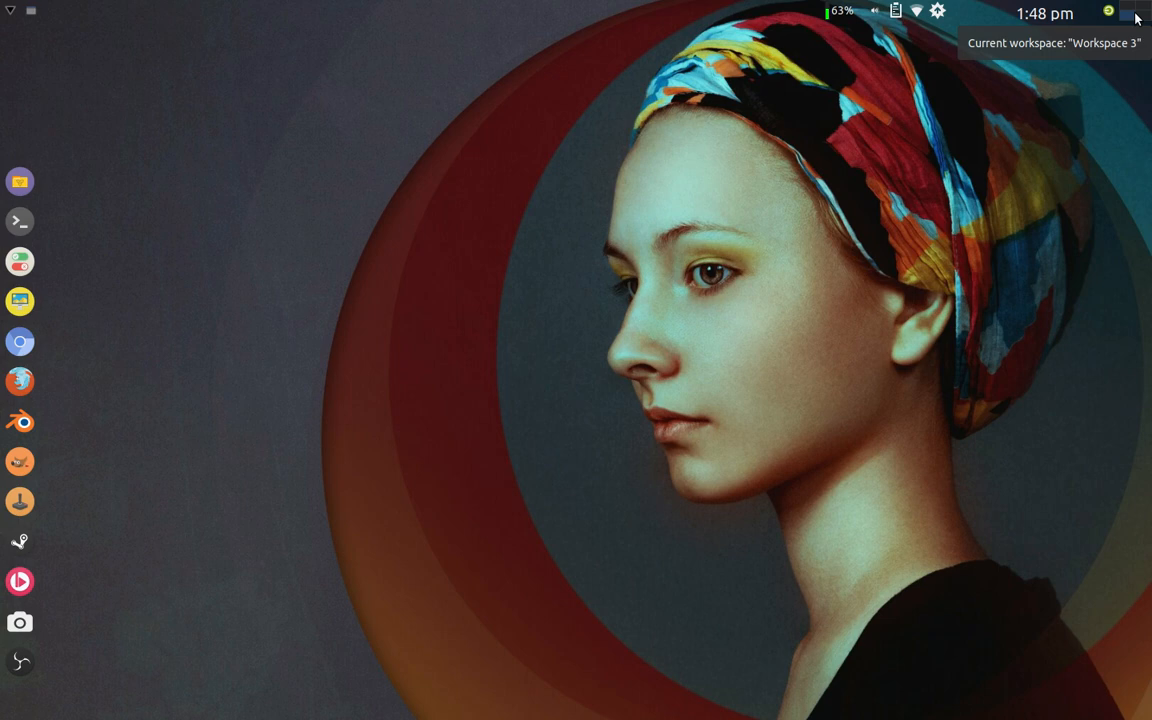
pyautogui.moveTo(1063, 15)
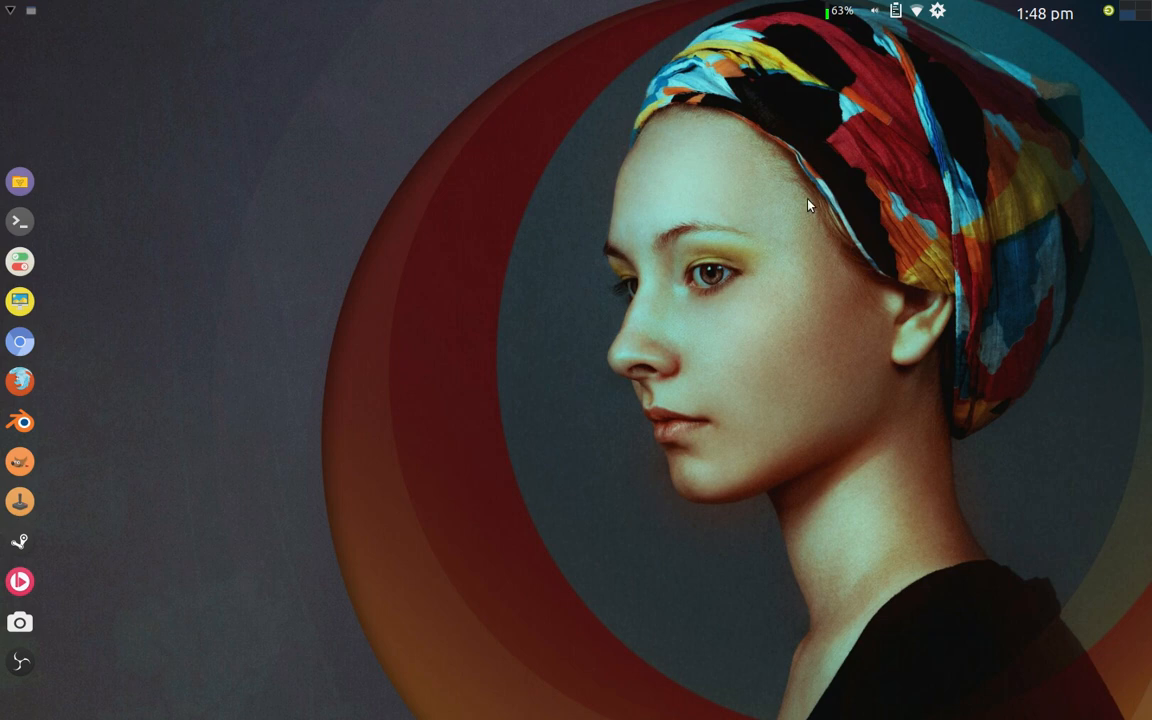
pyautogui.moveTo(695, 257)
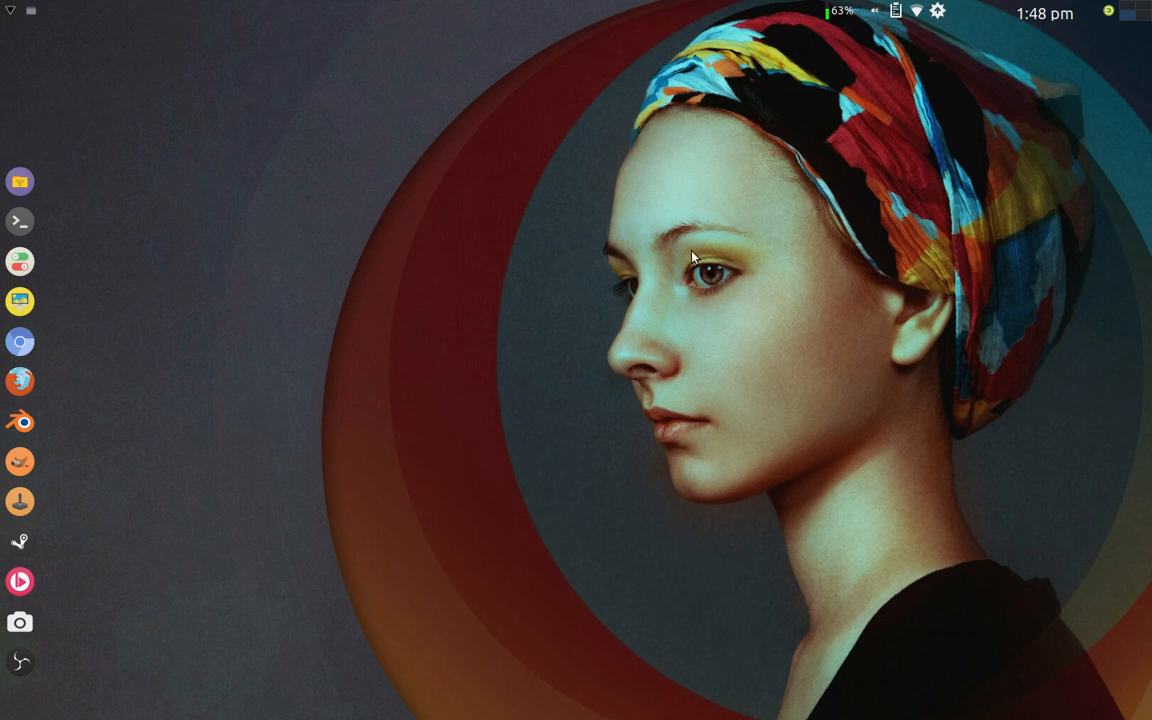
pyautogui.moveTo(628, 277)
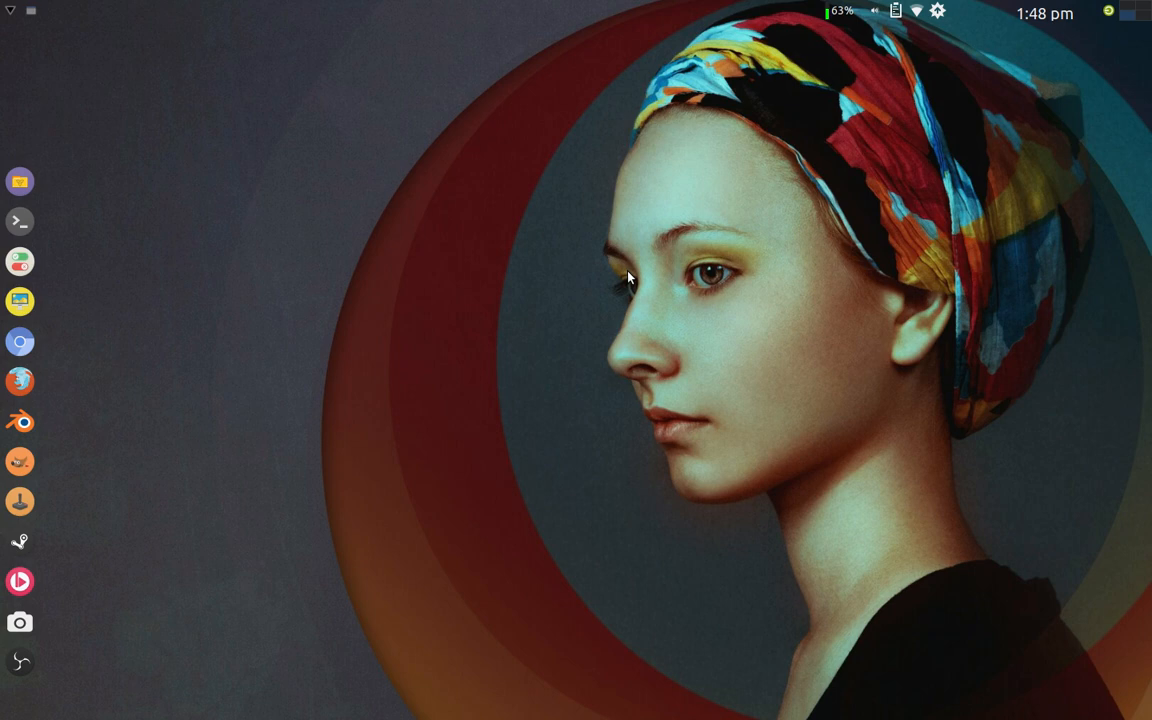
pyautogui.moveTo(608, 267)
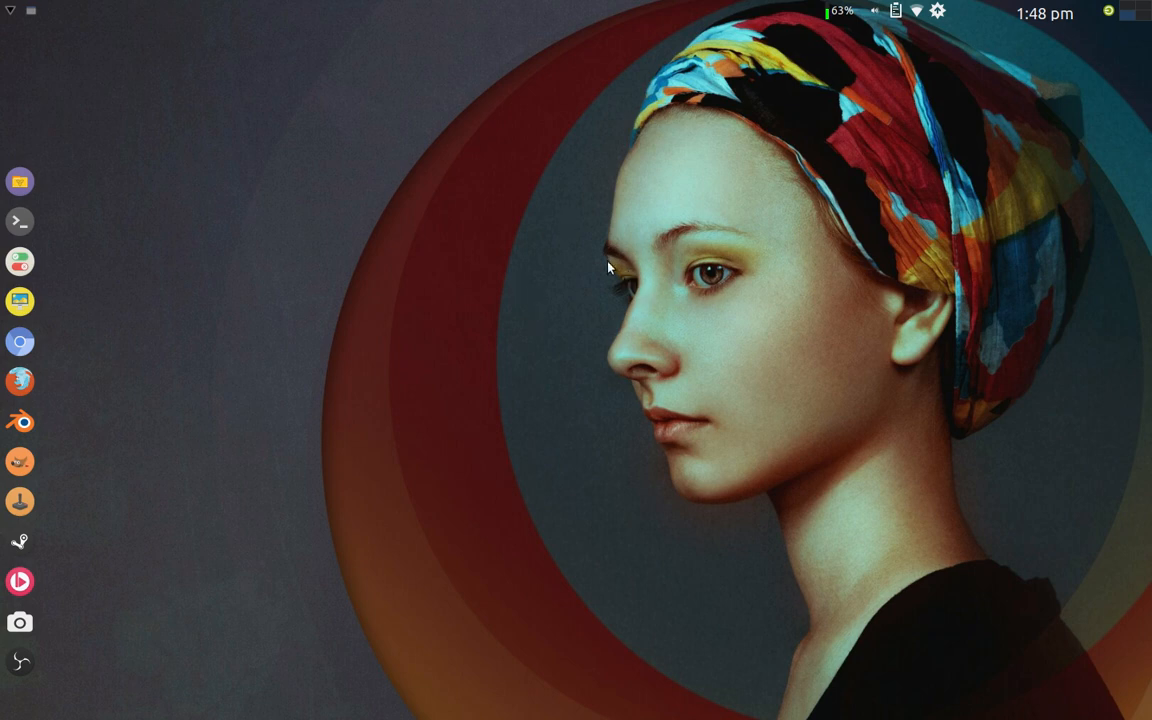
pyautogui.moveTo(590, 270)
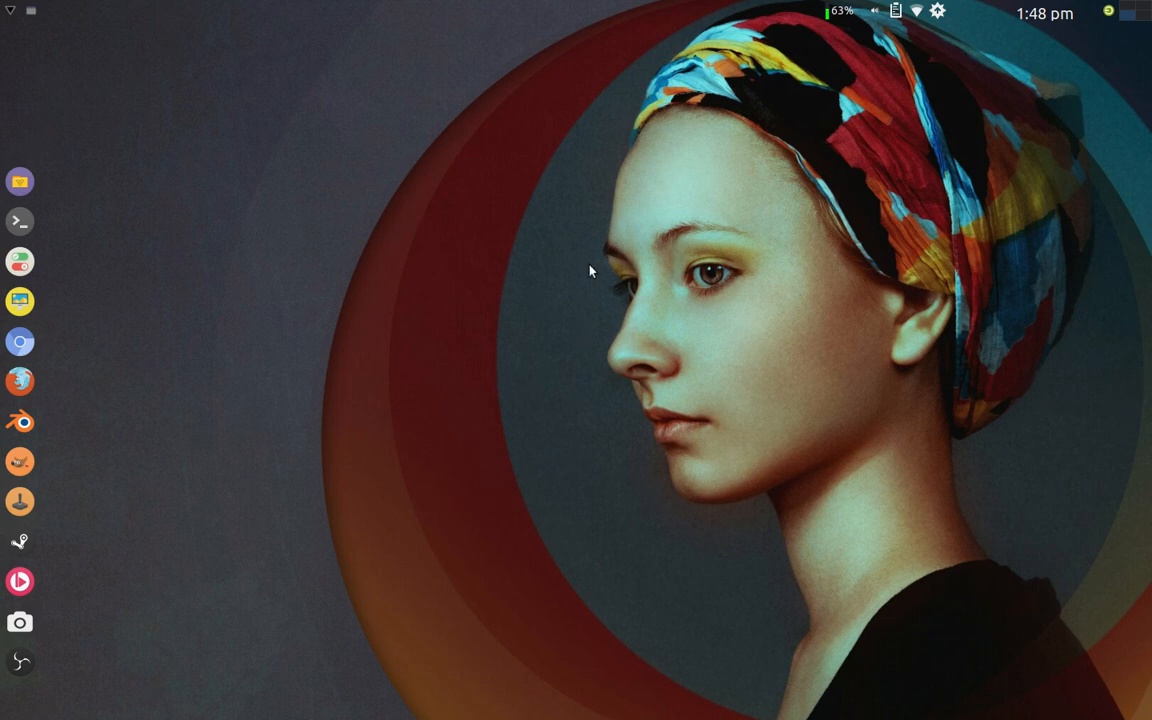
pyautogui.moveTo(548, 270)
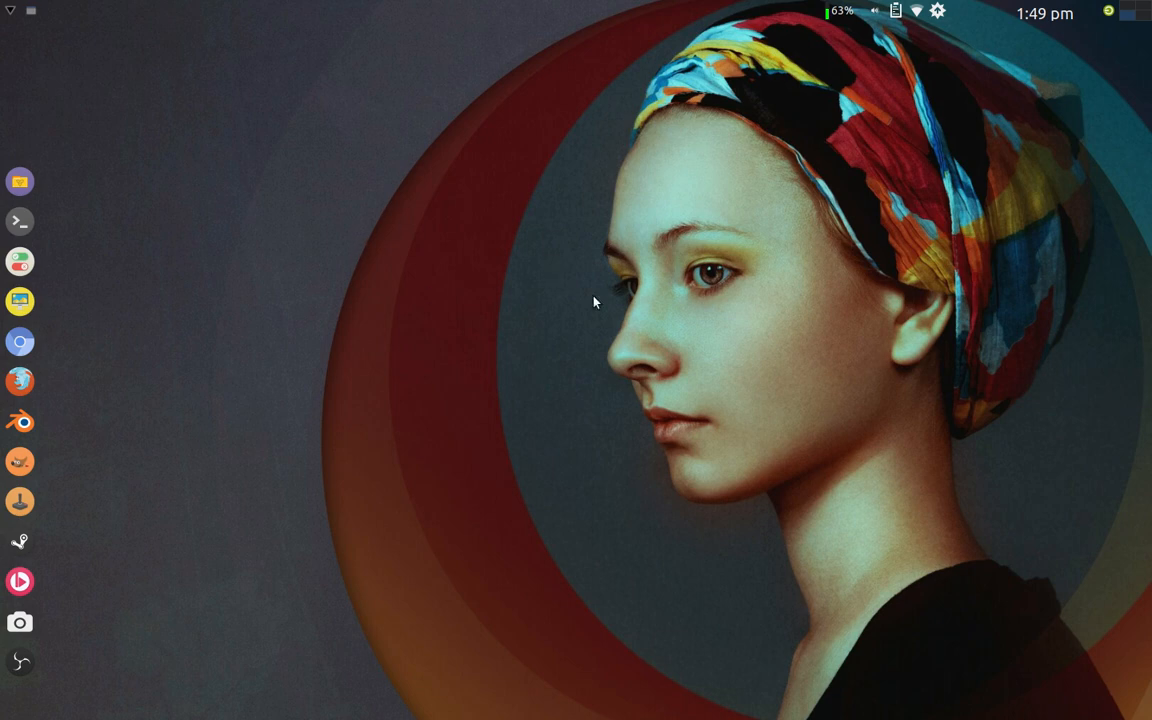
pyautogui.moveTo(609, 317)
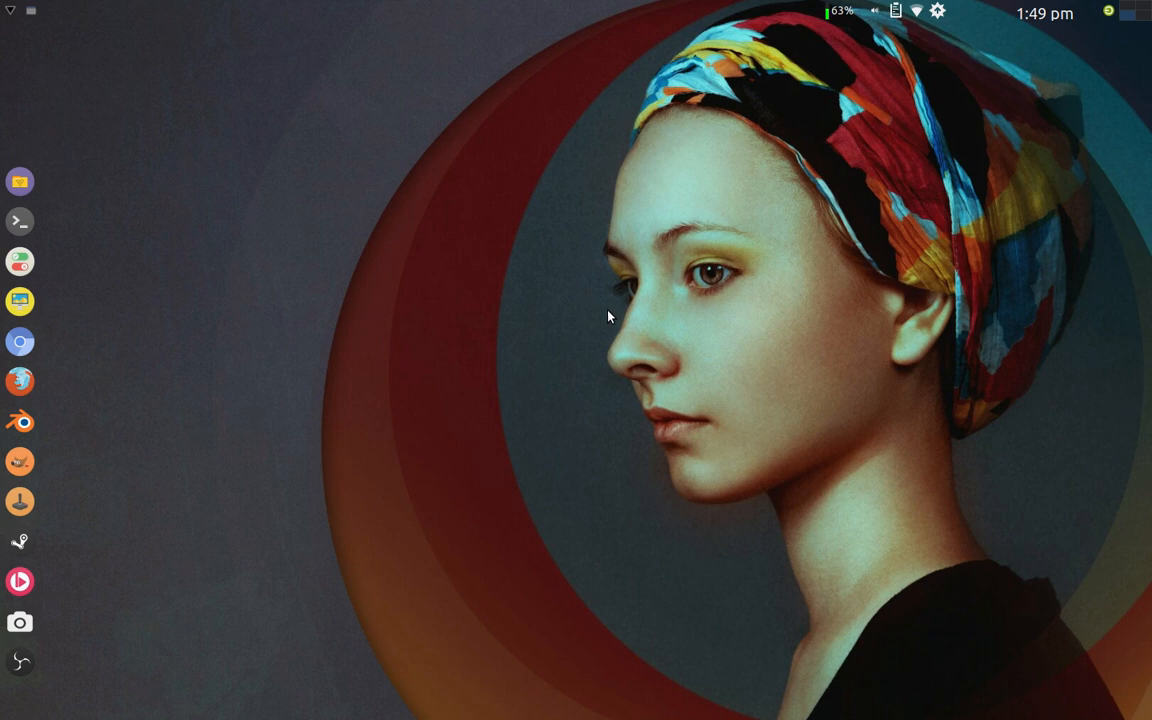
pyautogui.moveTo(545, 390)
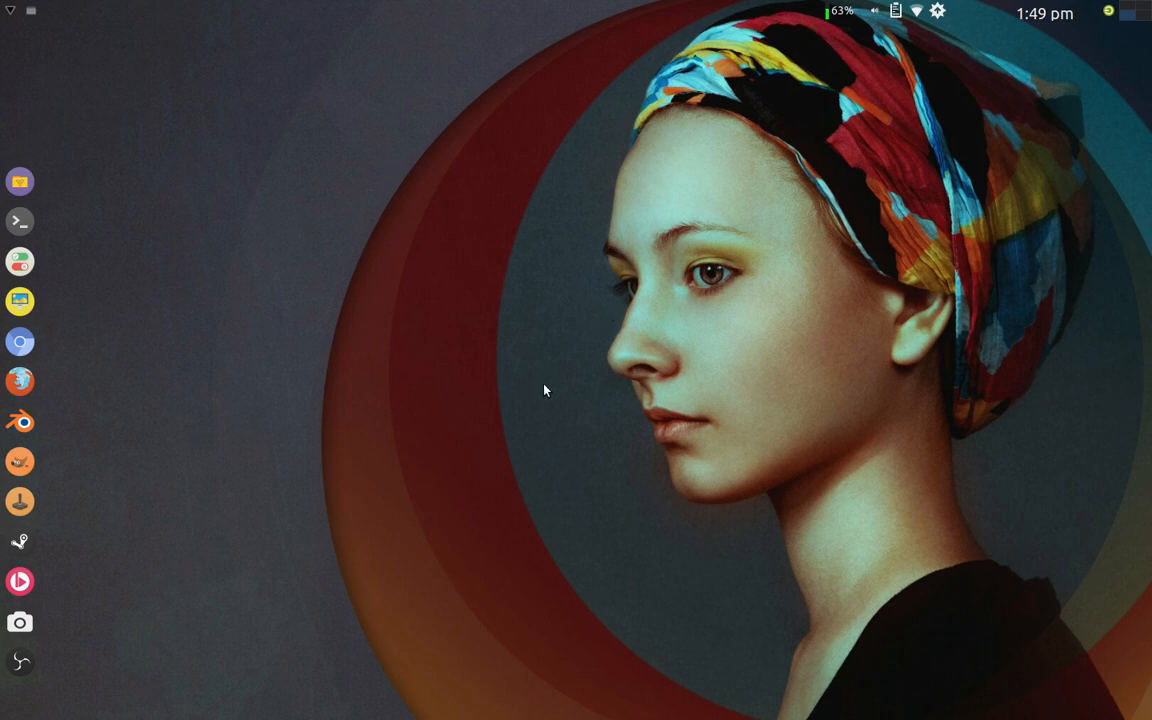
pyautogui.moveTo(647, 360)
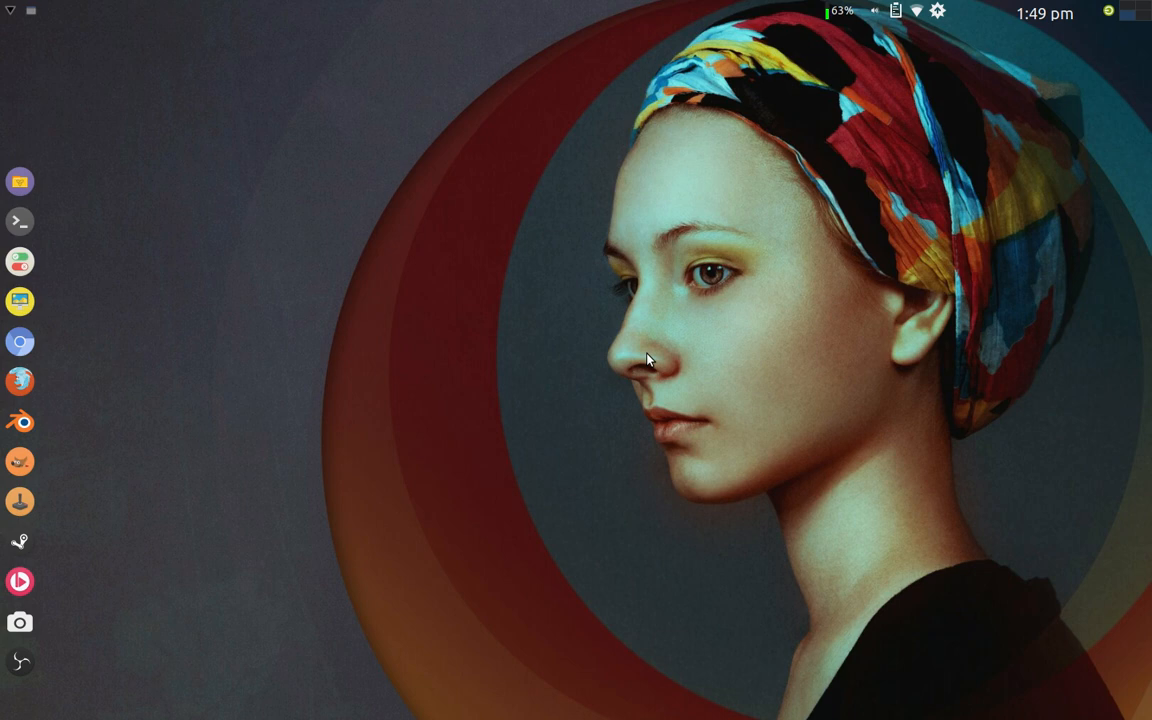
pyautogui.moveTo(553, 357)
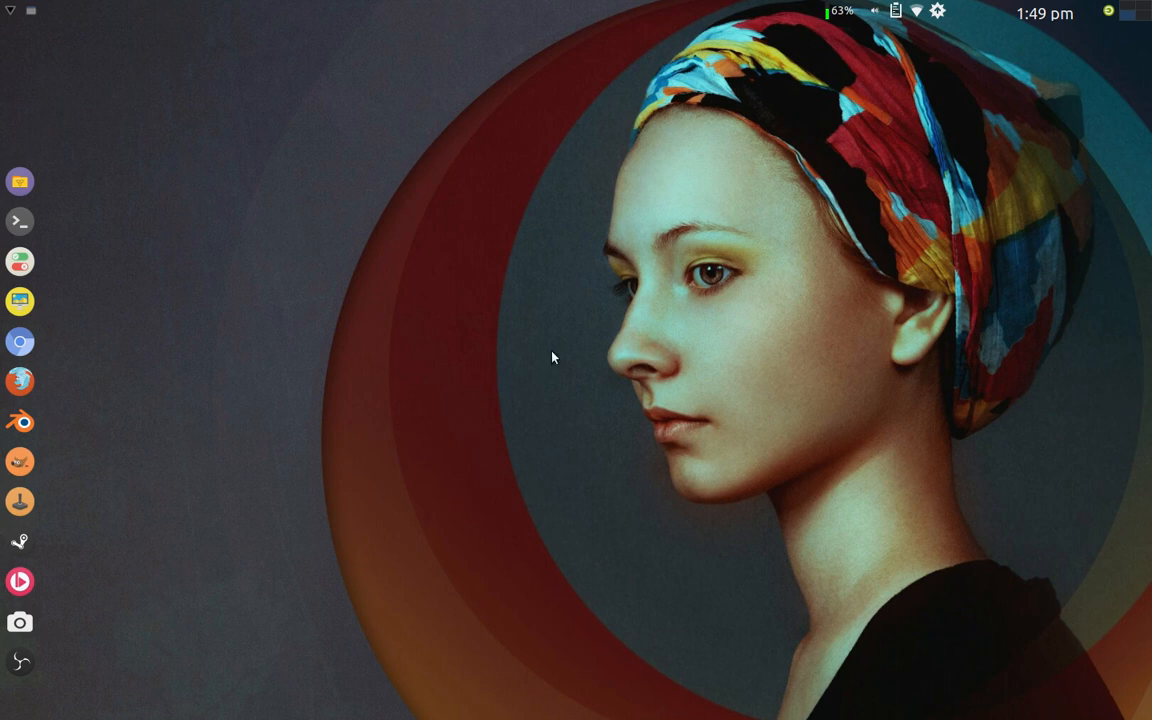
pyautogui.moveTo(613, 312)
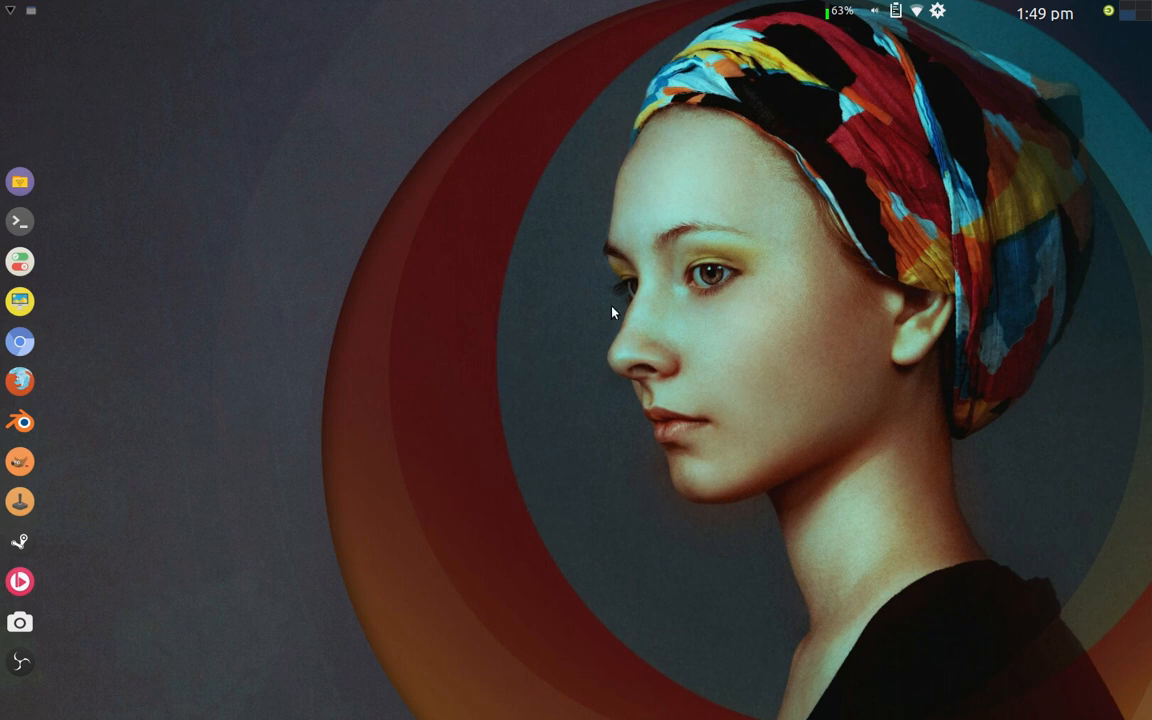
pyautogui.moveTo(507, 294)
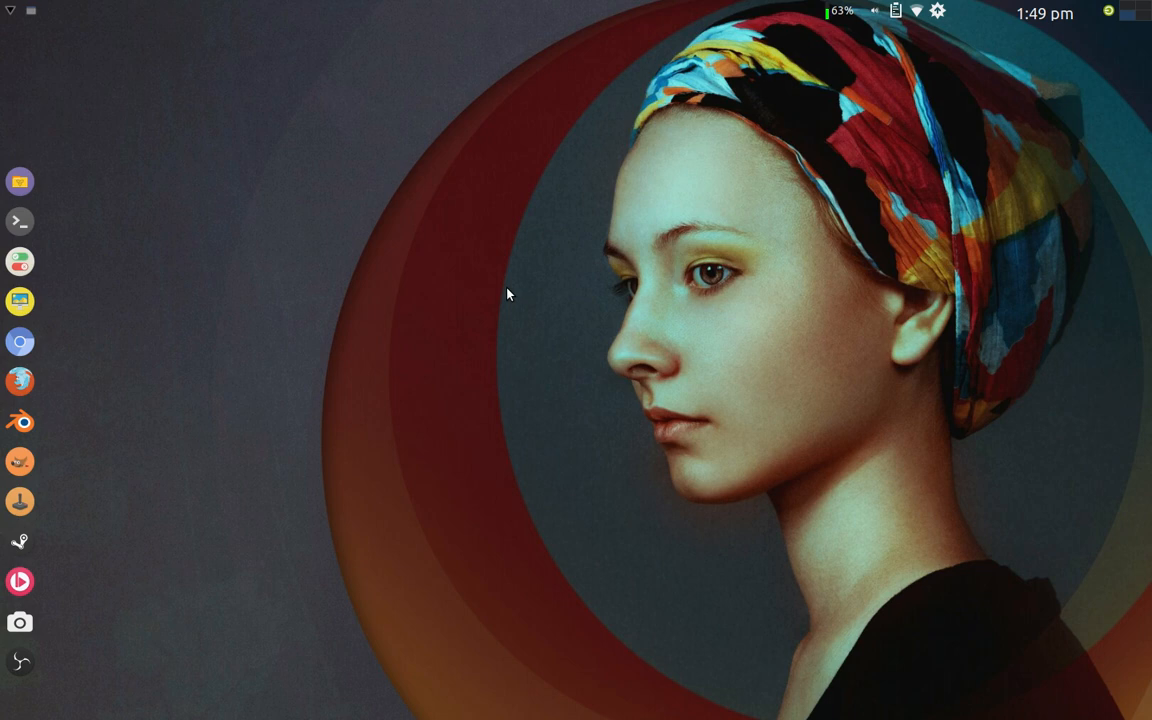
pyautogui.moveTo(559, 307)
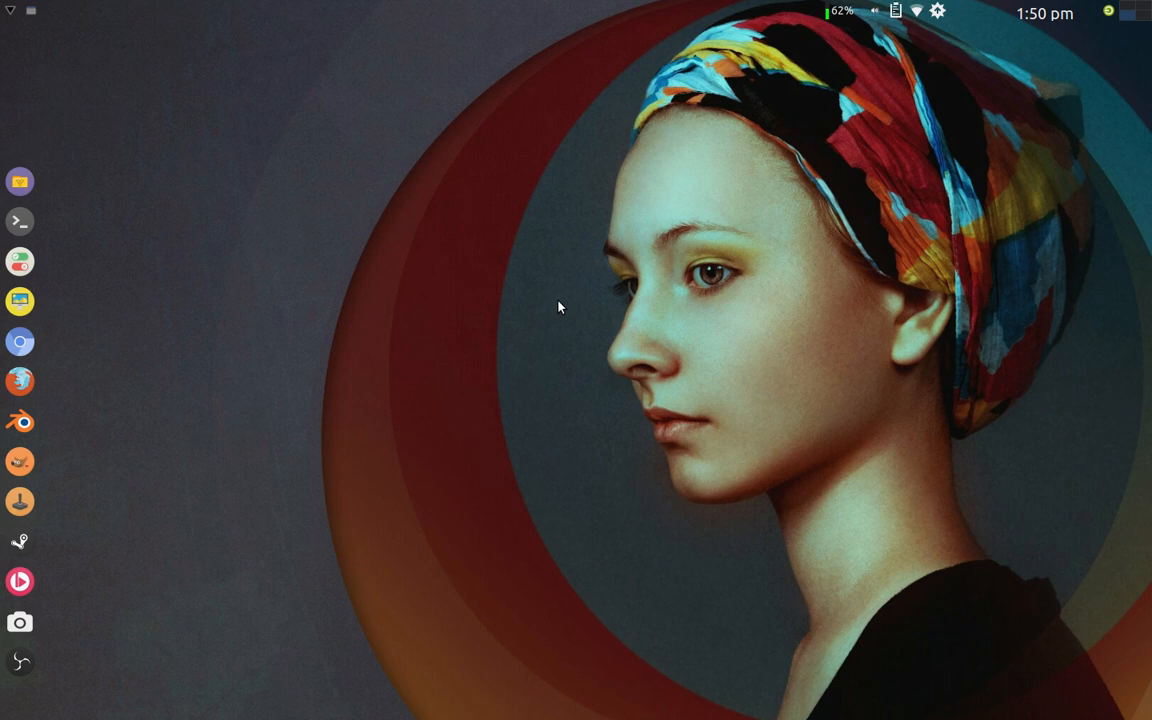
pyautogui.moveTo(508, 262)
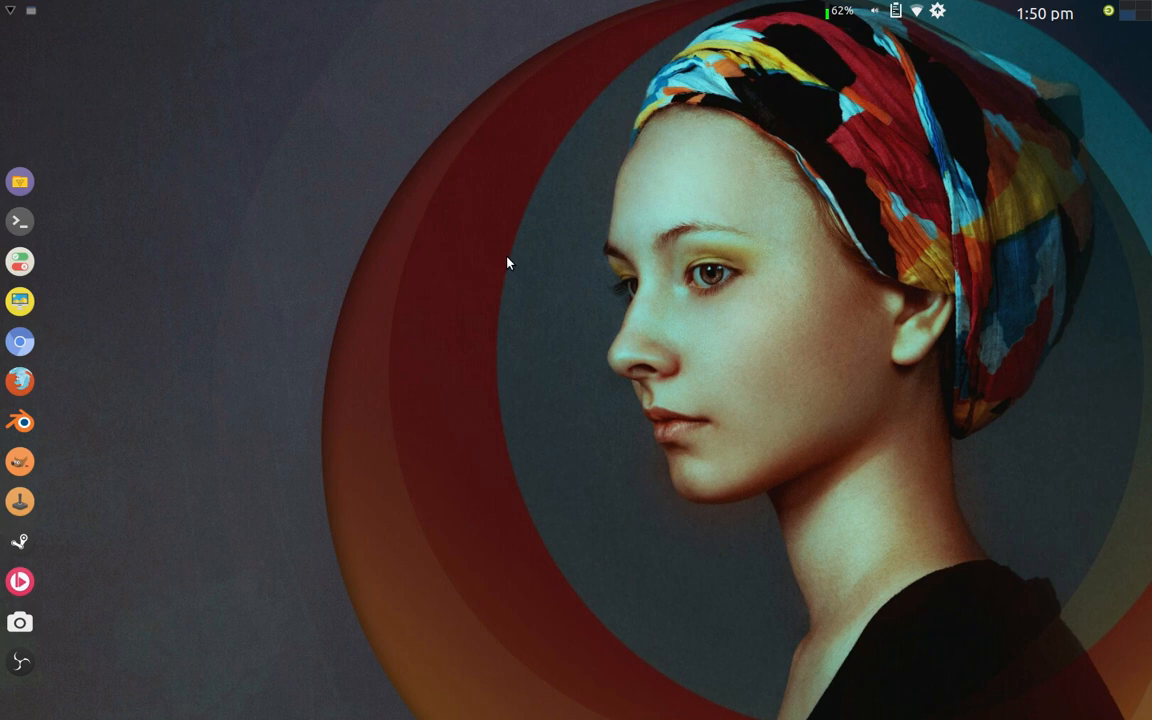
pyautogui.moveTo(443, 226)
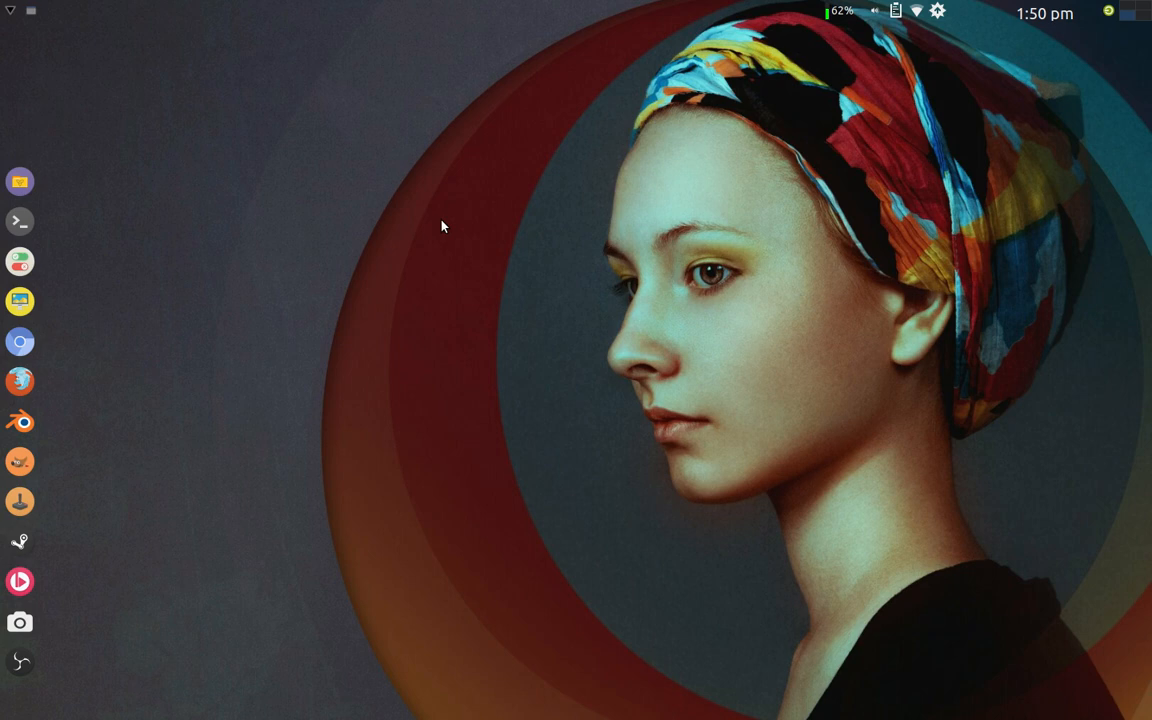
pyautogui.moveTo(270, 204)
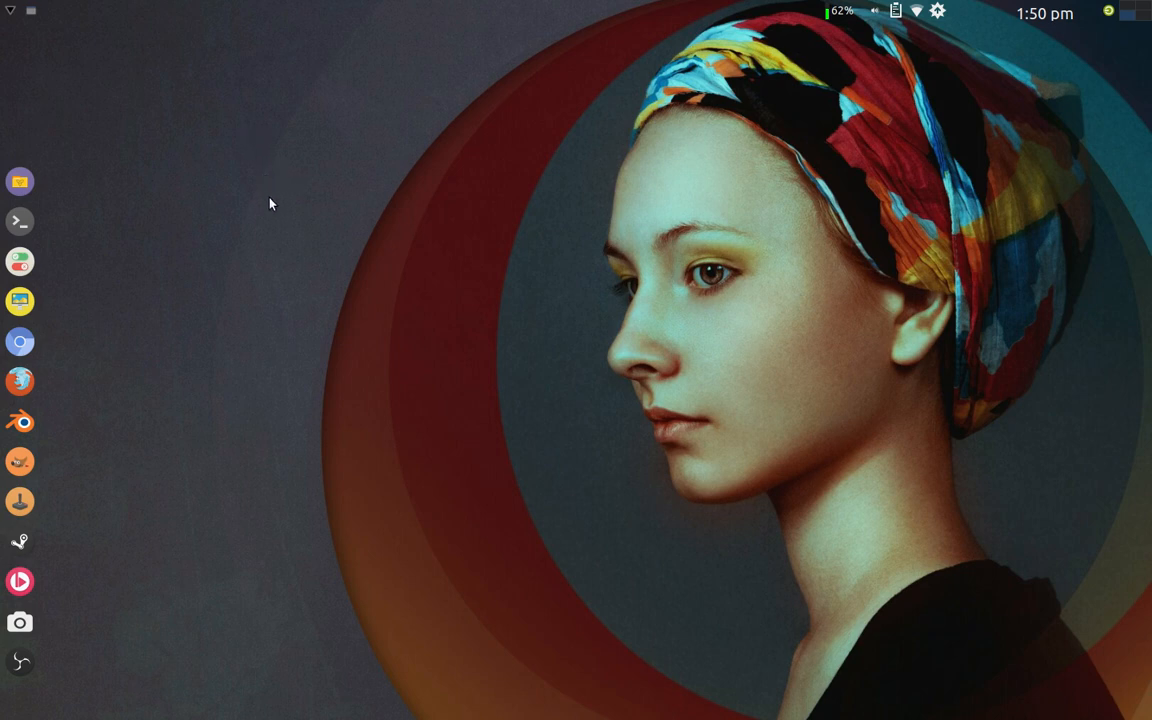
pyautogui.moveTo(270, 207)
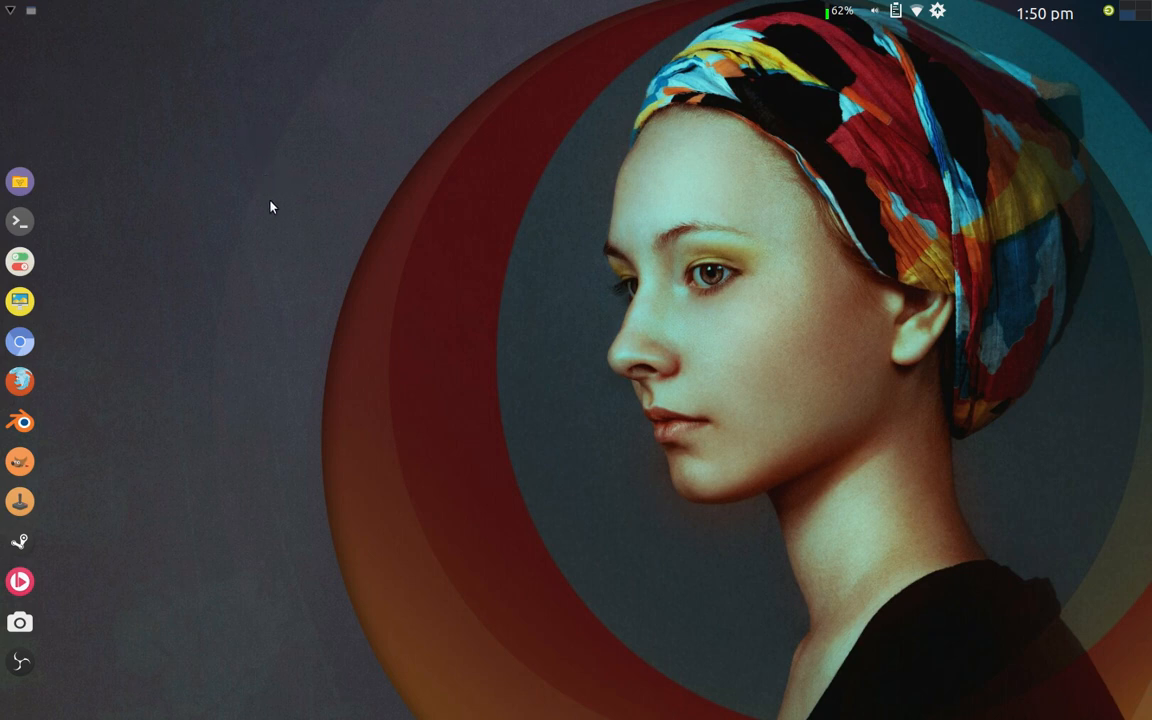
pyautogui.moveTo(45, 27)
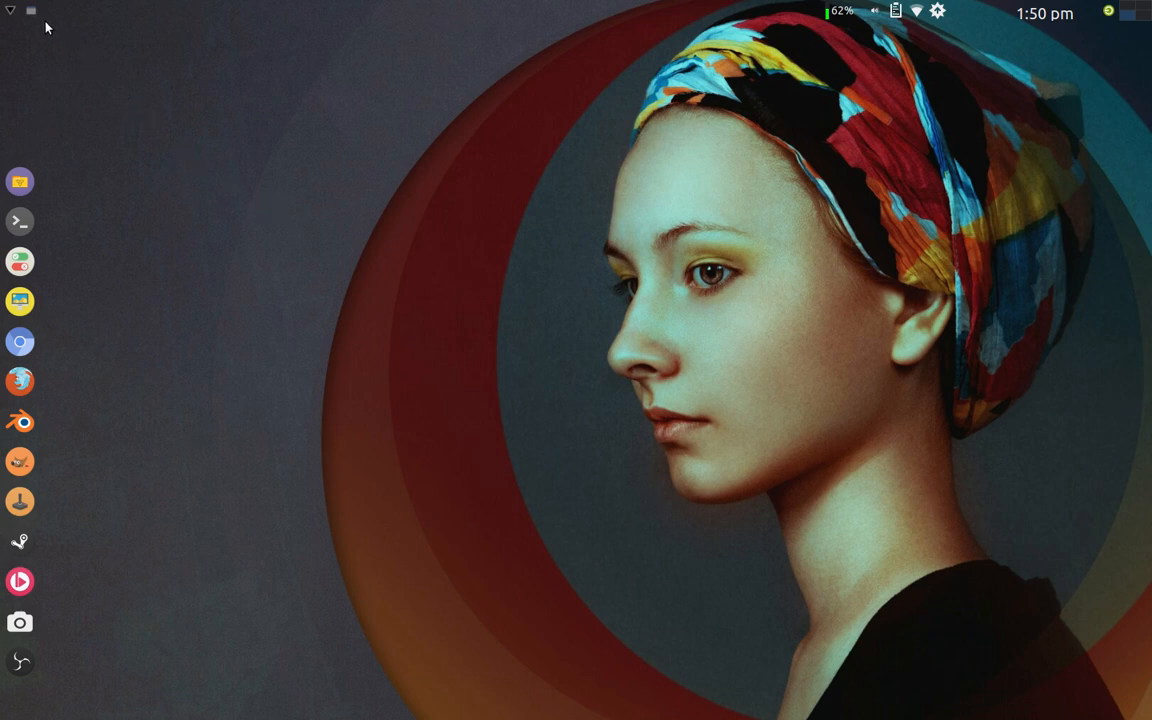